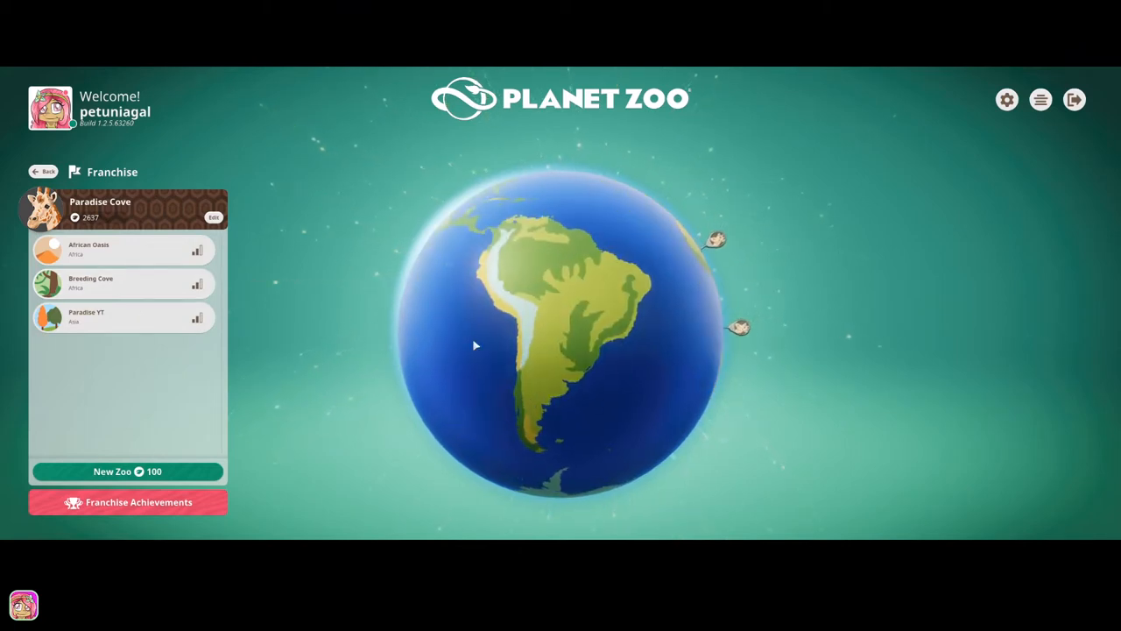
Rotate the franchise globe round to North America and hover the grassland zoo marker.
{"action": "left_click_drag", "start_coordinate": [476, 345], "coordinate": [529, 389]}
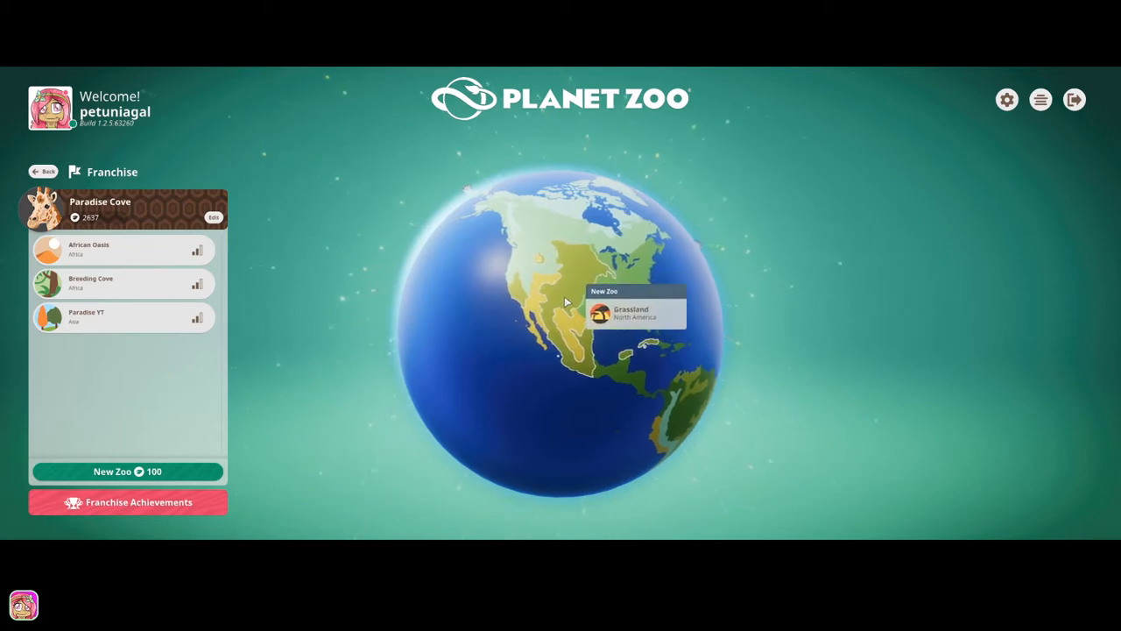
Start the grassland site's new-zoo form and enter the name 'Heartland'.
{"action": "left_click", "coordinate": [126, 471]}
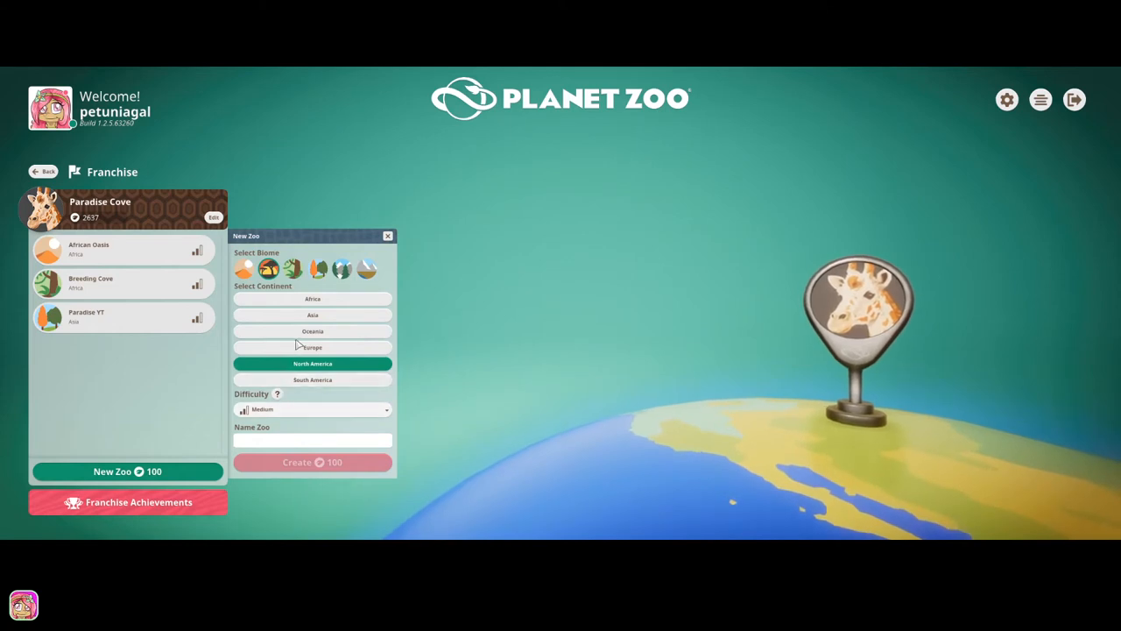
{"action": "left_click", "coordinate": [312, 439]}
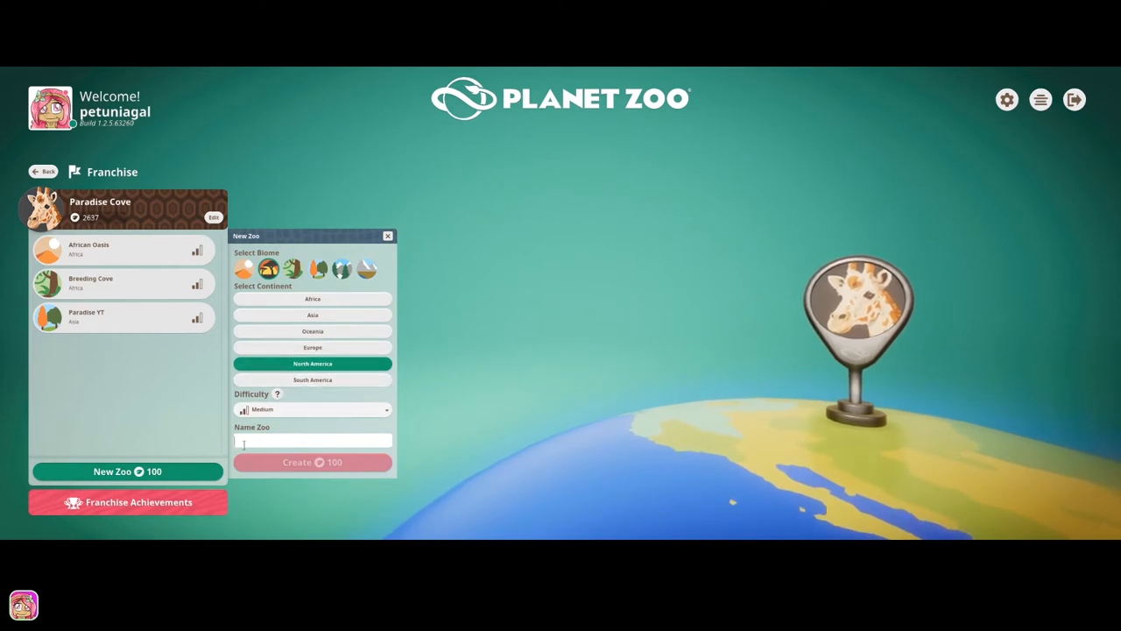
{"action": "mouse_move", "coordinate": [156, 372]}
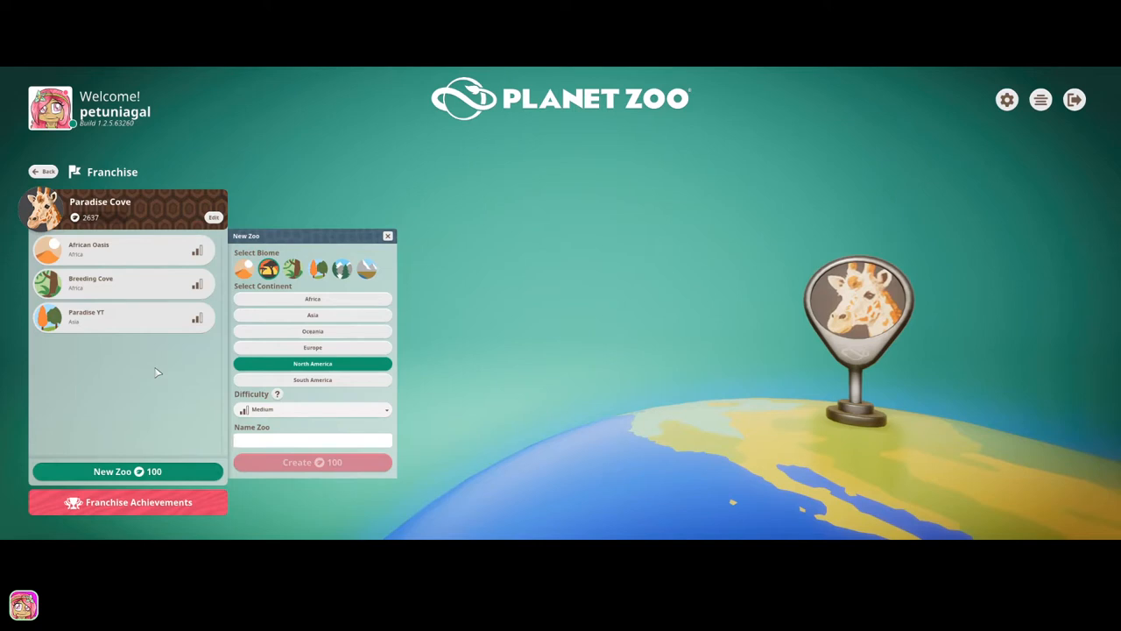
{"action": "mouse_move", "coordinate": [123, 357]}
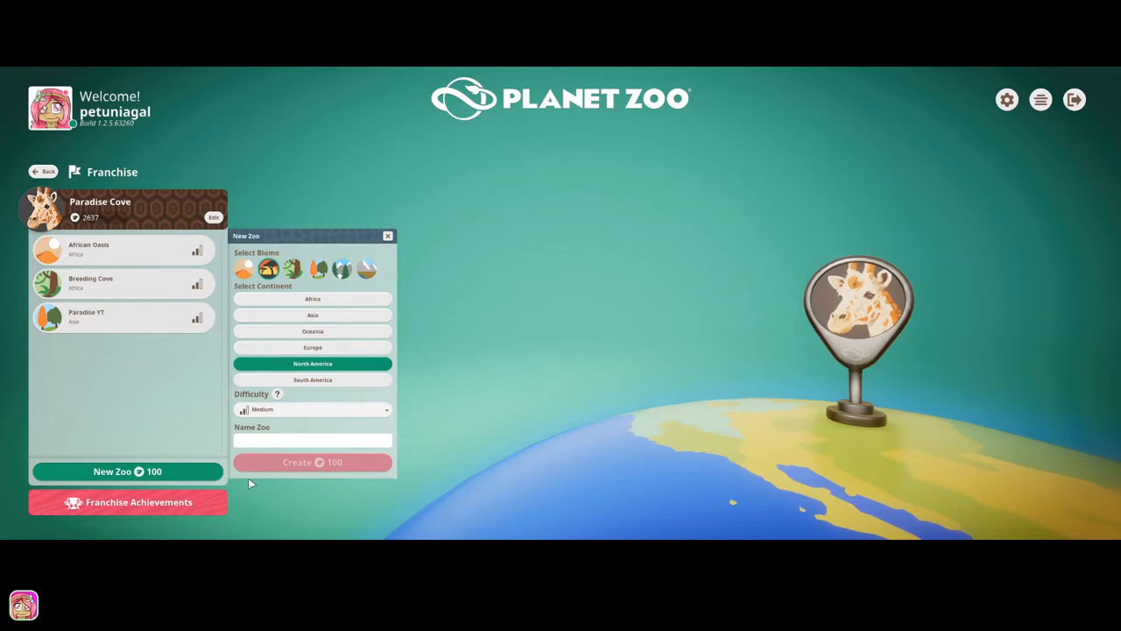
{"action": "mouse_move", "coordinate": [210, 529]}
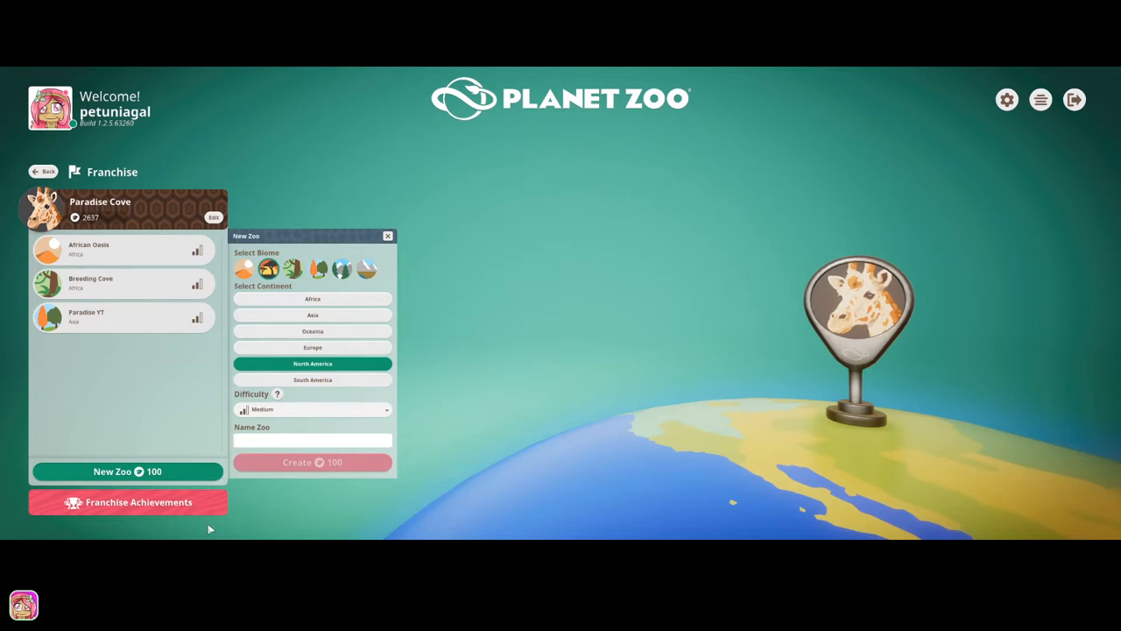
{"action": "type", "text": "h"}
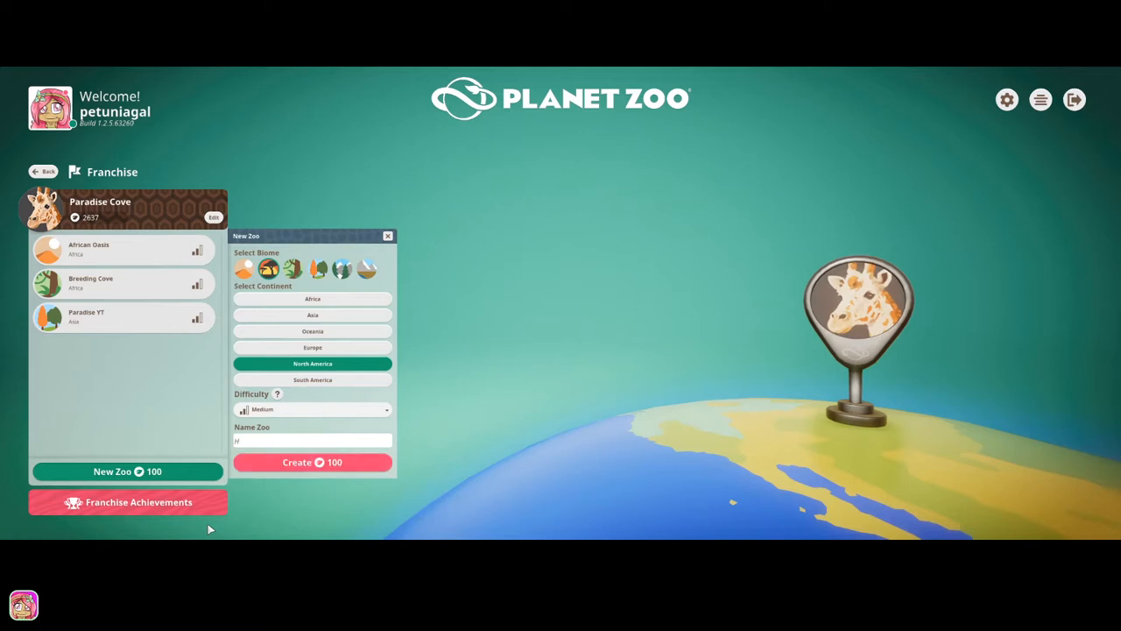
{"action": "type", "text": "Hear"}
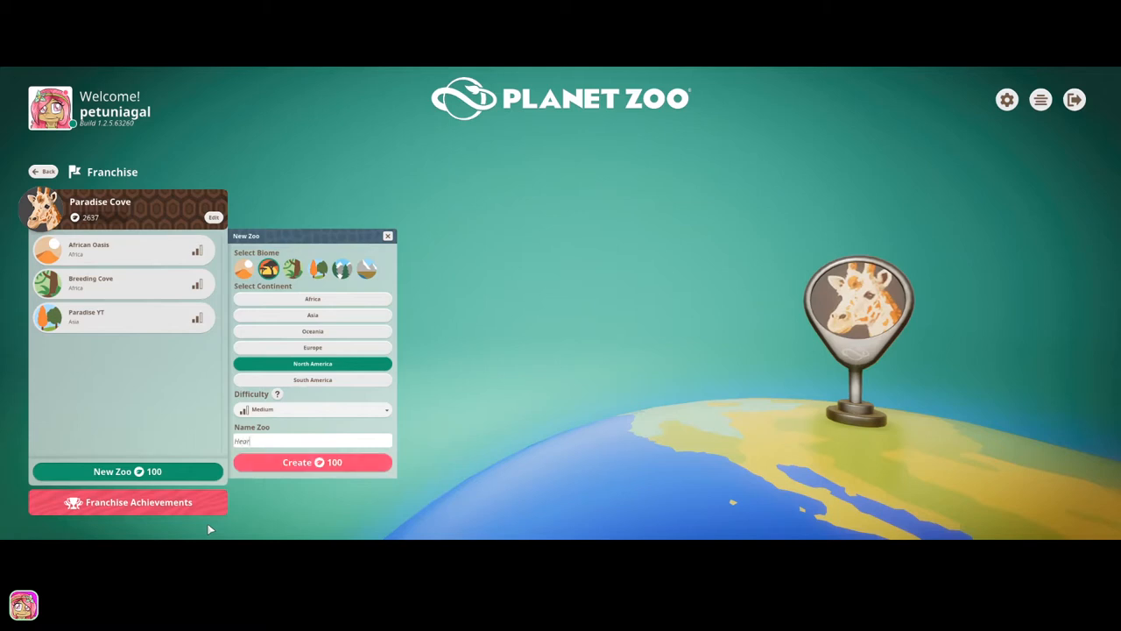
{"action": "type", "text": "Heartland Zoo"}
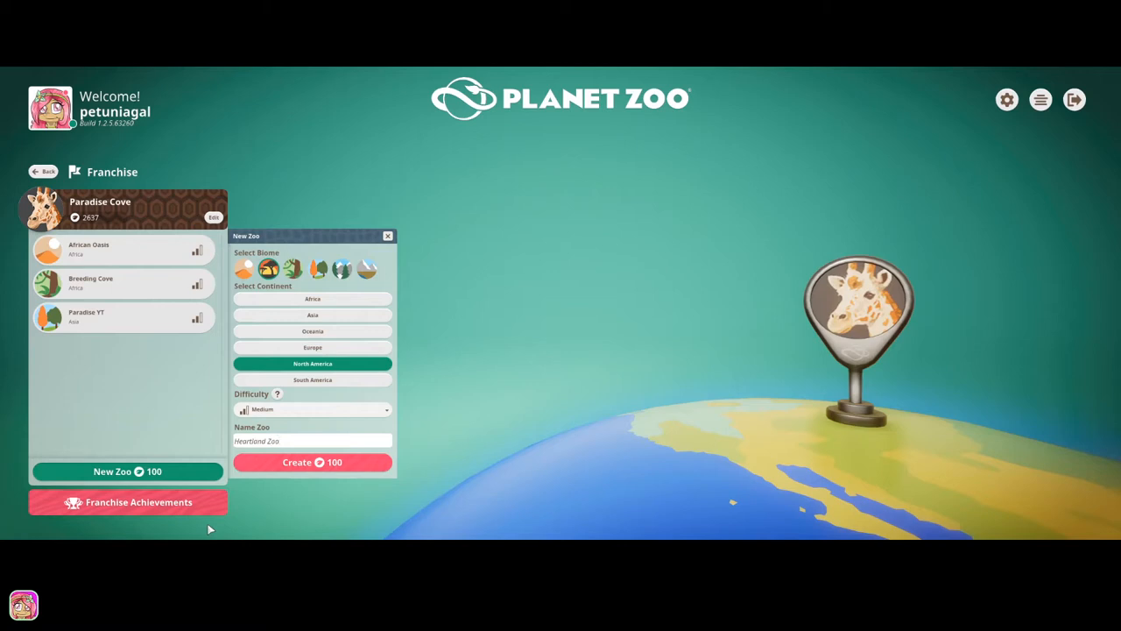
Reopen the new-zoo form with North America, Medium difficulty and begin retyping the name.
{"action": "left_click", "coordinate": [387, 235]}
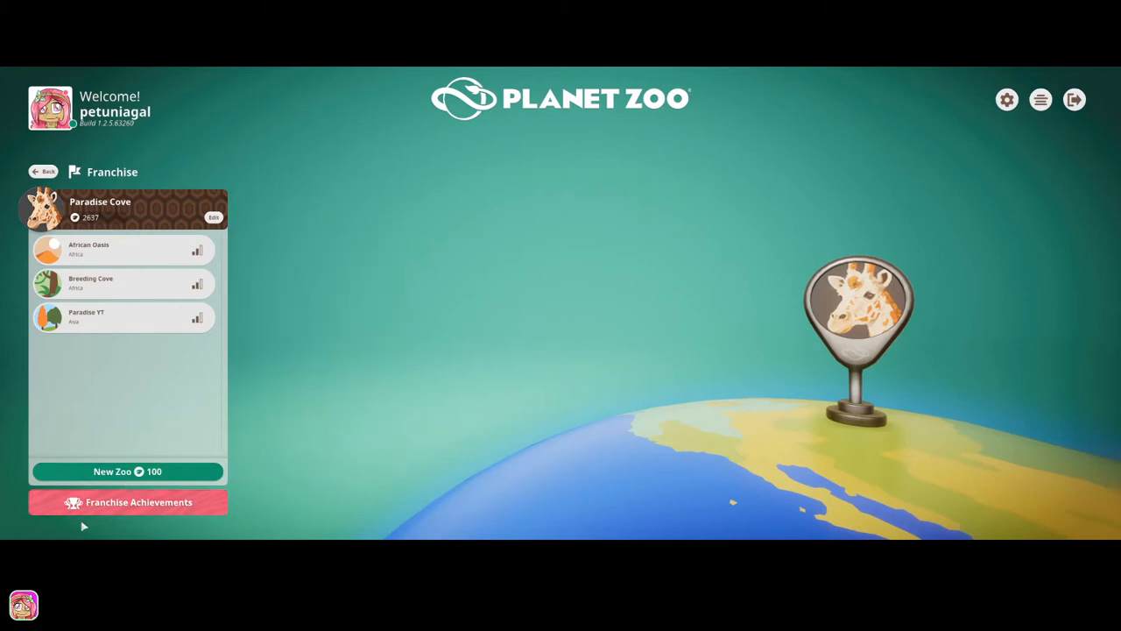
{"action": "mouse_move", "coordinate": [129, 464]}
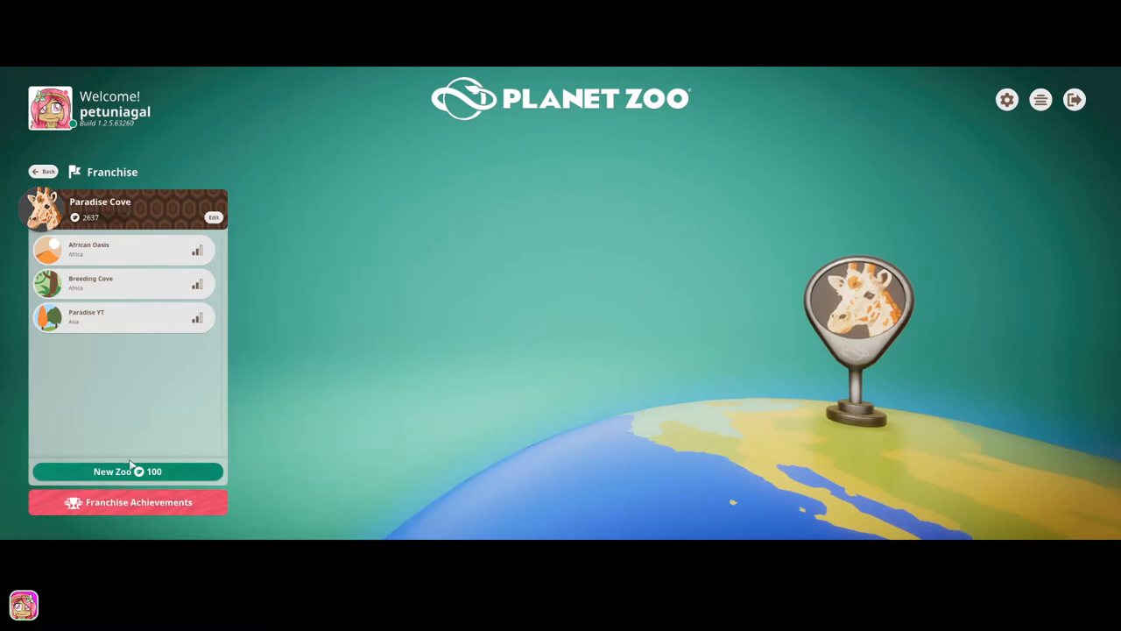
{"action": "left_click", "coordinate": [126, 472]}
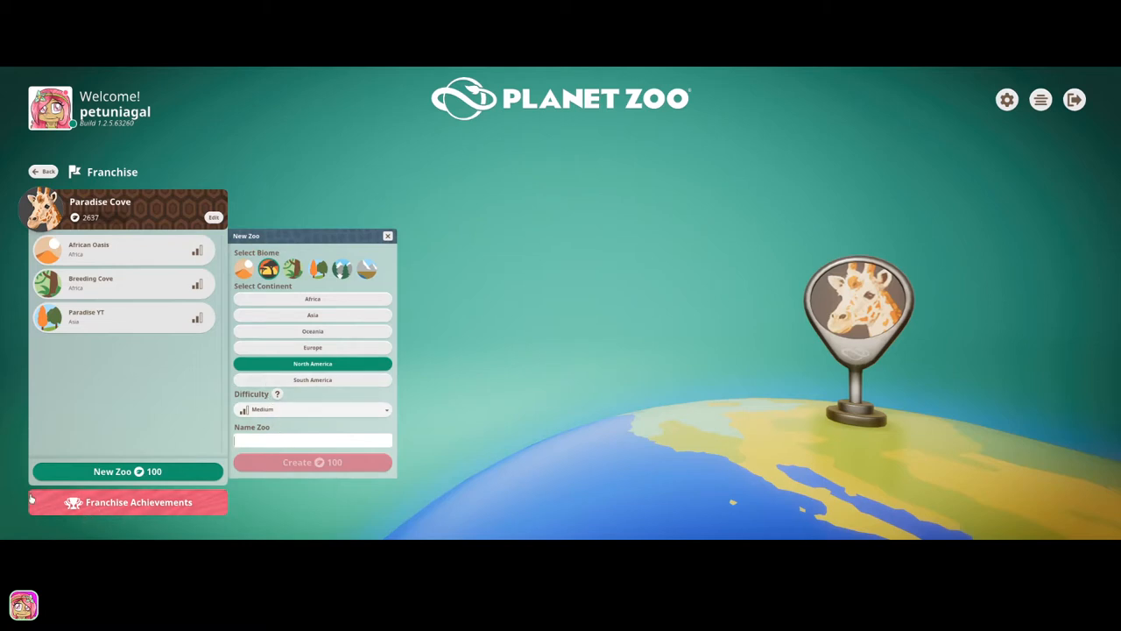
{"action": "type", "text": "Heartland Zoo"}
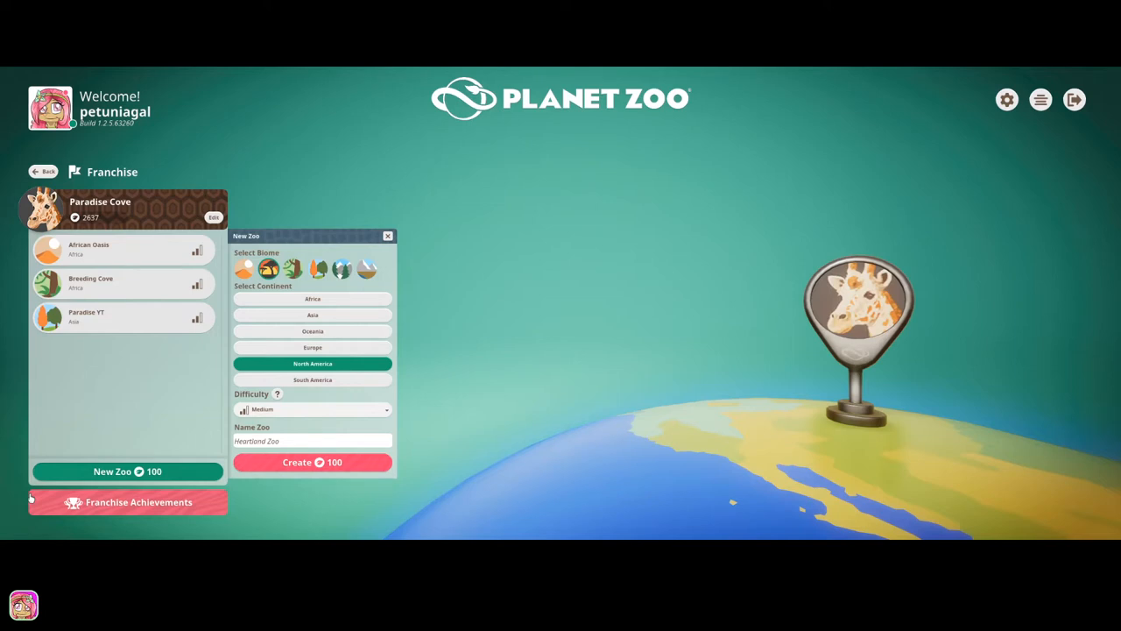
{"action": "mouse_move", "coordinate": [13, 490]}
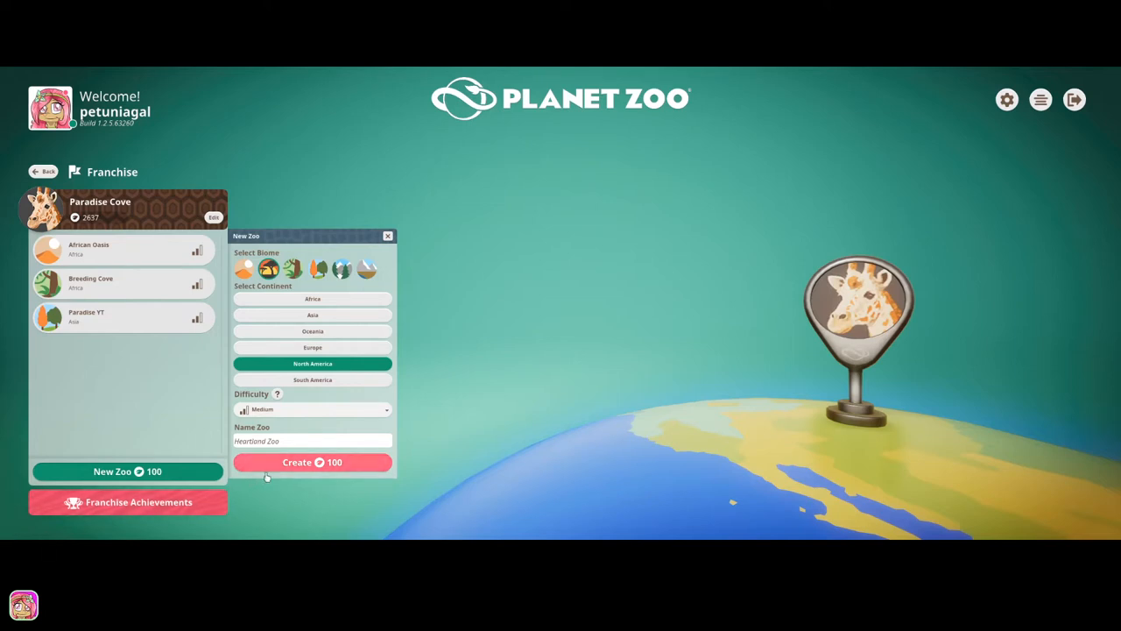
{"action": "mouse_move", "coordinate": [263, 468]}
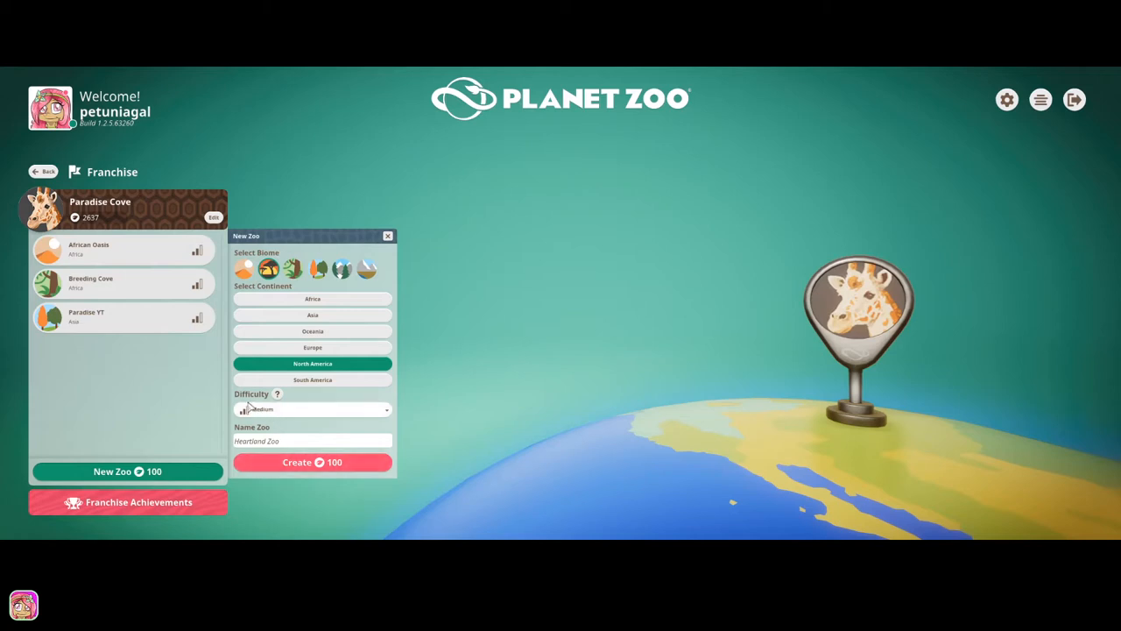
{"action": "mouse_move", "coordinate": [344, 466]}
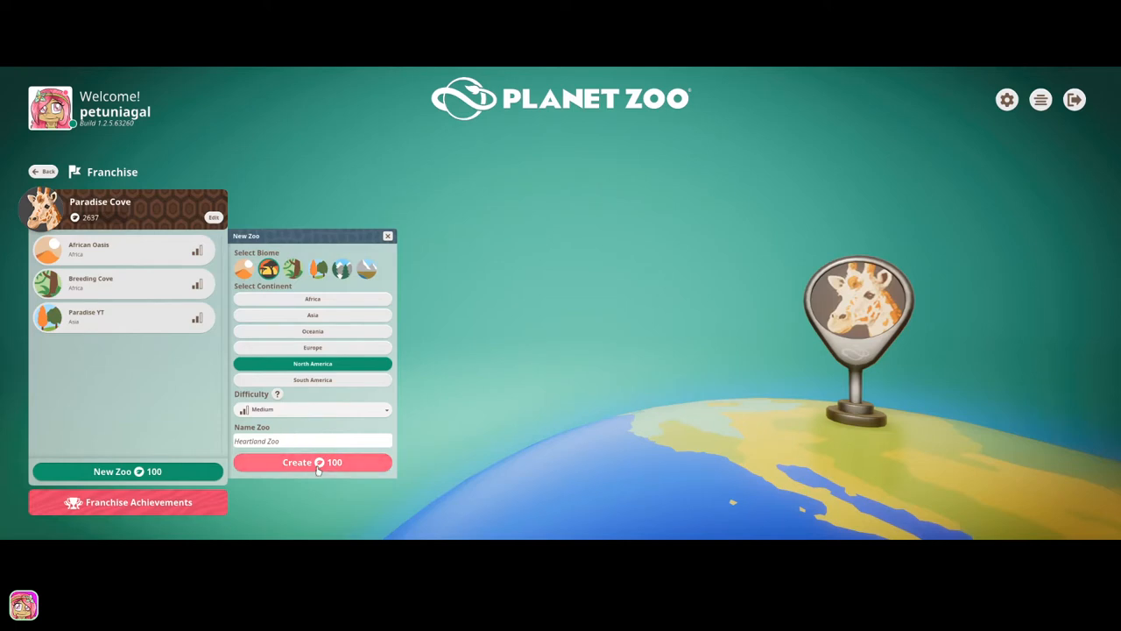
{"action": "mouse_move", "coordinate": [278, 425]}
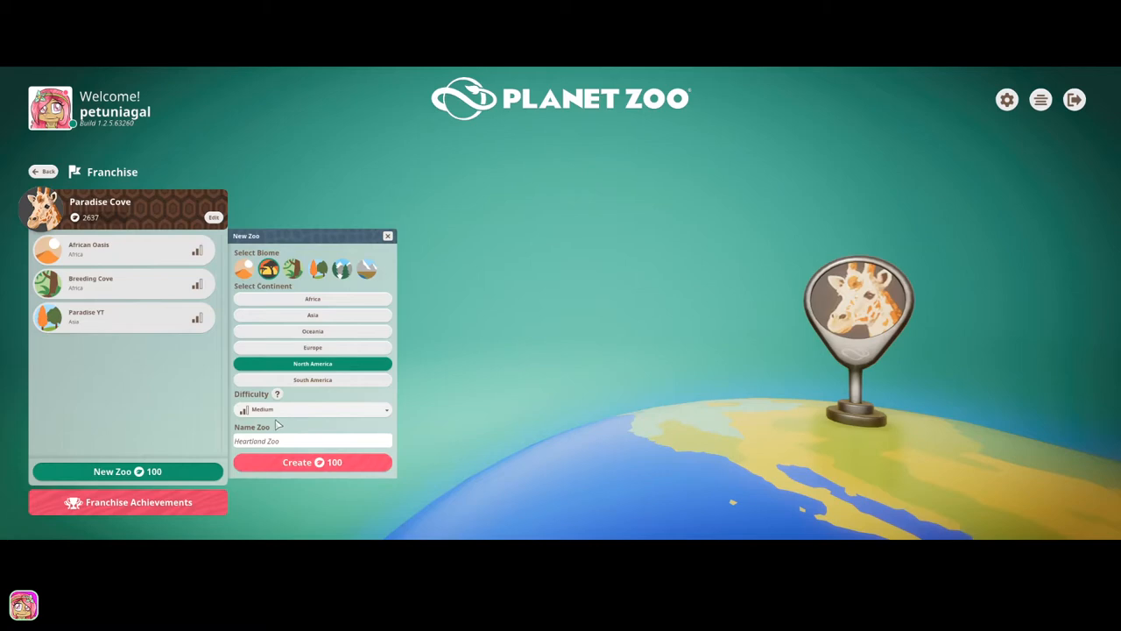
{"action": "mouse_move", "coordinate": [282, 463]}
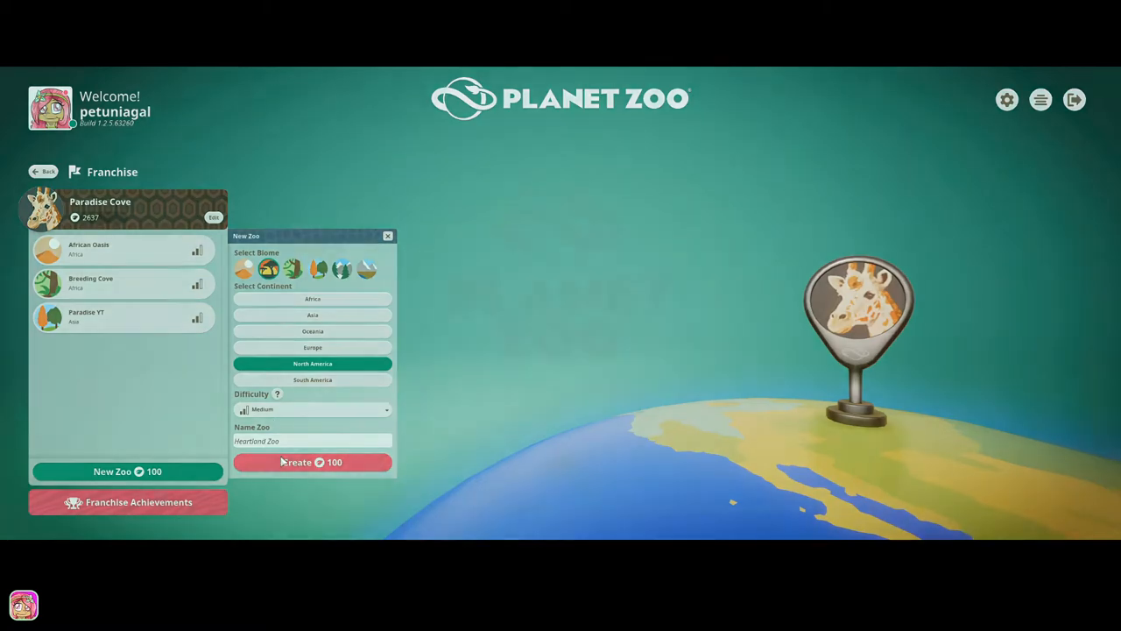
Create Heartland Zoo and dismiss the Animal Ageing Scale Changed notice after loading.
{"action": "left_click", "coordinate": [312, 462]}
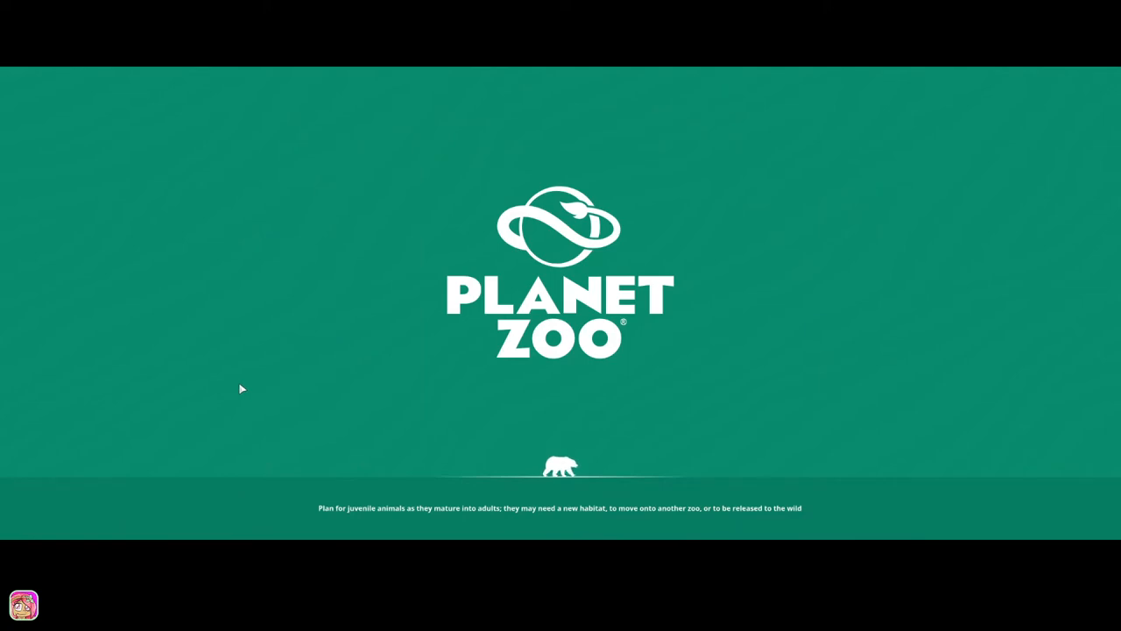
{"action": "mouse_move", "coordinate": [236, 387]}
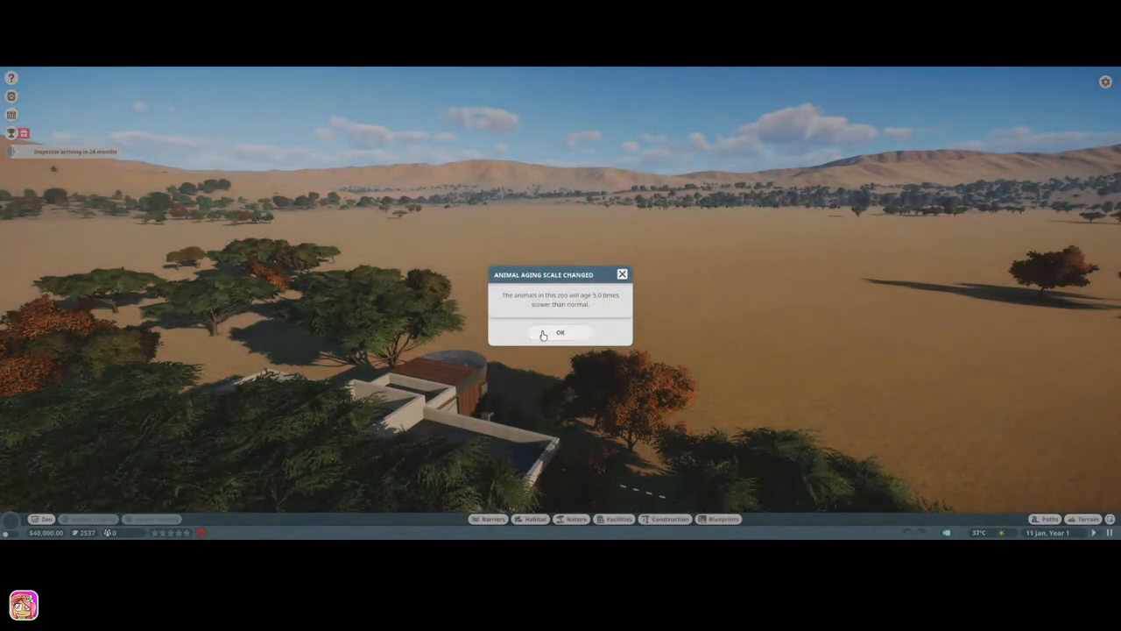
{"action": "left_click", "coordinate": [561, 333]}
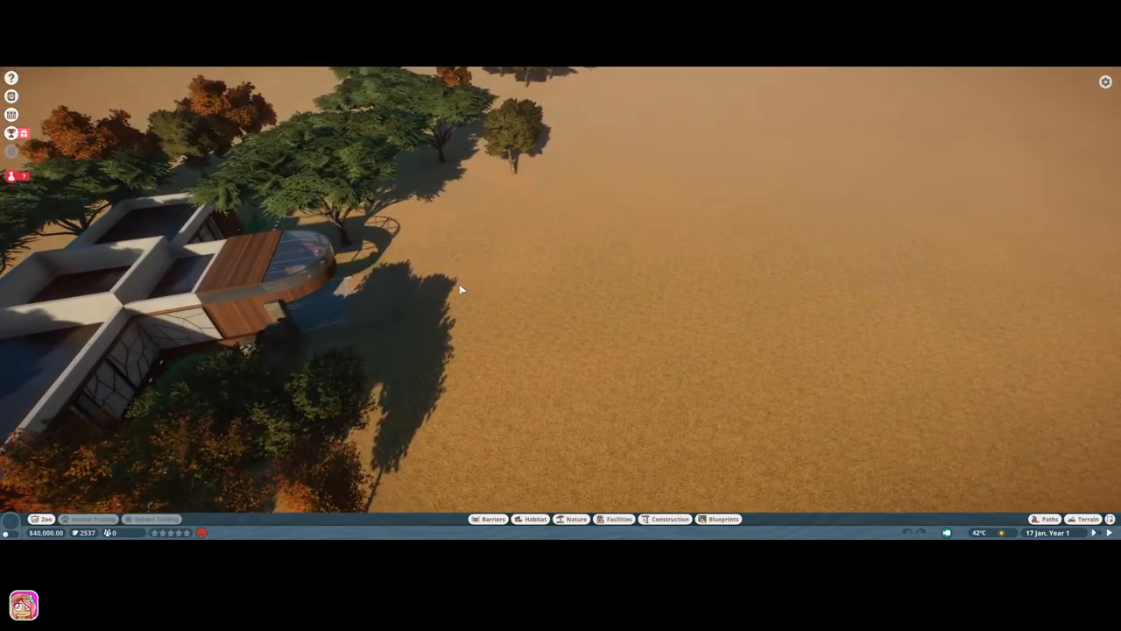
Switch on the zoo data heatmap overlay and bring up the Terrain Paint textures.
{"action": "left_click", "coordinate": [12, 133]}
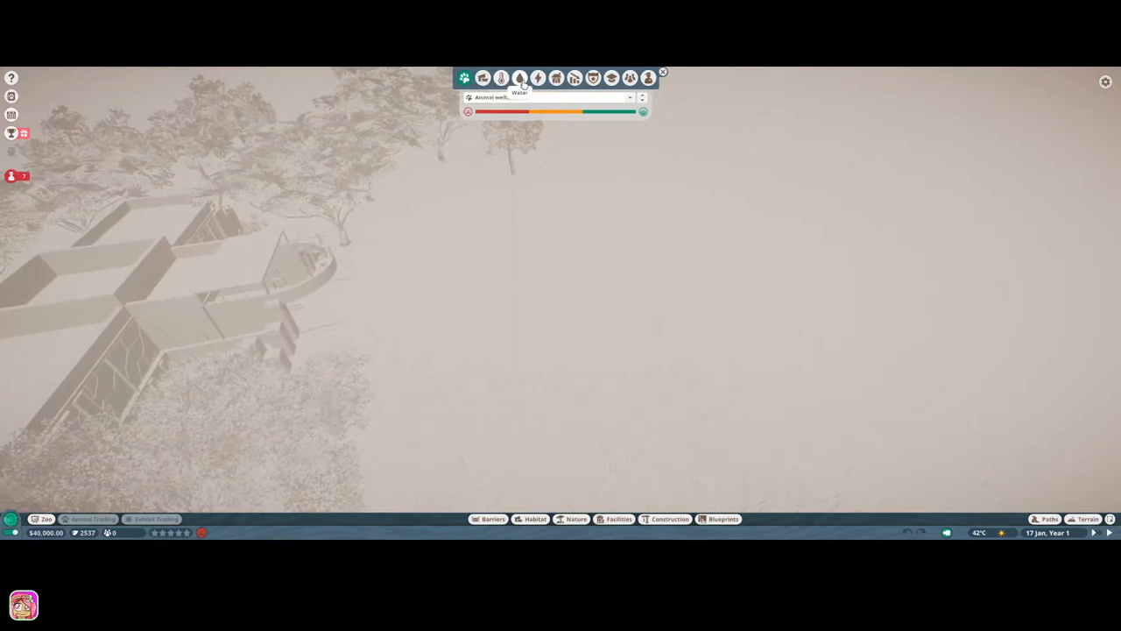
{"action": "left_click", "coordinate": [537, 78]}
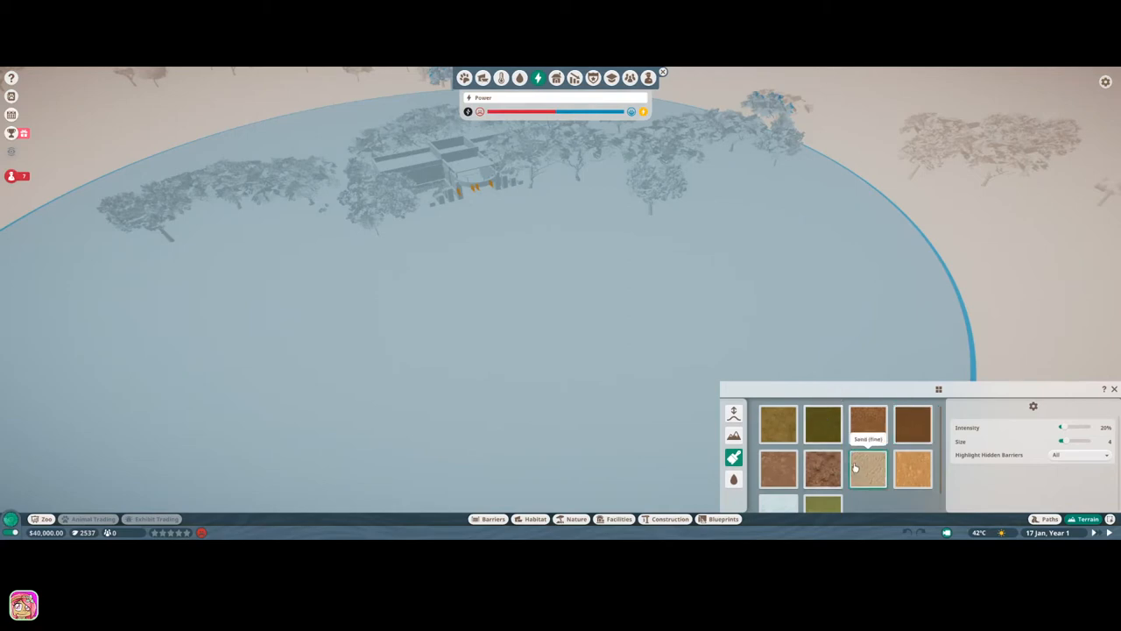
Choose a light sand ground texture to brush over the habitat area.
{"action": "left_click", "coordinate": [867, 466]}
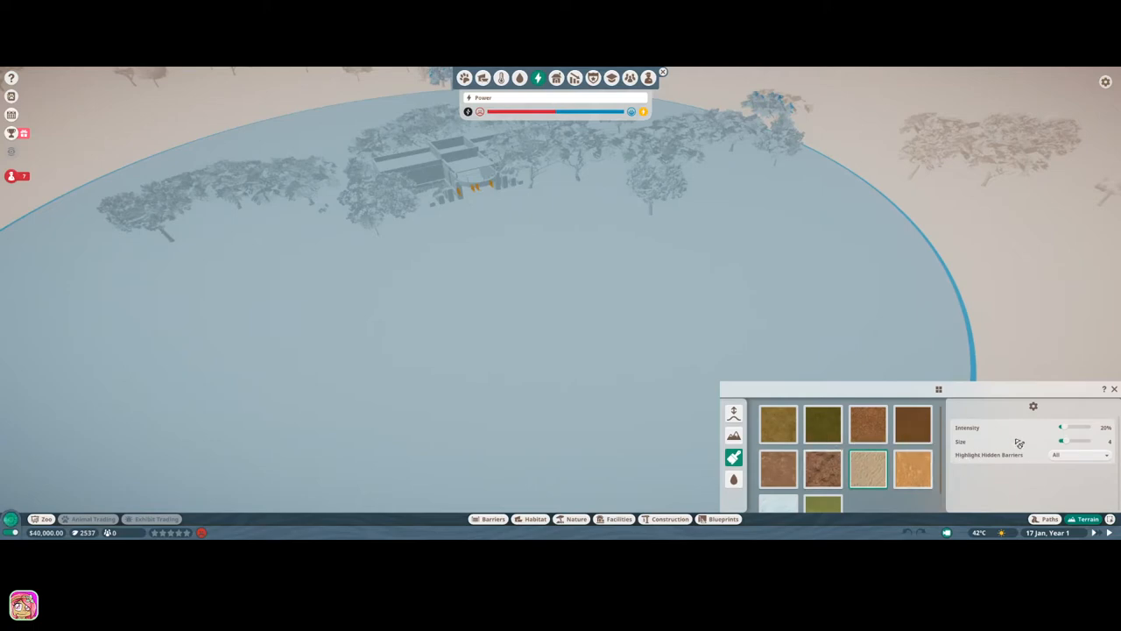
{"action": "mouse_move", "coordinate": [764, 137]}
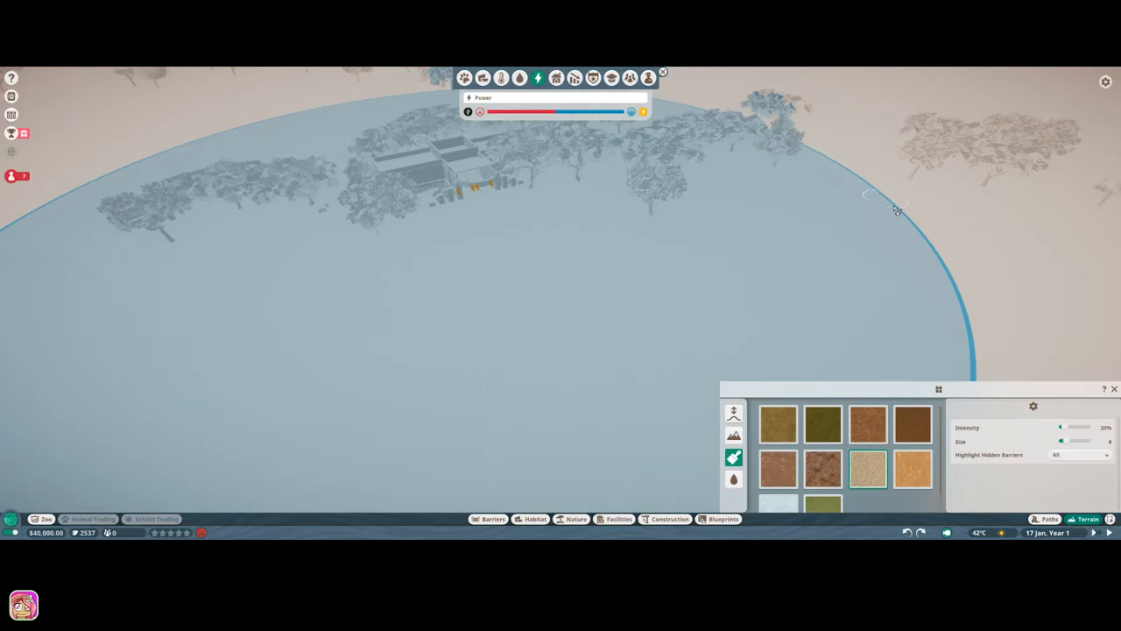
{"action": "mouse_move", "coordinate": [949, 282]}
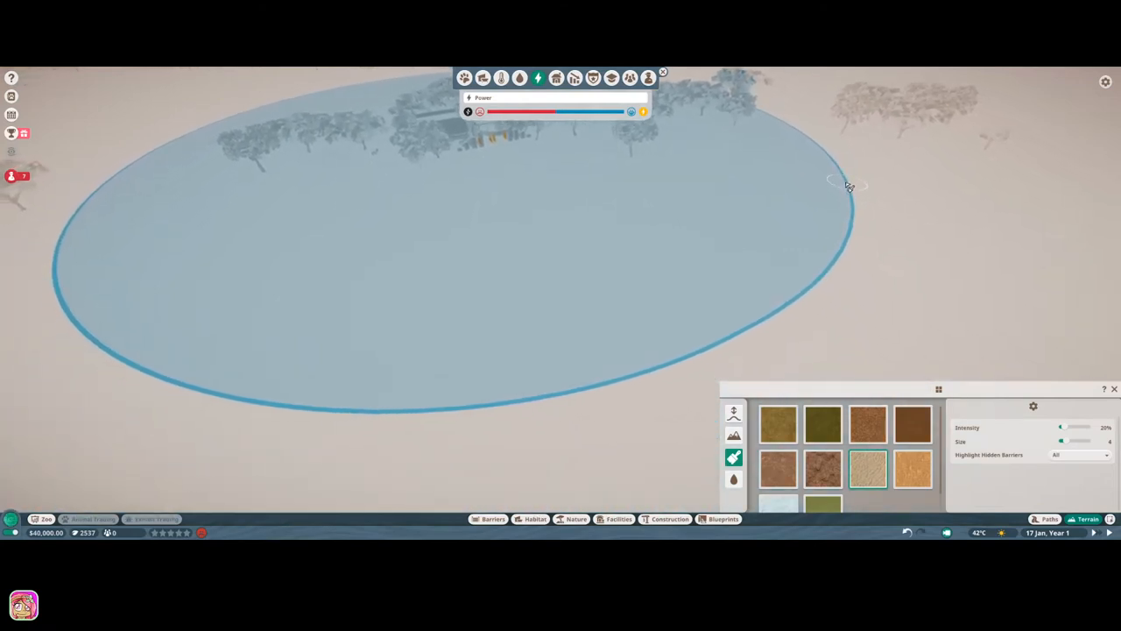
{"action": "mouse_move", "coordinate": [757, 323]}
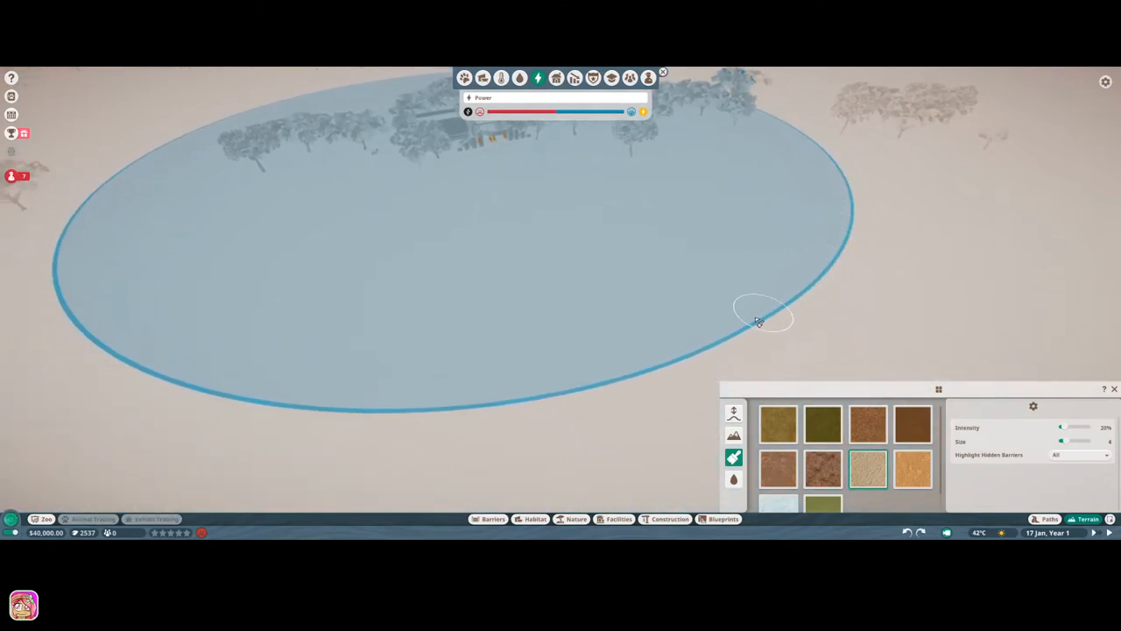
{"action": "mouse_move", "coordinate": [530, 386]}
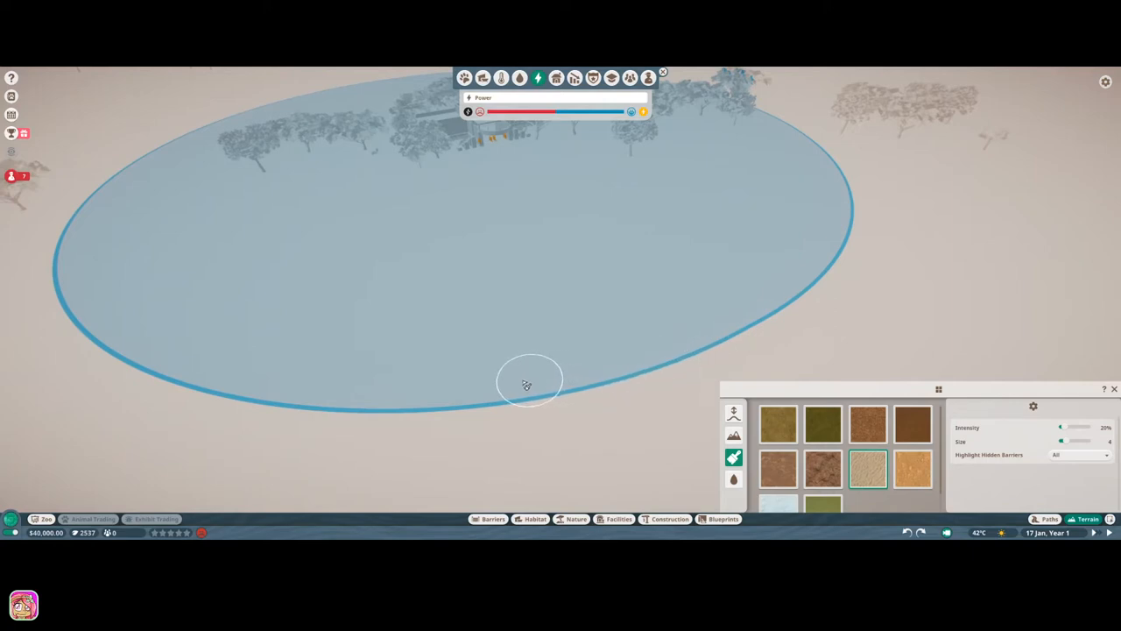
{"action": "mouse_move", "coordinate": [121, 378]}
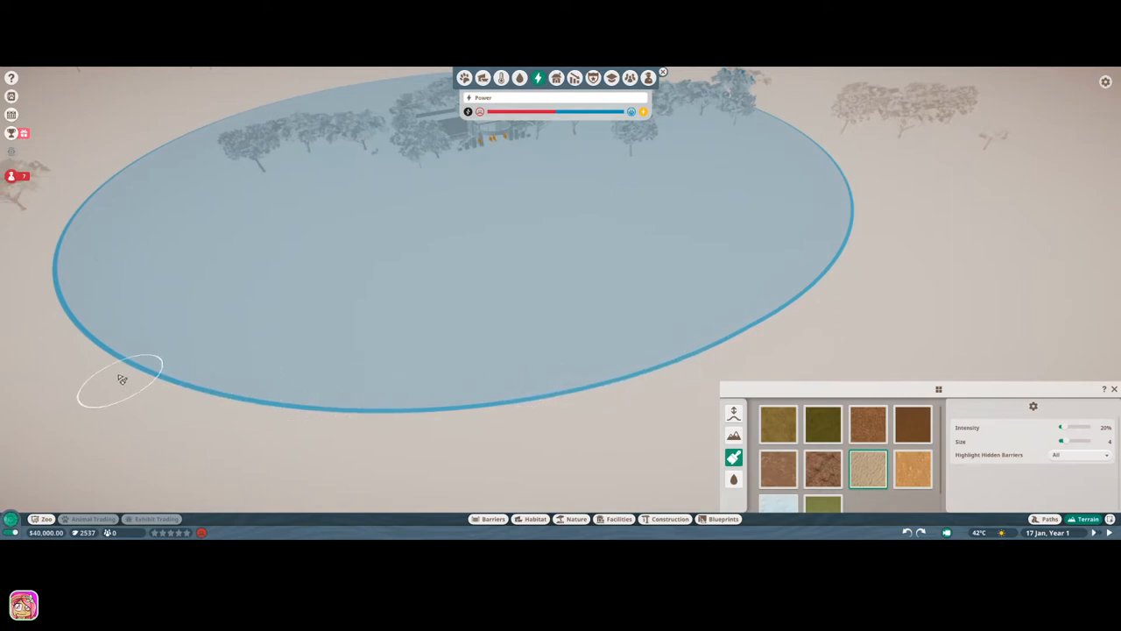
{"action": "mouse_move", "coordinate": [80, 163]}
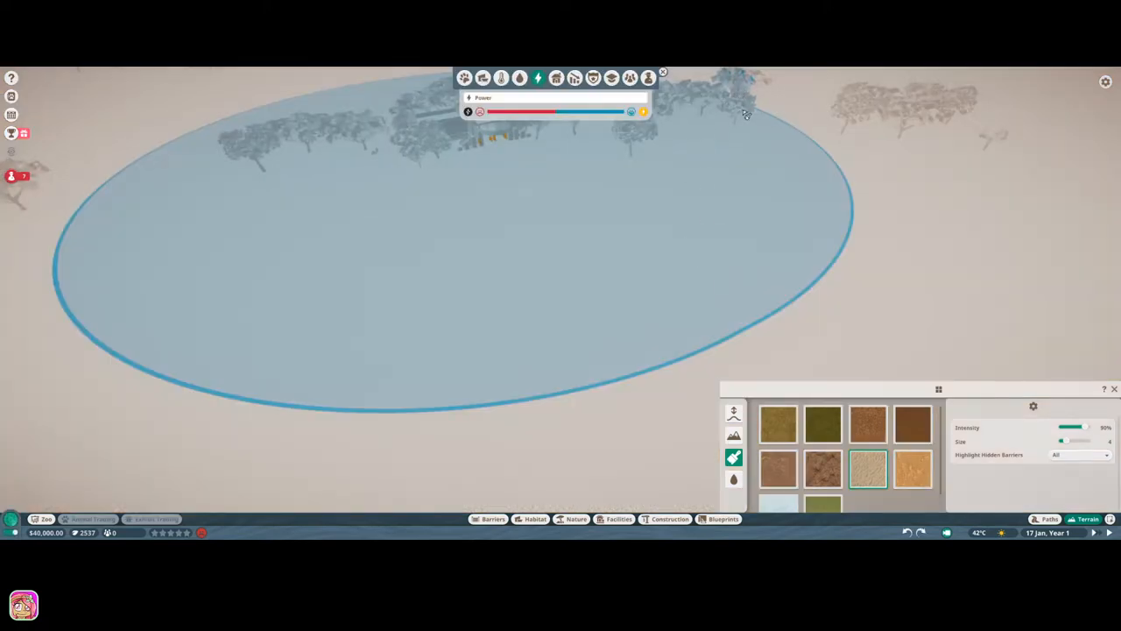
{"action": "mouse_move", "coordinate": [831, 180]}
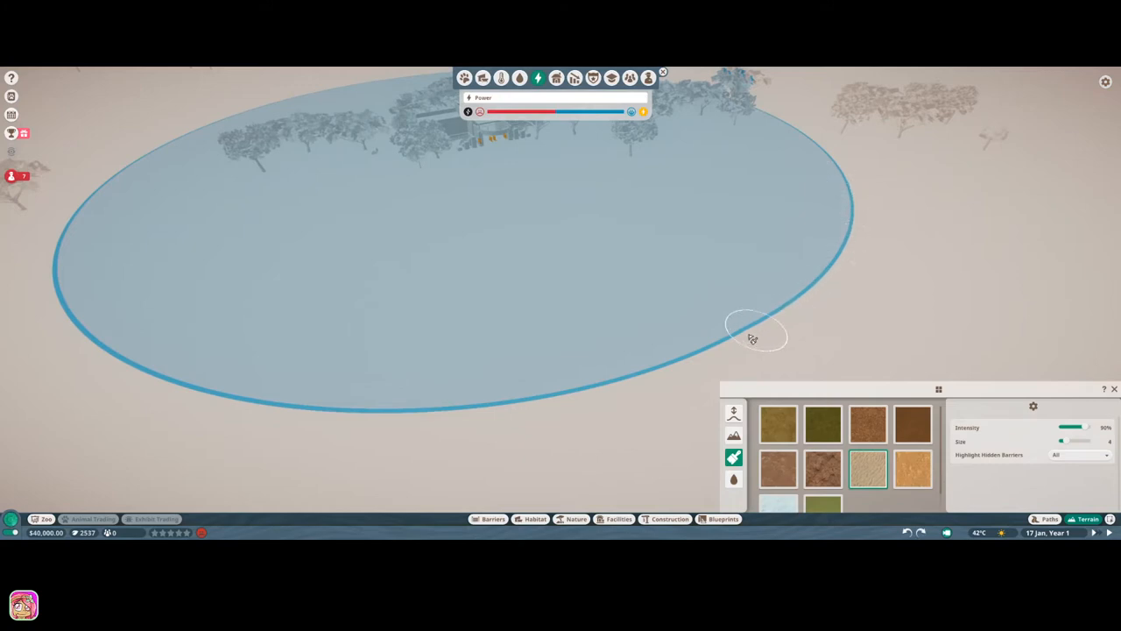
{"action": "mouse_move", "coordinate": [494, 378]}
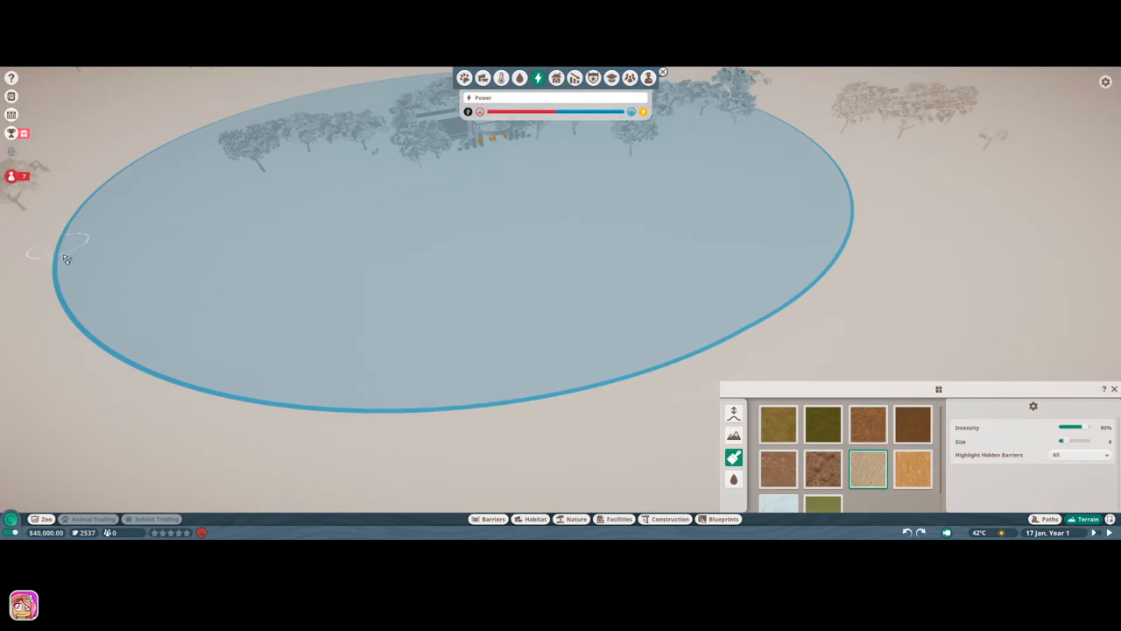
{"action": "mouse_move", "coordinate": [289, 399]}
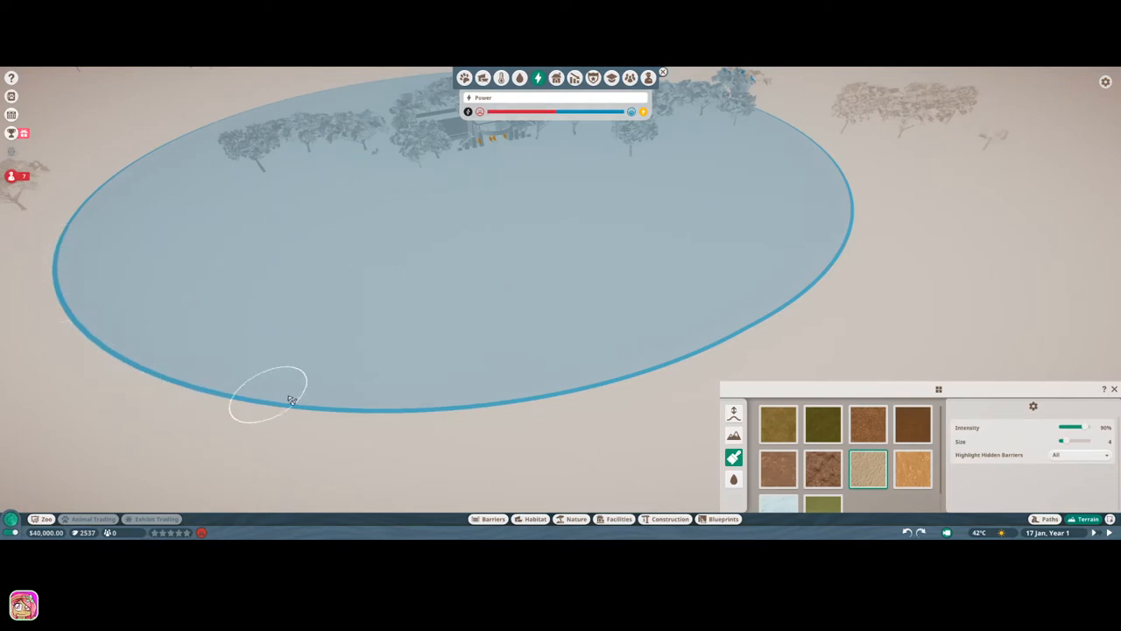
{"action": "mouse_move", "coordinate": [590, 378]}
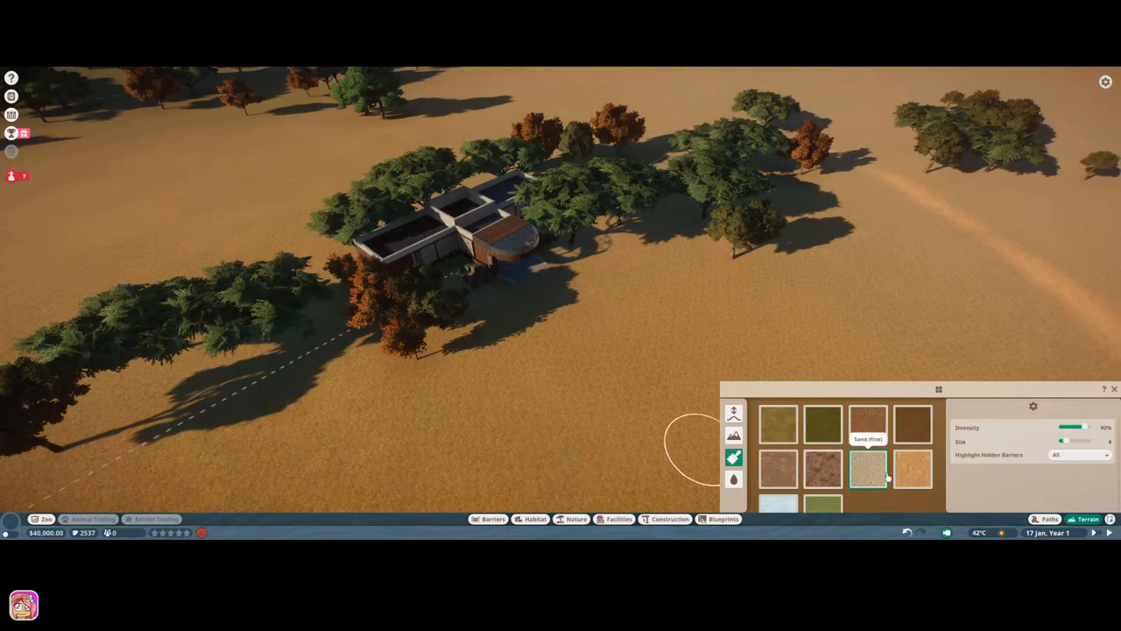
Close the terrain paint panel and bring up the Paths tools with the Deluxe Path category.
{"action": "left_click", "coordinate": [1115, 389]}
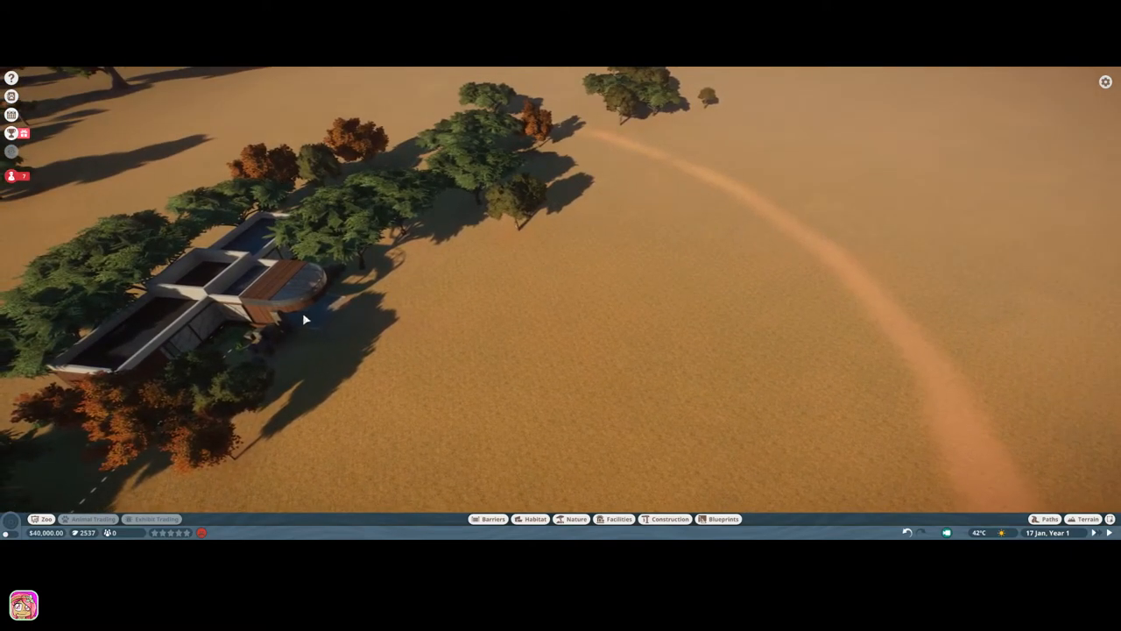
{"action": "left_click", "coordinate": [1046, 519]}
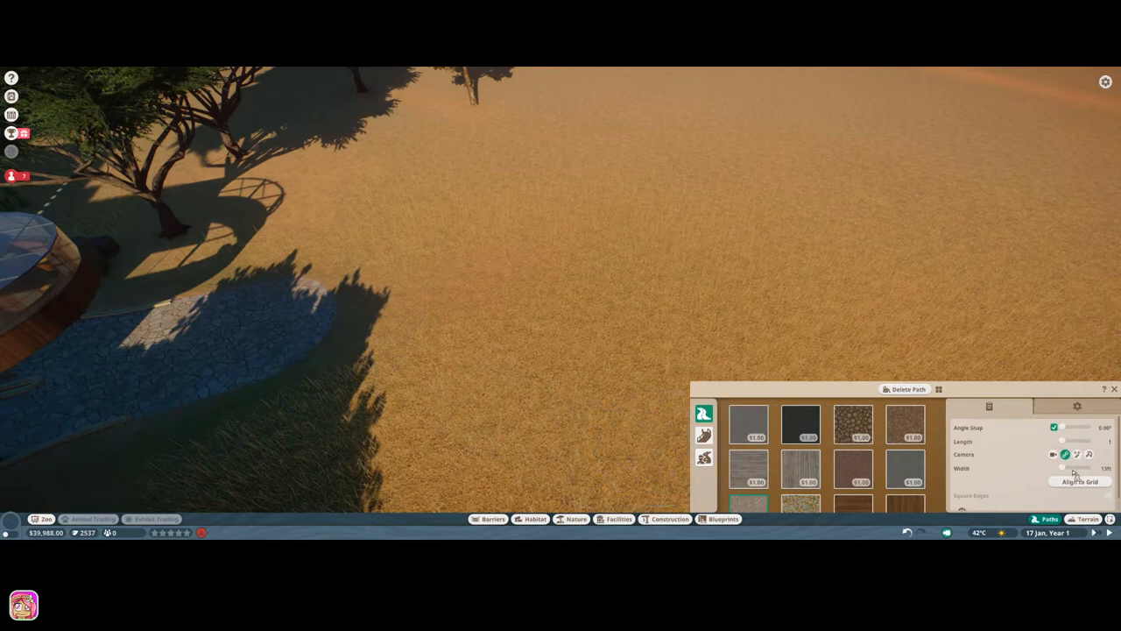
Draw a long cobbled stone path outward from the entrance building across the sand.
{"action": "left_click_drag", "start_coordinate": [1061, 468], "coordinate": [1076, 468]}
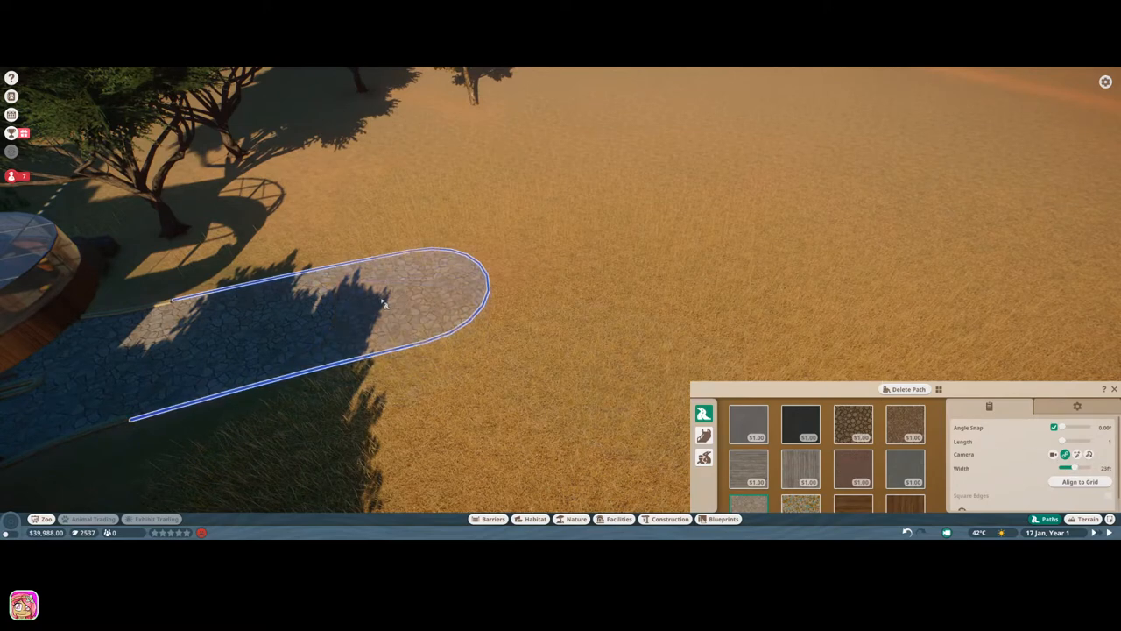
{"action": "mouse_move", "coordinate": [389, 301]}
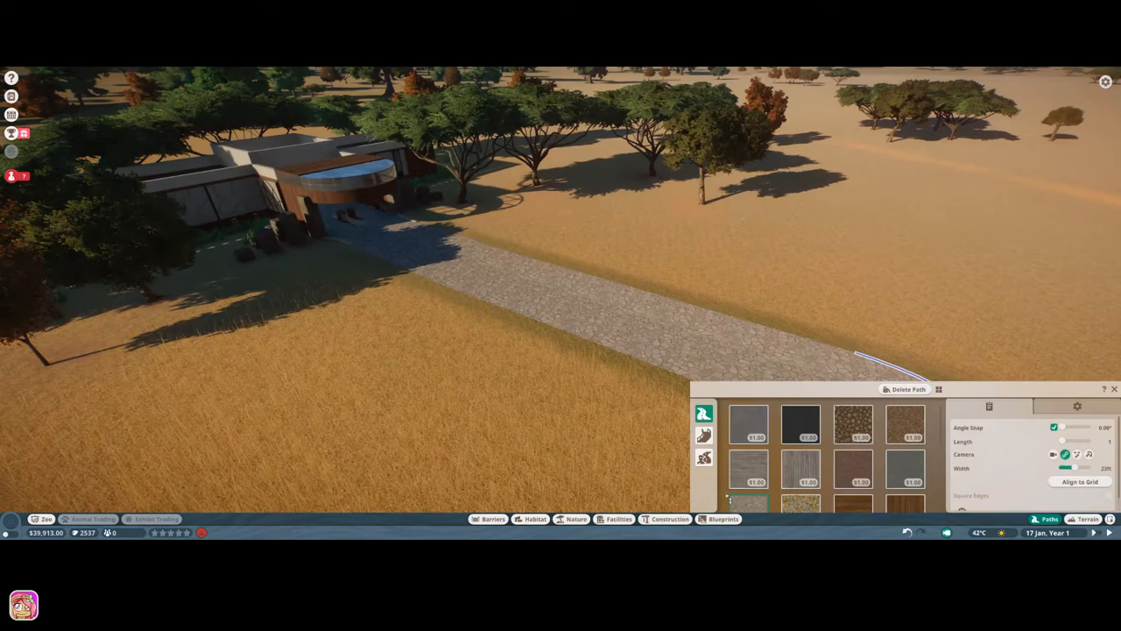
Continue the path as a hexagon-tile section under the acacia trees and inspect one tree.
{"action": "left_click", "coordinate": [704, 459]}
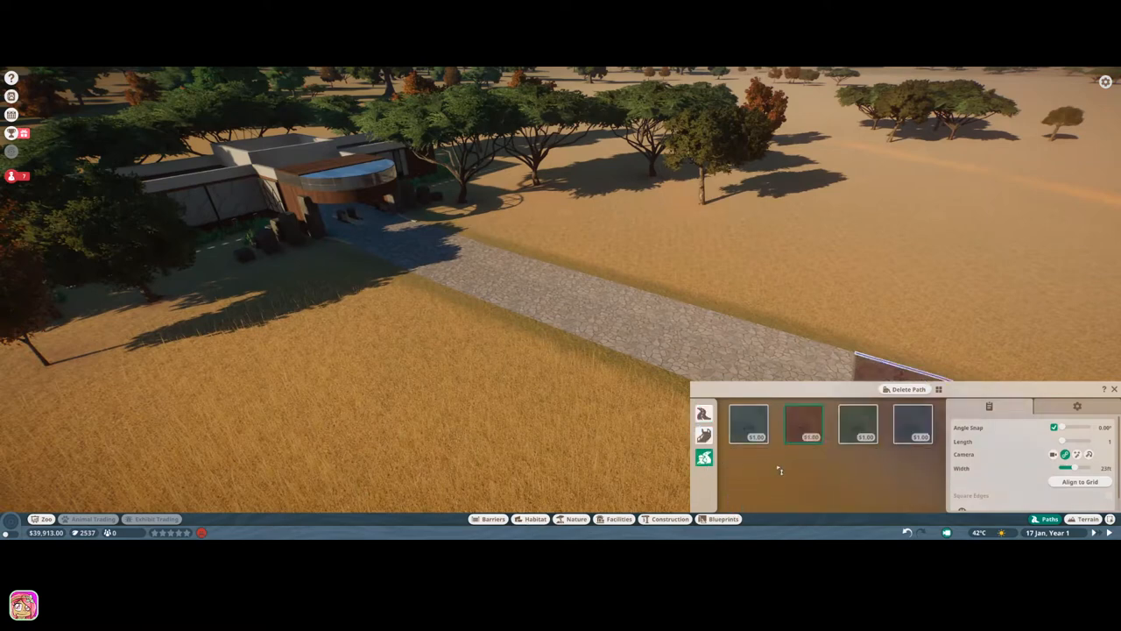
{"action": "mouse_move", "coordinate": [859, 435]}
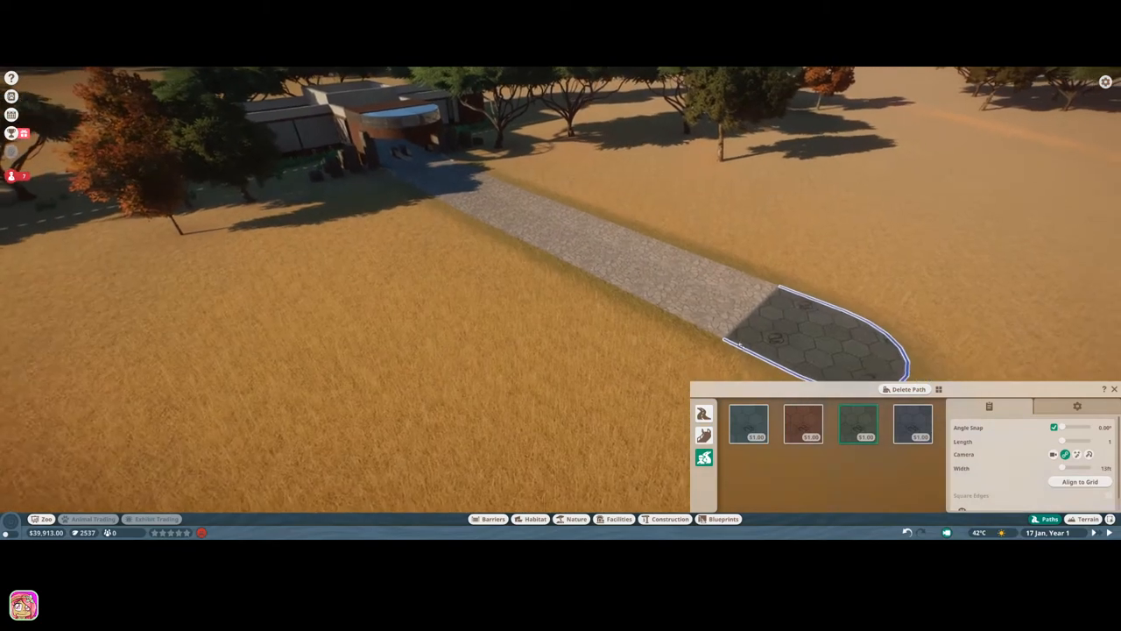
{"action": "mouse_move", "coordinate": [746, 438]}
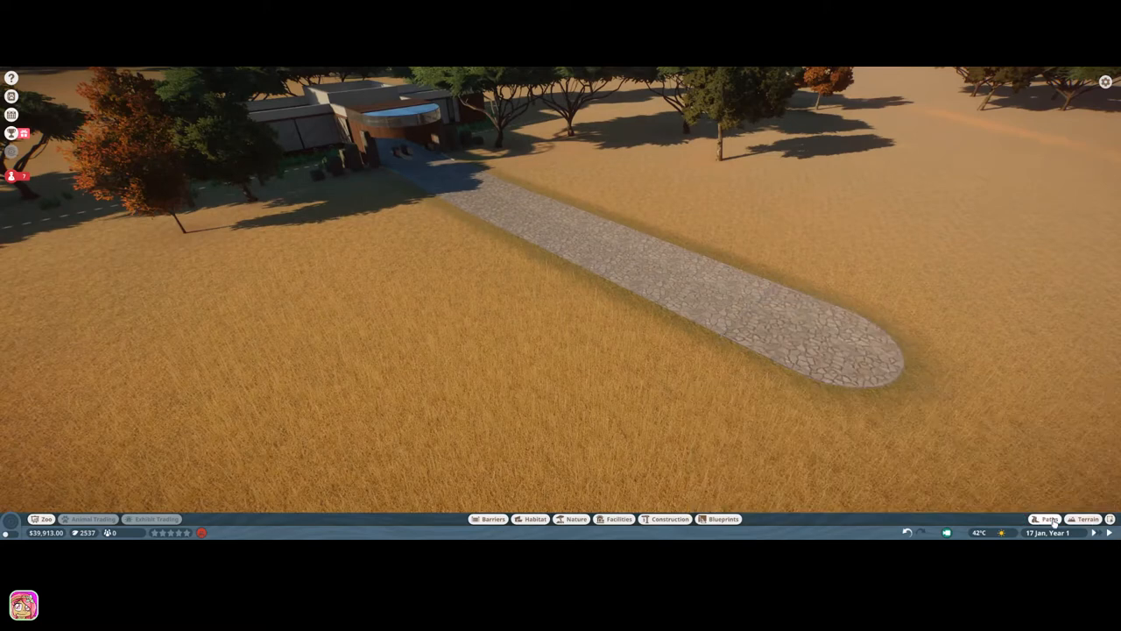
{"action": "left_click", "coordinate": [1048, 519]}
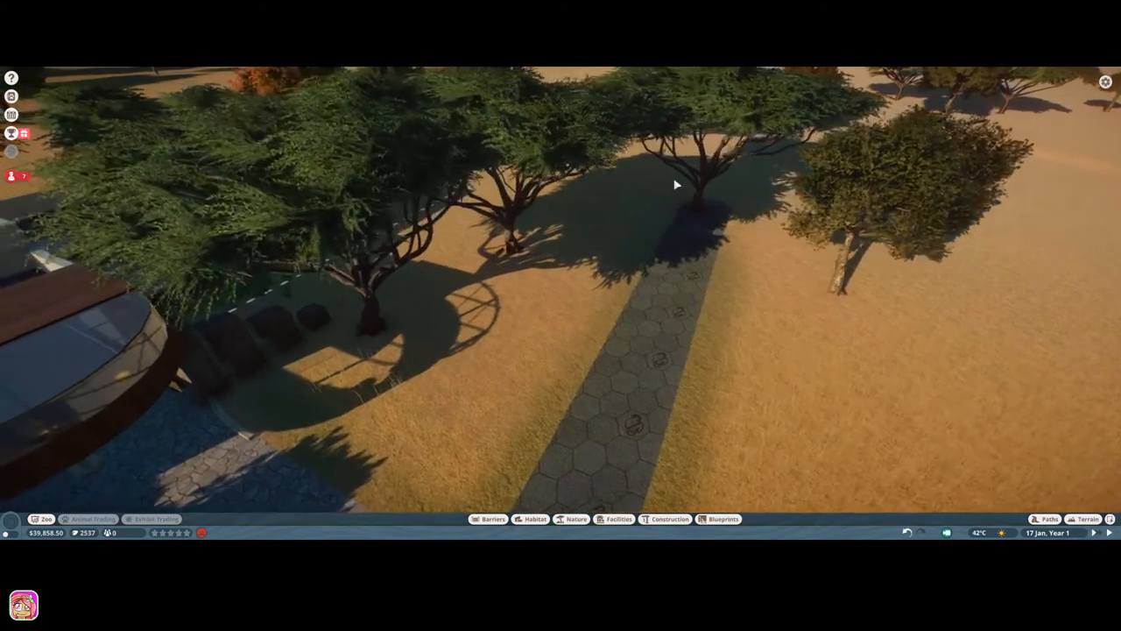
{"action": "left_click", "coordinate": [691, 185]}
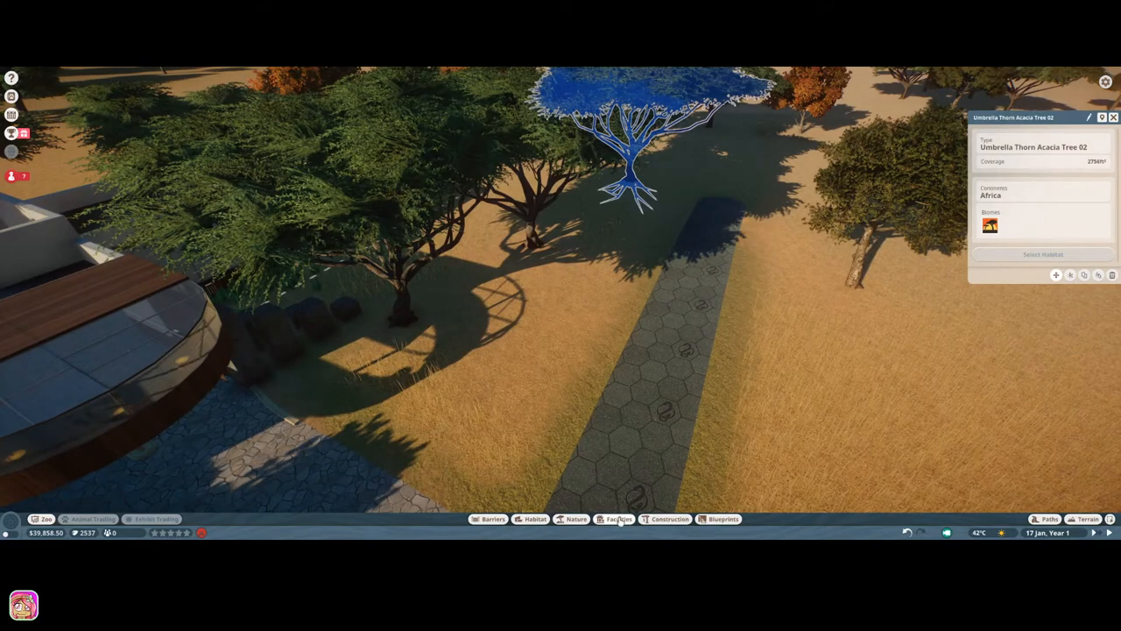
Pick a staff hut from the Facilities catalogue and position it beside the hexagon path.
{"action": "left_click", "coordinate": [617, 519]}
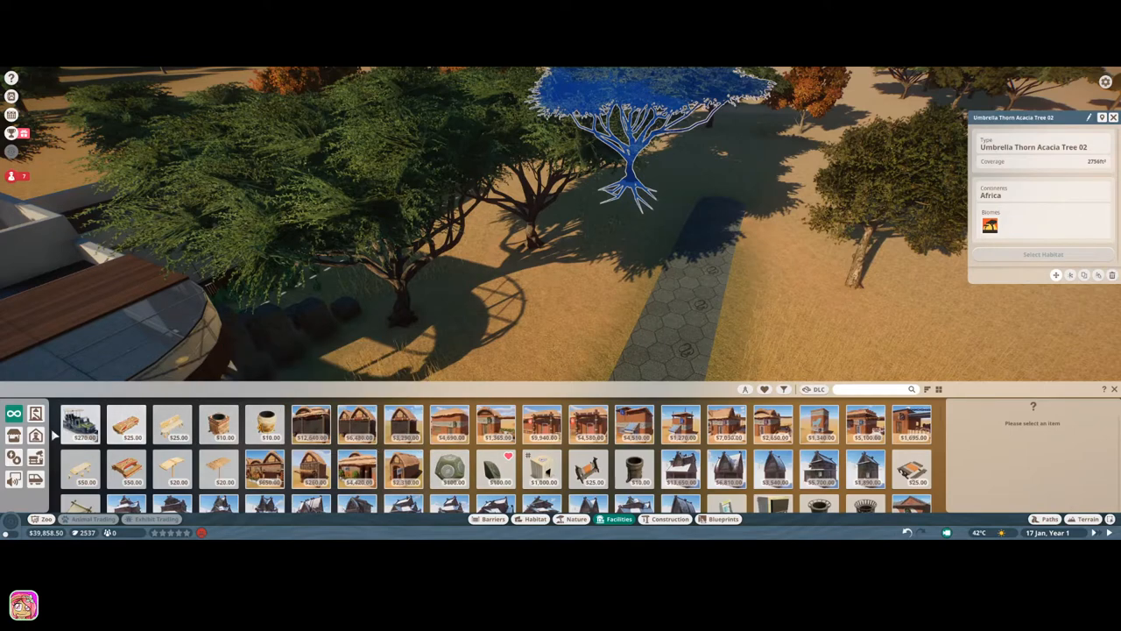
{"action": "left_click", "coordinate": [35, 434]}
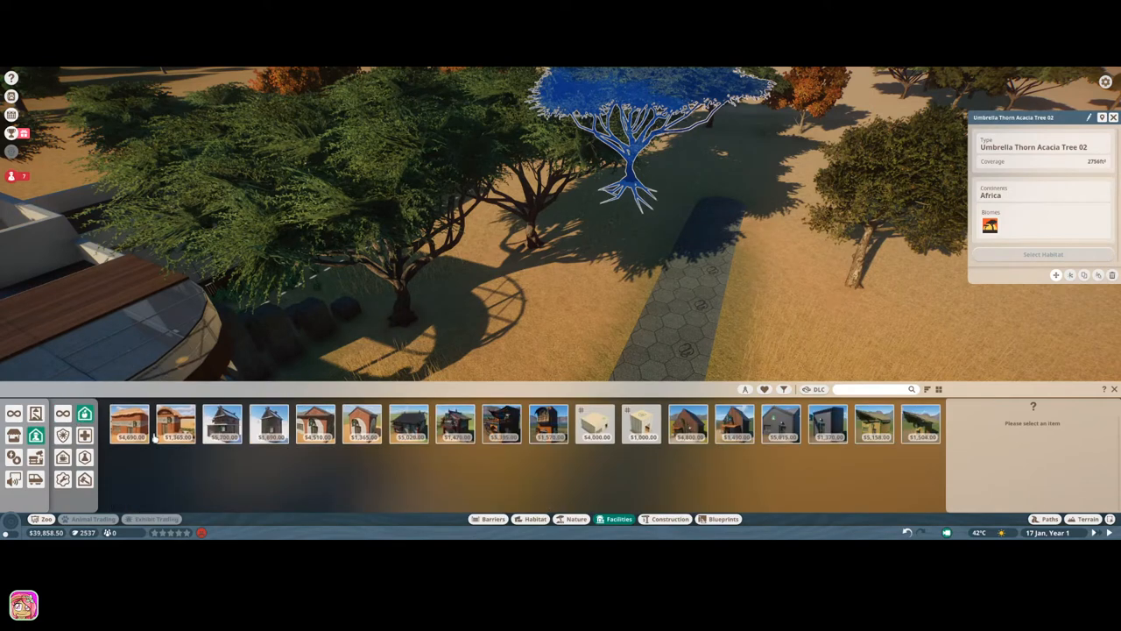
{"action": "mouse_move", "coordinate": [641, 426]}
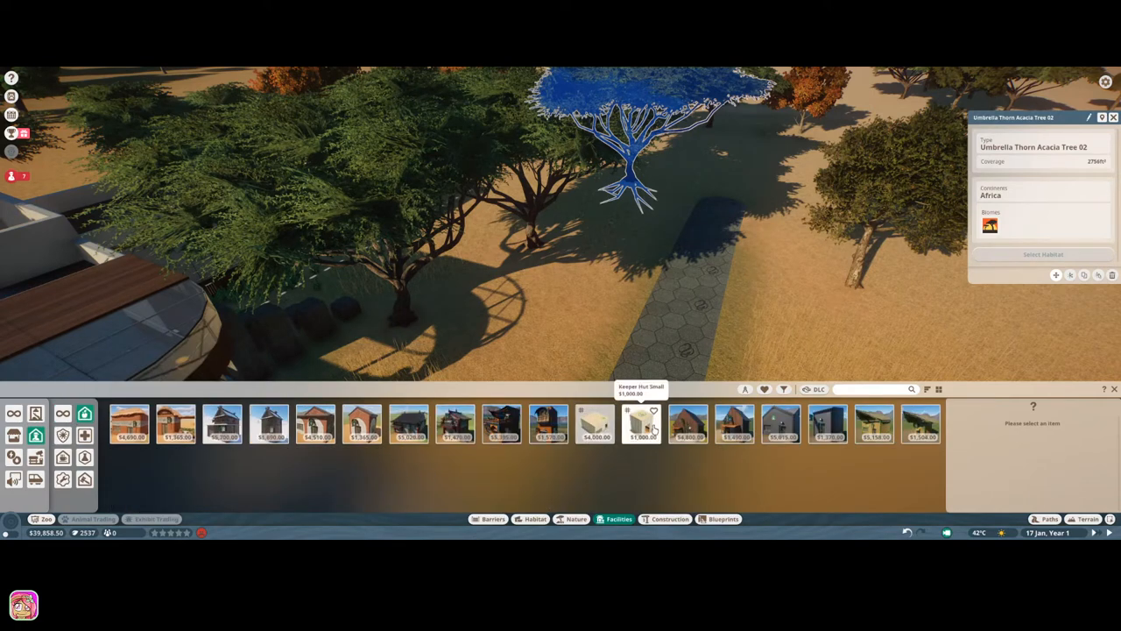
{"action": "left_click", "coordinate": [641, 424]}
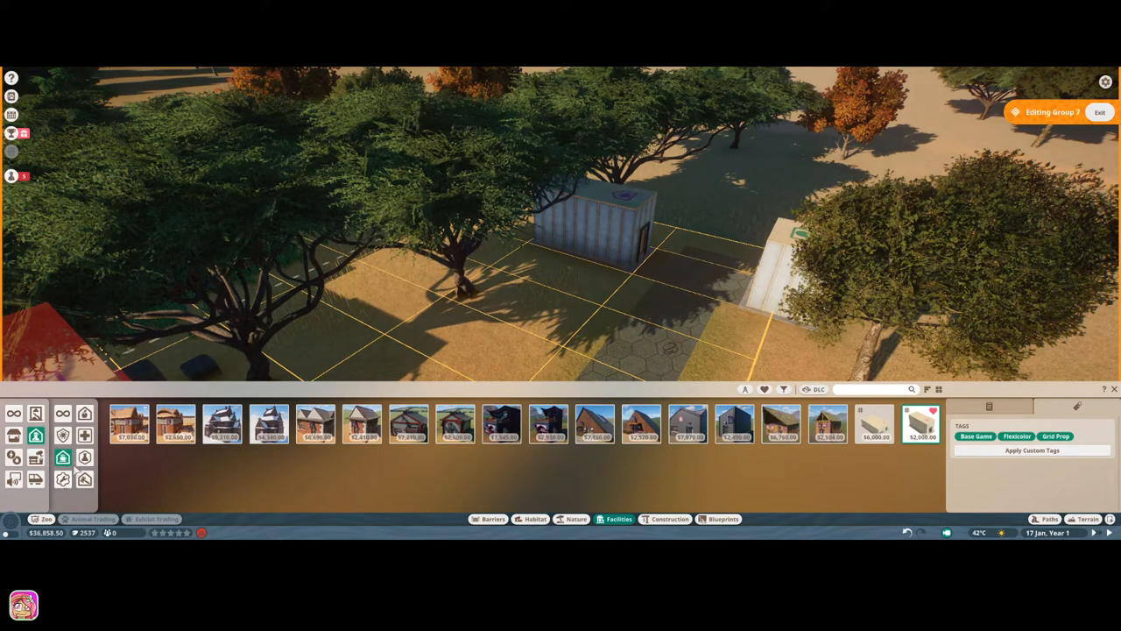
{"action": "mouse_move", "coordinate": [63, 413]}
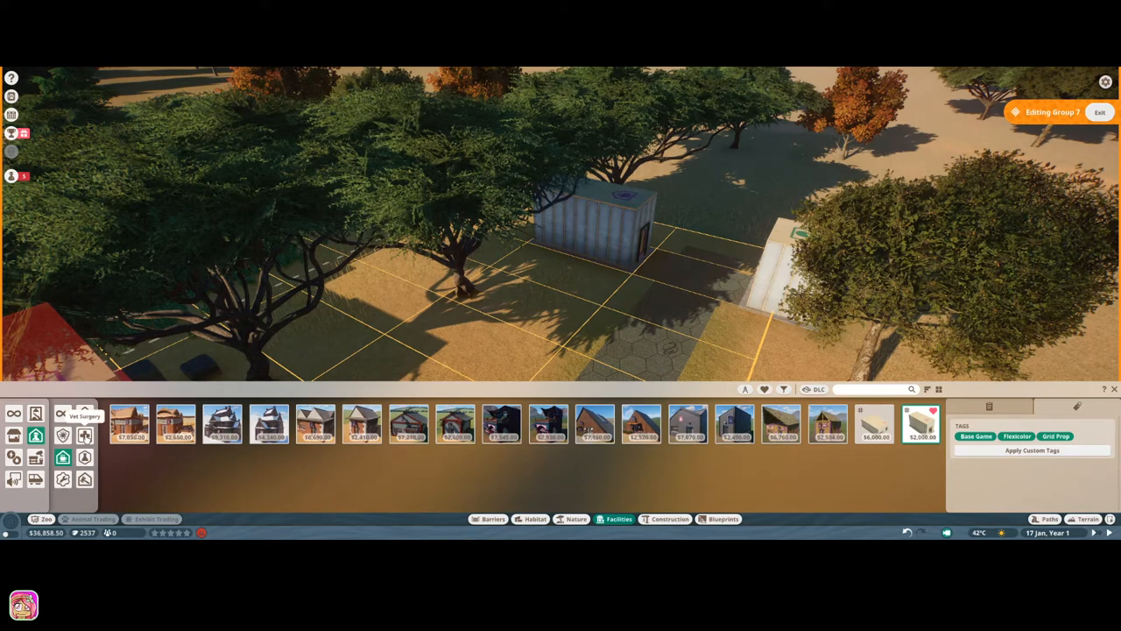
Add further staff buildings as a group and position the cluster beside the path.
{"action": "left_click", "coordinate": [84, 480]}
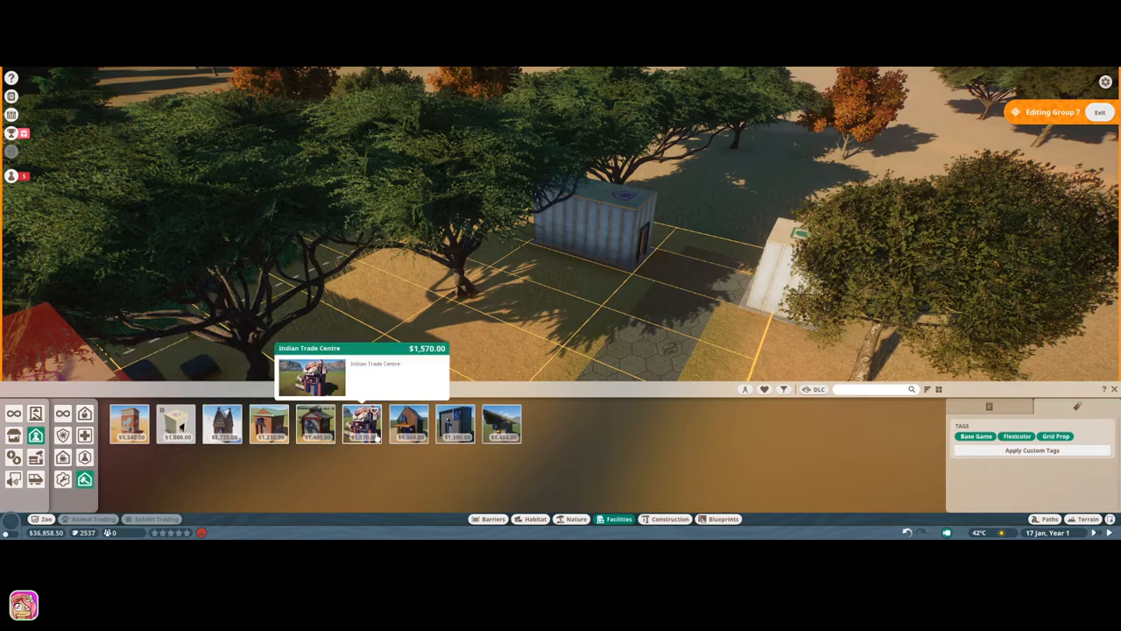
{"action": "left_click", "coordinate": [361, 422]}
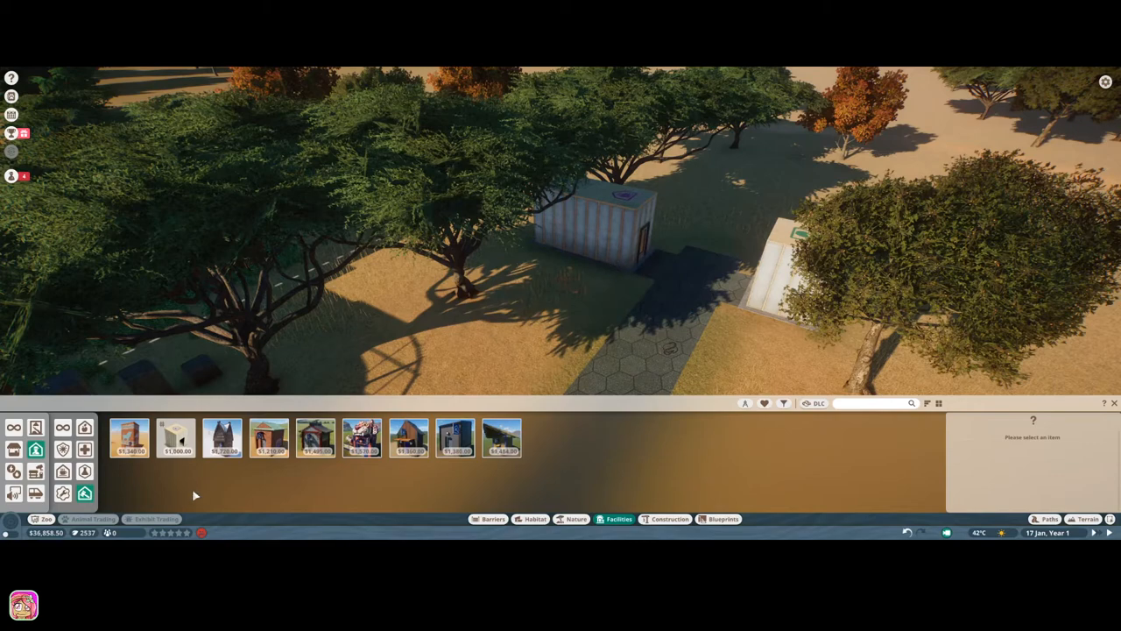
{"action": "left_click", "coordinate": [175, 438]}
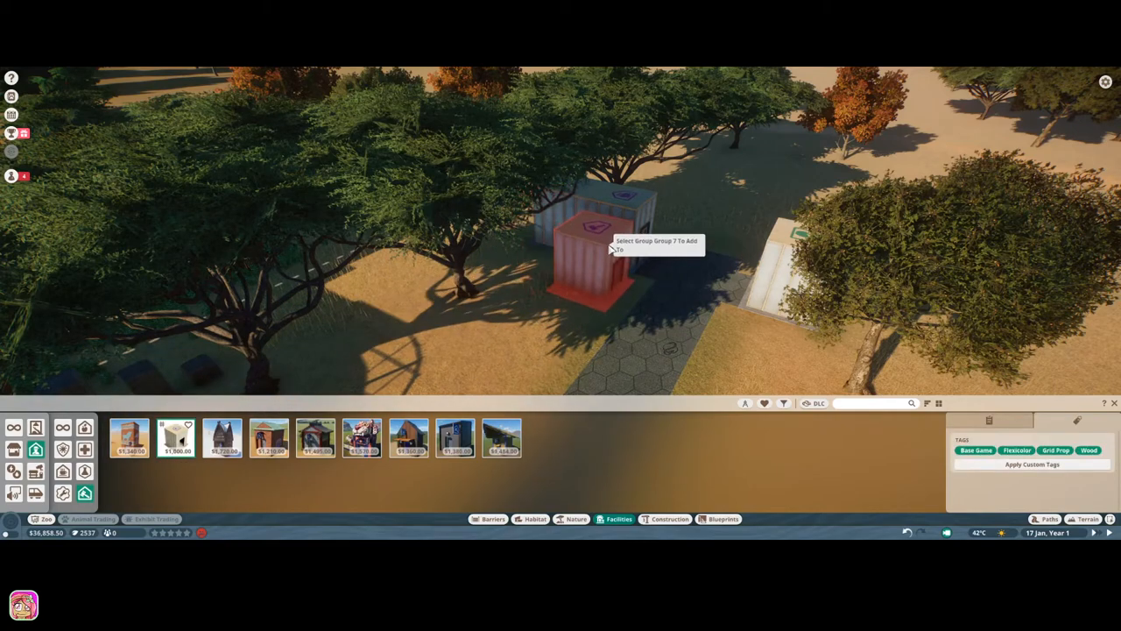
{"action": "left_click", "coordinate": [605, 249]}
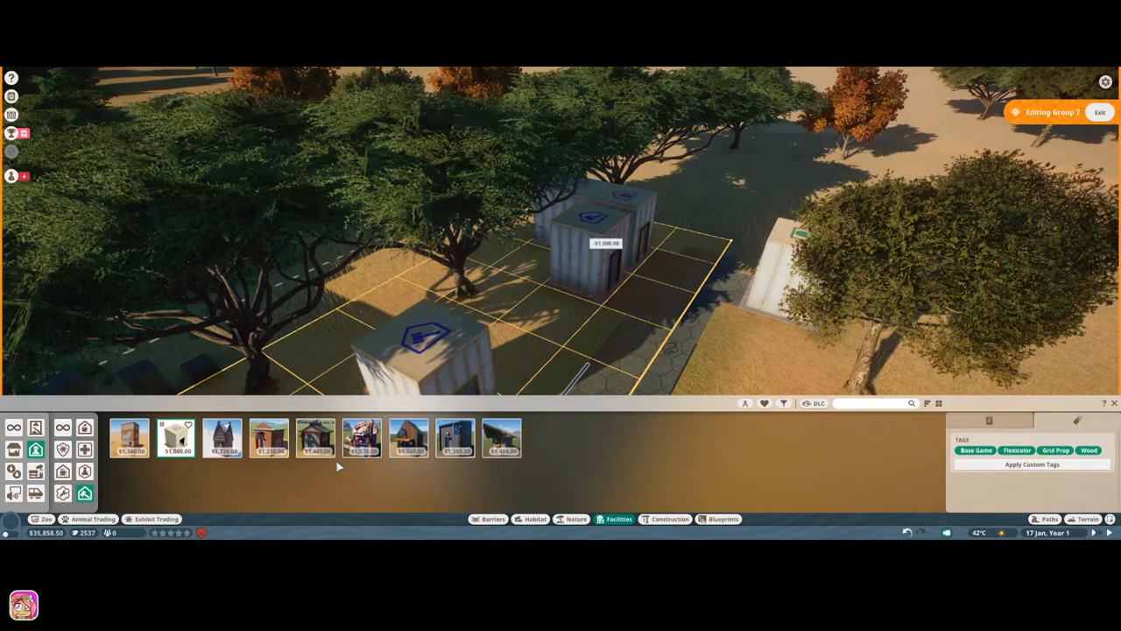
{"action": "mouse_move", "coordinate": [61, 452]}
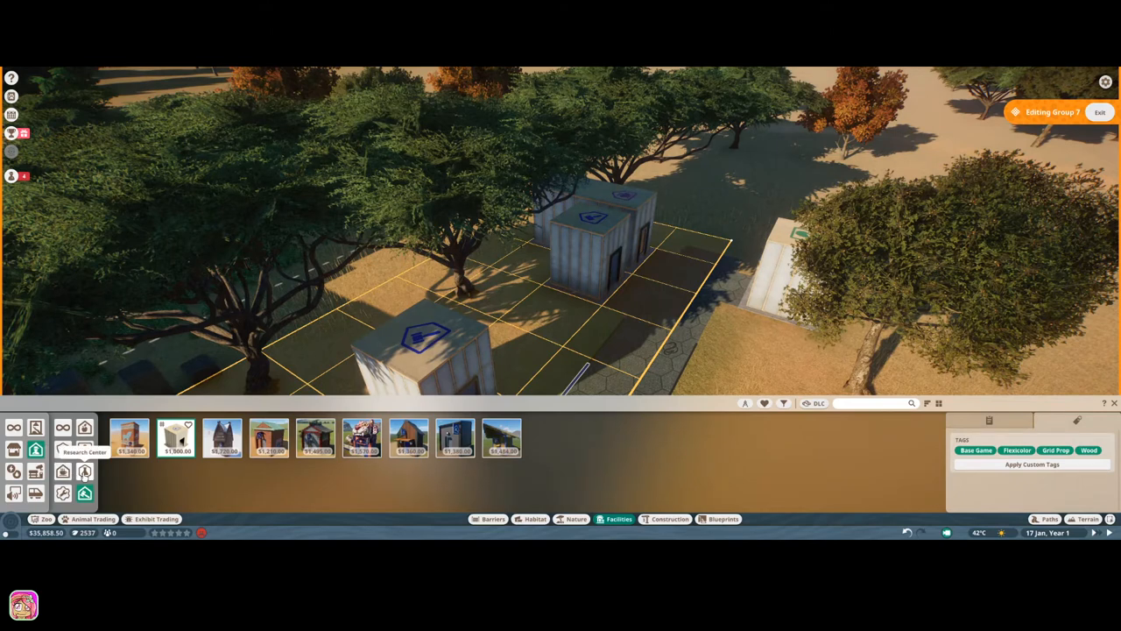
{"action": "mouse_move", "coordinate": [64, 472]}
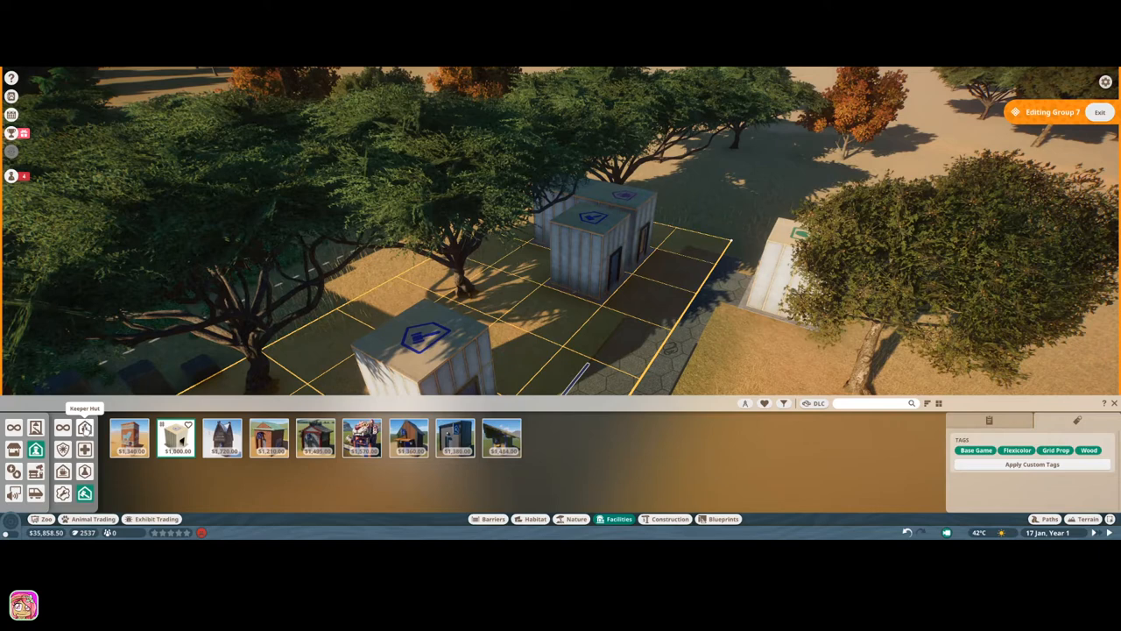
{"action": "mouse_move", "coordinate": [61, 448]}
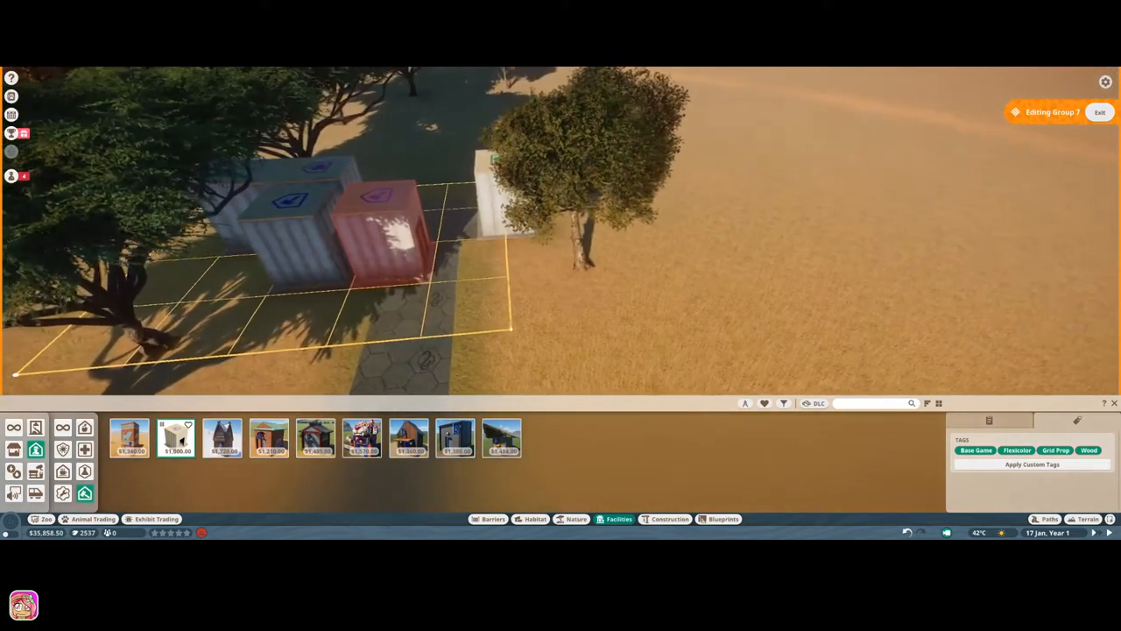
Finish editing the staff building group, then dismiss the Zoo Overview summary.
{"action": "left_click", "coordinate": [223, 438]}
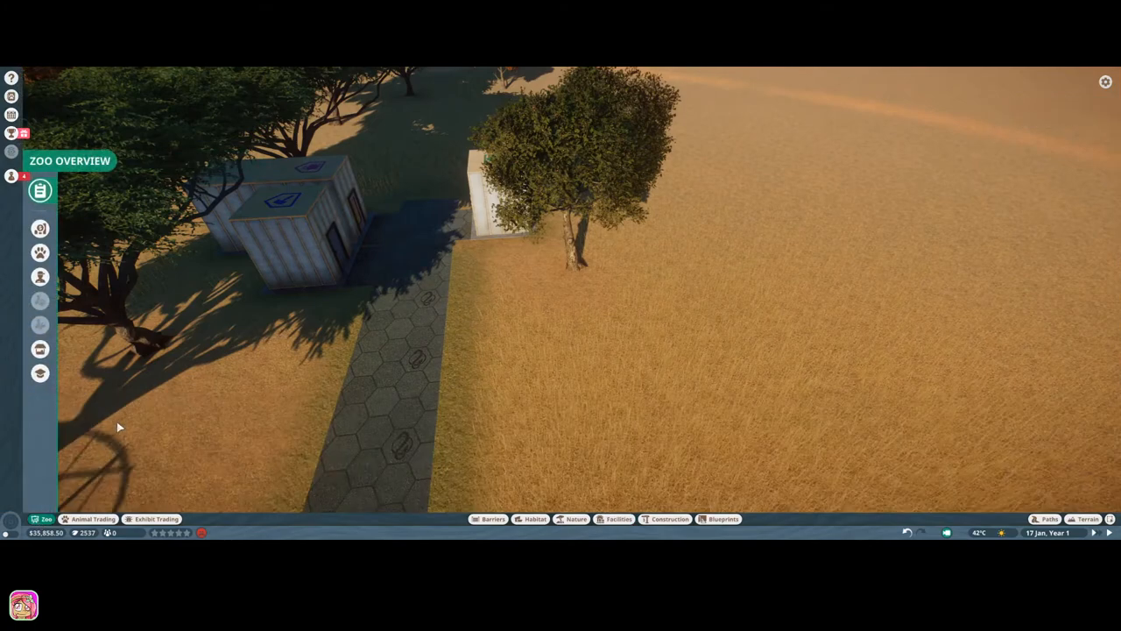
{"action": "left_click", "coordinate": [42, 191]}
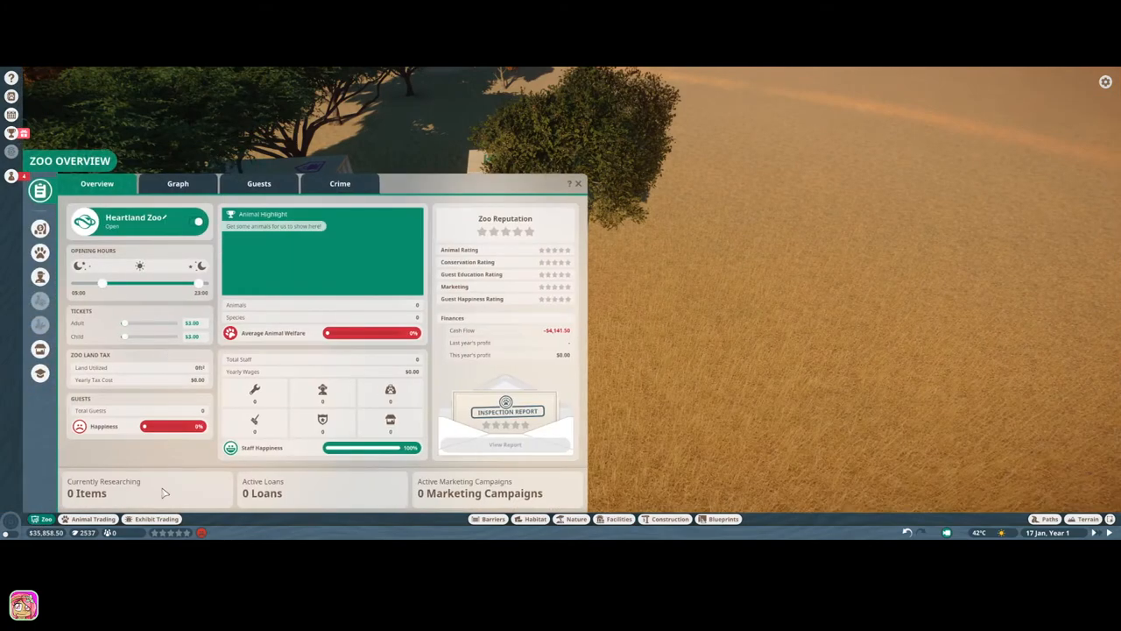
{"action": "mouse_move", "coordinate": [38, 301]}
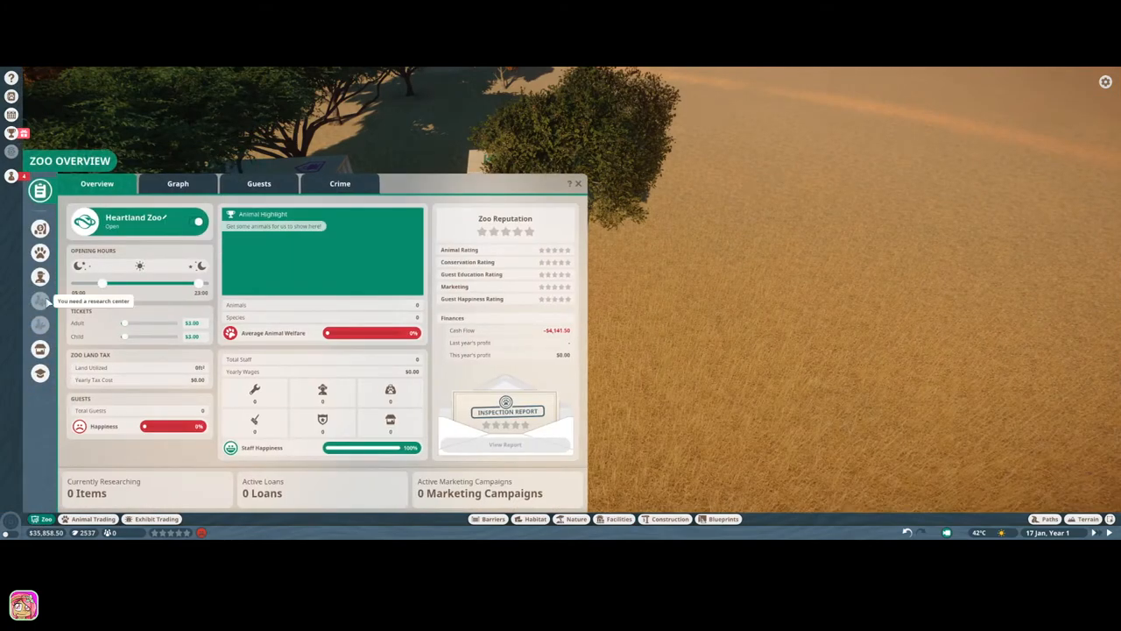
{"action": "left_click", "coordinate": [37, 277]}
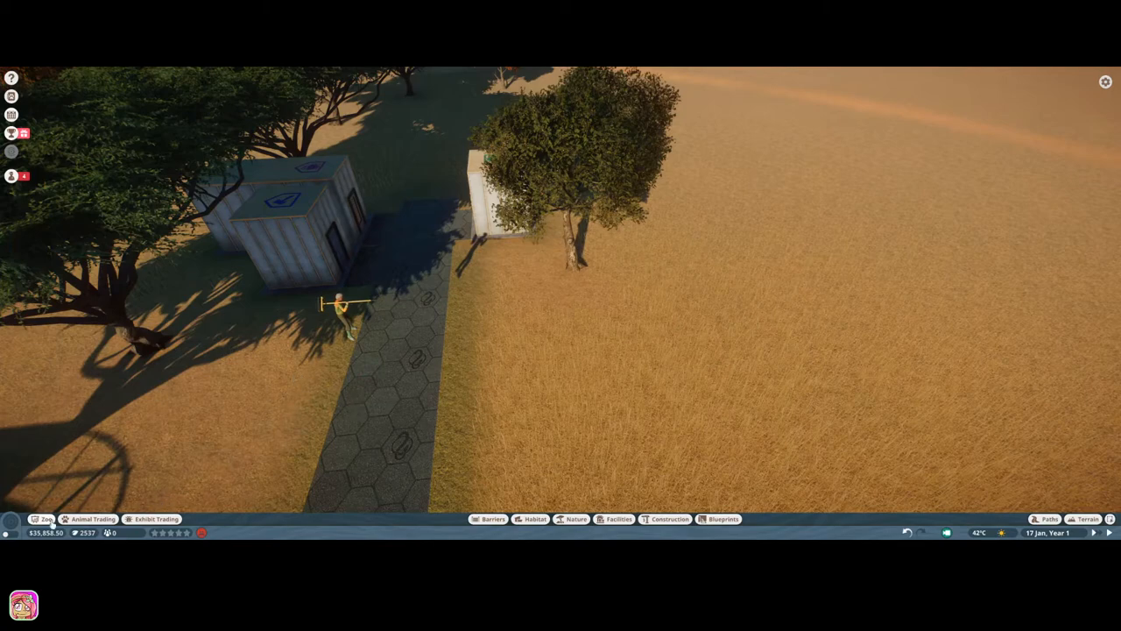
Hire a mechanic and a vet from the Staff window and place them on the path.
{"action": "left_click", "coordinate": [11, 179]}
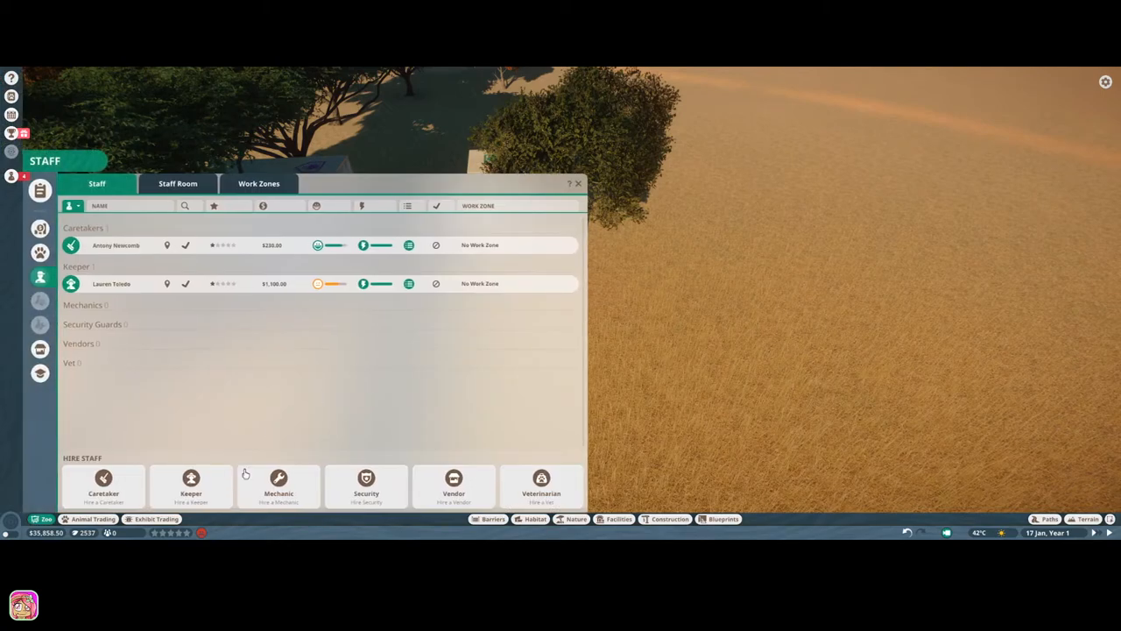
{"action": "left_click", "coordinate": [578, 184]}
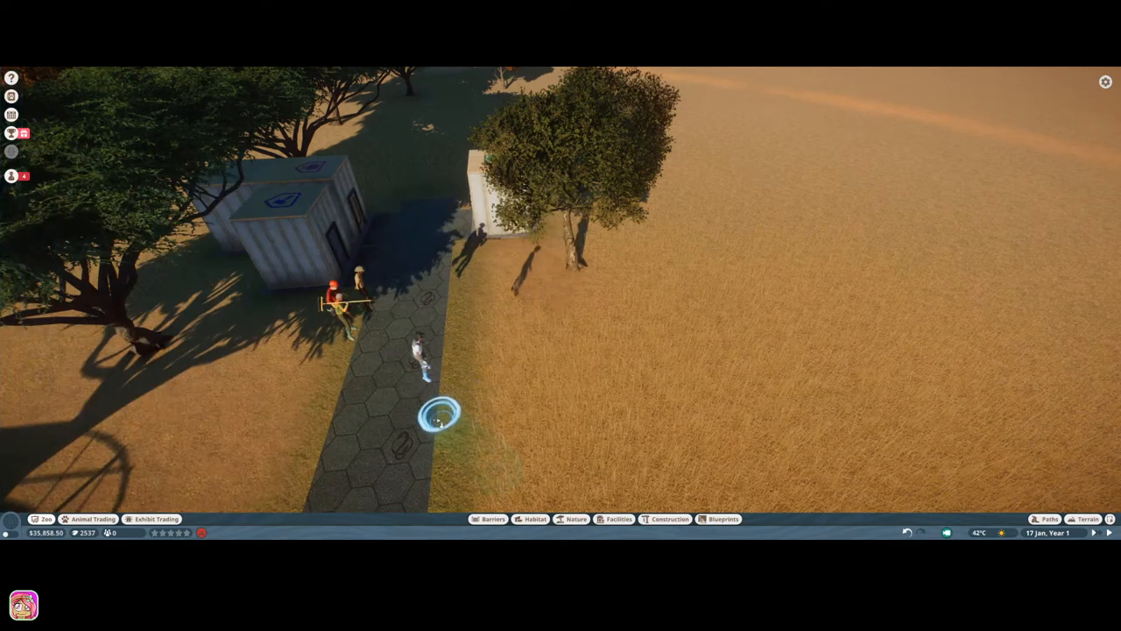
{"action": "left_click", "coordinate": [11, 175]}
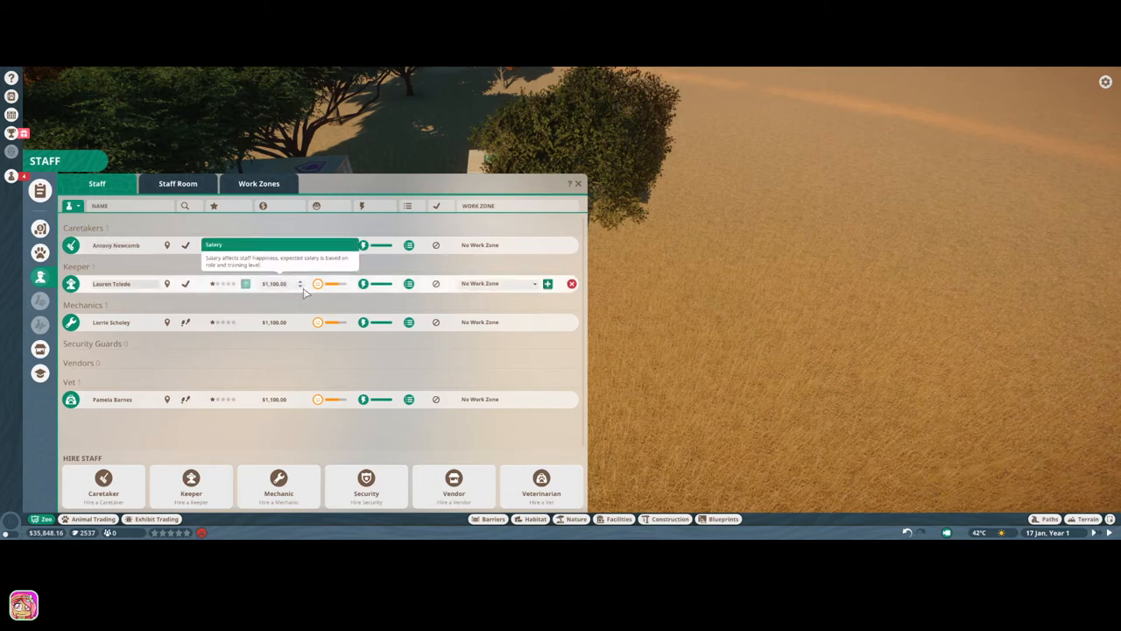
{"action": "left_click", "coordinate": [302, 288]}
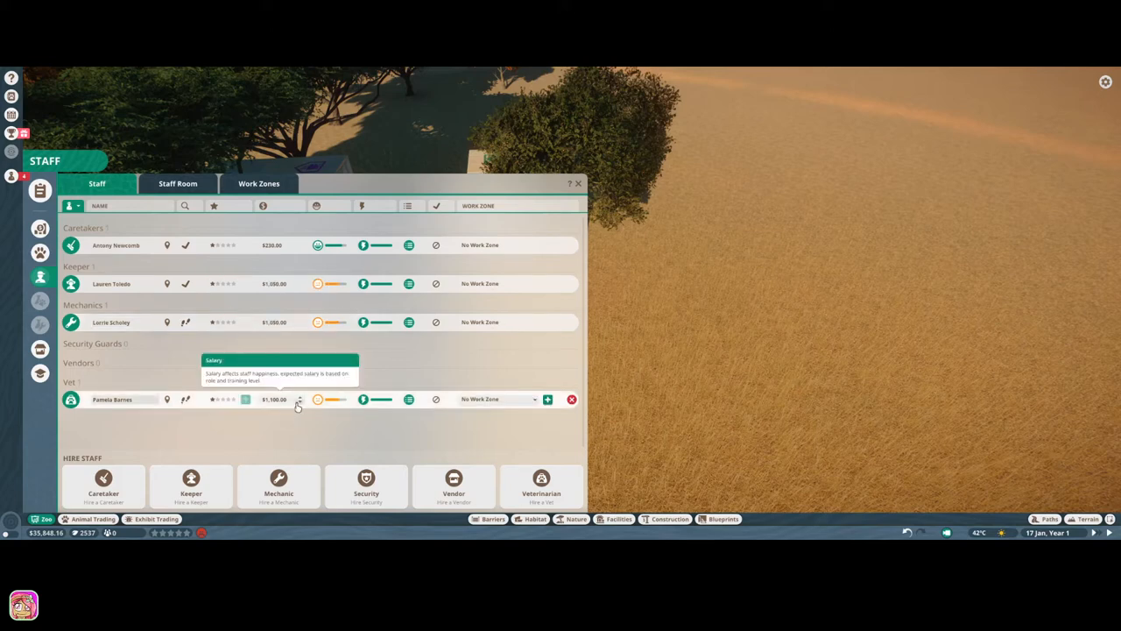
{"action": "left_click", "coordinate": [297, 400]}
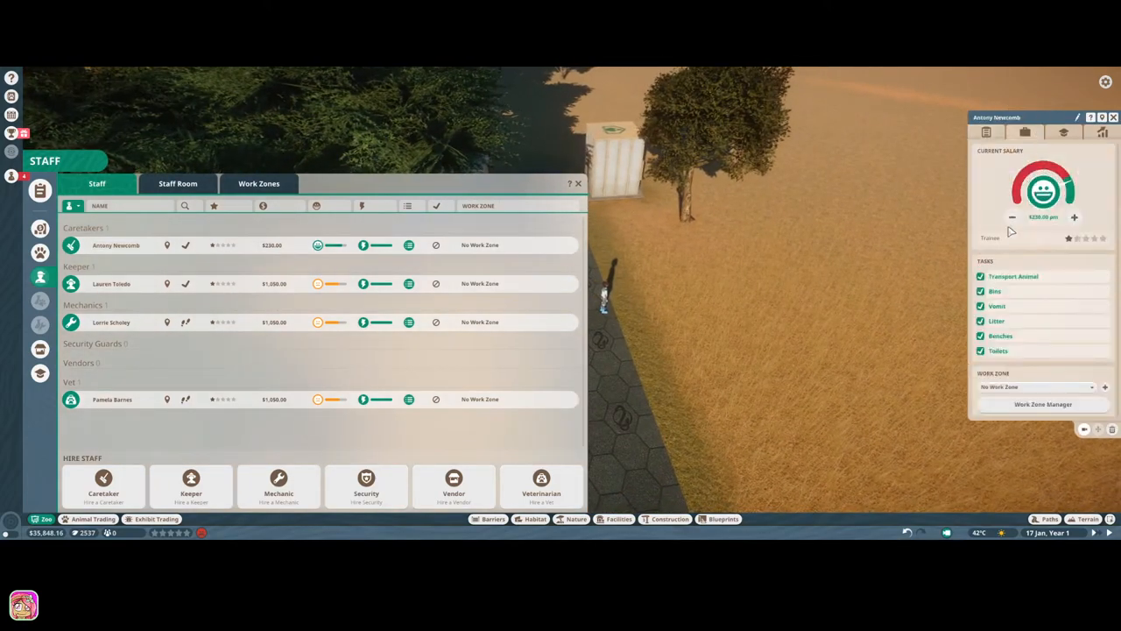
{"action": "left_click", "coordinate": [1011, 217]}
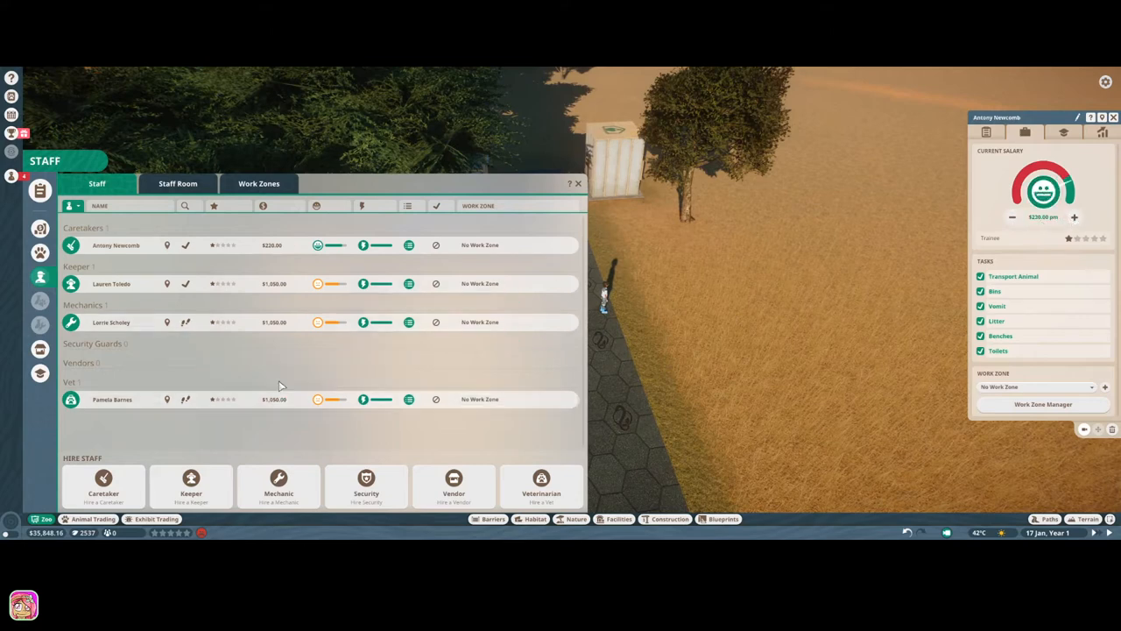
{"action": "mouse_move", "coordinate": [162, 220]}
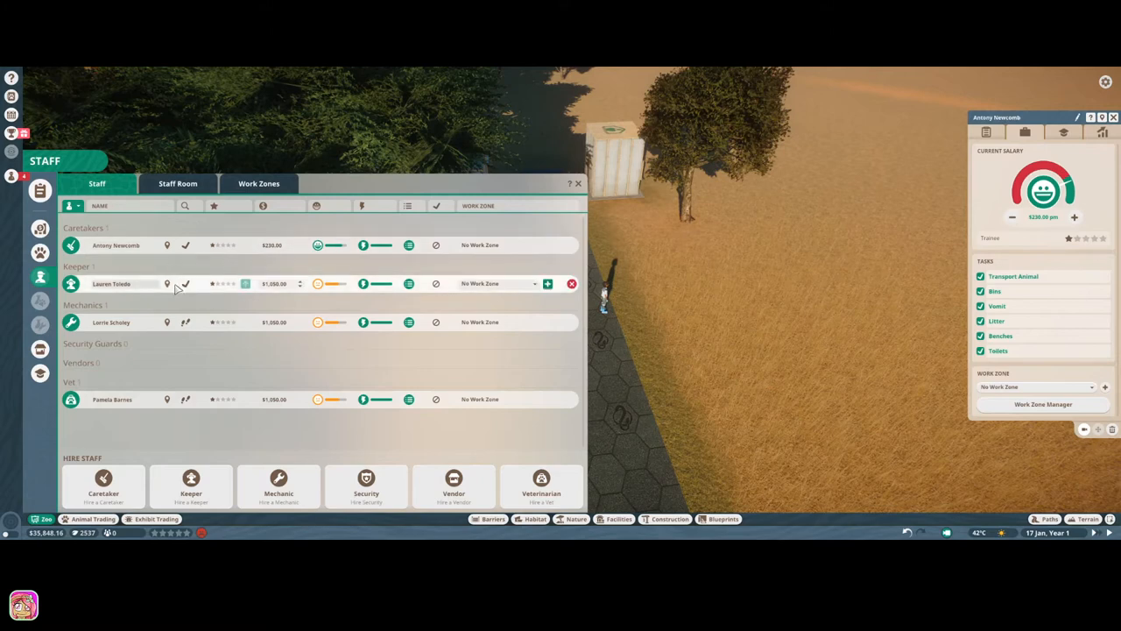
{"action": "mouse_move", "coordinate": [171, 284]}
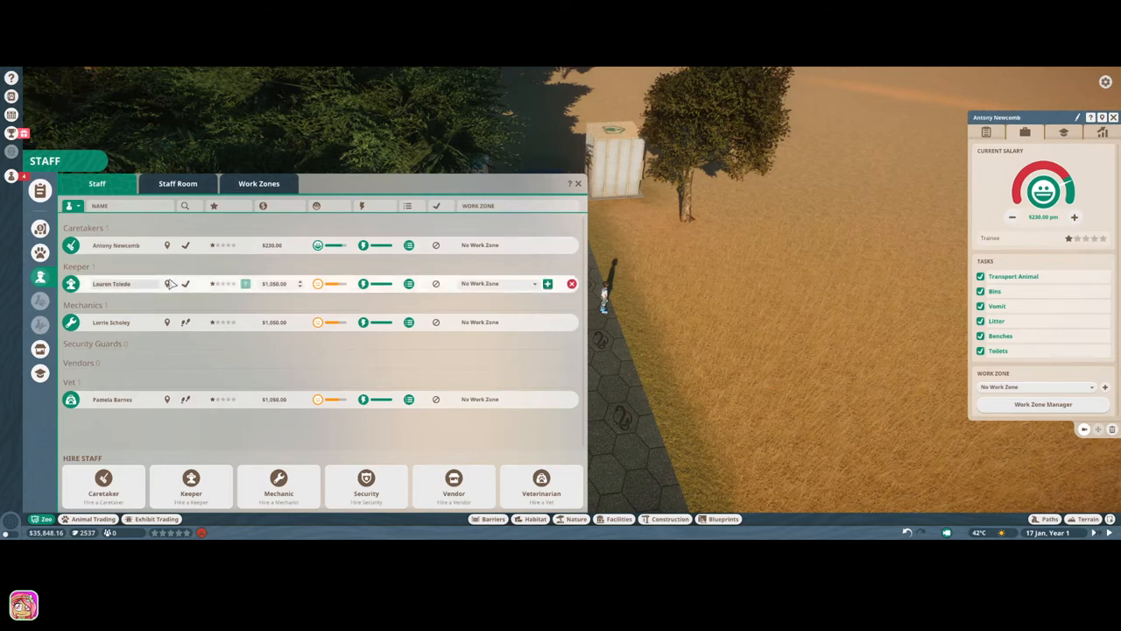
Review the keeper's staff details and return to the park view.
{"action": "left_click", "coordinate": [114, 284]}
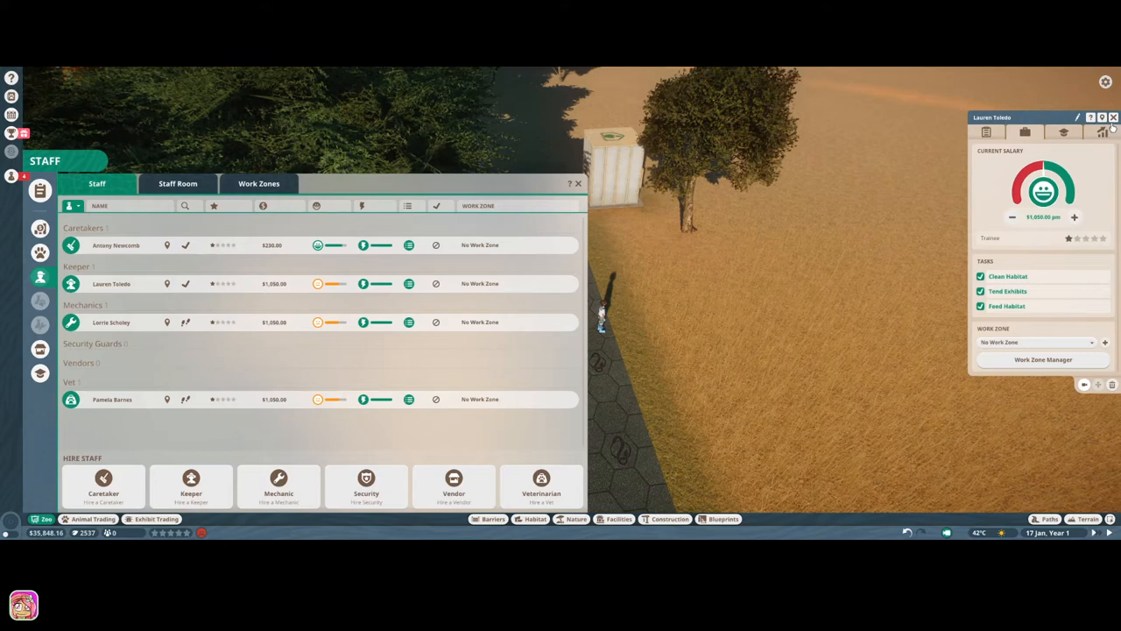
{"action": "left_click", "coordinate": [1111, 116]}
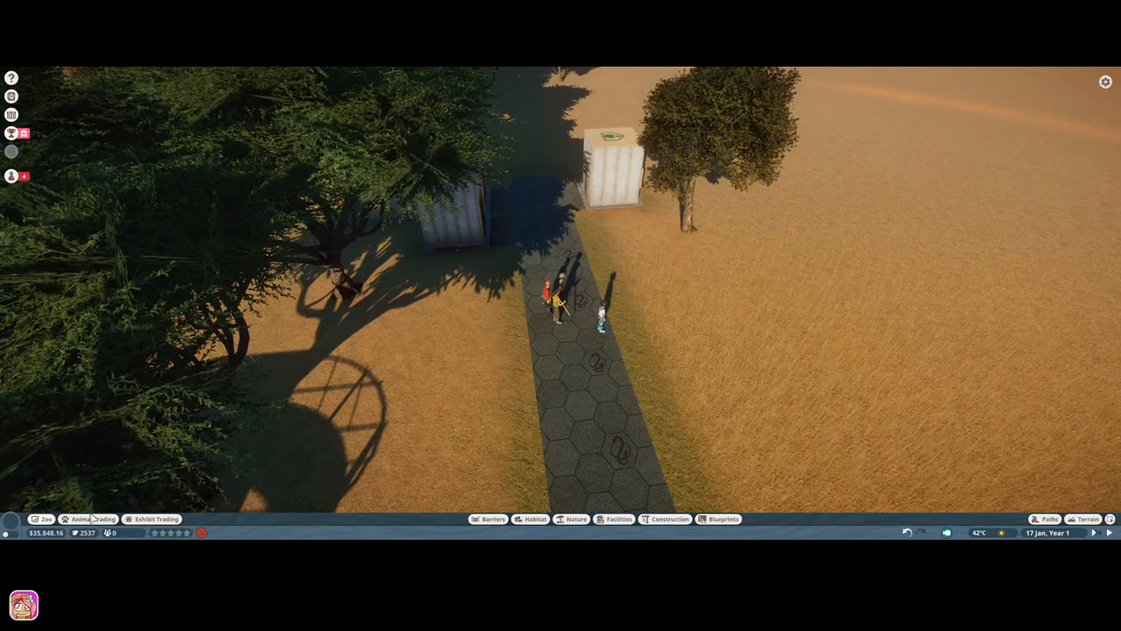
Filter the animal market to Pronghorn Antelope by sex and select a pronghorn listing.
{"action": "left_click", "coordinate": [88, 519]}
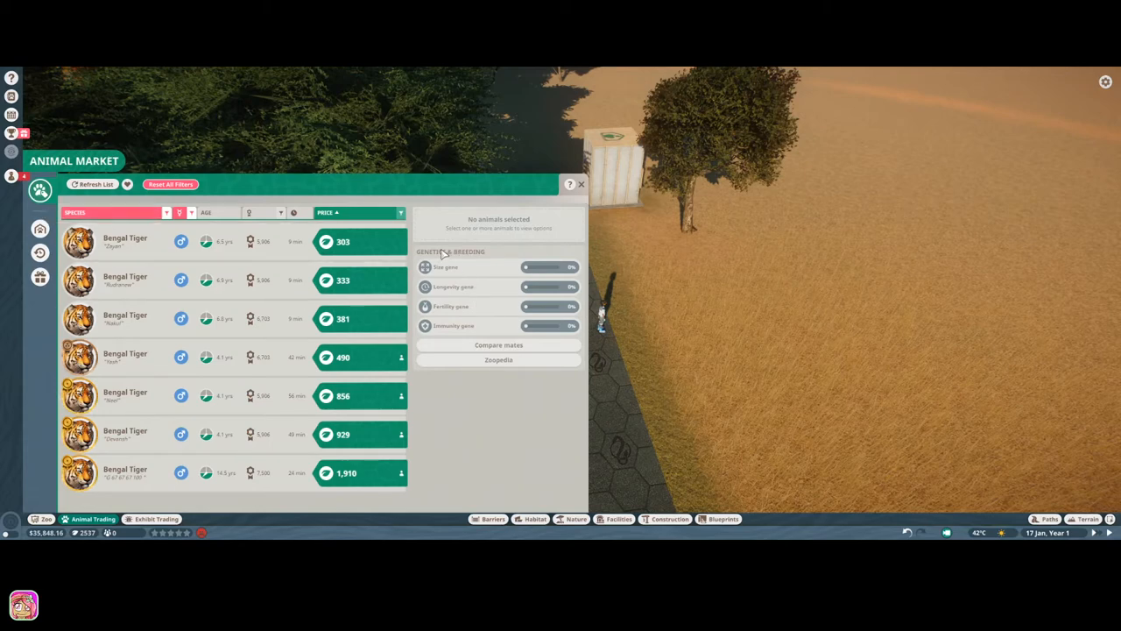
{"action": "mouse_move", "coordinate": [39, 277]}
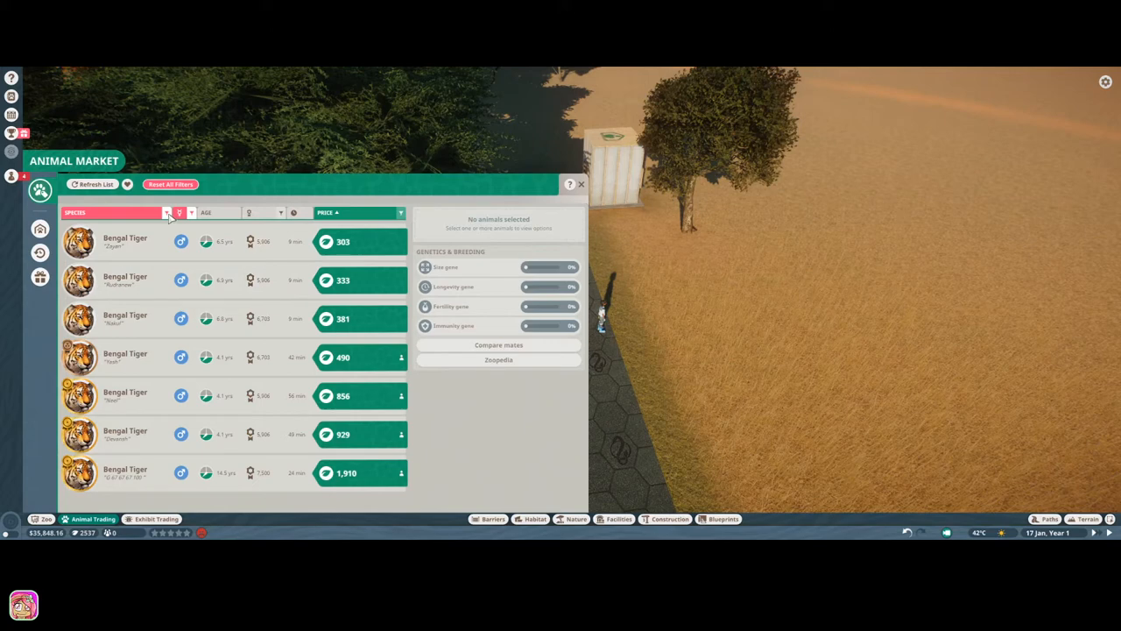
{"action": "left_click", "coordinate": [165, 214]}
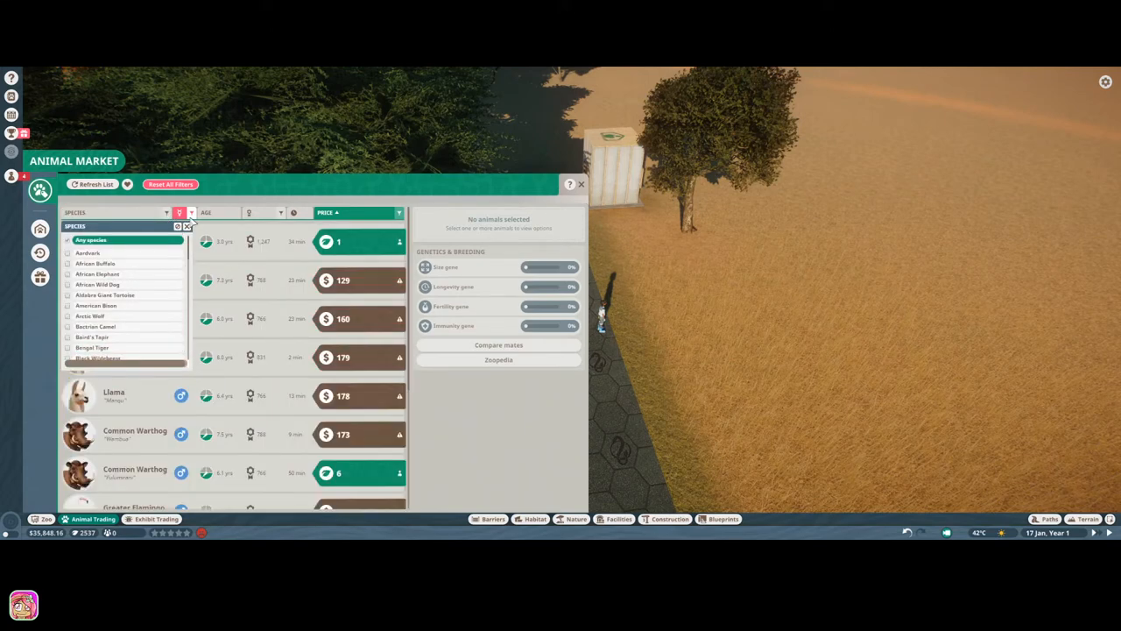
{"action": "left_click", "coordinate": [180, 212]}
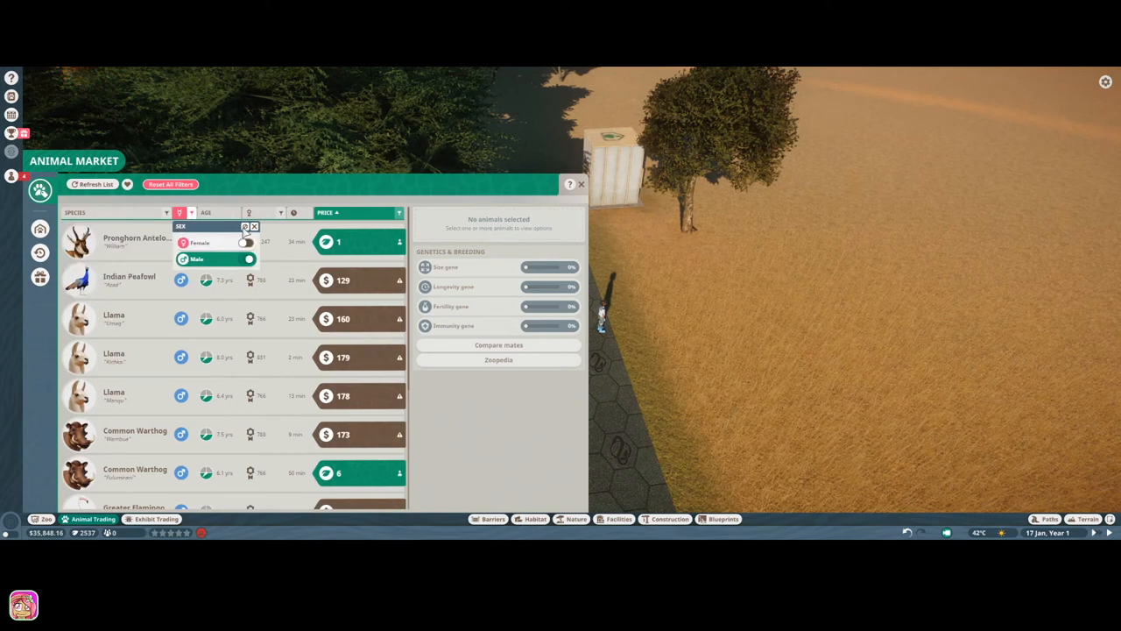
{"action": "left_click", "coordinate": [248, 259]}
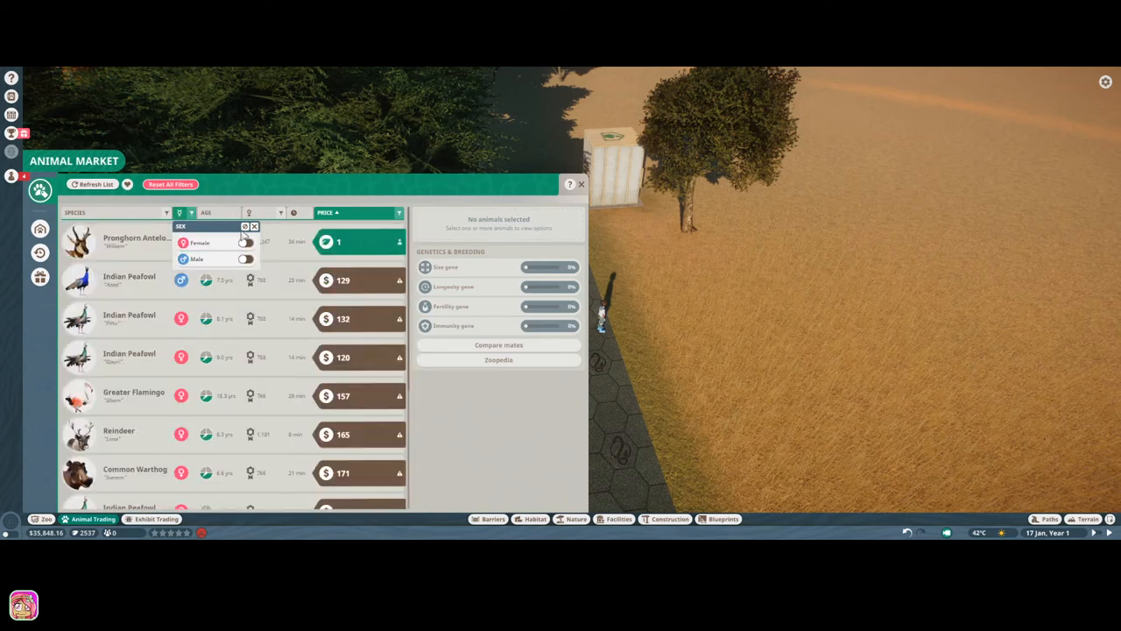
{"action": "left_click", "coordinate": [254, 228]}
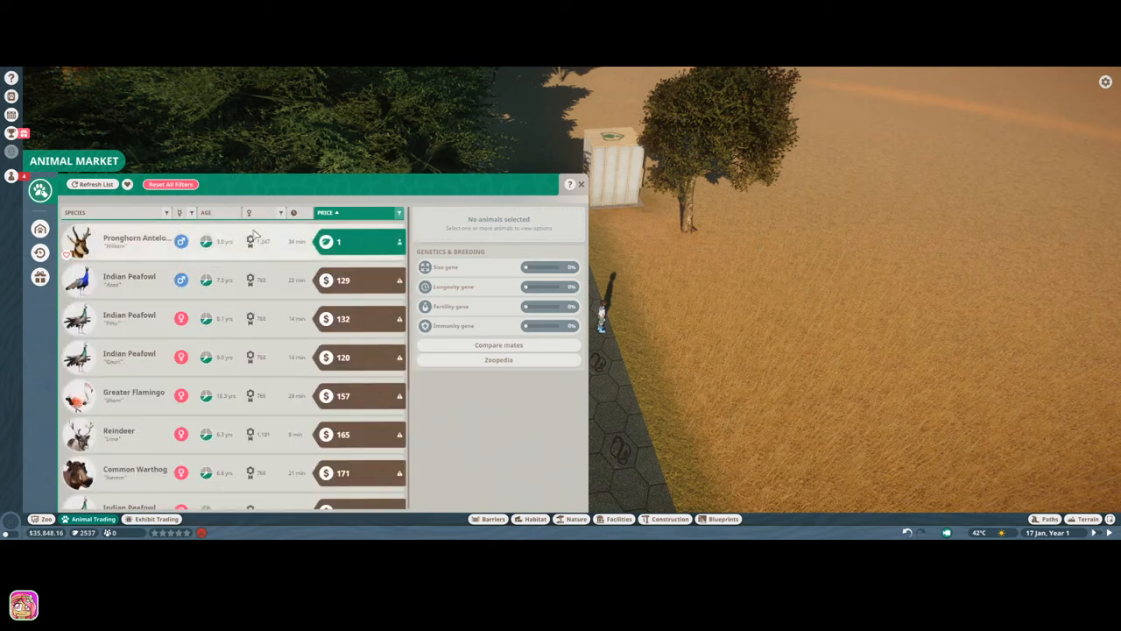
{"action": "mouse_move", "coordinate": [207, 245]}
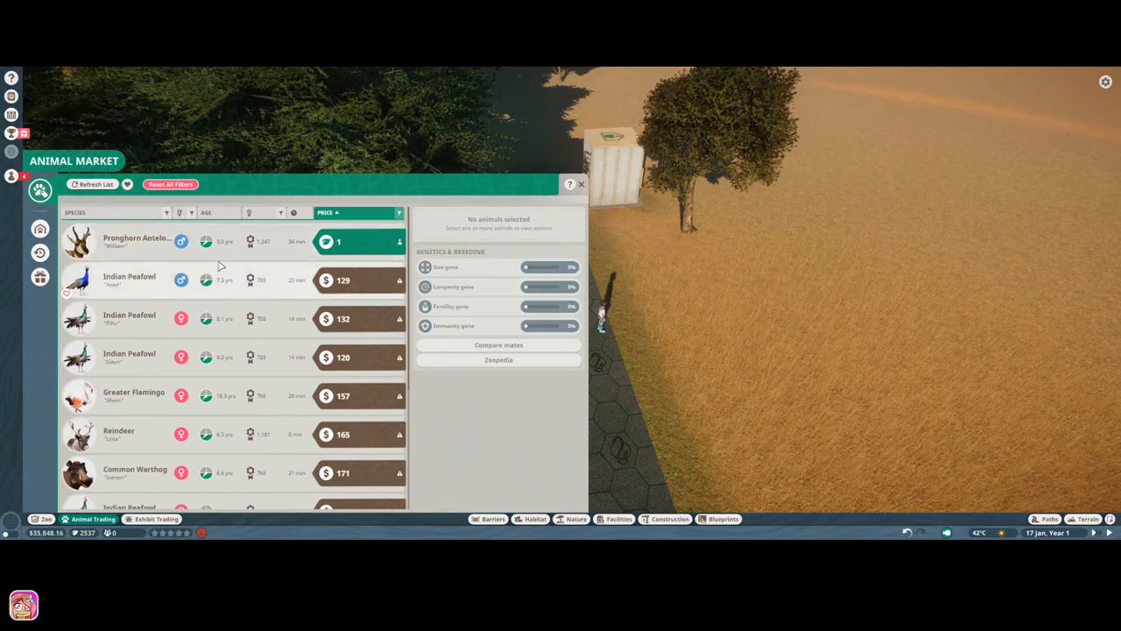
{"action": "left_click", "coordinate": [137, 242]}
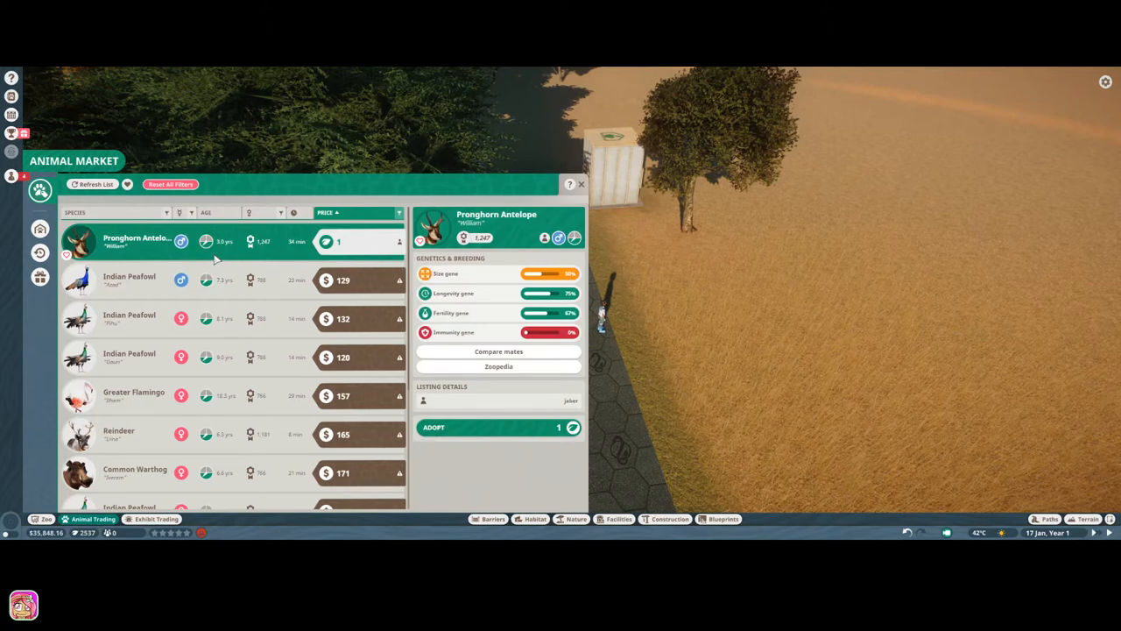
{"action": "mouse_move", "coordinate": [207, 280]}
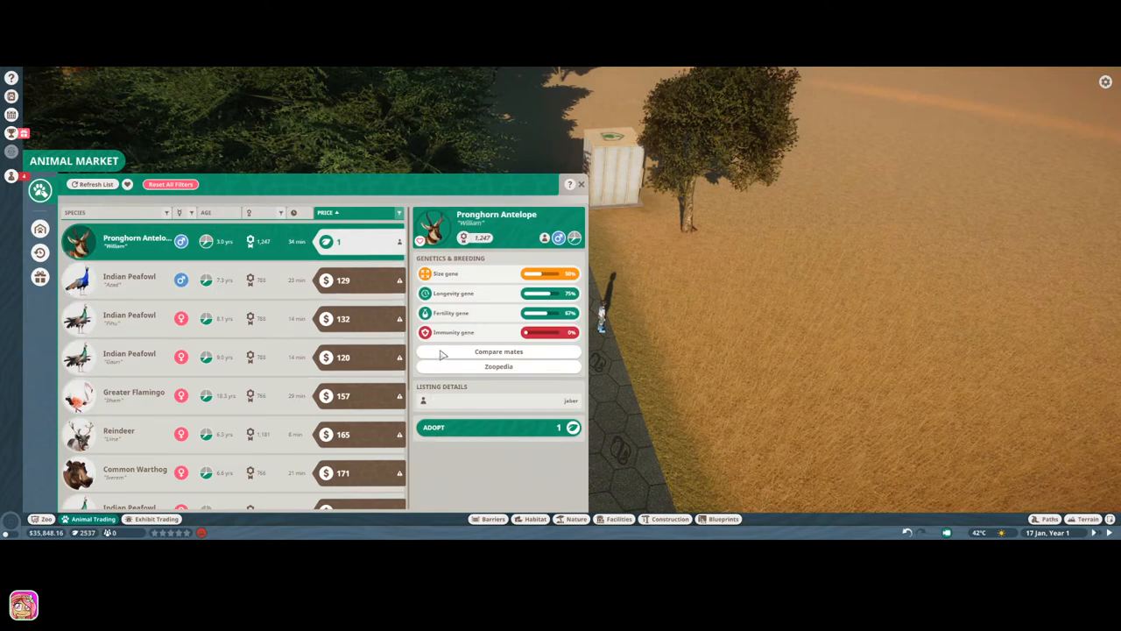
Check the pronghorn's Zoopedia natural habitat page, then reselect its market listing.
{"action": "left_click", "coordinate": [498, 366]}
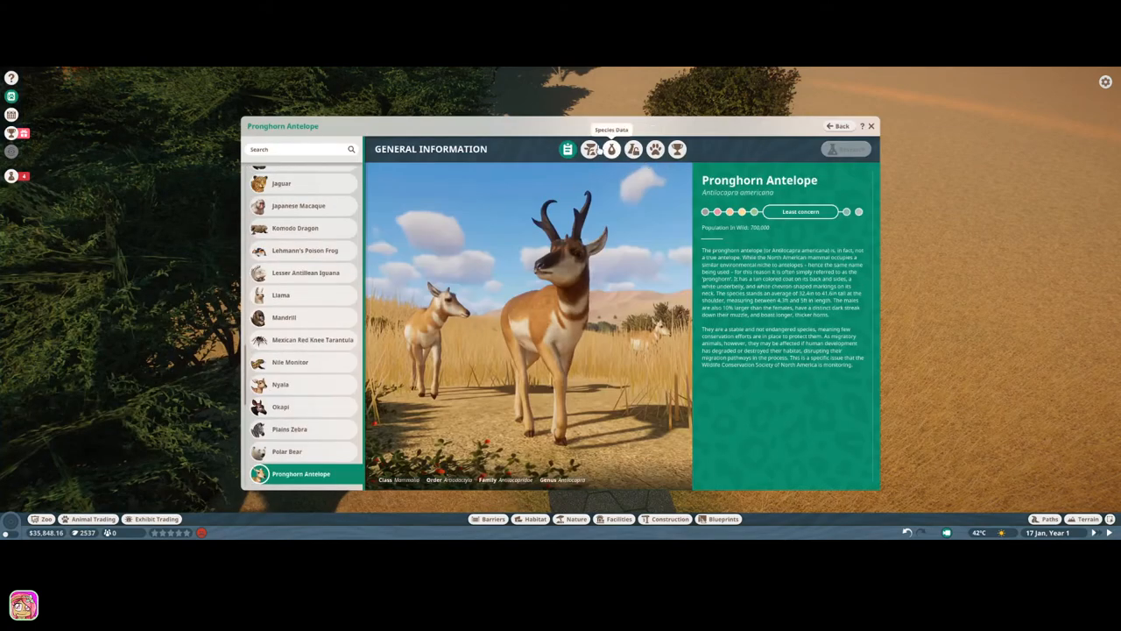
{"action": "left_click", "coordinate": [589, 149]}
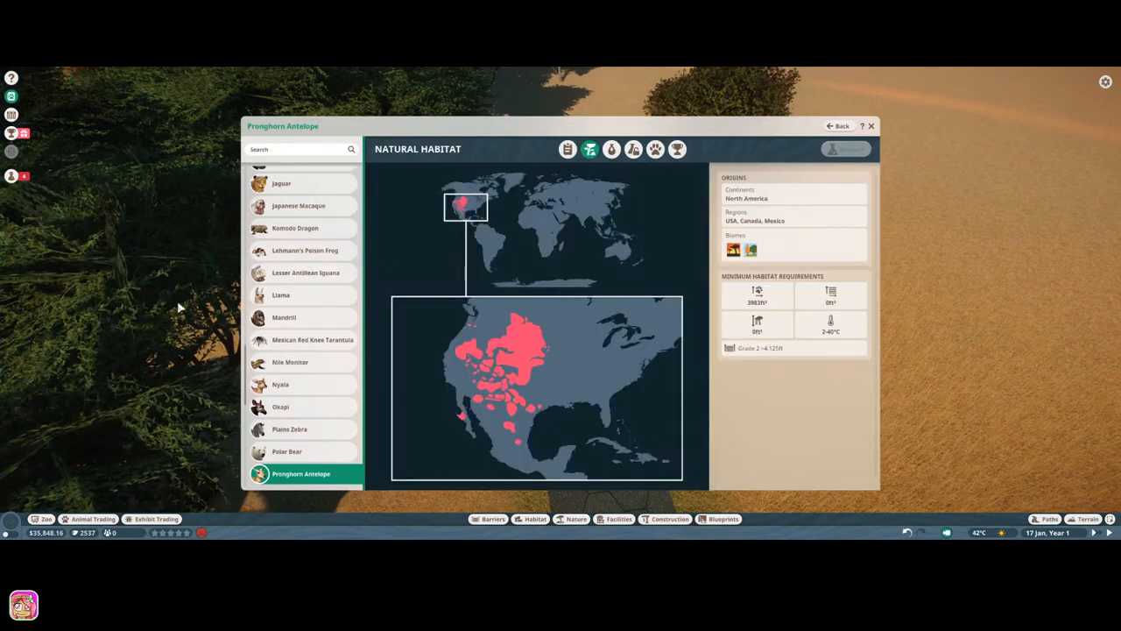
{"action": "mouse_move", "coordinate": [704, 247]}
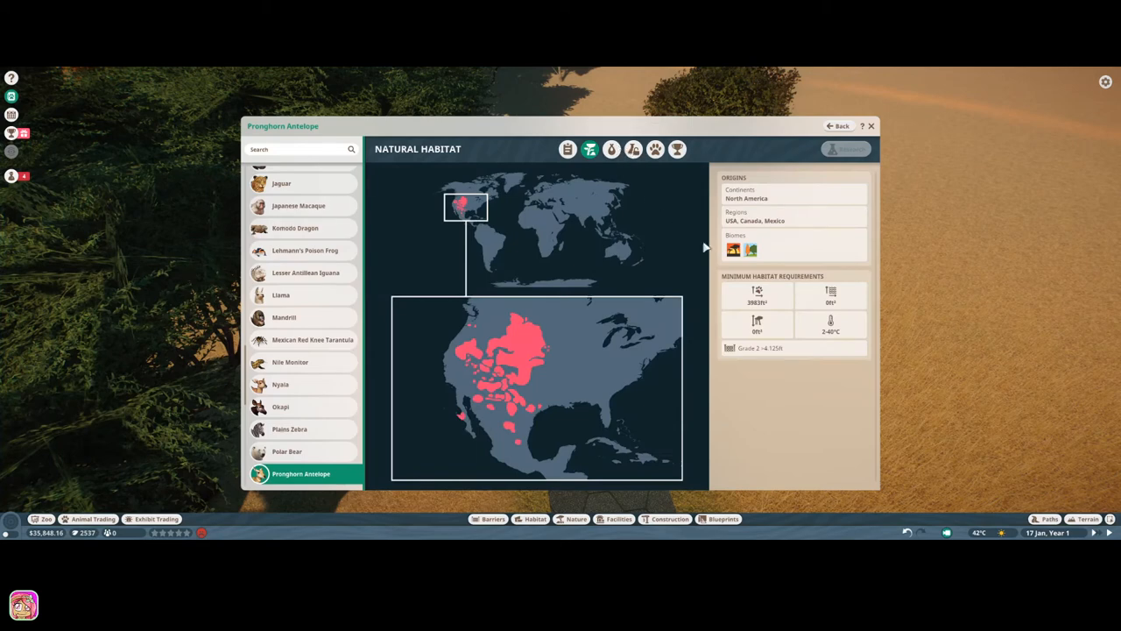
{"action": "mouse_move", "coordinate": [726, 252]}
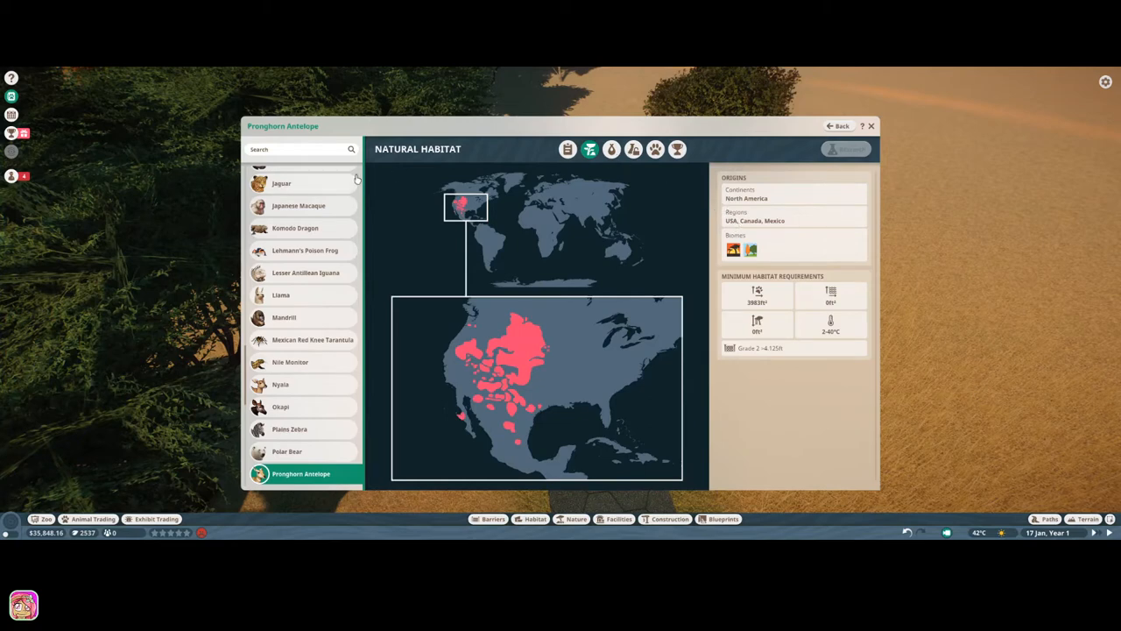
{"action": "left_click", "coordinate": [871, 126]}
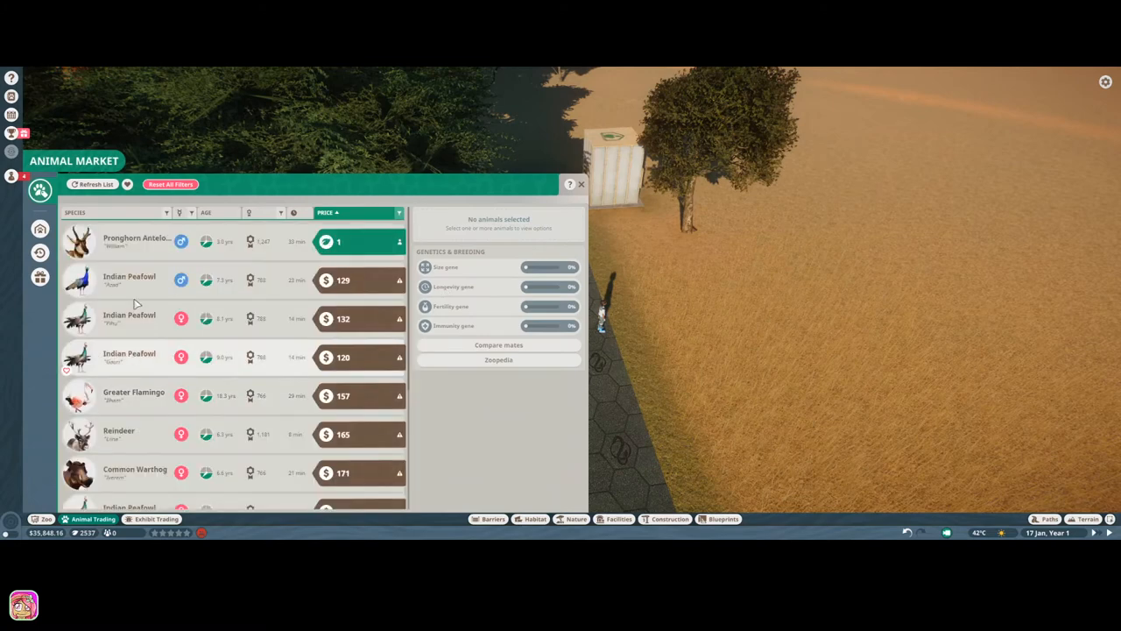
{"action": "left_click", "coordinate": [137, 242]}
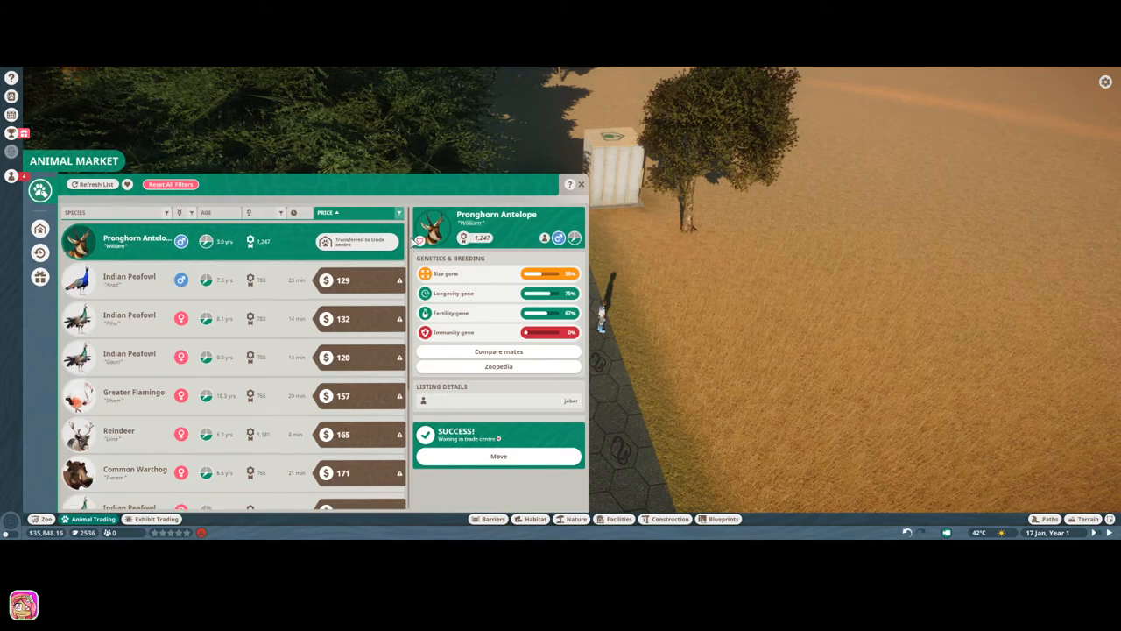
{"action": "scroll", "scroll_direction": "down", "scroll_amount": 3}
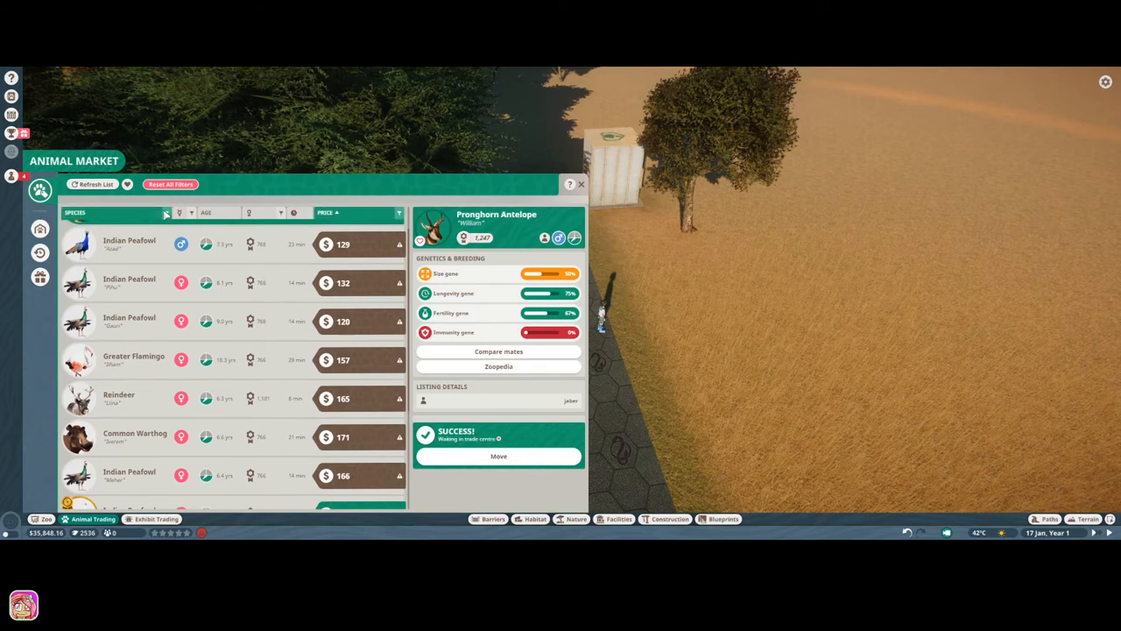
Scroll the species filter list down to Pronghorn Antelope.
{"action": "left_click", "coordinate": [165, 214]}
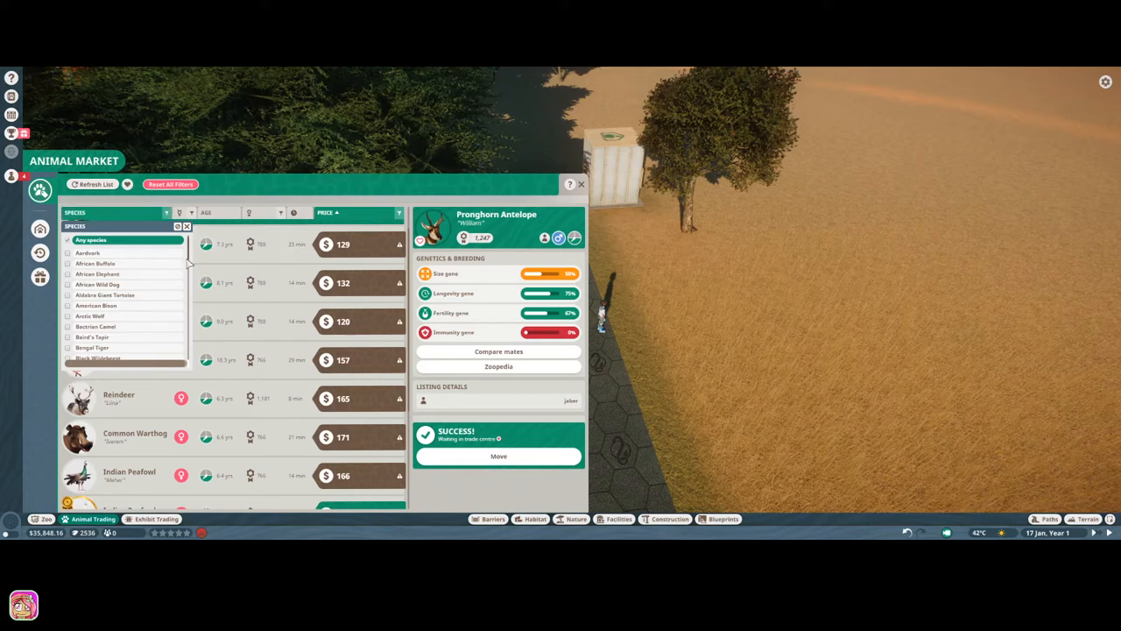
{"action": "scroll", "scroll_direction": "down", "scroll_amount": 3}
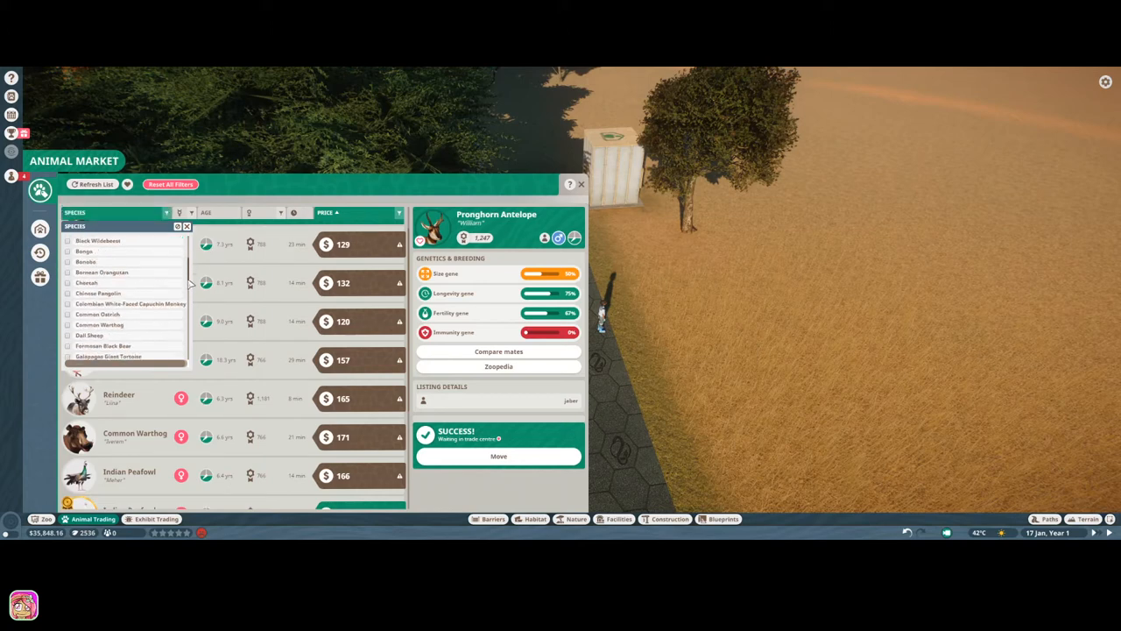
{"action": "scroll", "scroll_direction": "down", "scroll_amount": 3}
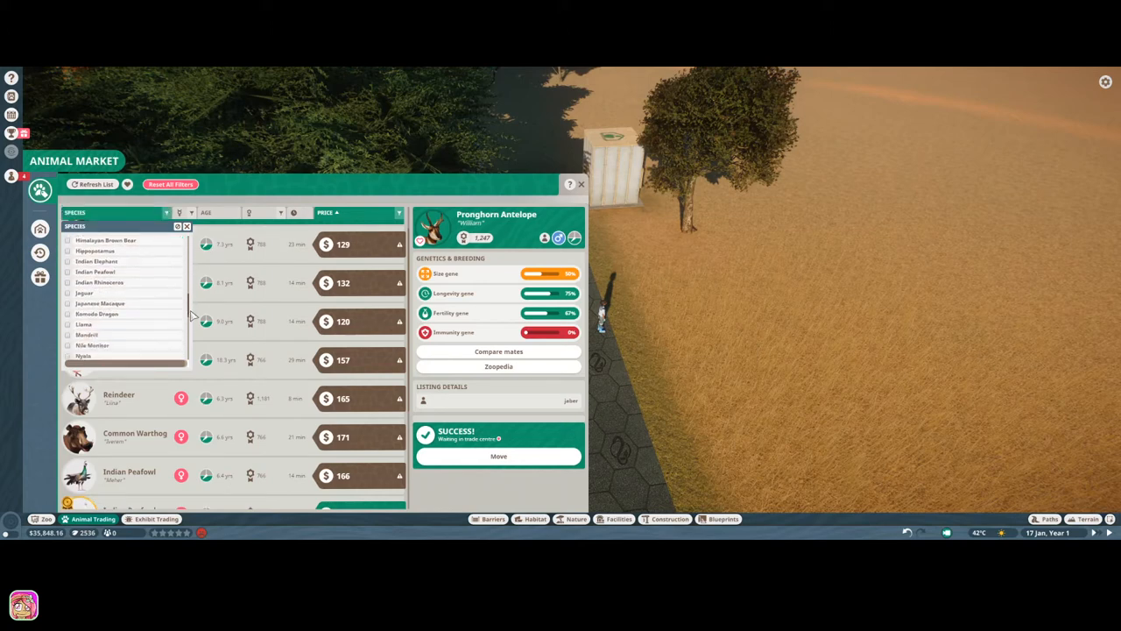
{"action": "scroll", "scroll_direction": "down", "scroll_amount": 3}
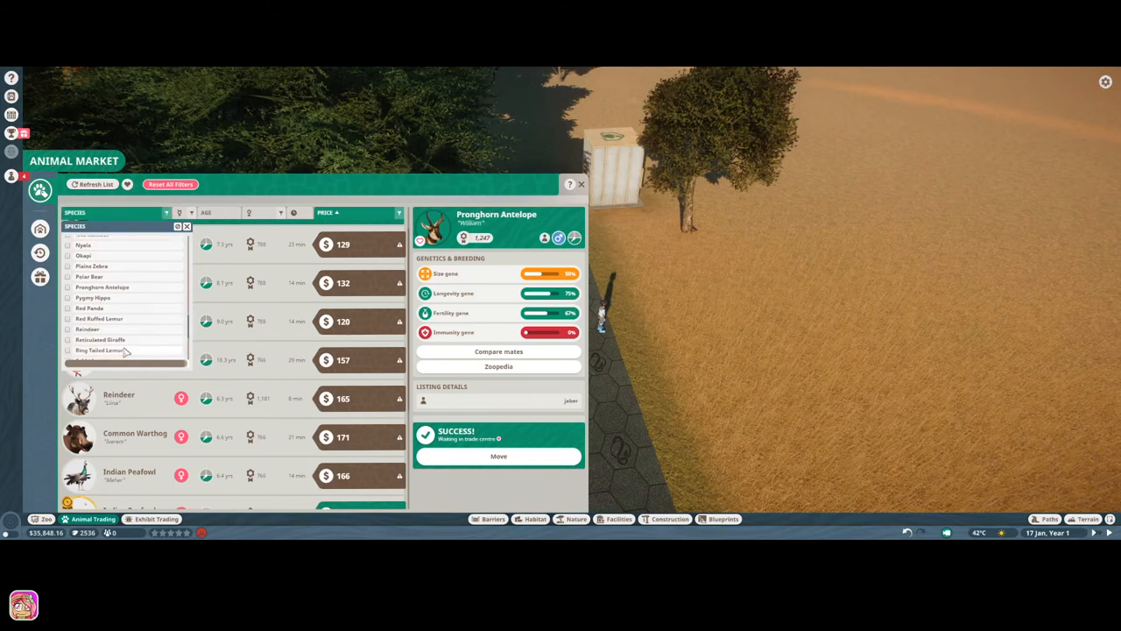
Adopt the top Pronghorn Antelope listing and send it to animal storage.
{"action": "left_click", "coordinate": [102, 287]}
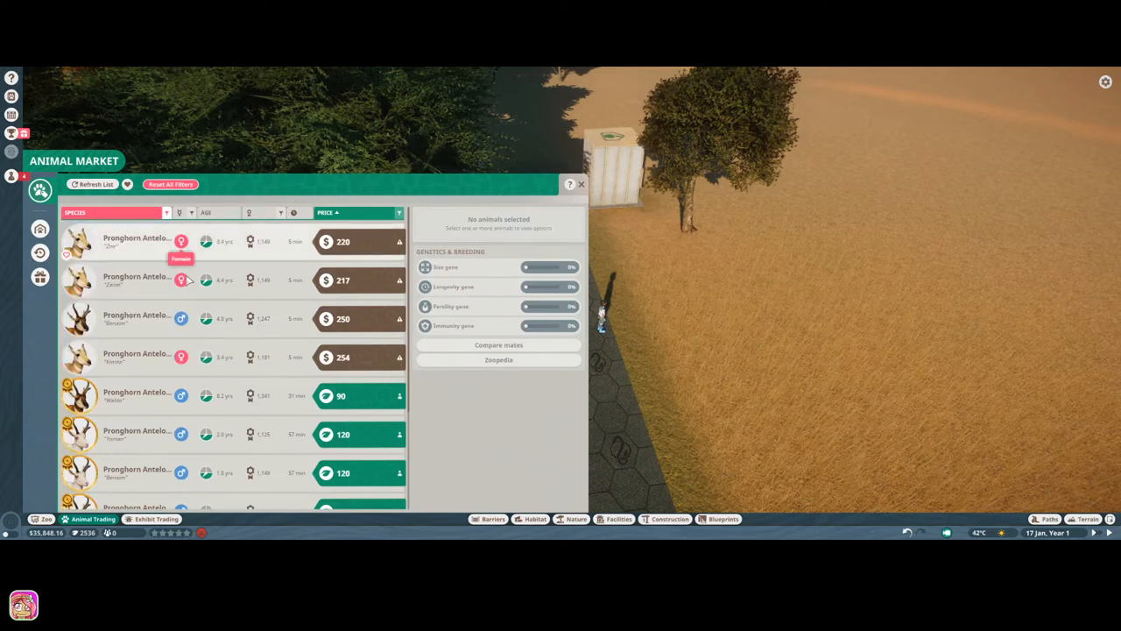
{"action": "left_click", "coordinate": [136, 242]}
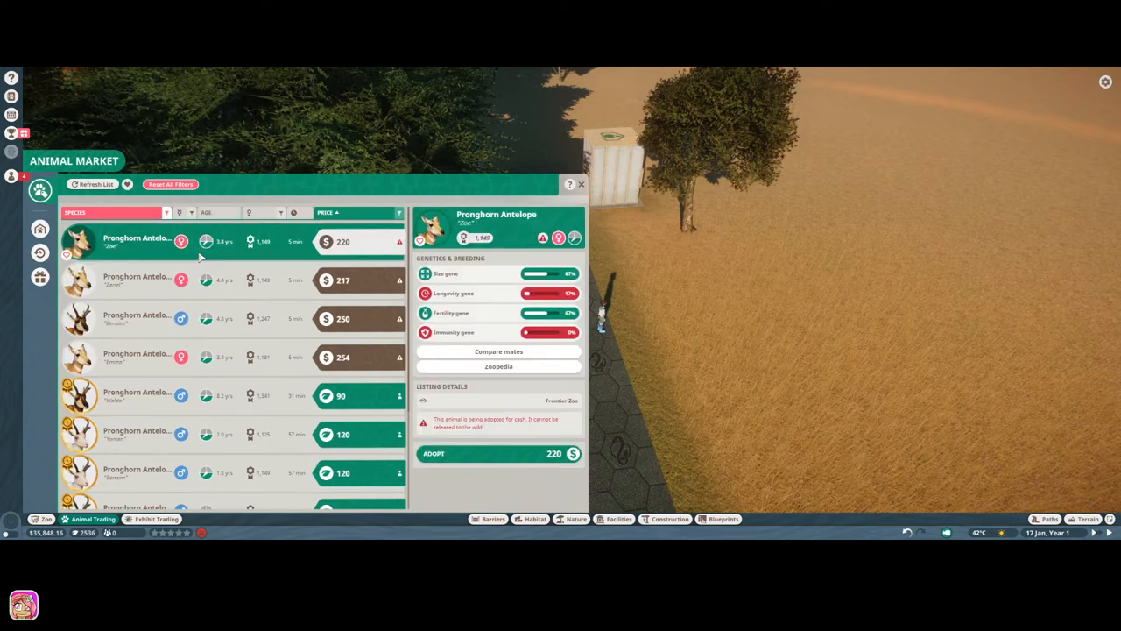
{"action": "mouse_move", "coordinate": [228, 282]}
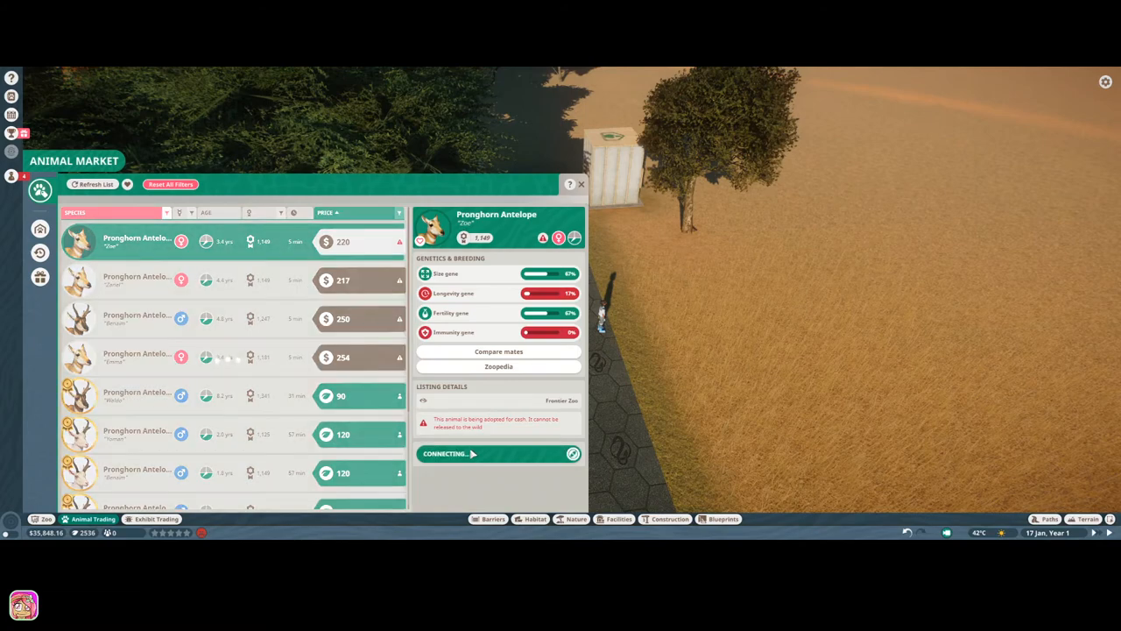
{"action": "left_click", "coordinate": [498, 454]}
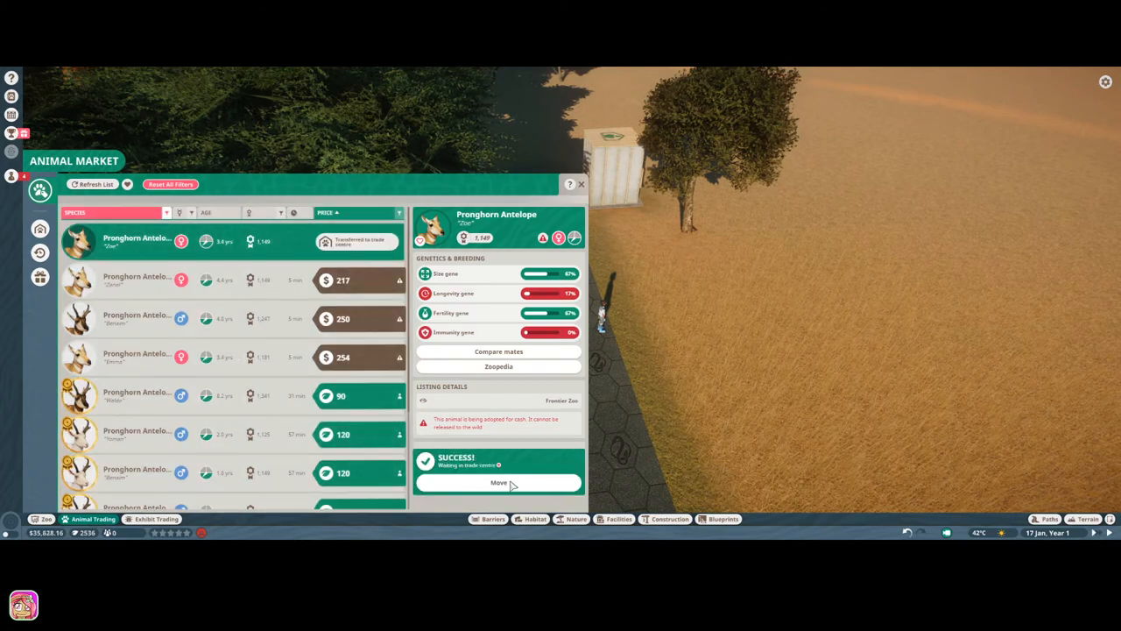
{"action": "left_click", "coordinate": [497, 484]}
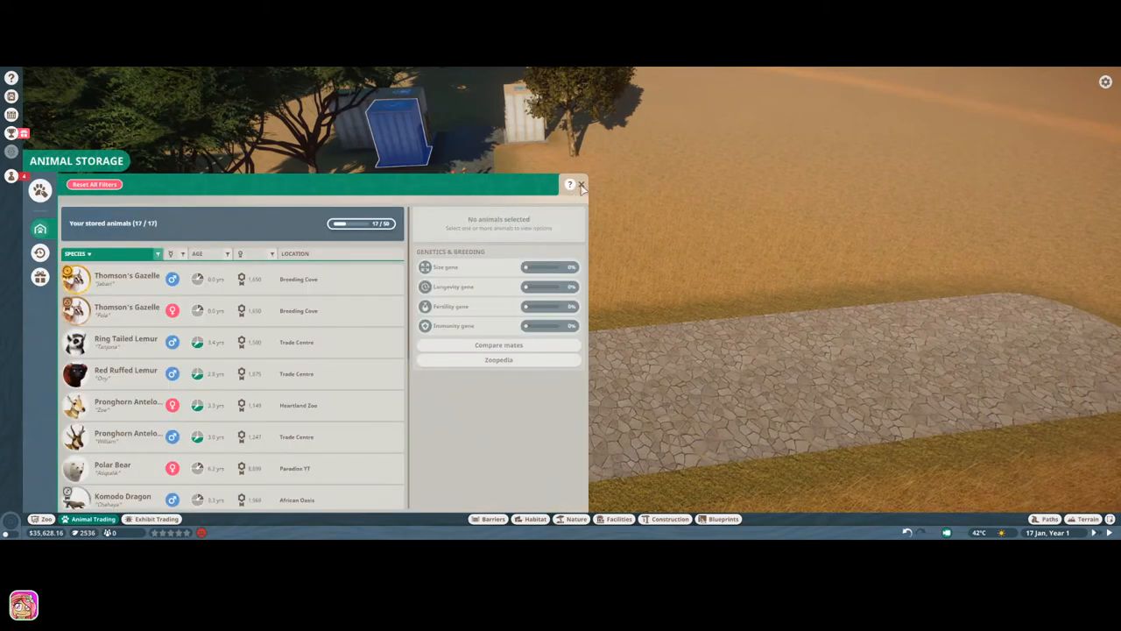
{"action": "left_click", "coordinate": [581, 184]}
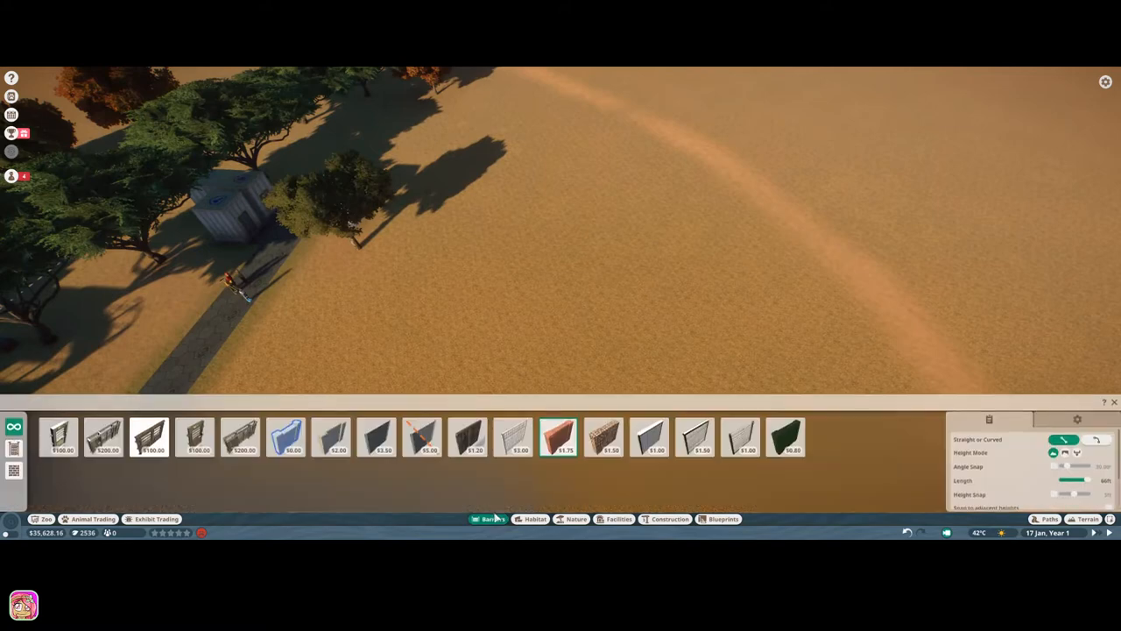
{"action": "mouse_move", "coordinate": [694, 442]}
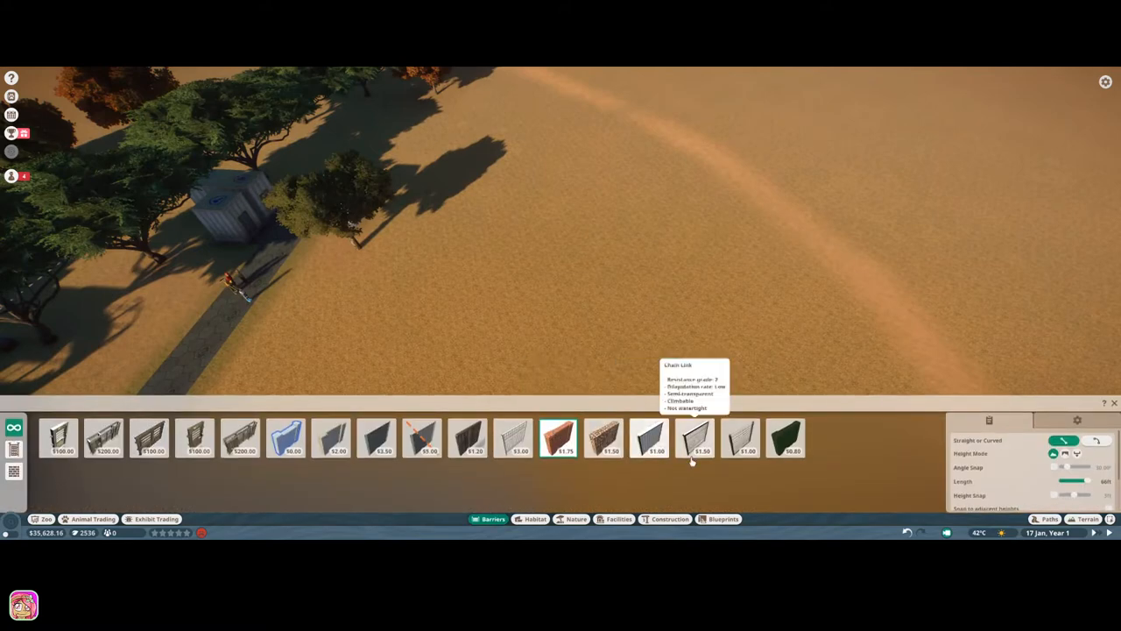
Lay out a wire-fence pronghorn enclosure on the sandy ground by the staff building.
{"action": "left_click", "coordinate": [693, 438]}
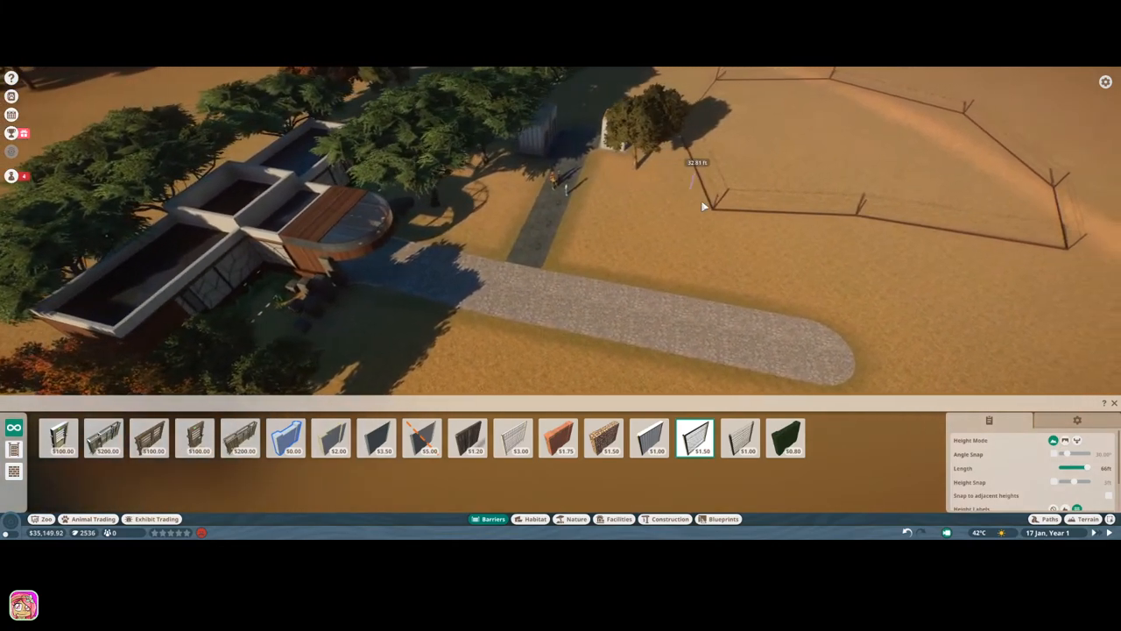
{"action": "left_click", "coordinate": [708, 206]}
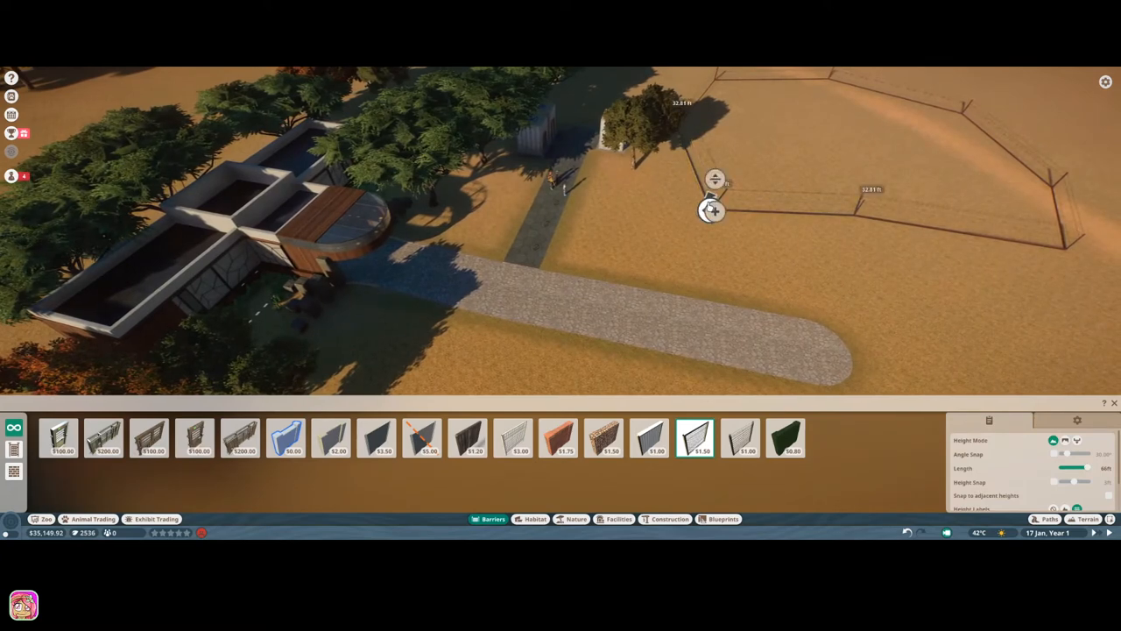
{"action": "left_click", "coordinate": [714, 210]}
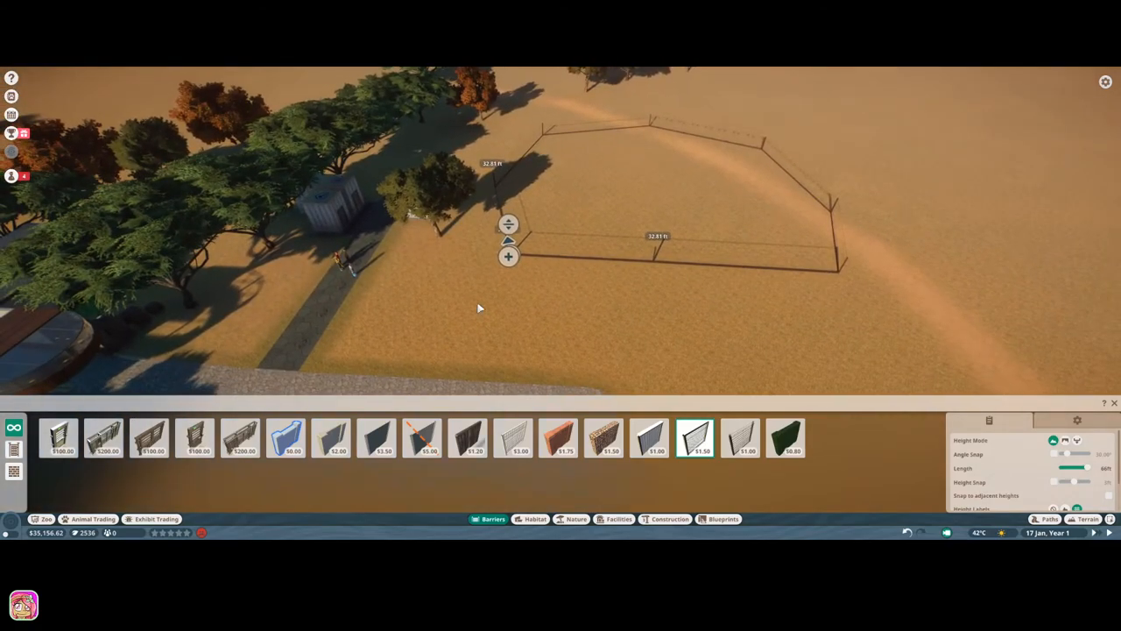
{"action": "mouse_move", "coordinate": [557, 438]}
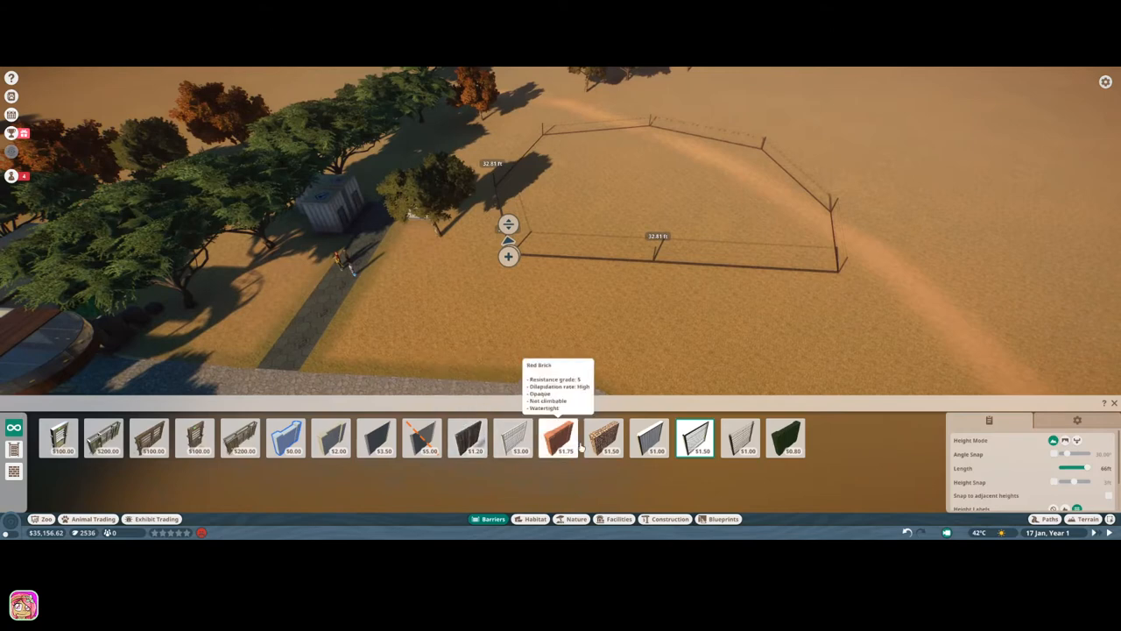
{"action": "mouse_move", "coordinate": [67, 471]}
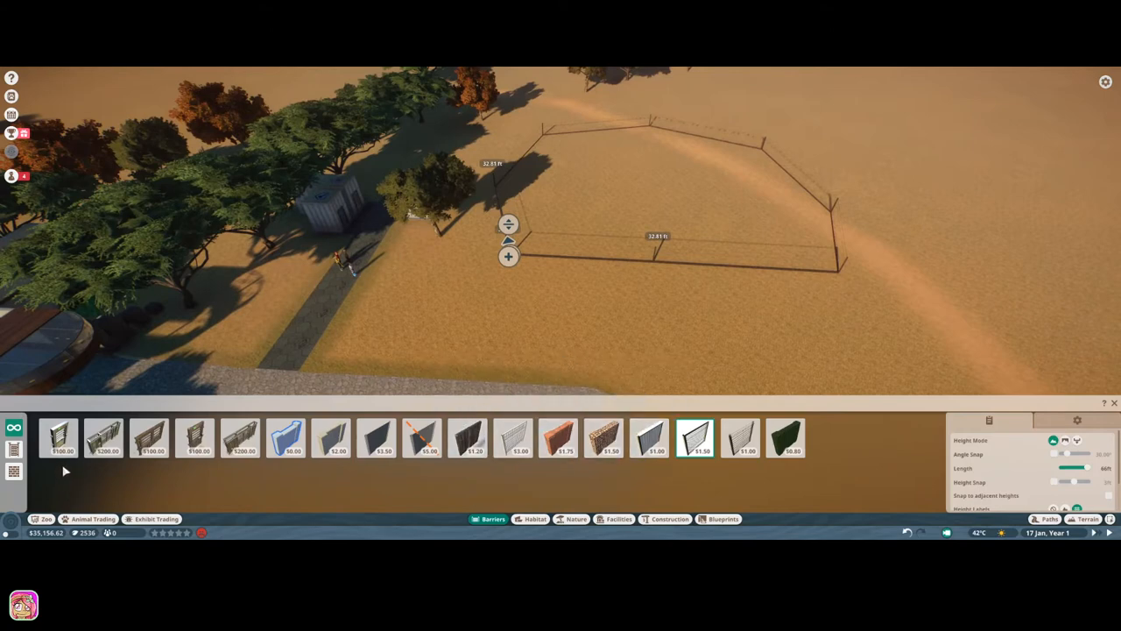
{"action": "left_click", "coordinate": [58, 438]}
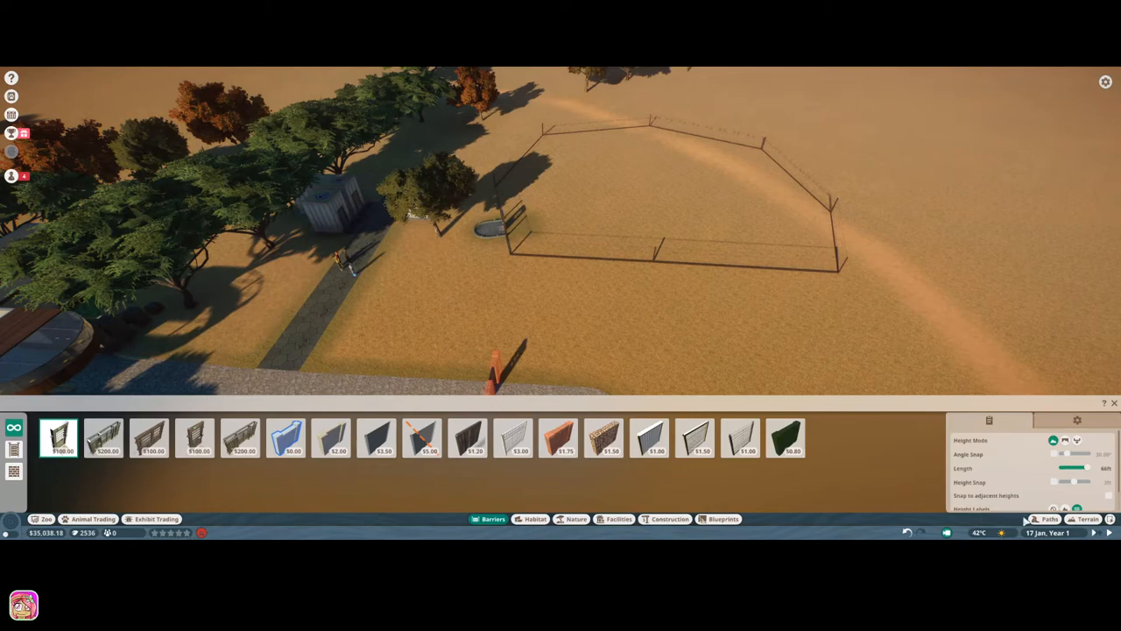
View the Marula Tree's info panel and bring up the path building palette.
{"action": "left_click", "coordinate": [1047, 519]}
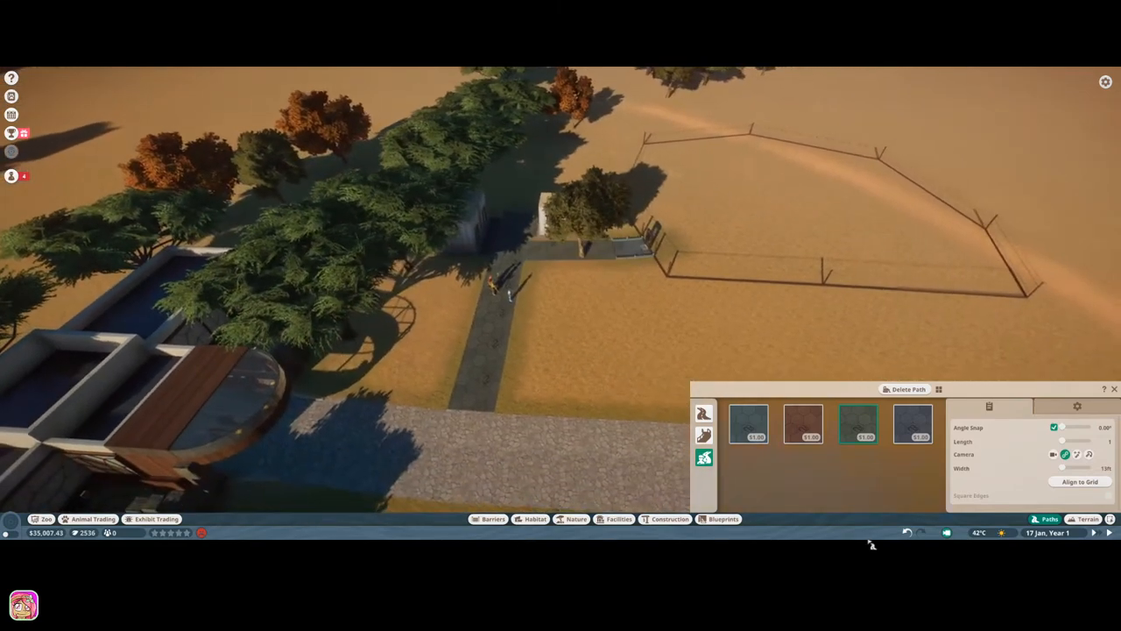
{"action": "left_click", "coordinate": [1114, 389]}
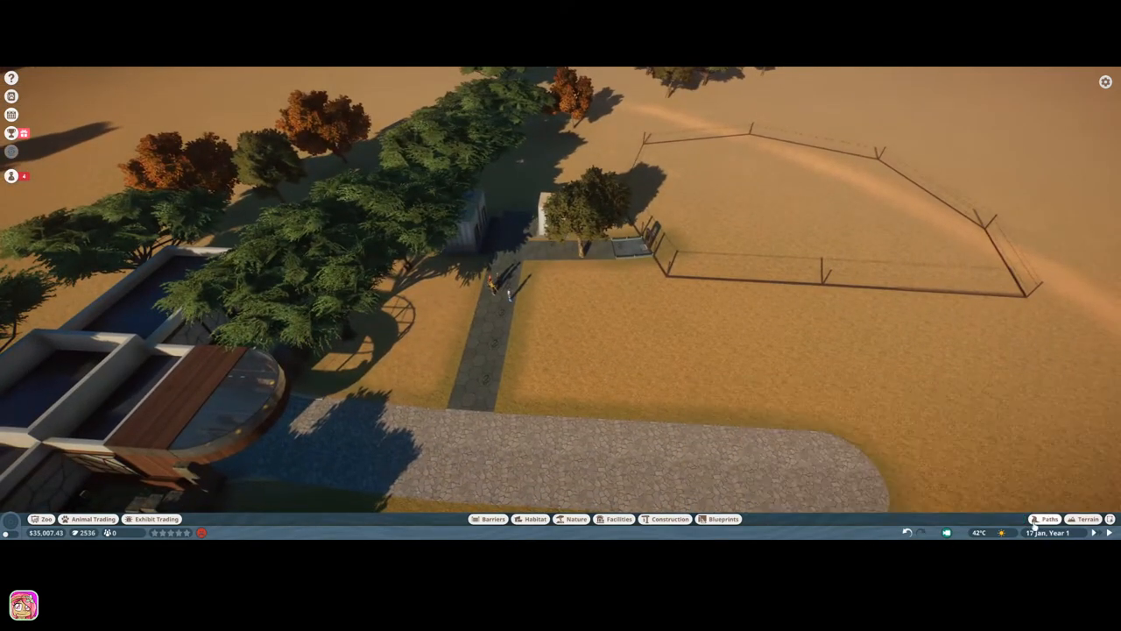
{"action": "left_click", "coordinate": [587, 214]}
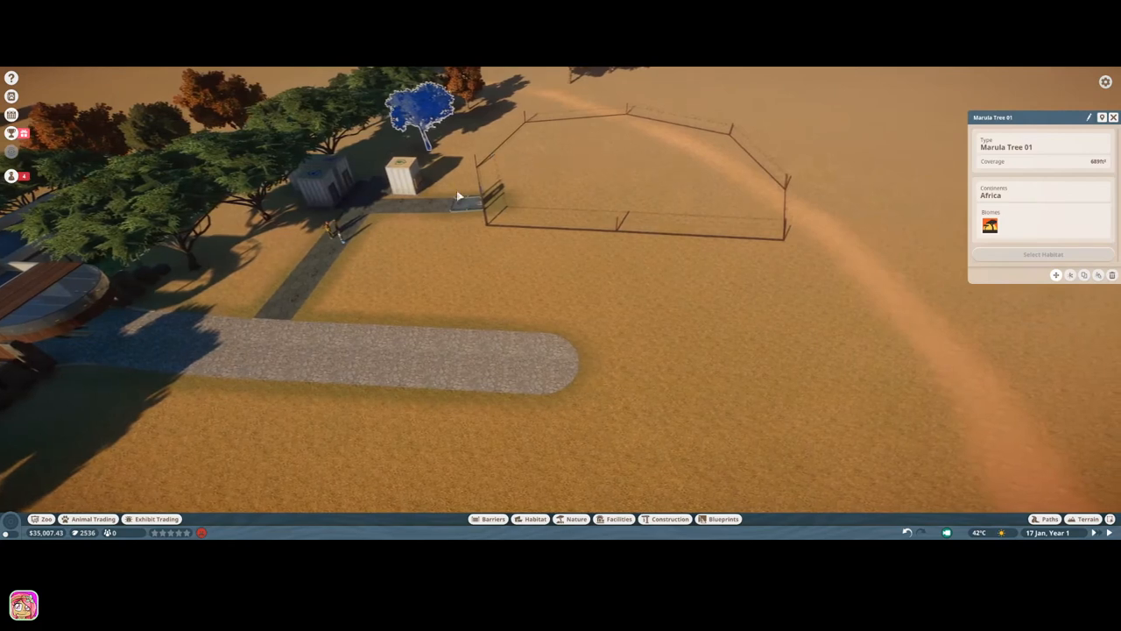
{"action": "left_click", "coordinate": [1046, 518]}
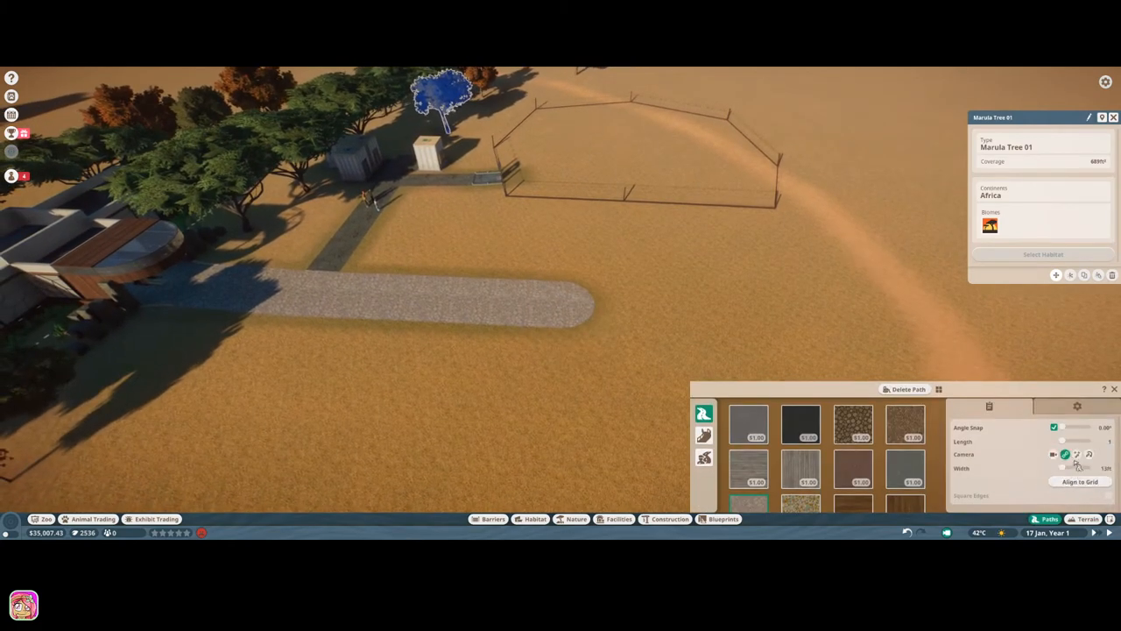
Extend the gravel guest path and draw a looped section beside the pronghorn fence.
{"action": "left_click_drag", "start_coordinate": [1062, 466], "coordinate": [1068, 466]}
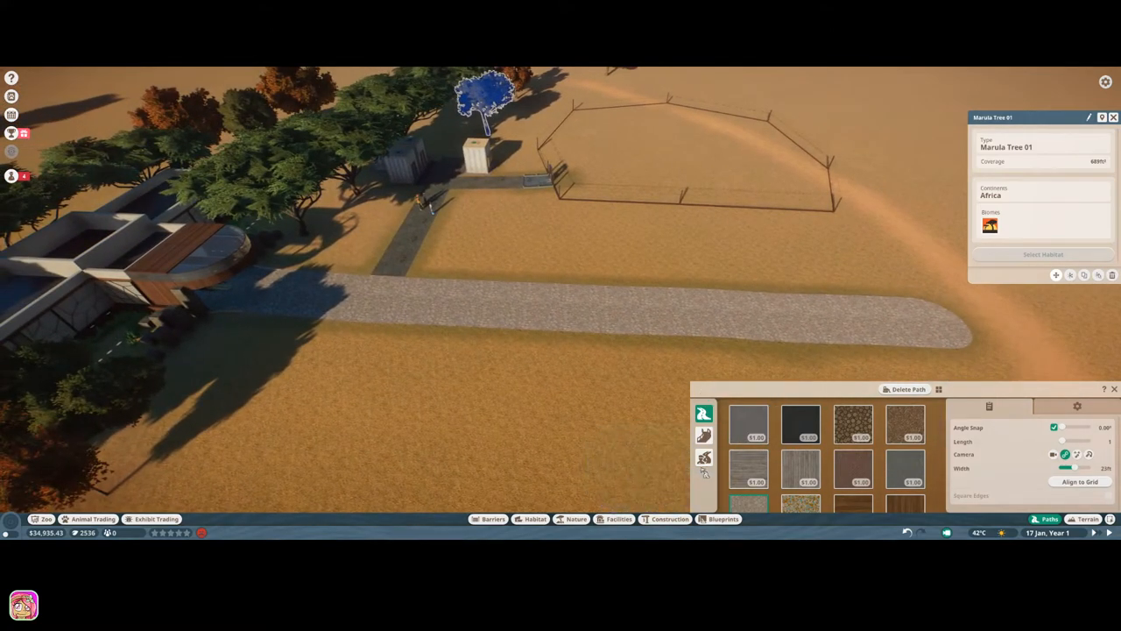
{"action": "mouse_move", "coordinate": [704, 431]}
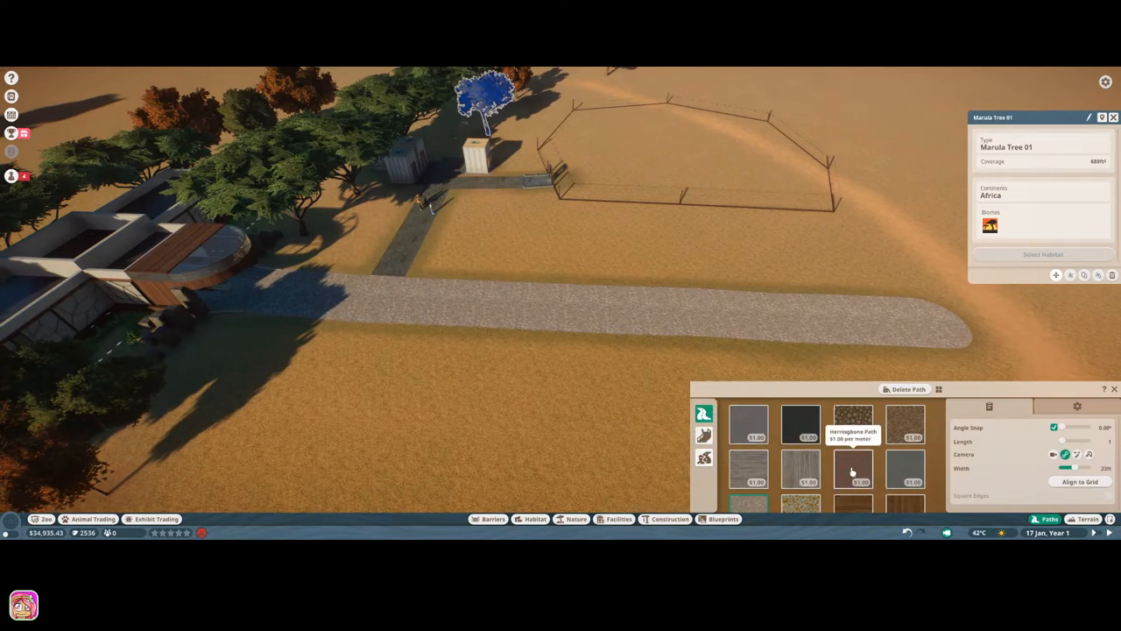
{"action": "left_click", "coordinate": [852, 470]}
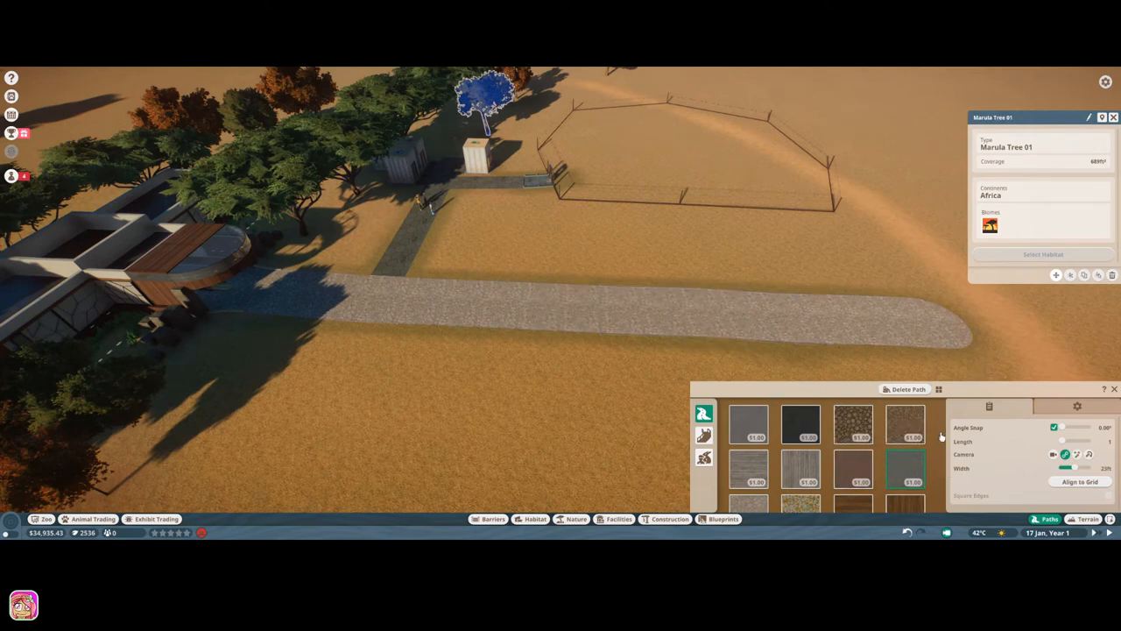
{"action": "scroll", "scroll_direction": "down", "scroll_amount": 3}
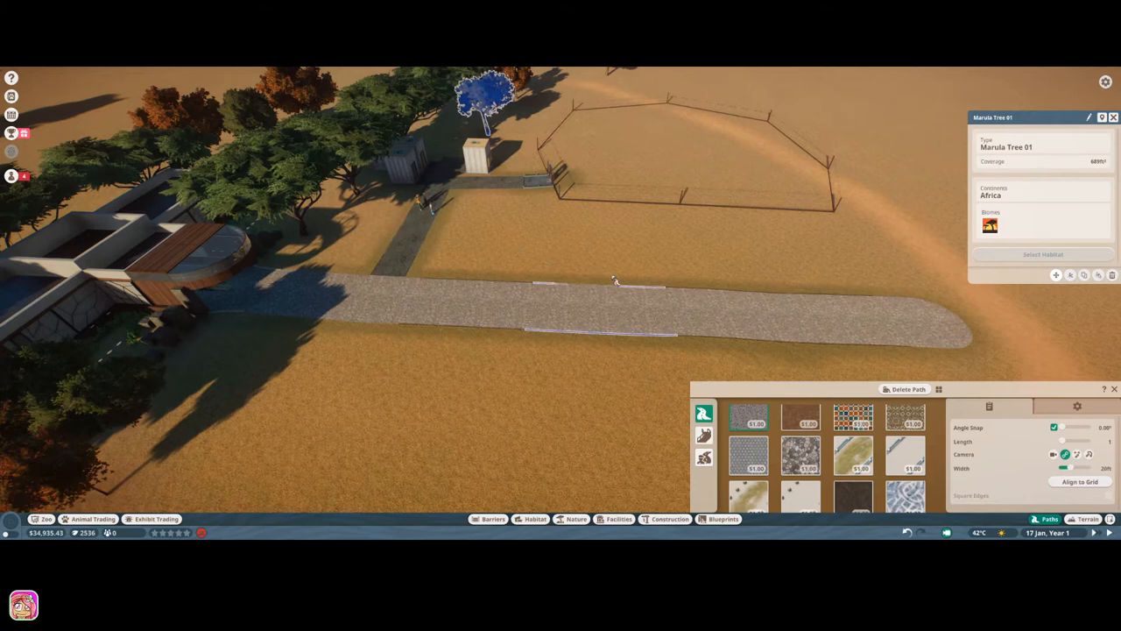
{"action": "mouse_move", "coordinate": [578, 269]}
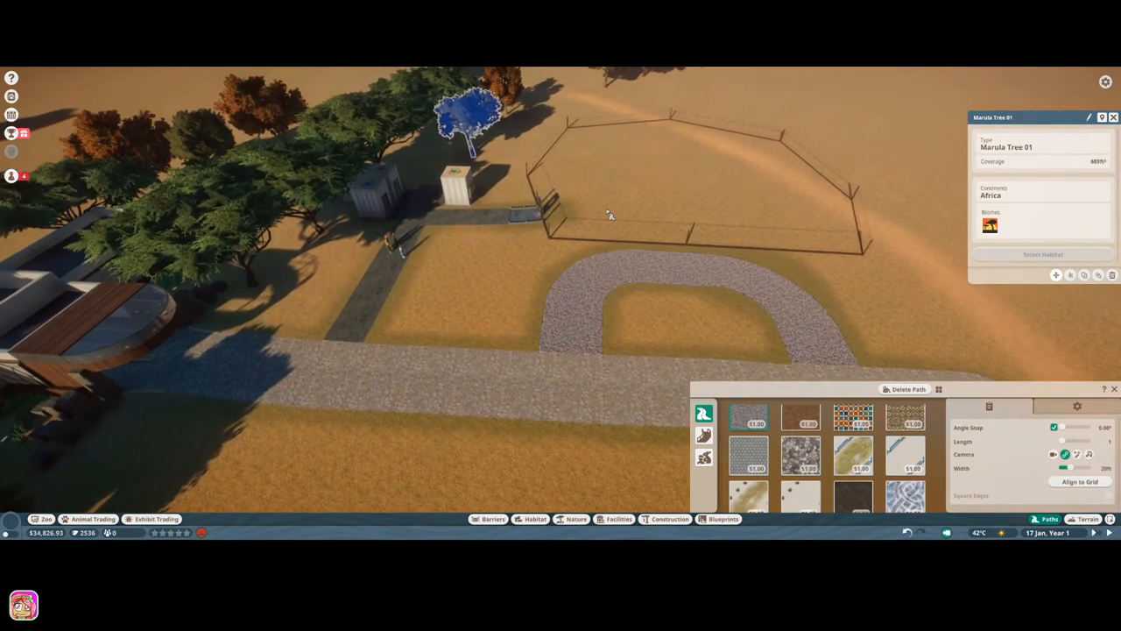
{"action": "mouse_move", "coordinate": [602, 191]}
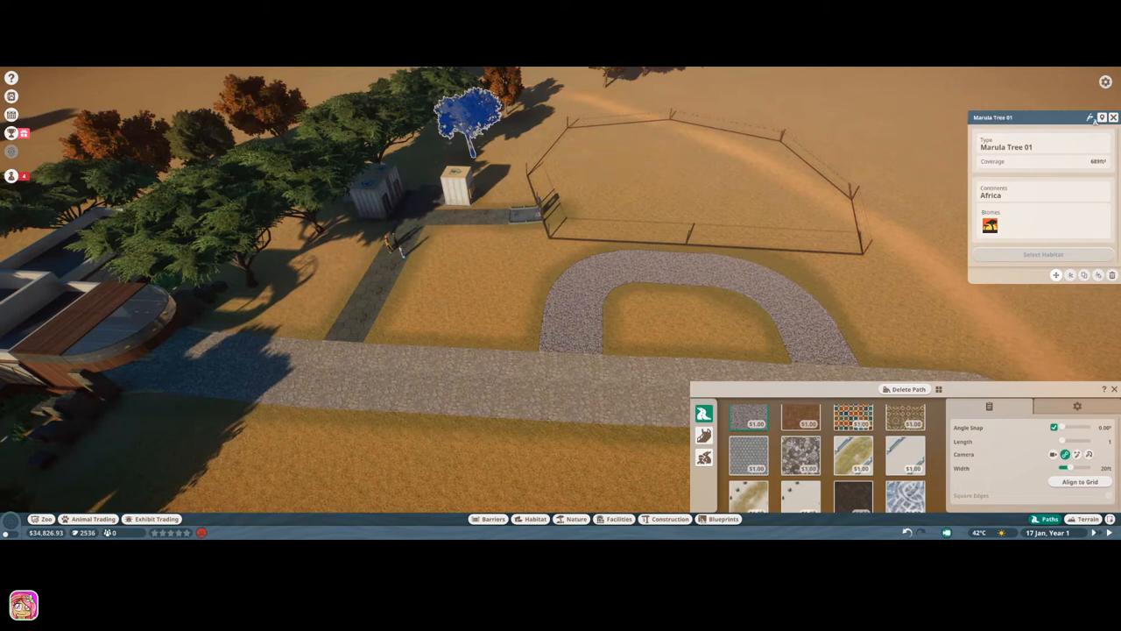
{"action": "left_click", "coordinate": [1113, 115]}
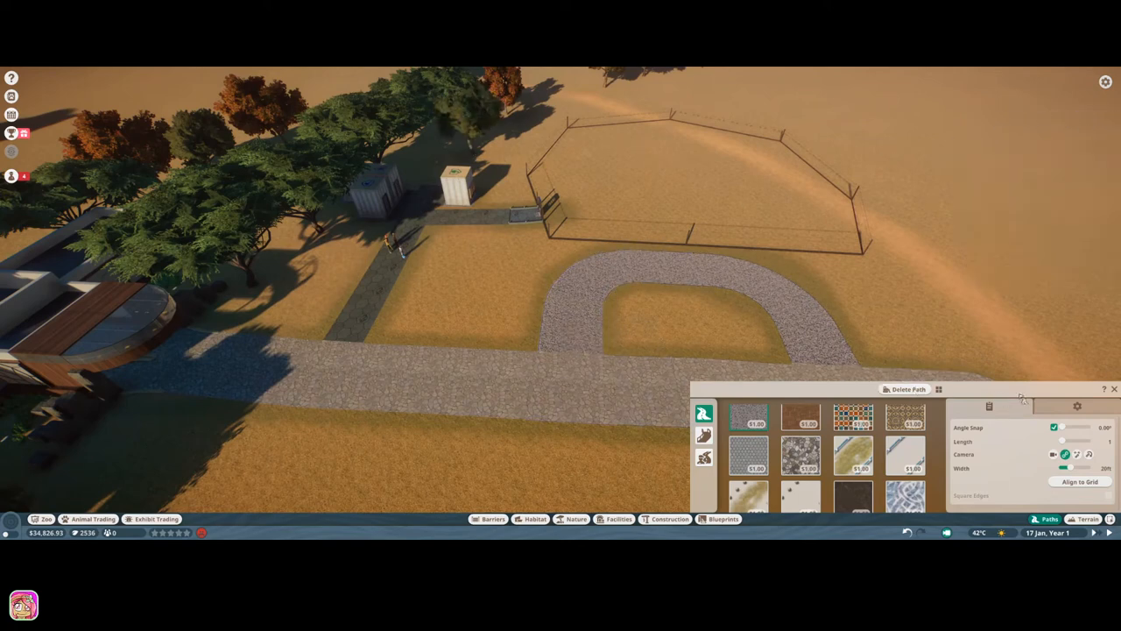
{"action": "mouse_move", "coordinate": [1114, 387]}
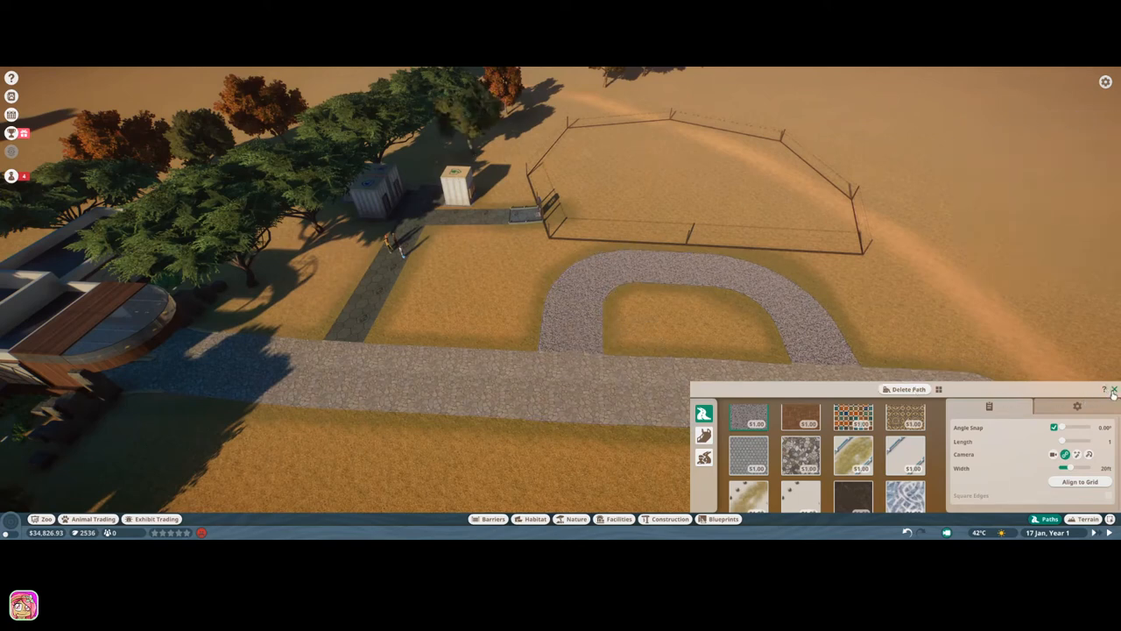
Leave path building and show the animal list with the stored pronghorn.
{"action": "left_click", "coordinate": [1115, 387]}
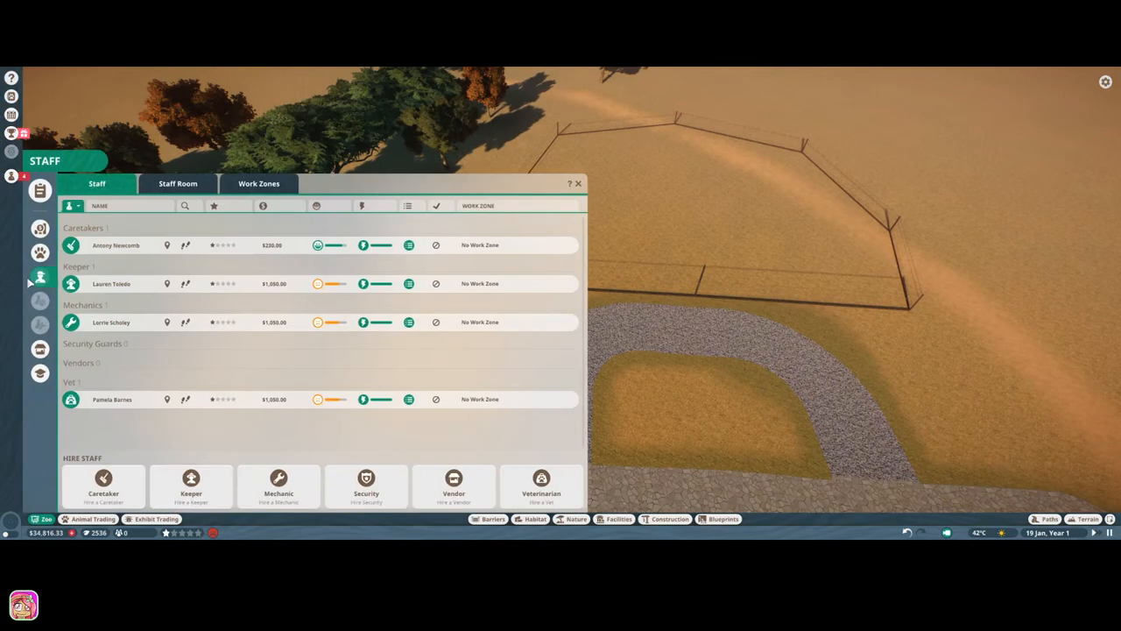
{"action": "left_click", "coordinate": [39, 252]}
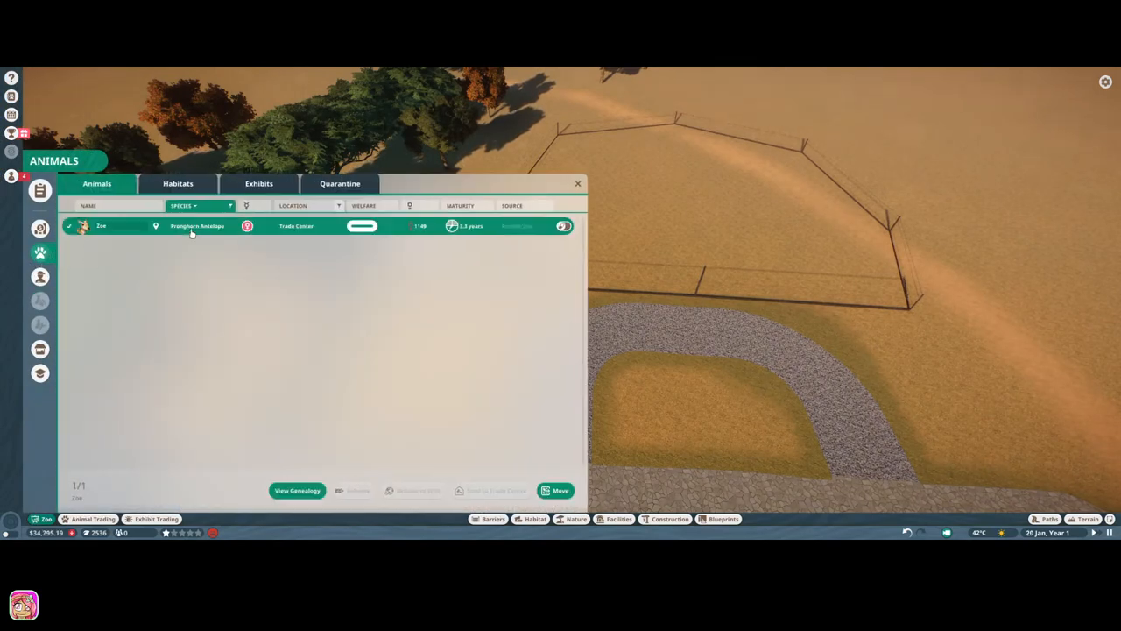
{"action": "mouse_move", "coordinate": [627, 488]}
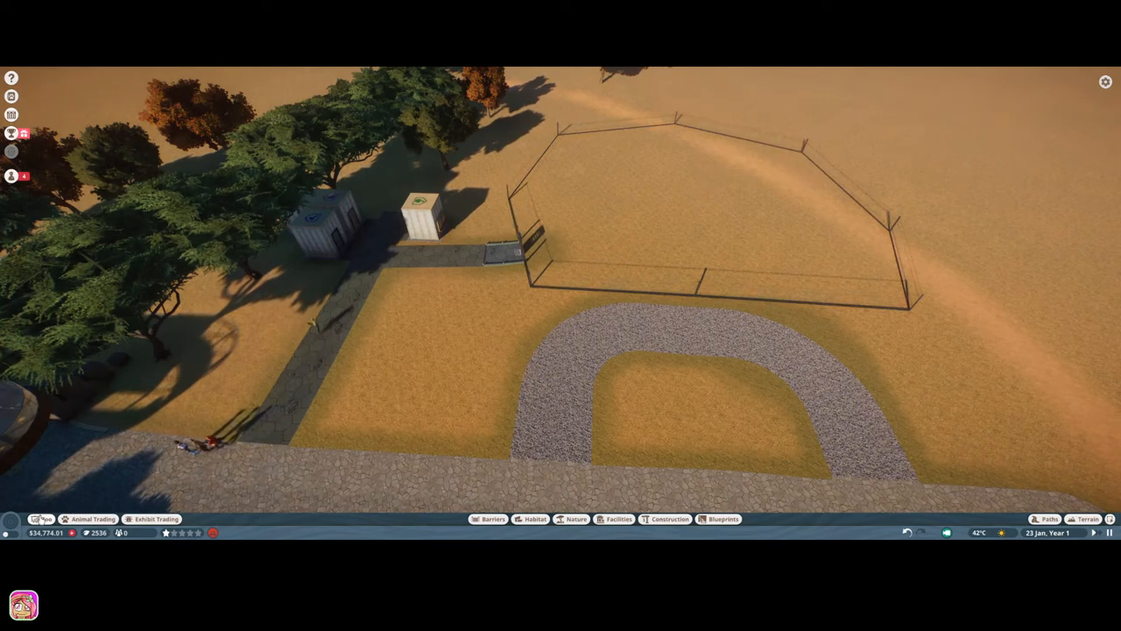
Move one stored Pronghorn Antelope out of animal storage into the fenced habitat.
{"action": "left_click", "coordinate": [13, 133]}
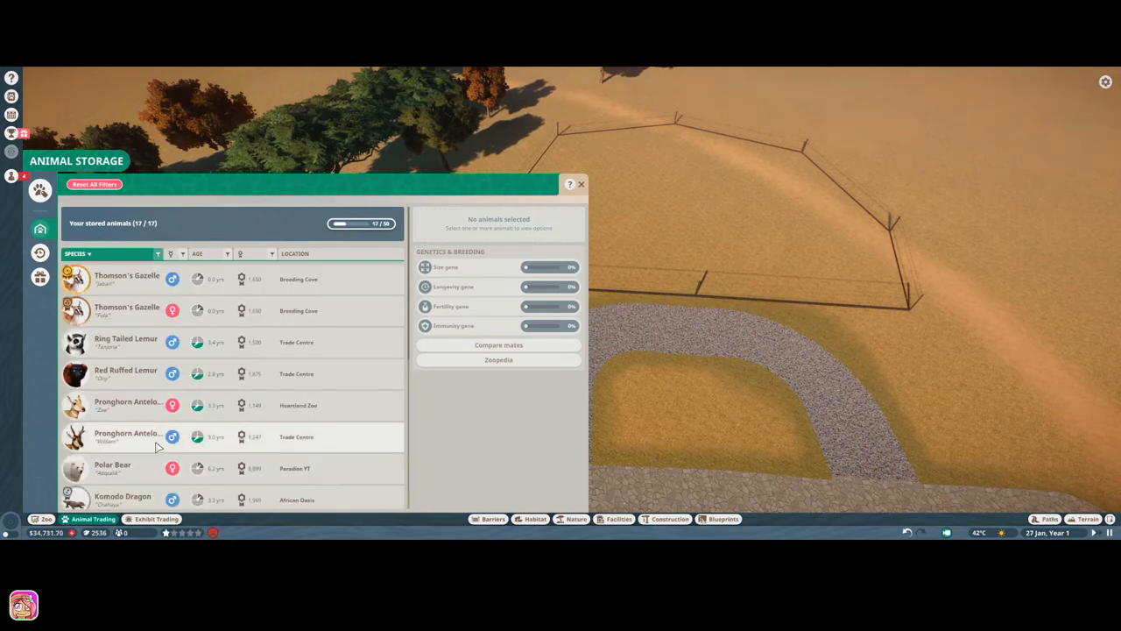
{"action": "left_click", "coordinate": [141, 437]}
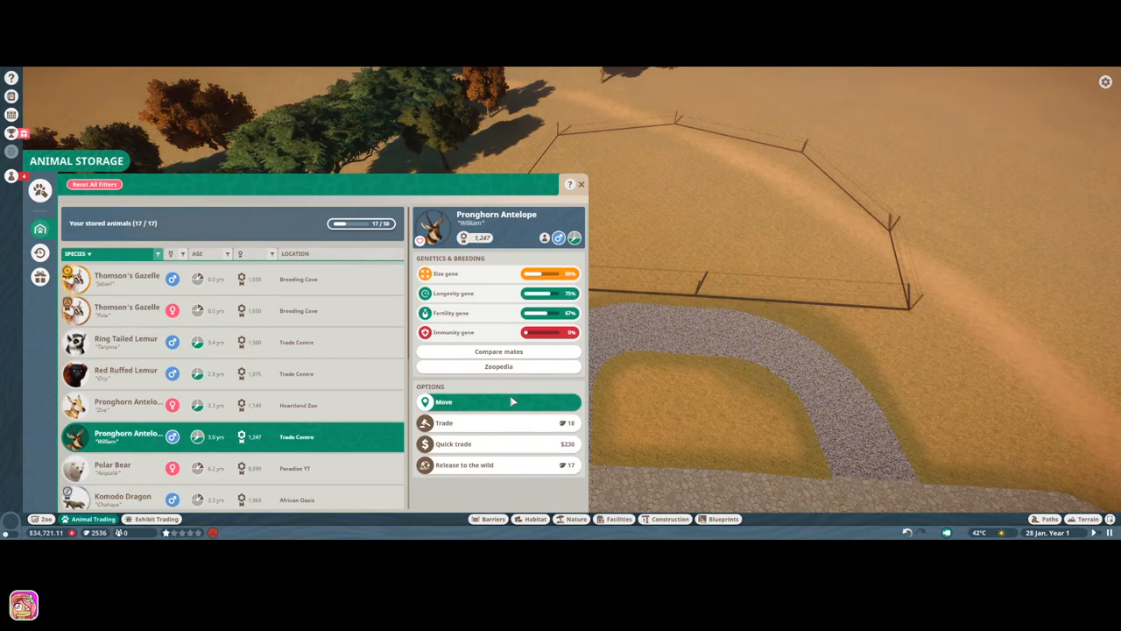
{"action": "left_click", "coordinate": [441, 401]}
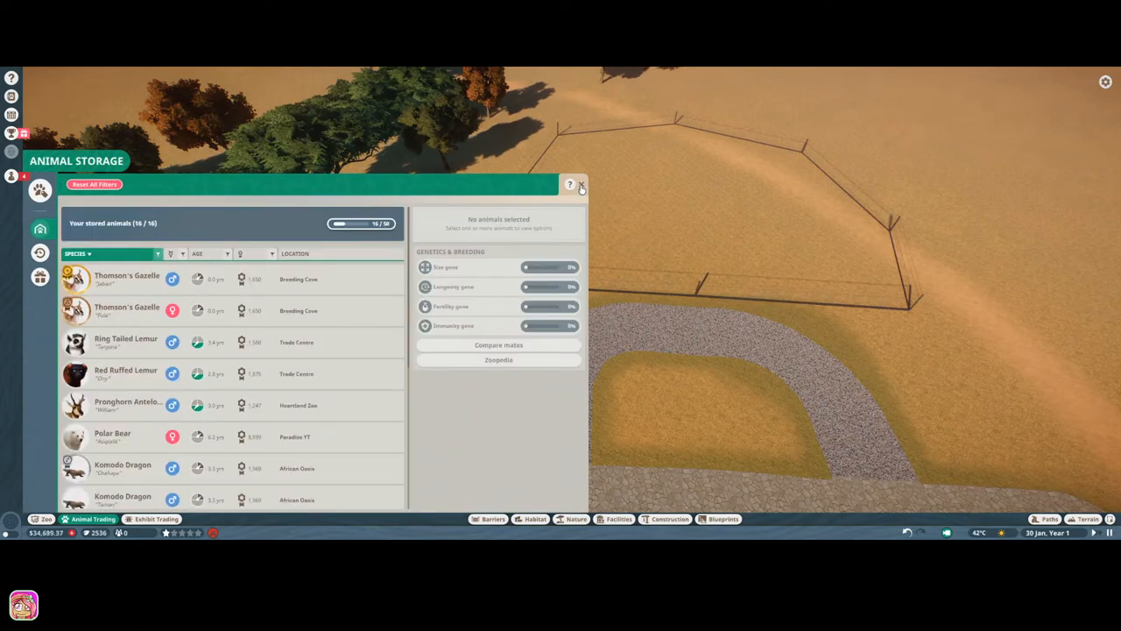
{"action": "left_click", "coordinate": [578, 186]}
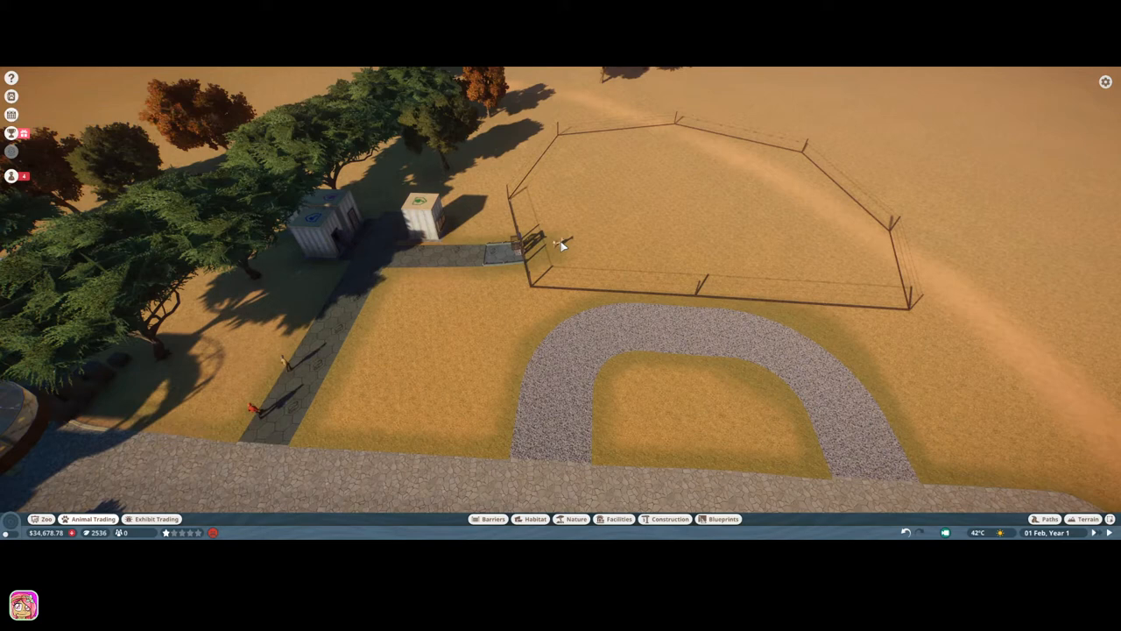
Brush a light brown dirt texture across the enclosure floor via the habitat panel's Terrain Paint.
{"action": "left_click", "coordinate": [552, 245]}
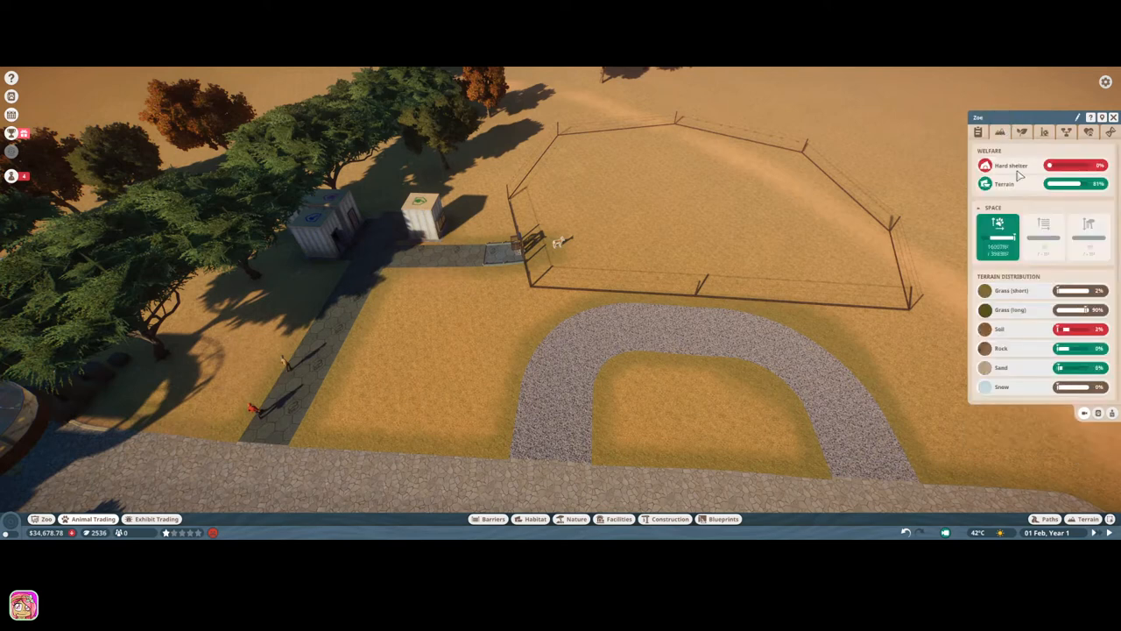
{"action": "mouse_move", "coordinate": [1002, 298]}
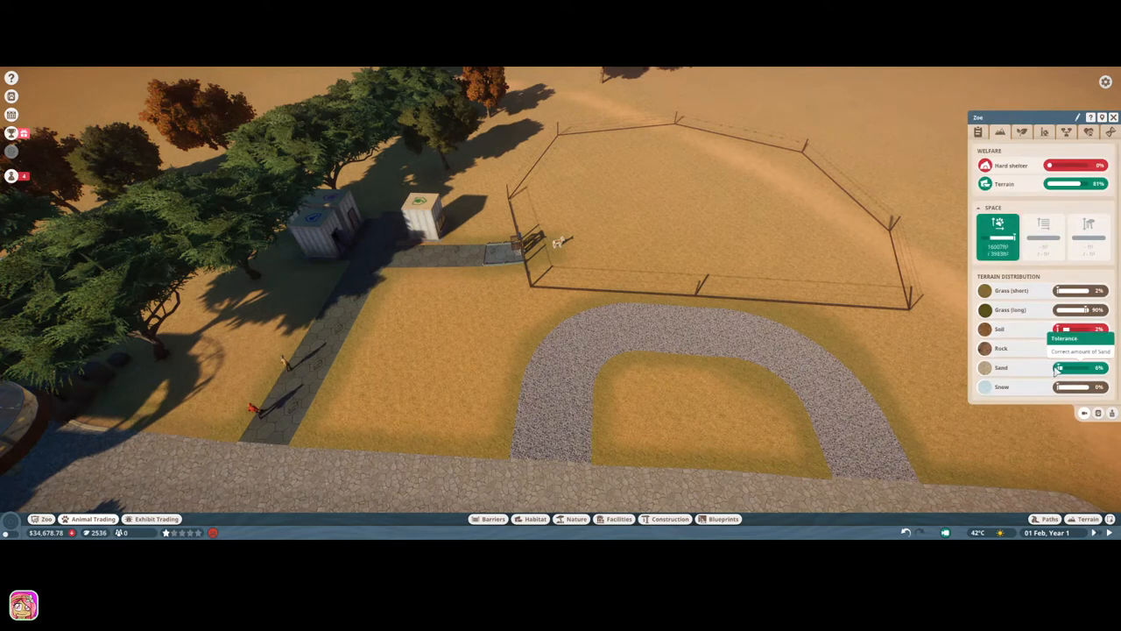
{"action": "mouse_move", "coordinate": [1030, 366]}
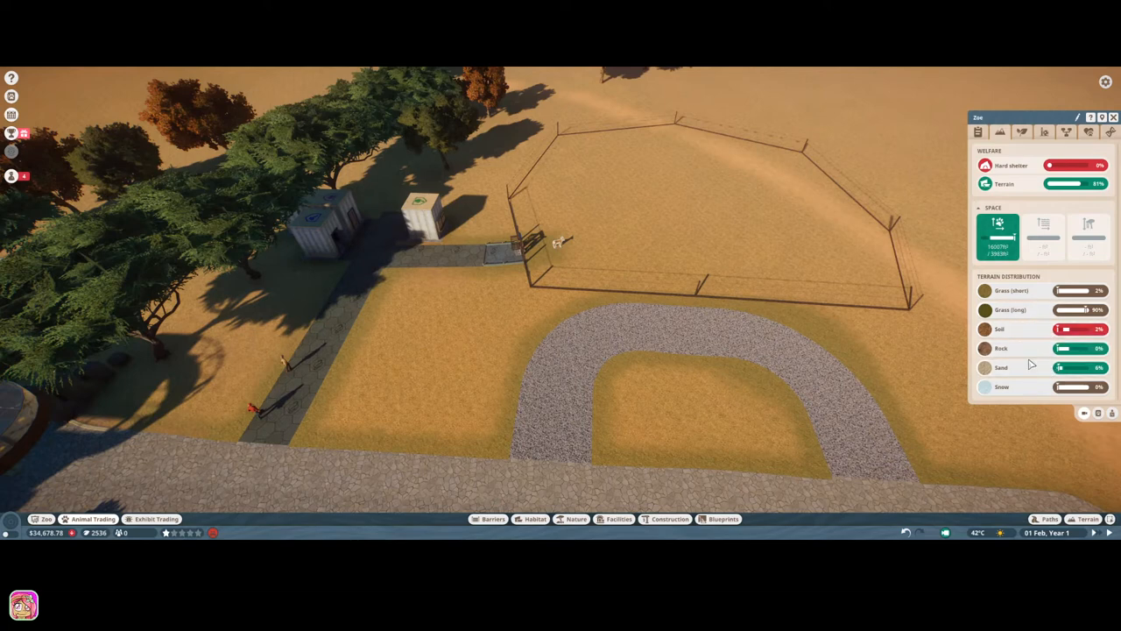
{"action": "mouse_move", "coordinate": [1025, 350]}
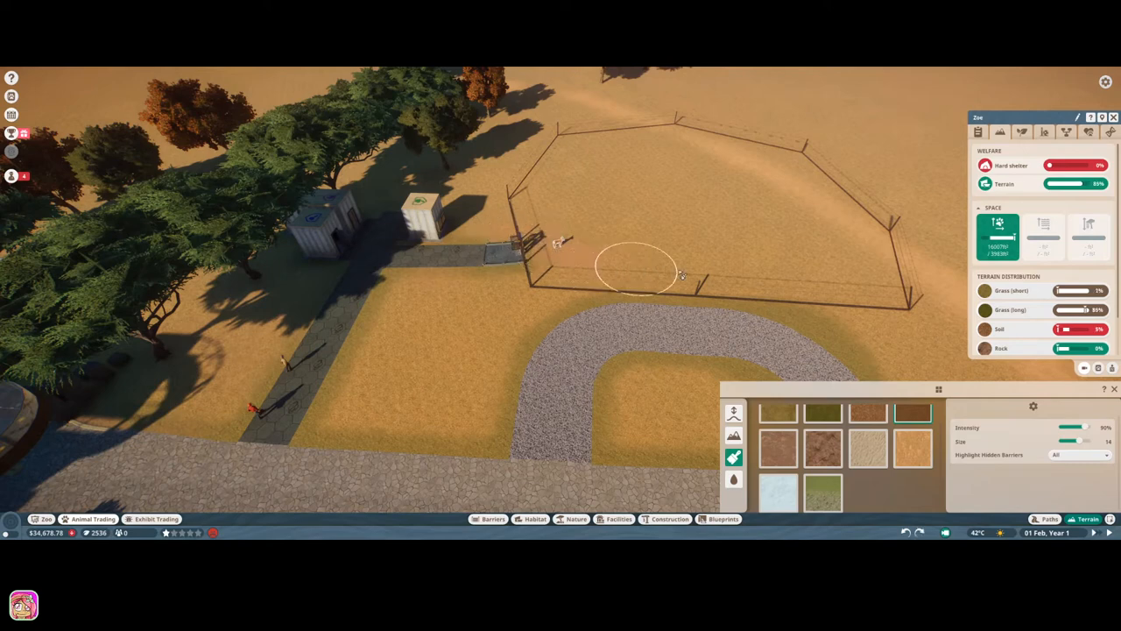
{"action": "left_click_drag", "start_coordinate": [639, 263], "coordinate": [841, 202]}
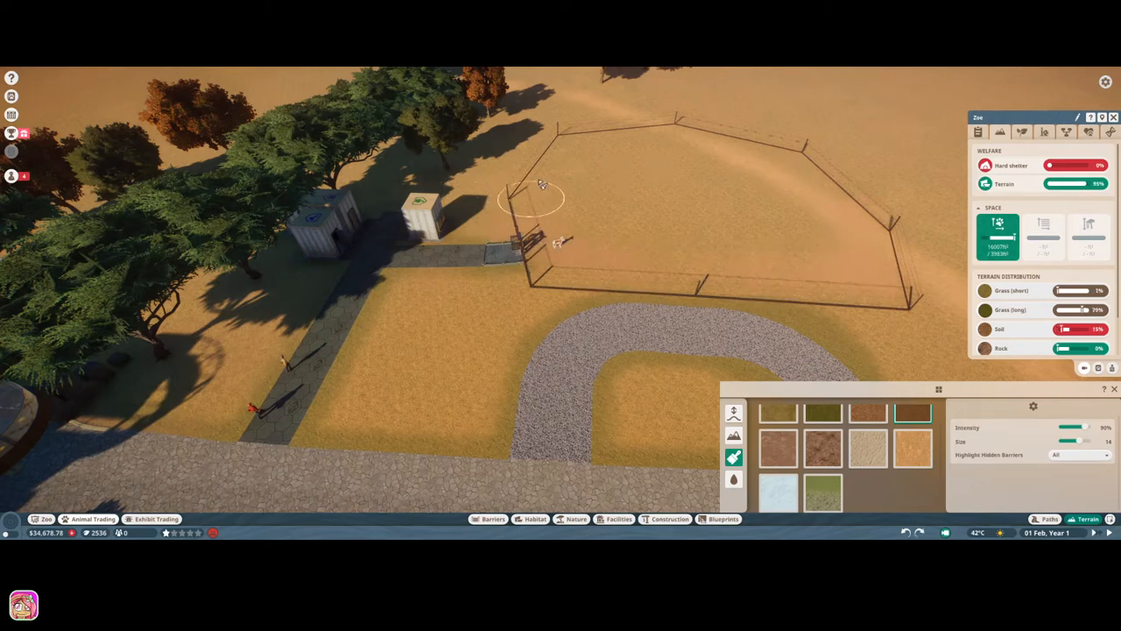
{"action": "left_click_drag", "start_coordinate": [540, 184], "coordinate": [716, 231]}
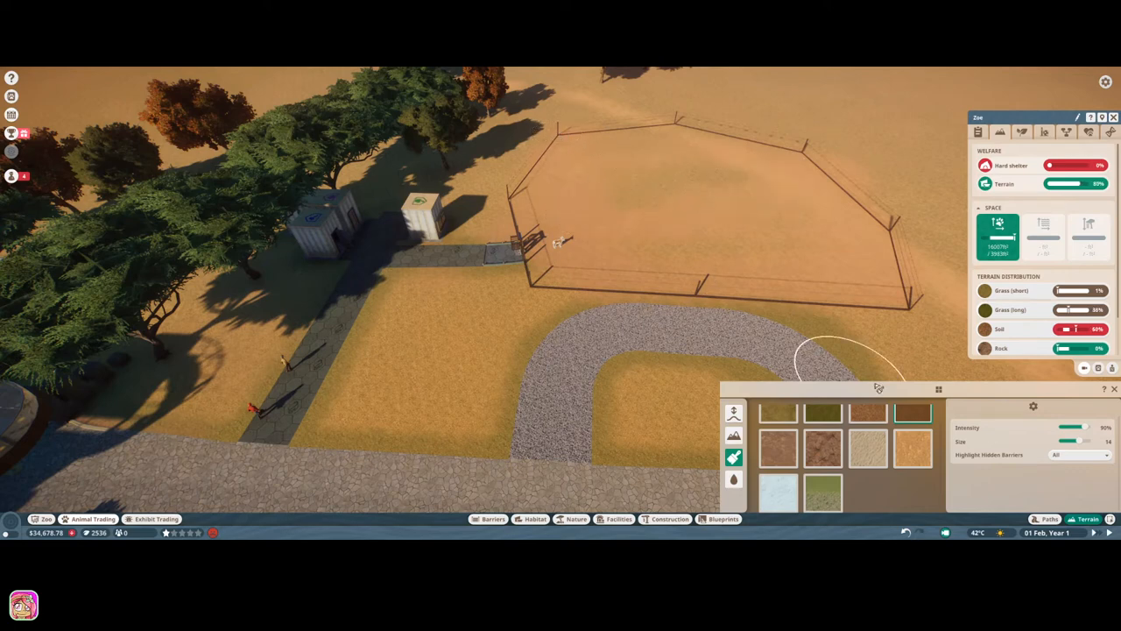
{"action": "mouse_move", "coordinate": [981, 347]}
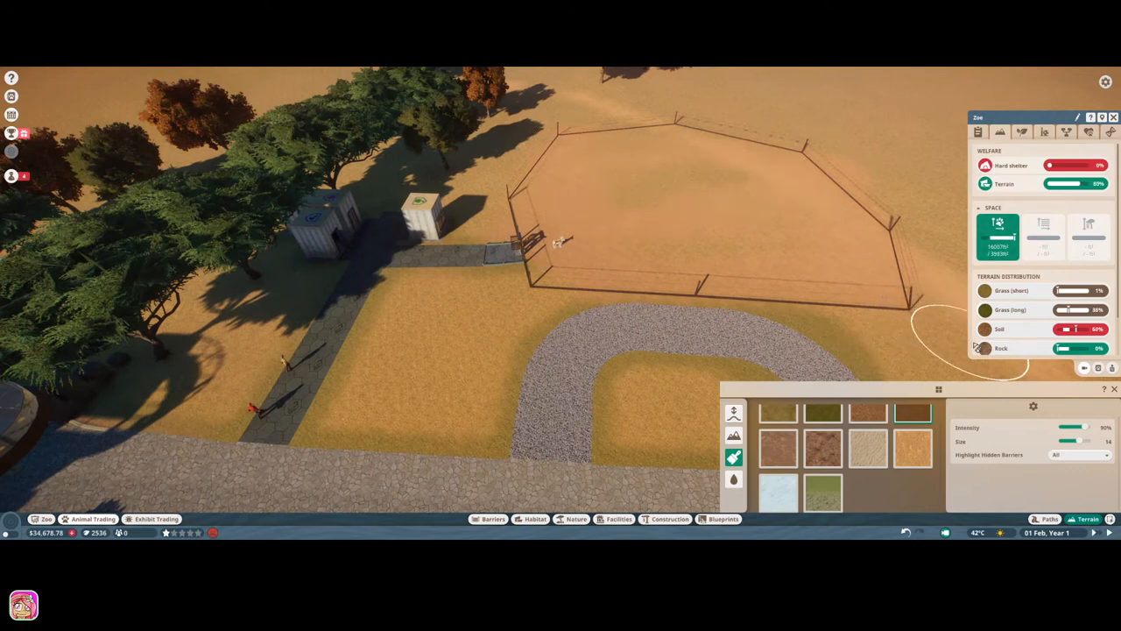
{"action": "left_click", "coordinate": [822, 449]}
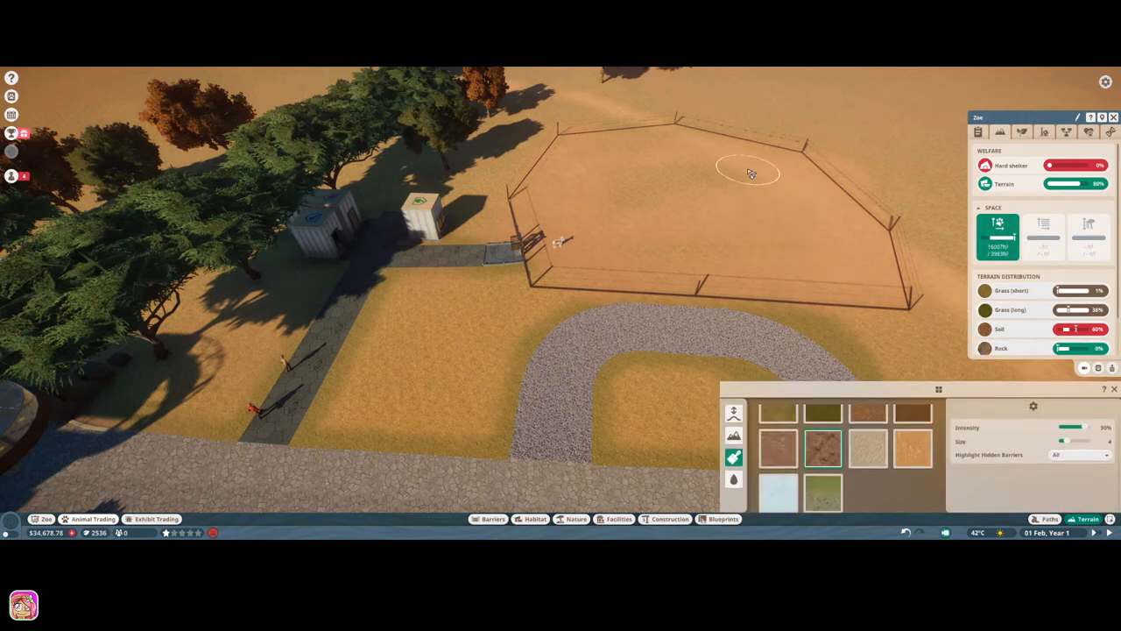
{"action": "mouse_move", "coordinate": [725, 130]}
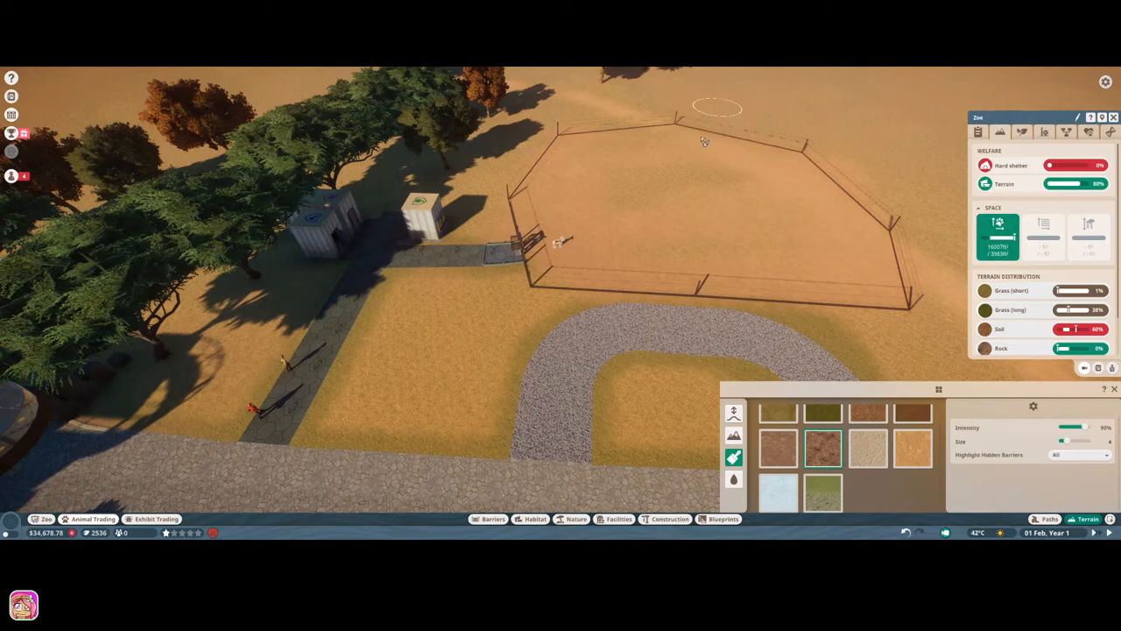
{"action": "mouse_move", "coordinate": [564, 389]}
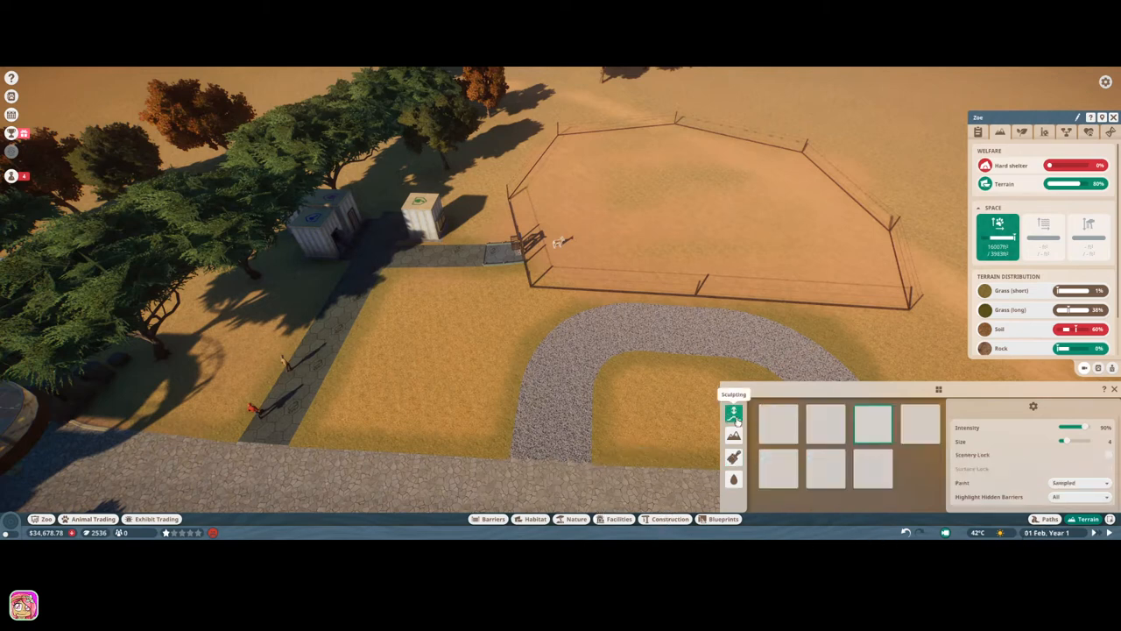
Raise a mound inside the enclosure with the Raise brush at adjusted strength.
{"action": "left_click", "coordinate": [733, 411]}
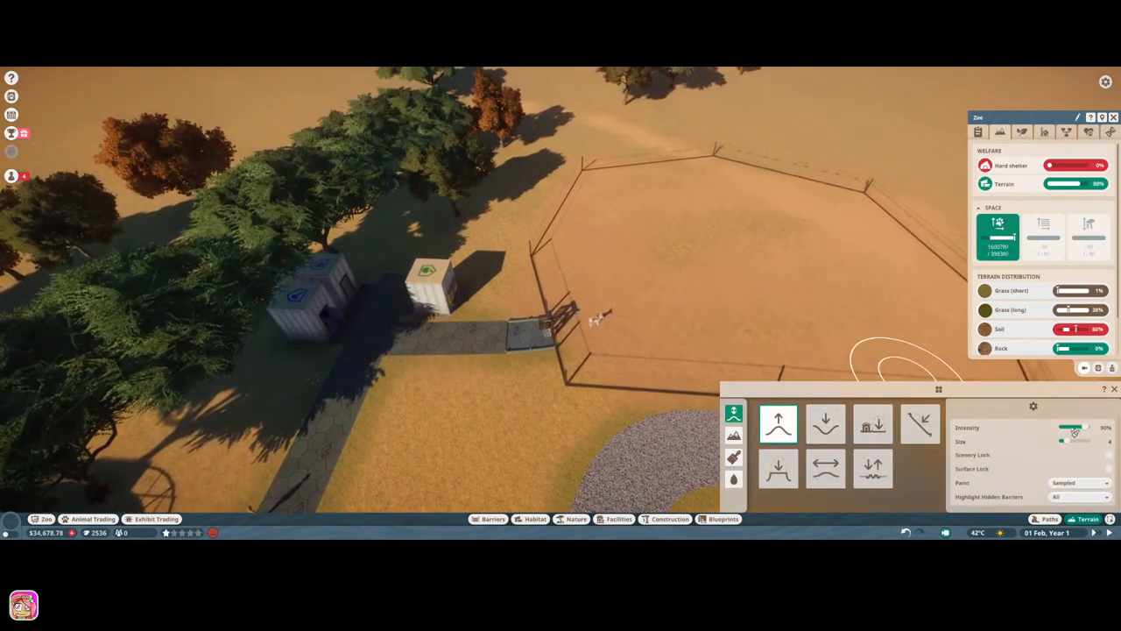
{"action": "left_click_drag", "start_coordinate": [1090, 427], "coordinate": [1069, 428]}
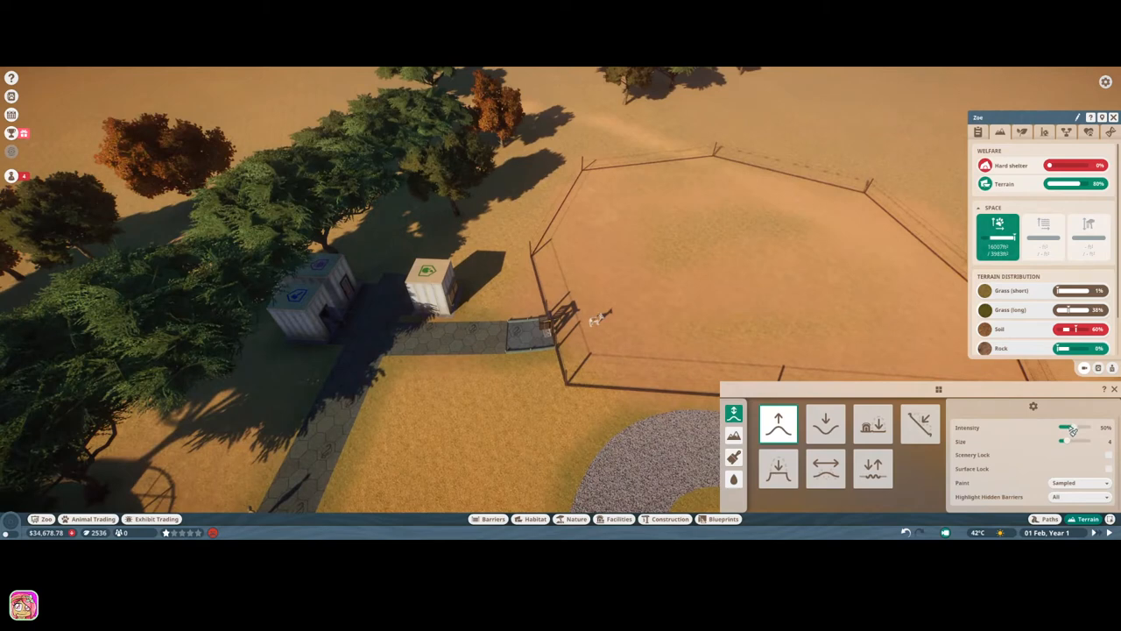
{"action": "left_click_drag", "start_coordinate": [1076, 427], "coordinate": [1066, 428]}
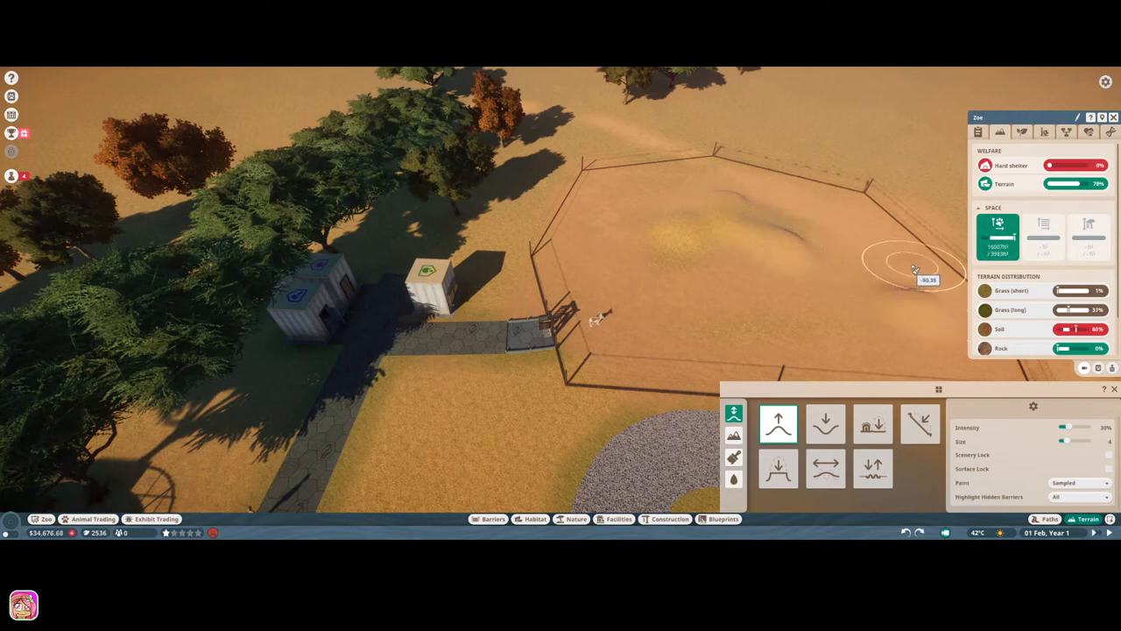
{"action": "mouse_move", "coordinate": [908, 280]}
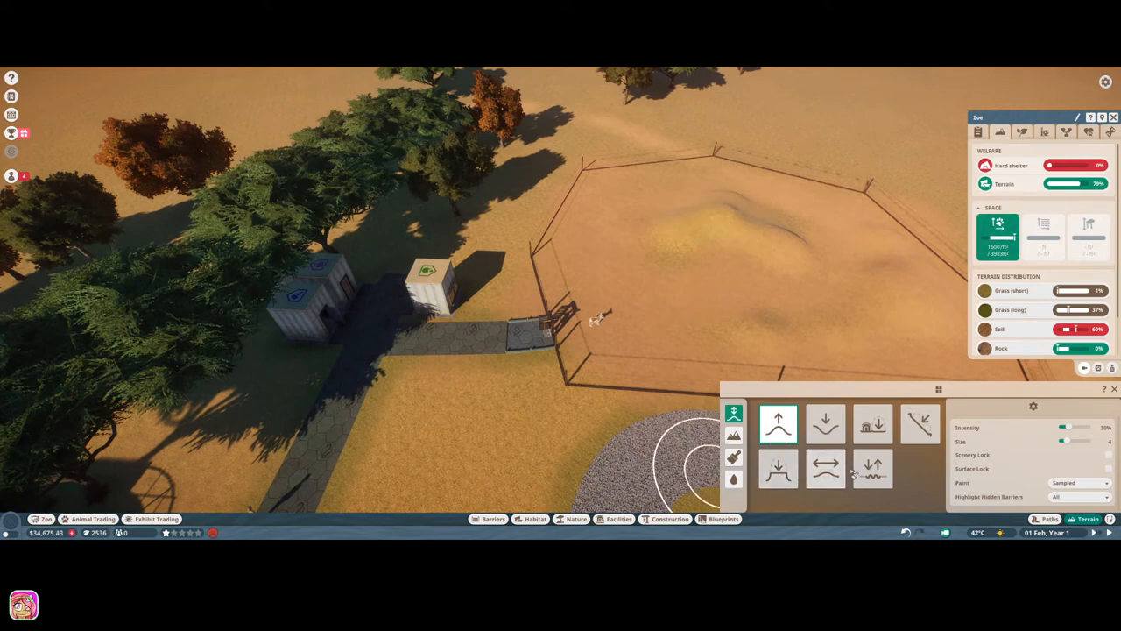
Roughen the enclosure ground into bumps and check the habitat's terrain stats.
{"action": "left_click", "coordinate": [873, 466]}
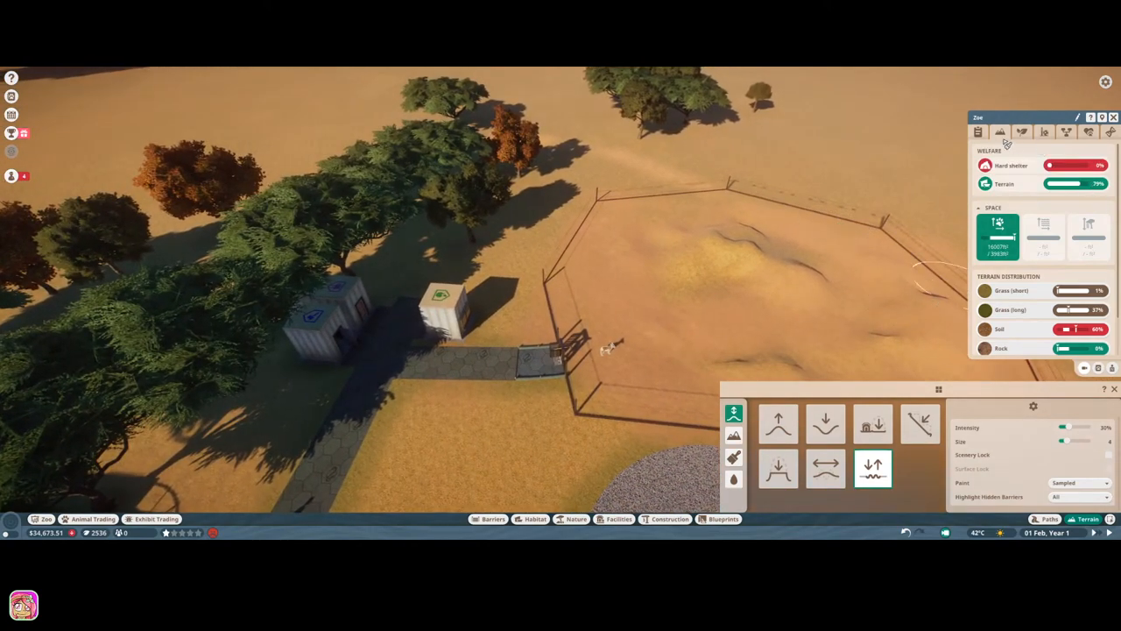
{"action": "left_click", "coordinate": [1023, 133]}
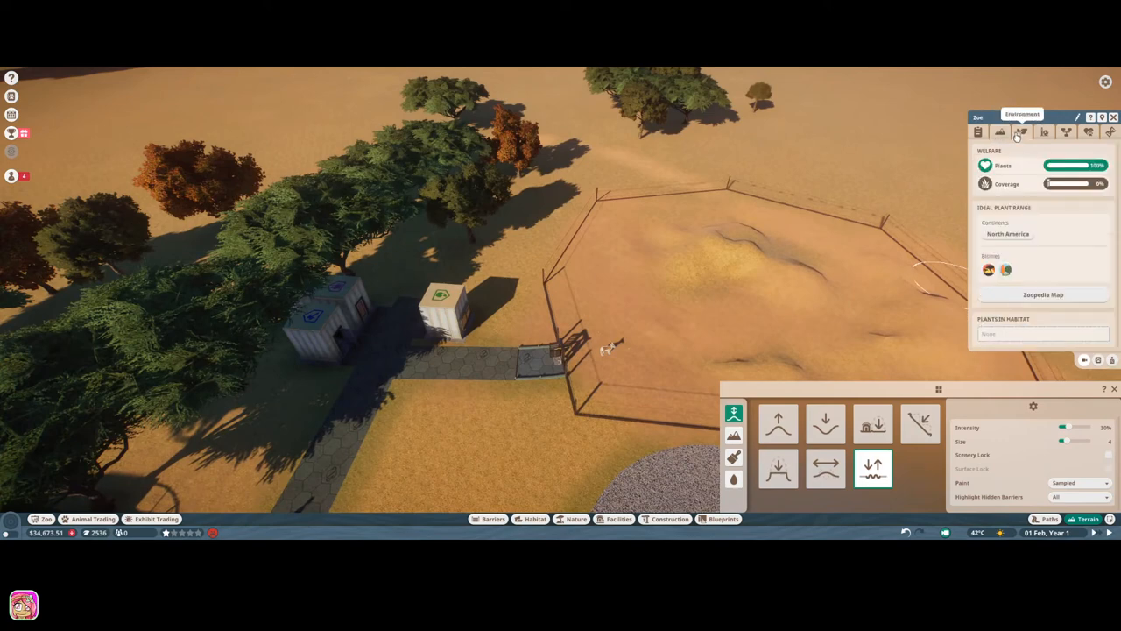
{"action": "left_click", "coordinate": [977, 131]}
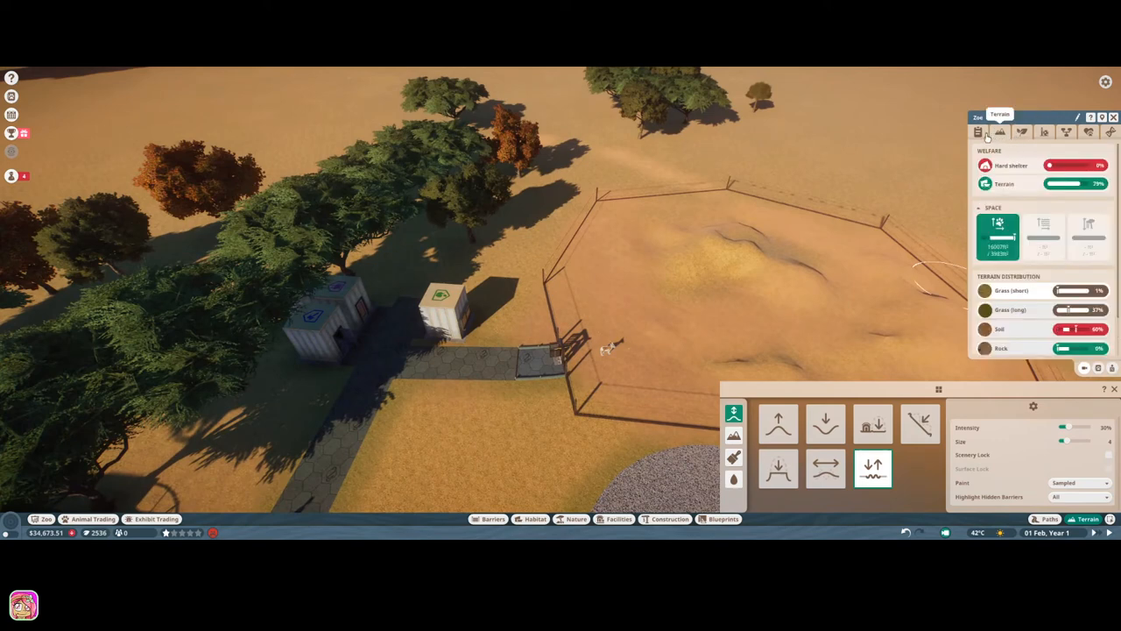
{"action": "mouse_move", "coordinate": [1002, 141]}
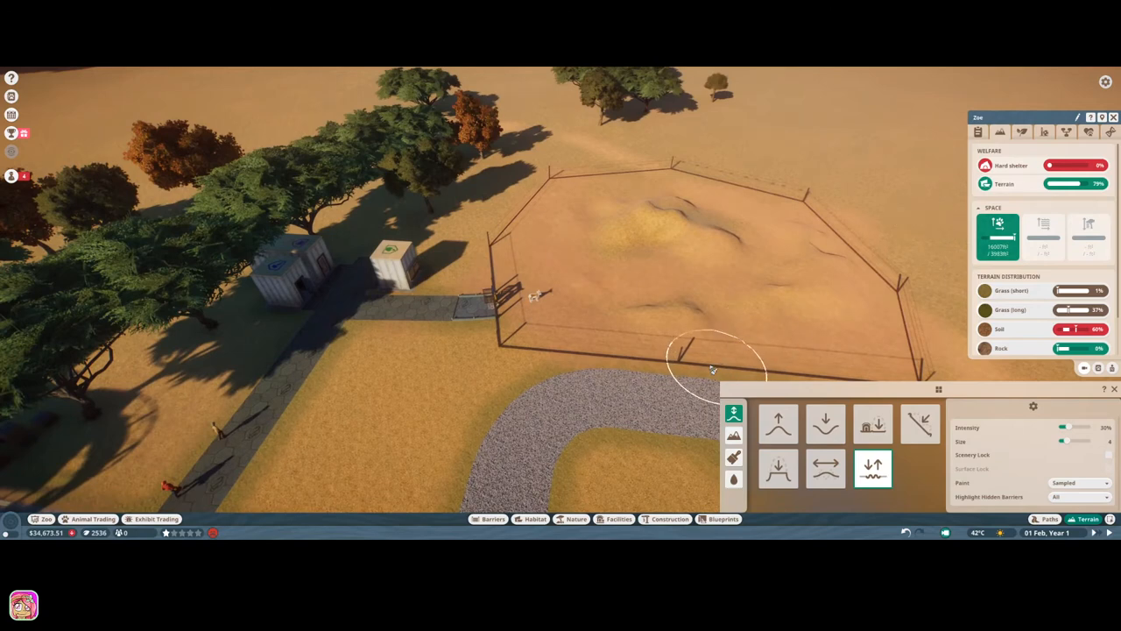
{"action": "mouse_move", "coordinate": [517, 353]}
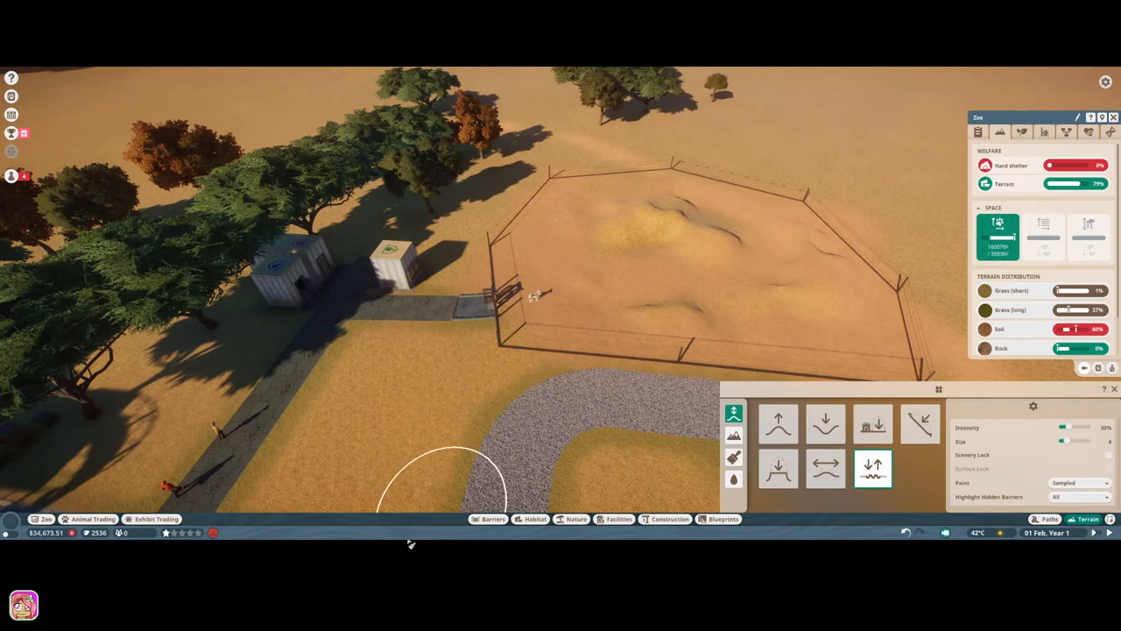
{"action": "mouse_move", "coordinate": [600, 540]}
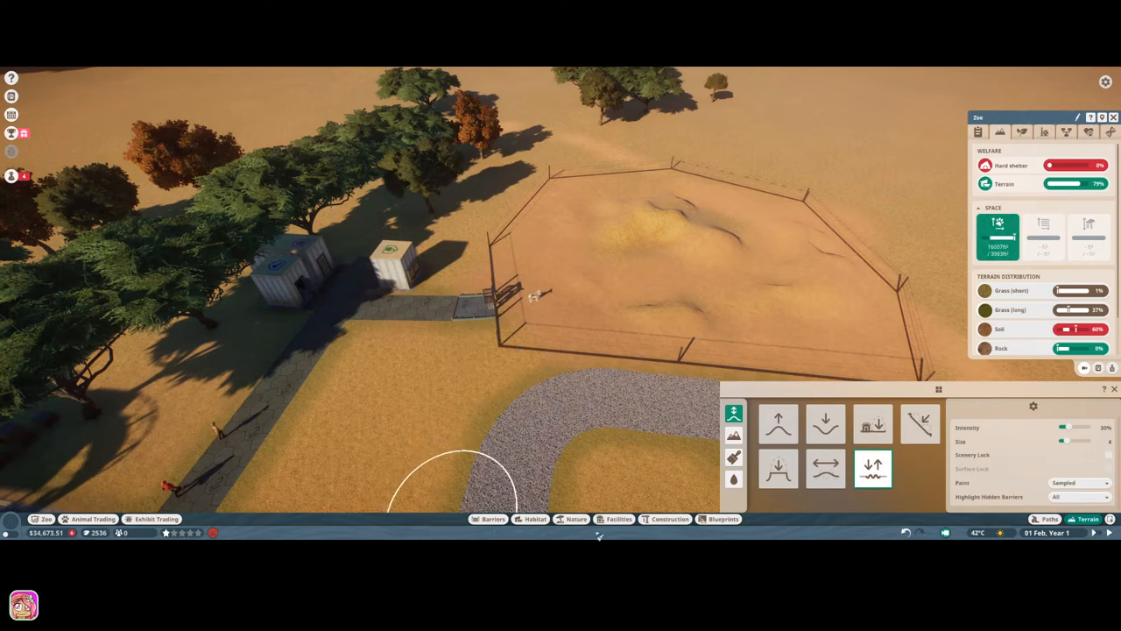
Place a Habitat Education Board from Facilities > Education beside the path near the fence.
{"action": "left_click", "coordinate": [615, 518]}
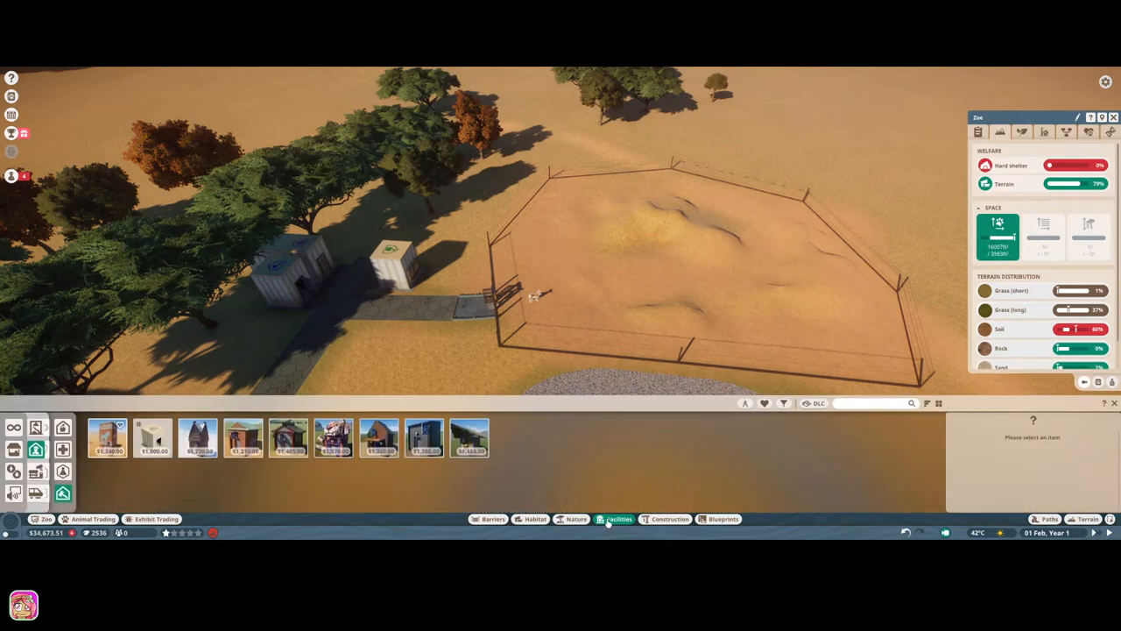
{"action": "mouse_move", "coordinate": [745, 403]}
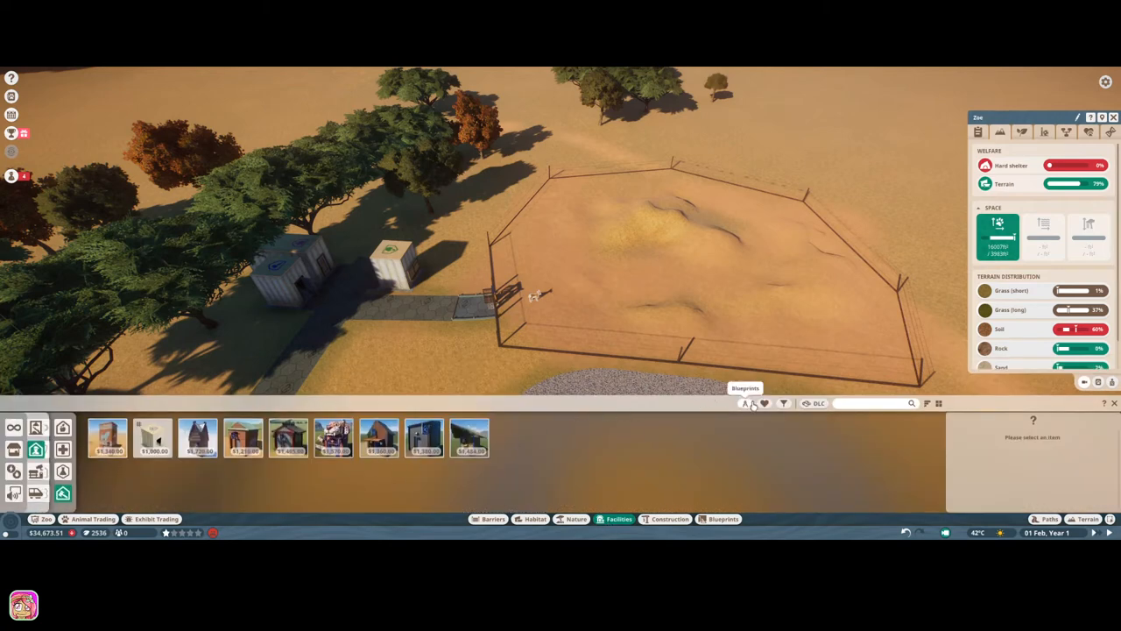
{"action": "left_click", "coordinate": [763, 403]}
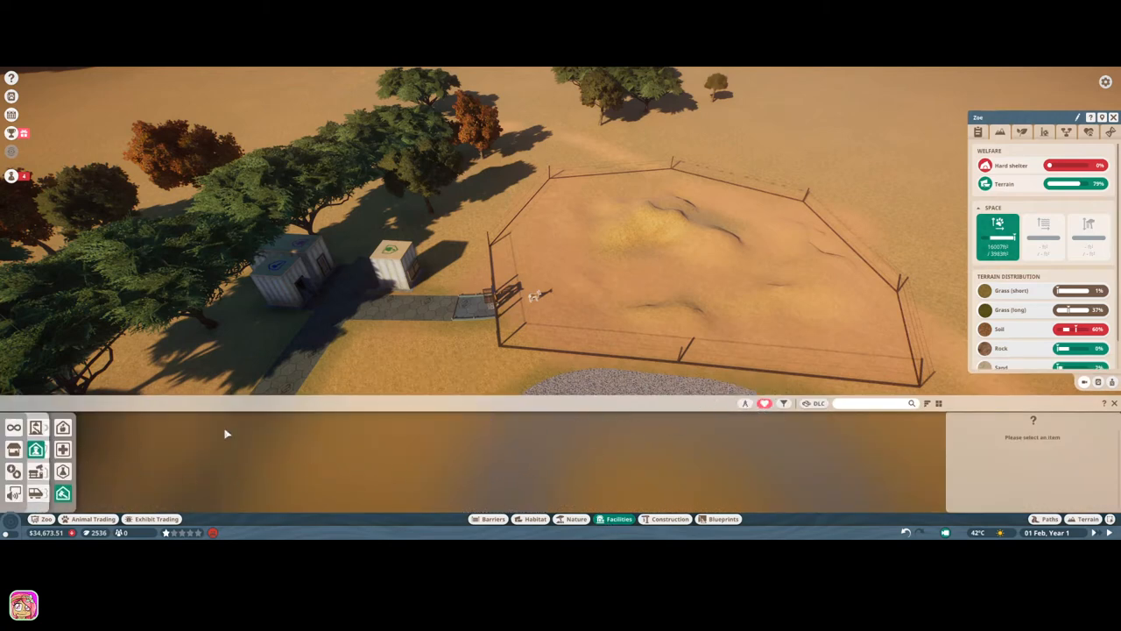
{"action": "mouse_move", "coordinate": [755, 414]}
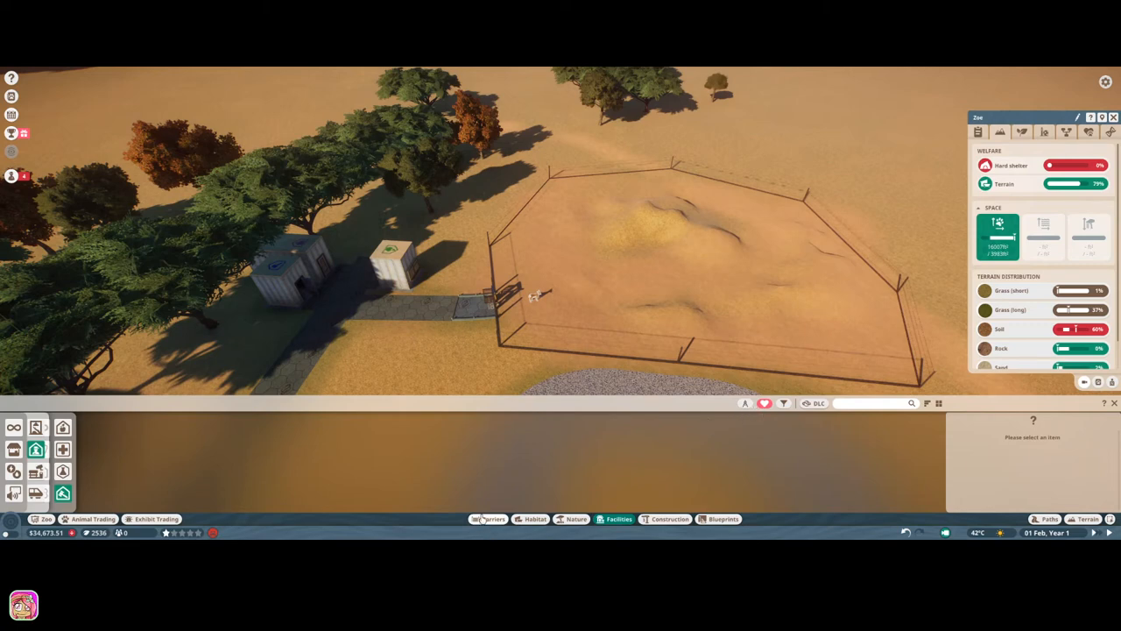
{"action": "mouse_move", "coordinate": [35, 472]}
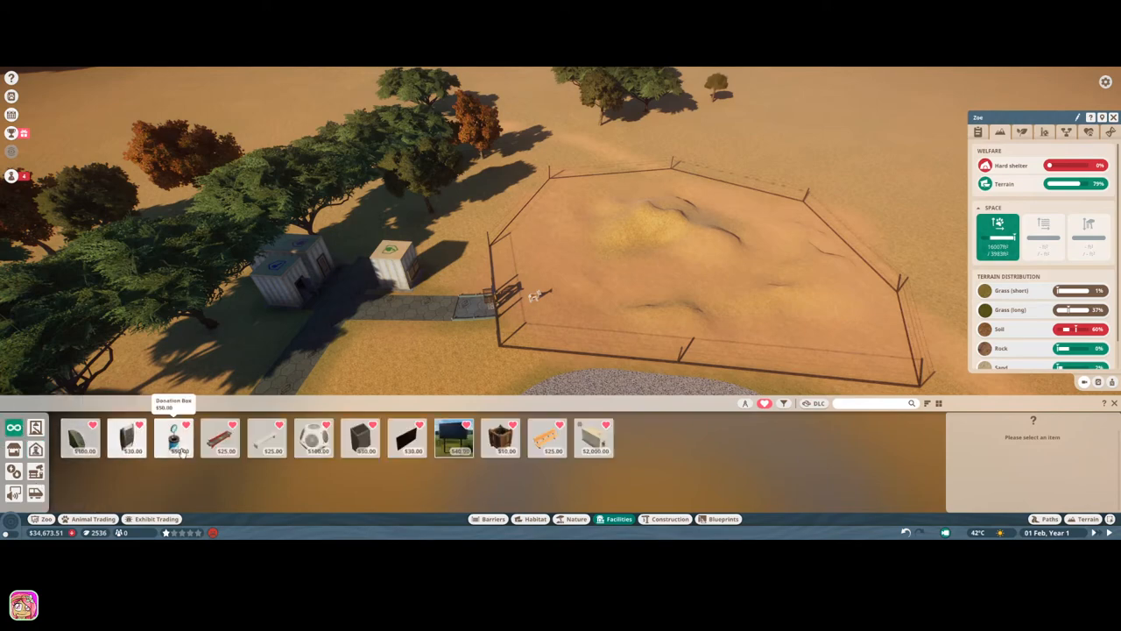
{"action": "left_click", "coordinate": [171, 439]}
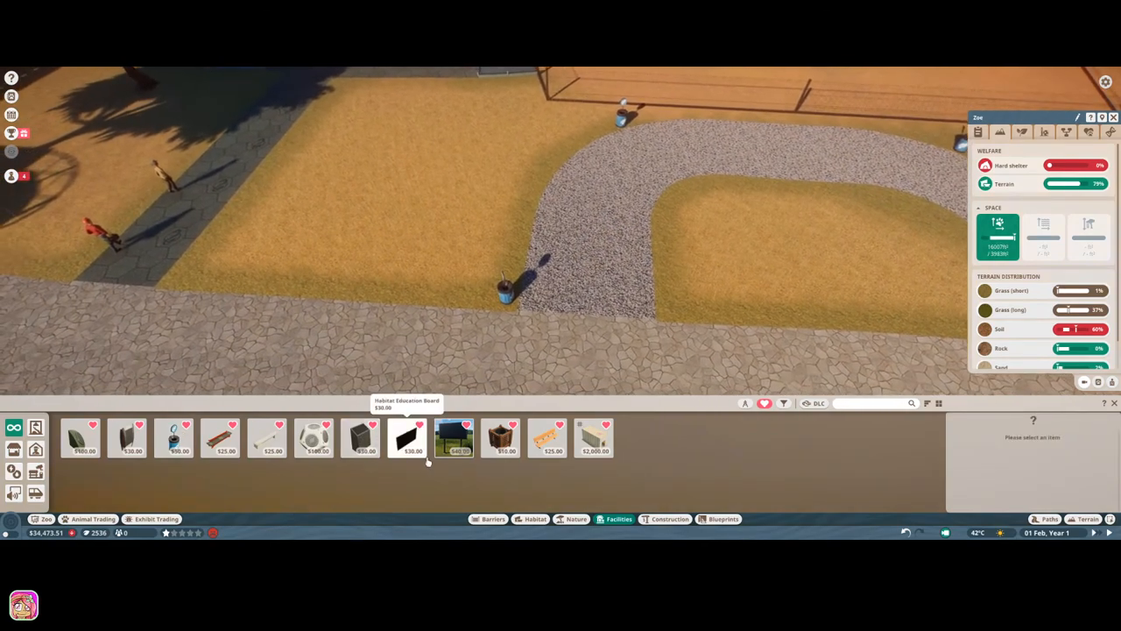
{"action": "left_click", "coordinate": [454, 440]}
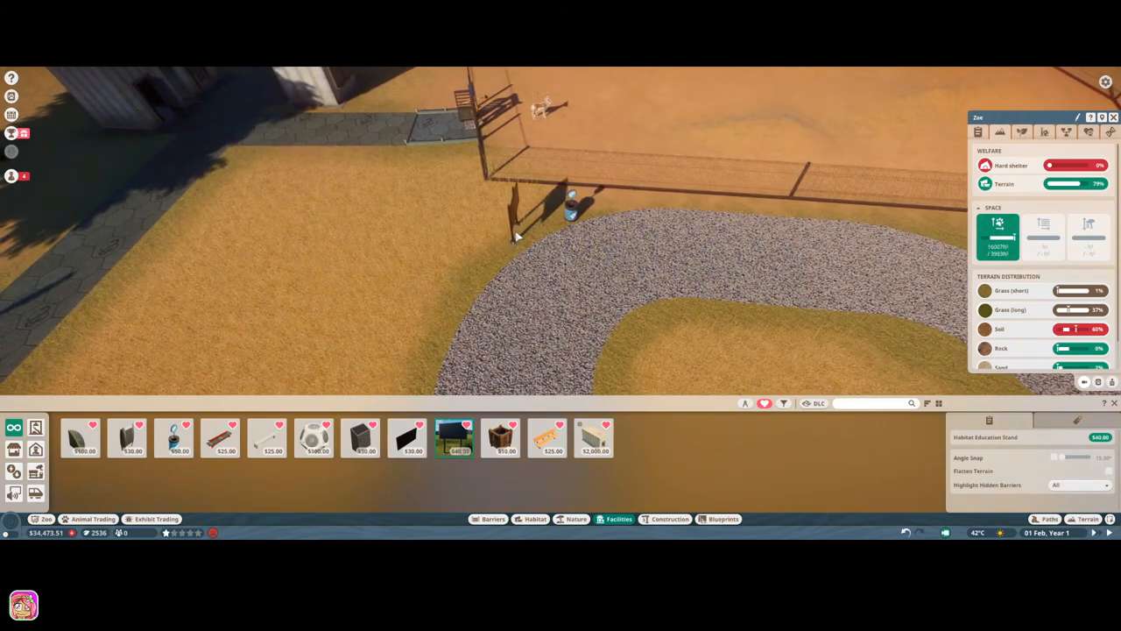
{"action": "left_click", "coordinate": [517, 236]}
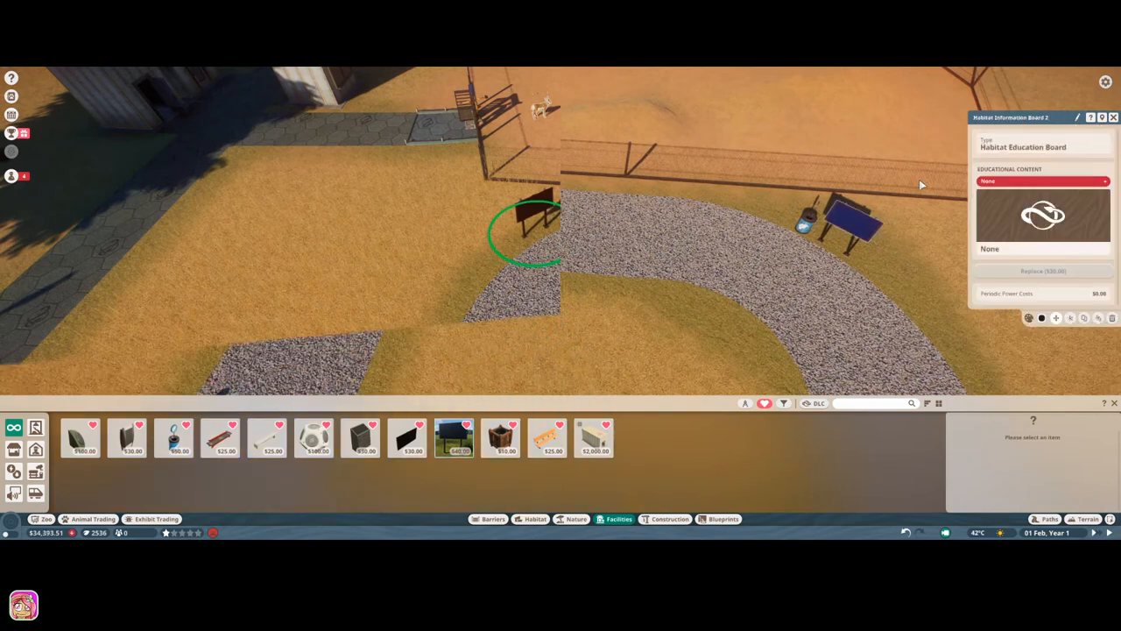
Set both boards' educational content to Pronghorn Antelope and pick an Educational Speaker to place.
{"action": "left_click", "coordinate": [1042, 181]}
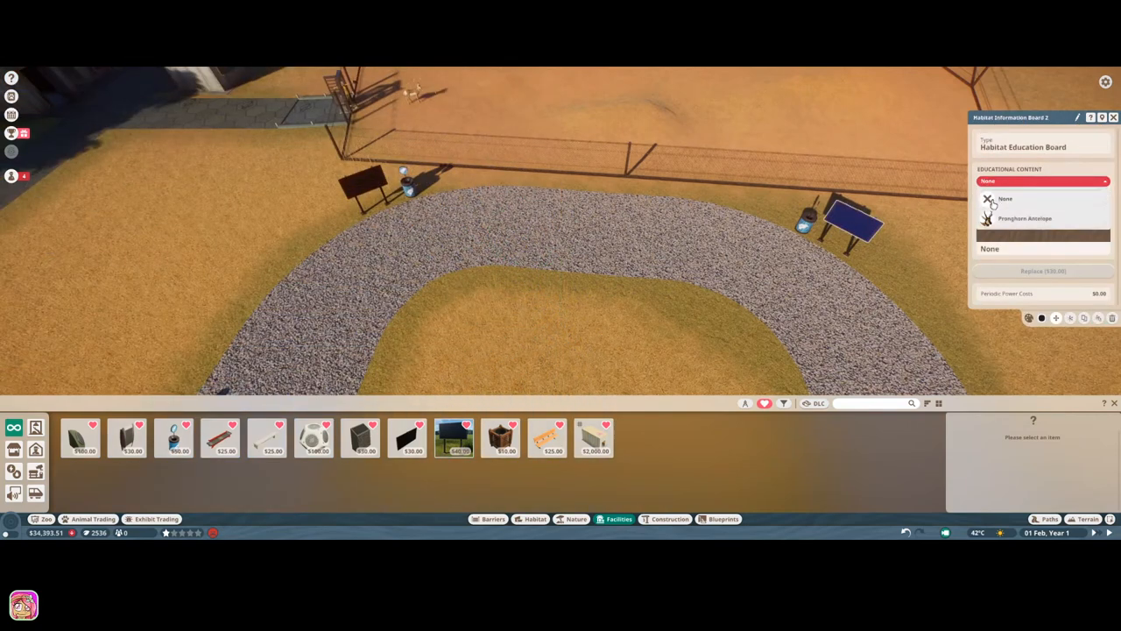
{"action": "left_click", "coordinate": [1018, 218]}
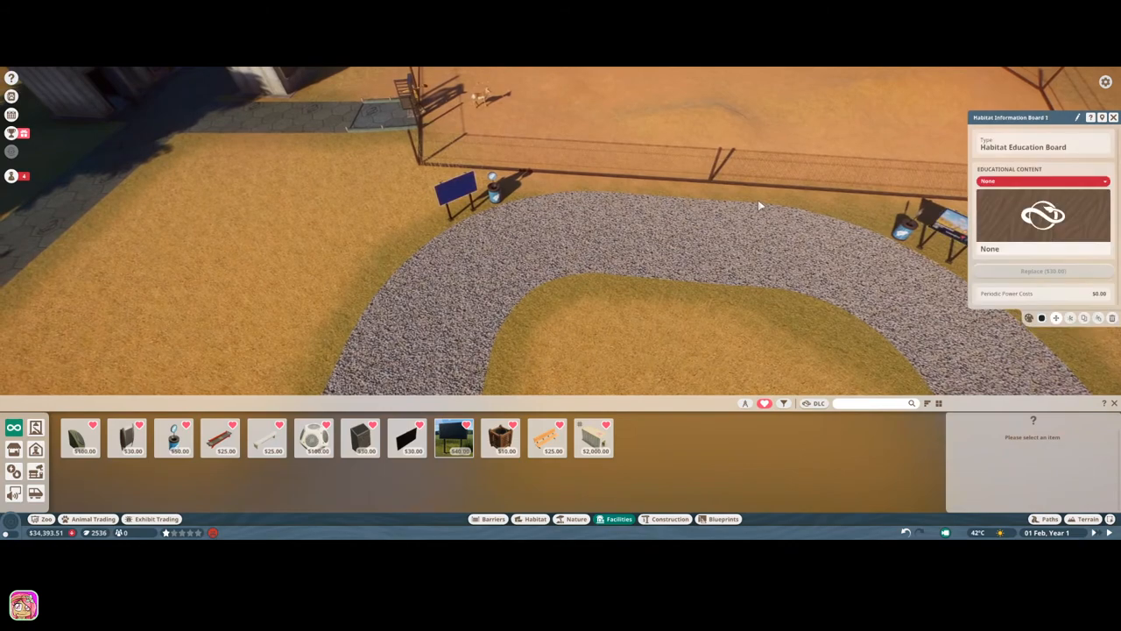
{"action": "left_click", "coordinate": [1044, 180]}
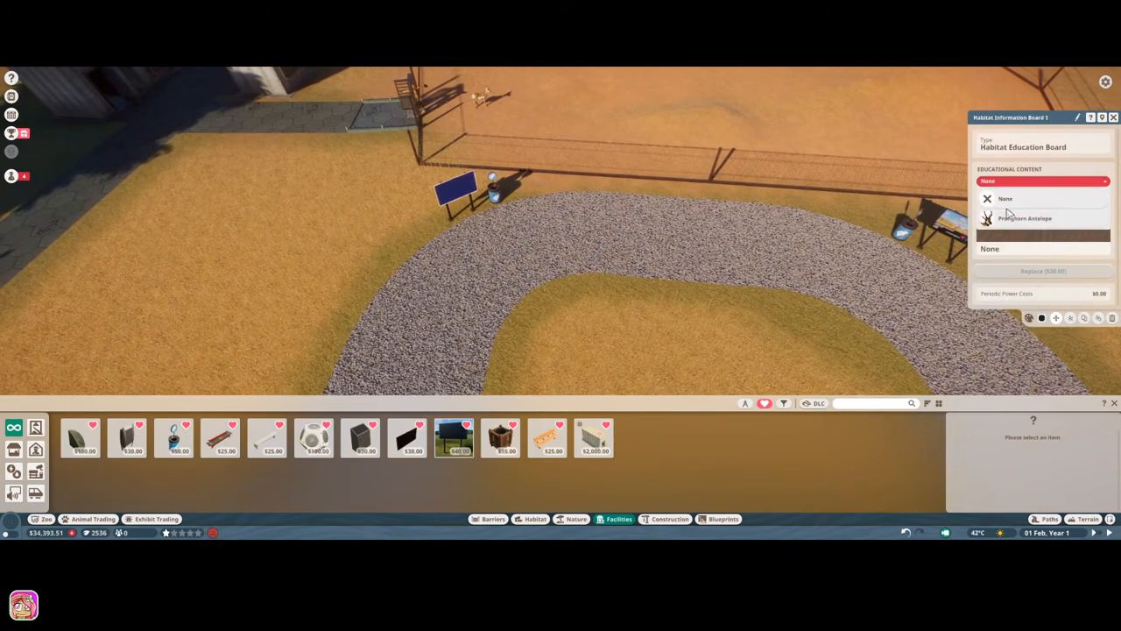
{"action": "left_click", "coordinate": [1027, 217]}
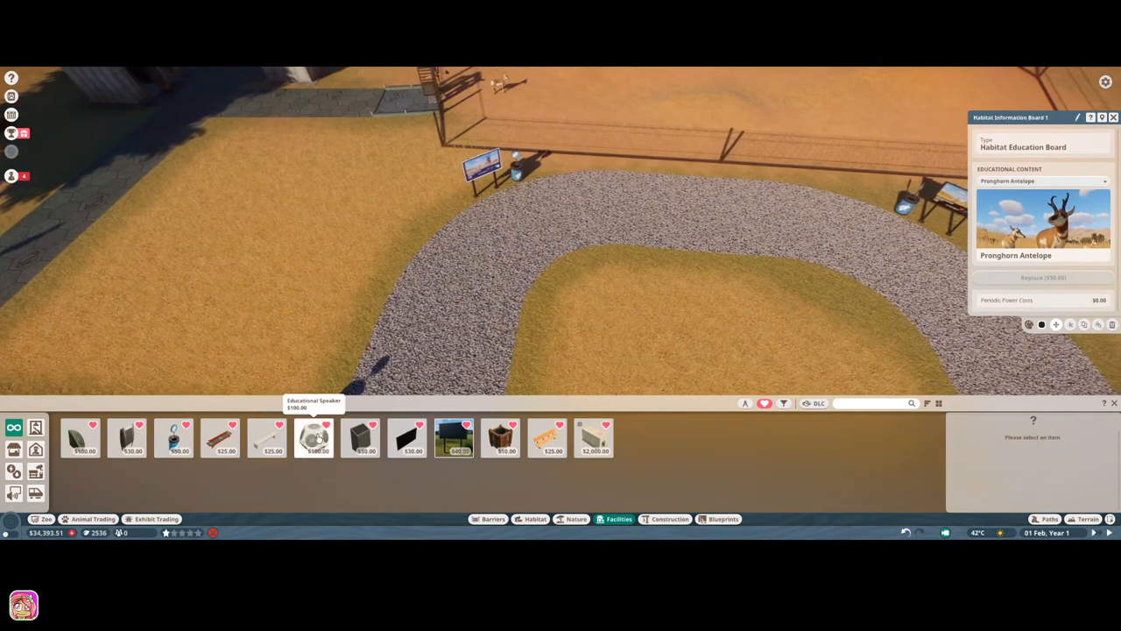
{"action": "left_click", "coordinate": [314, 438]}
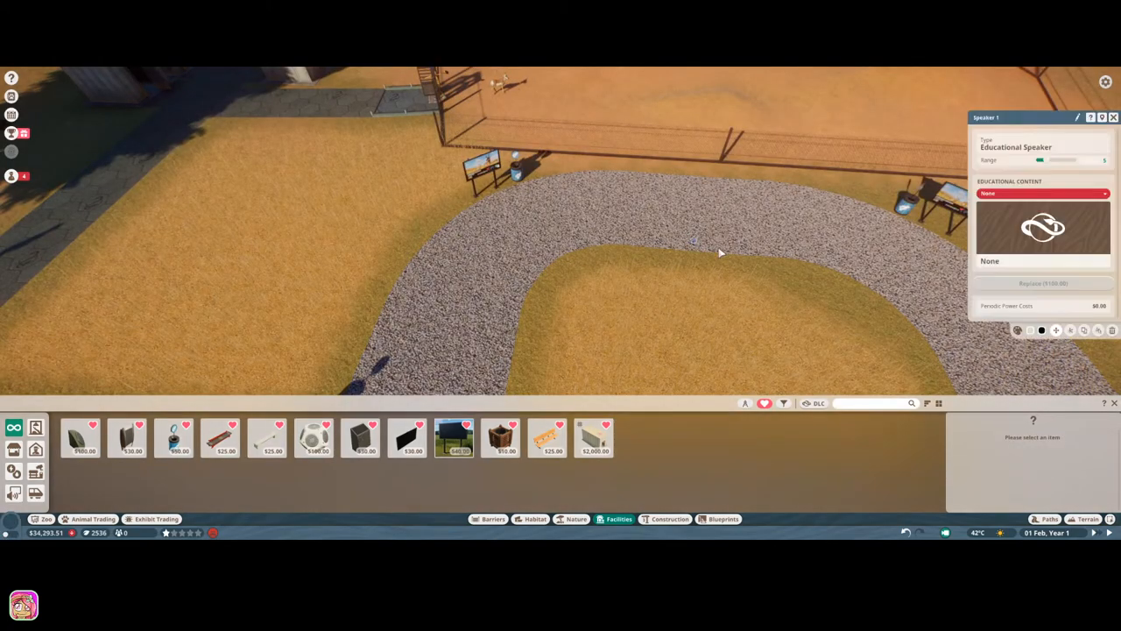
Set the speaker's educational content to Pronghorn Antelope.
{"action": "left_click", "coordinate": [1042, 191]}
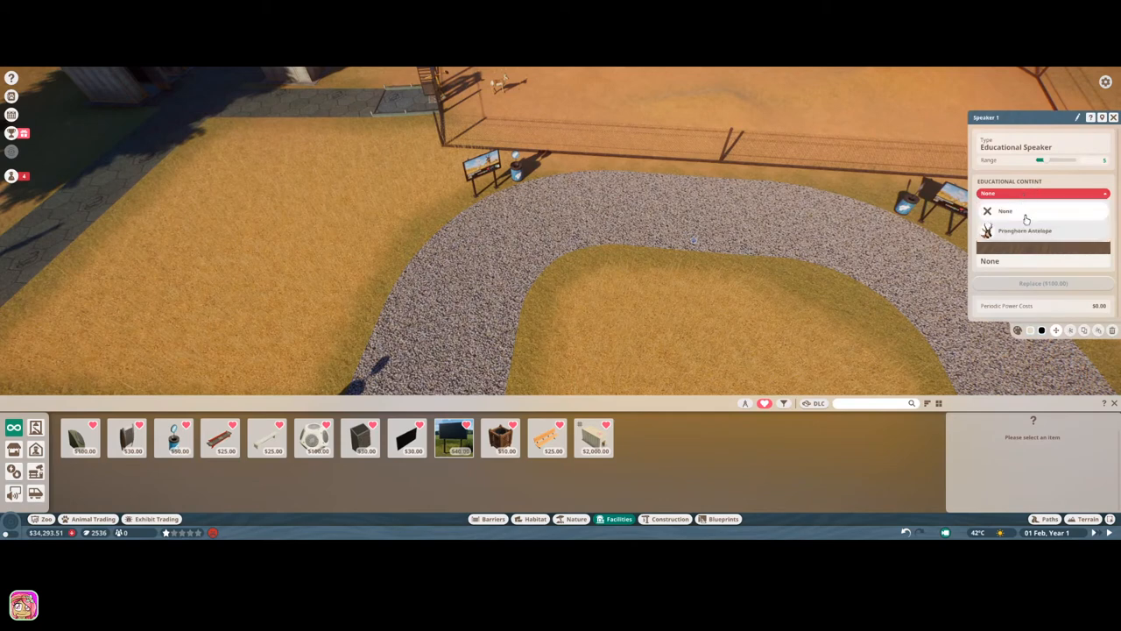
{"action": "left_click", "coordinate": [1030, 231]}
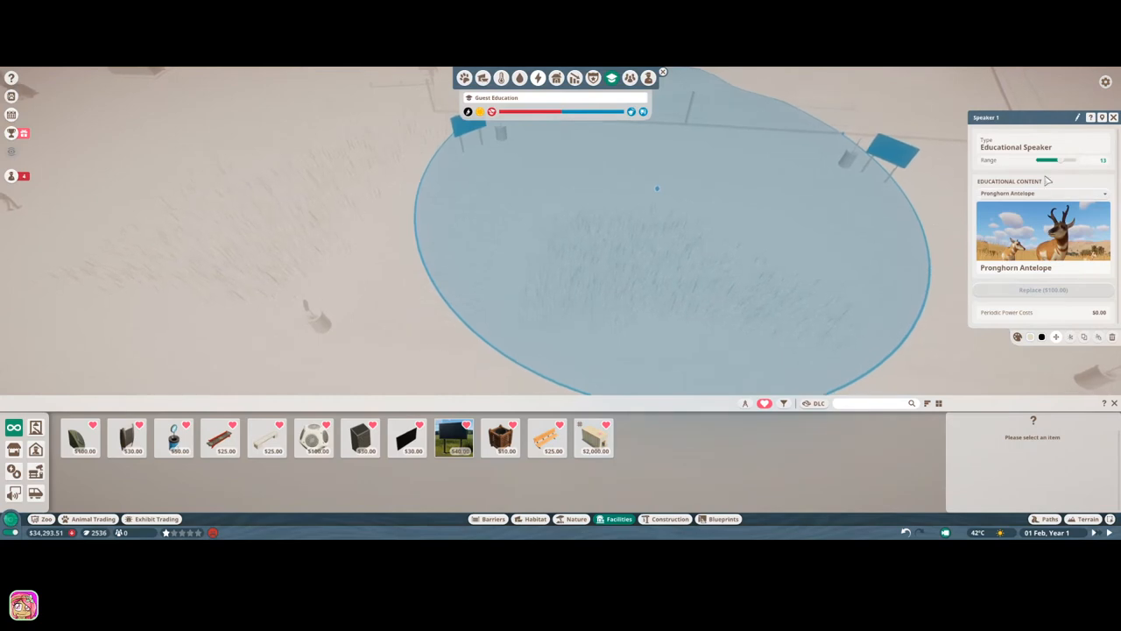
{"action": "mouse_move", "coordinate": [719, 199]}
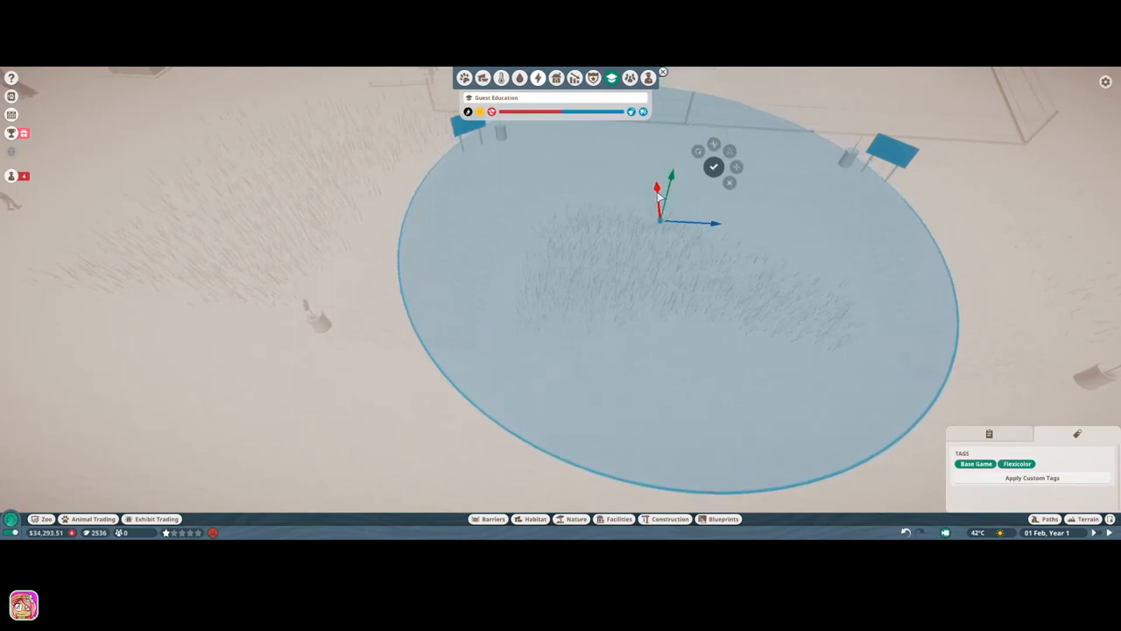
{"action": "mouse_move", "coordinate": [676, 226]}
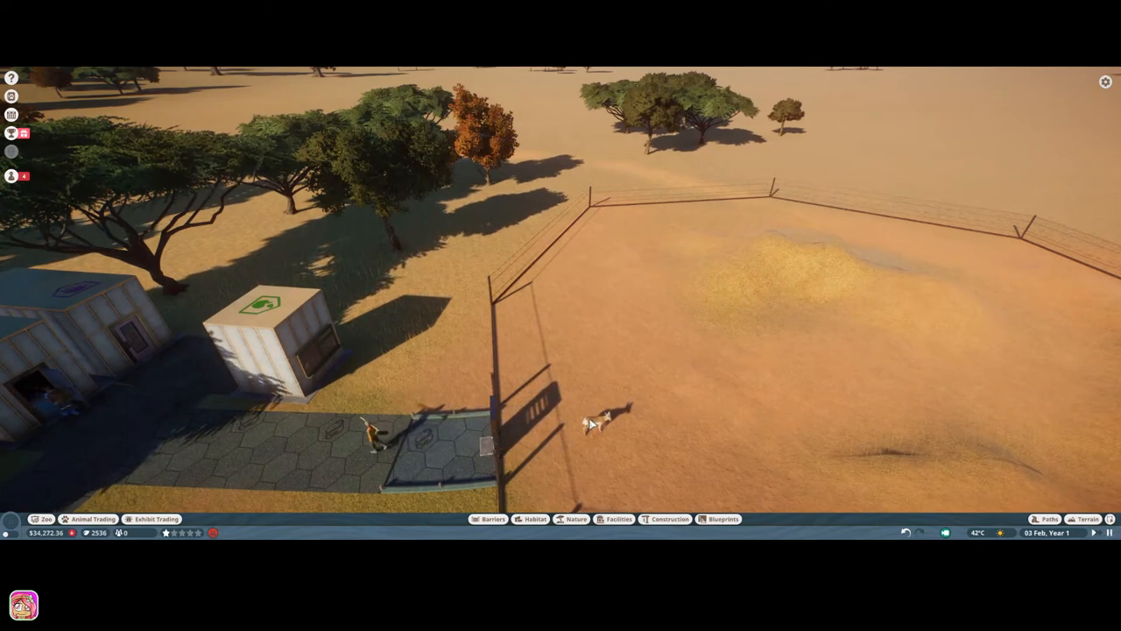
Select a pronghorn in the enclosure to show its welfare details.
{"action": "left_click", "coordinate": [603, 420]}
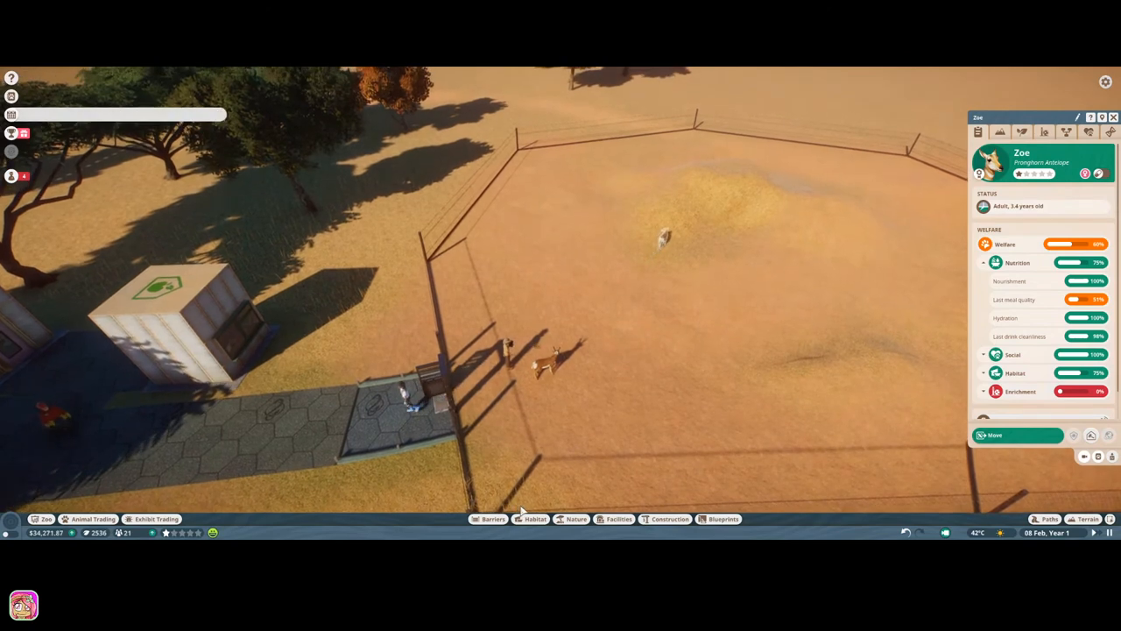
Filter the habitat item catalogue to Pronghorn Antelope species only.
{"action": "left_click", "coordinate": [533, 519]}
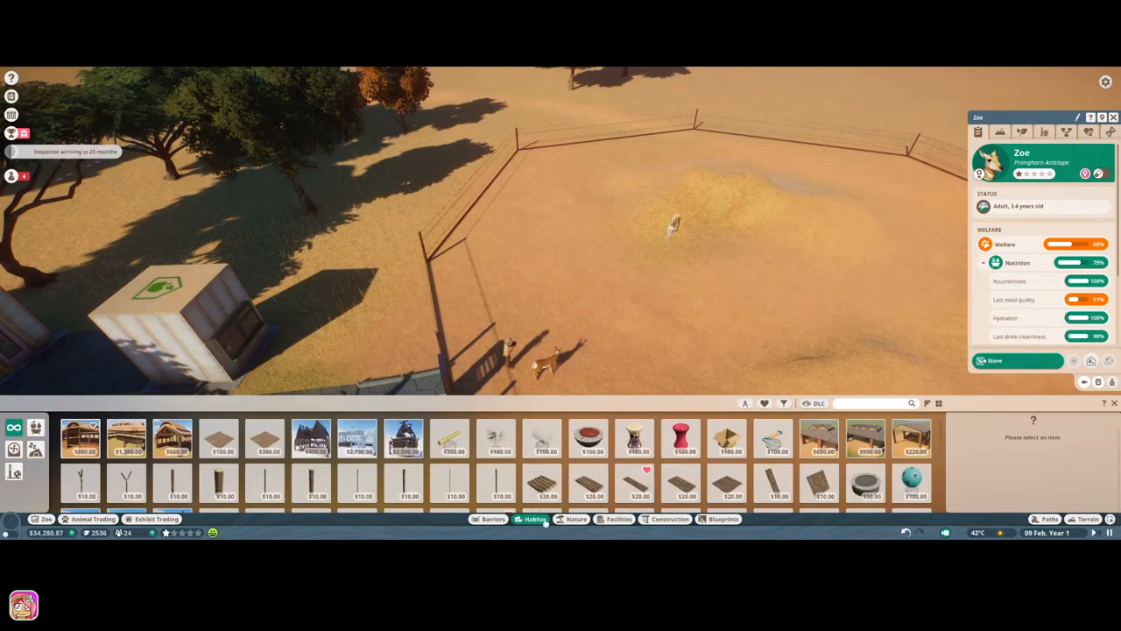
{"action": "mouse_move", "coordinate": [764, 403]}
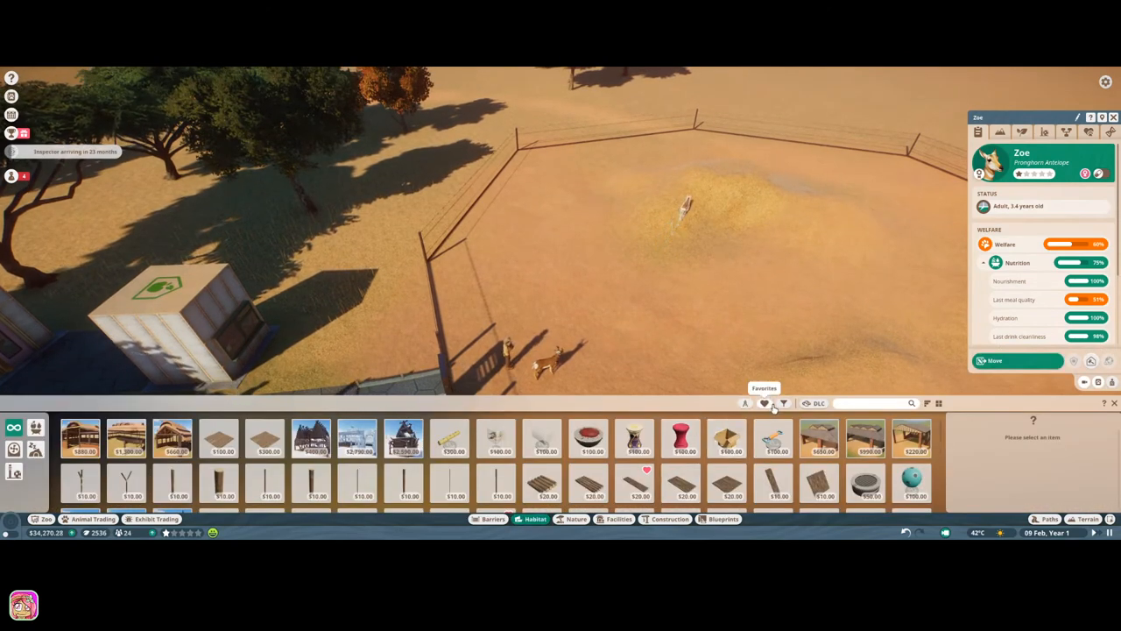
{"action": "left_click", "coordinate": [785, 403]}
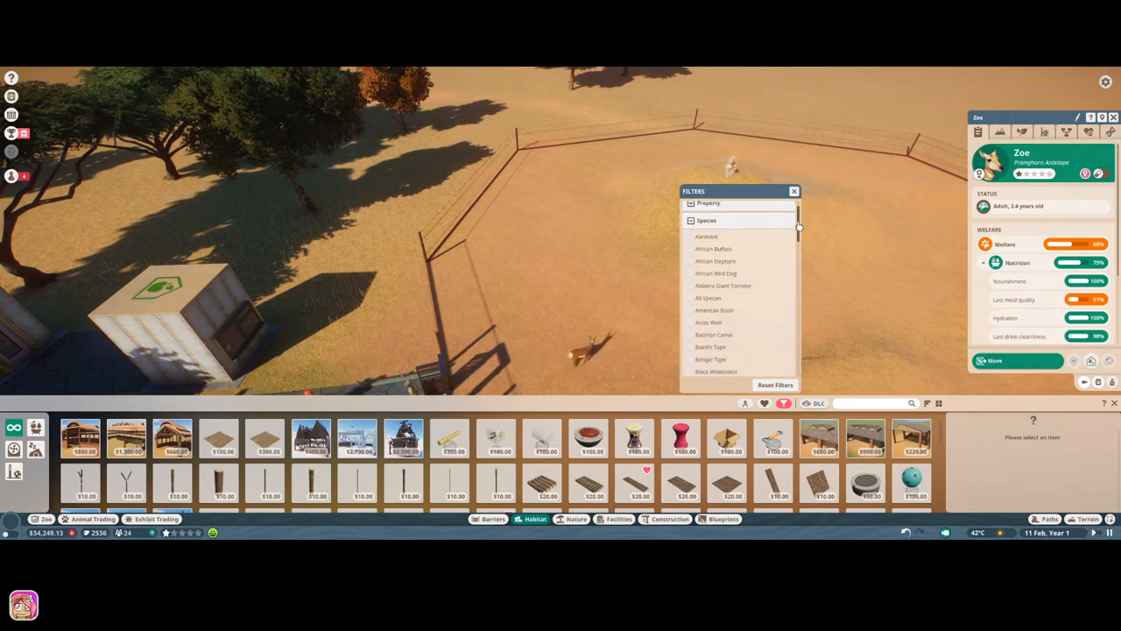
{"action": "scroll", "scroll_direction": "down", "scroll_amount": 3}
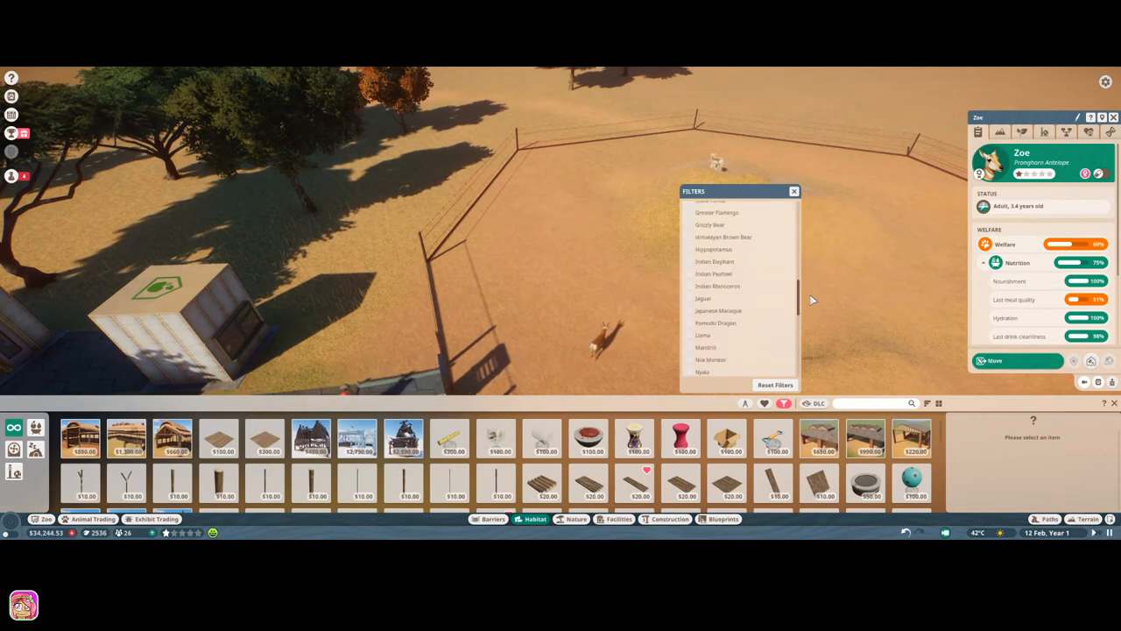
{"action": "scroll", "scroll_direction": "down", "scroll_amount": 3}
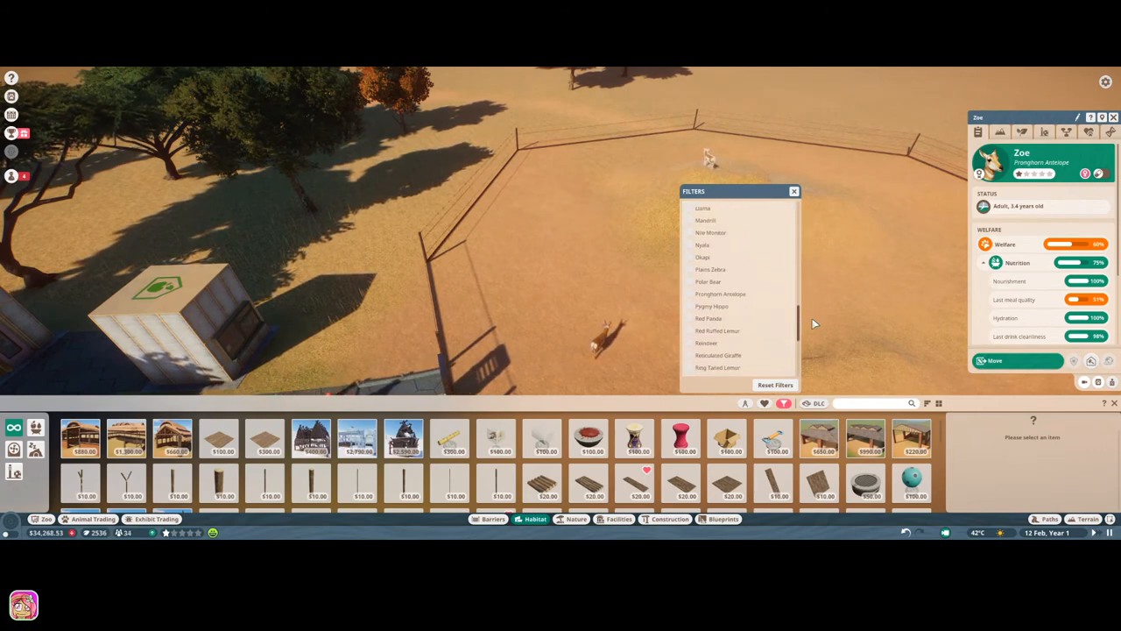
{"action": "left_click", "coordinate": [720, 258]}
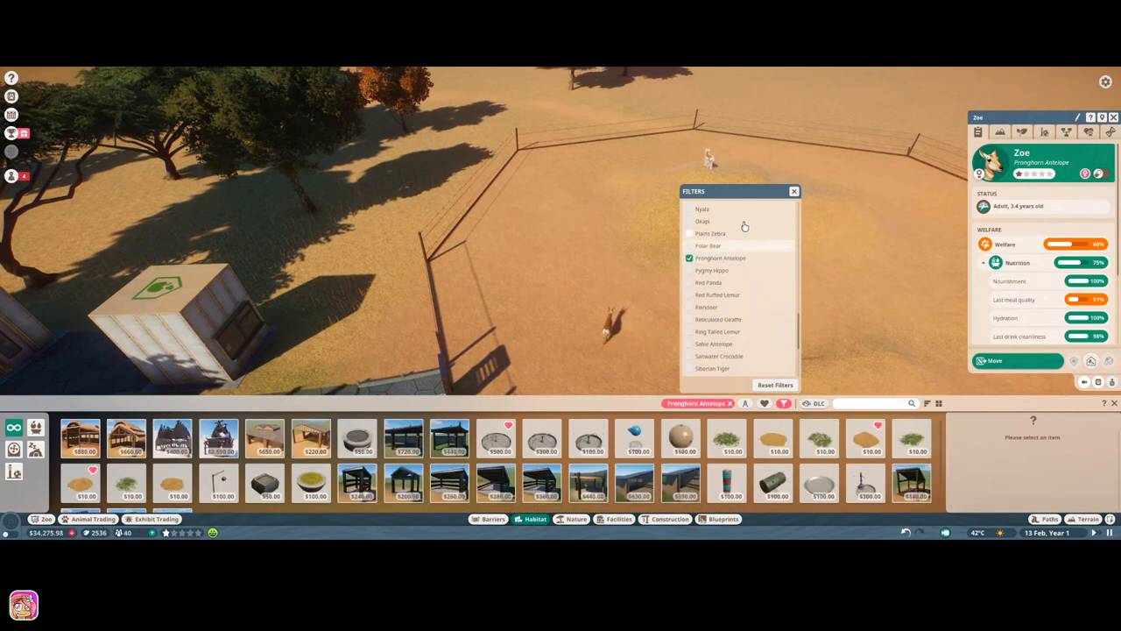
{"action": "left_click", "coordinate": [794, 191]}
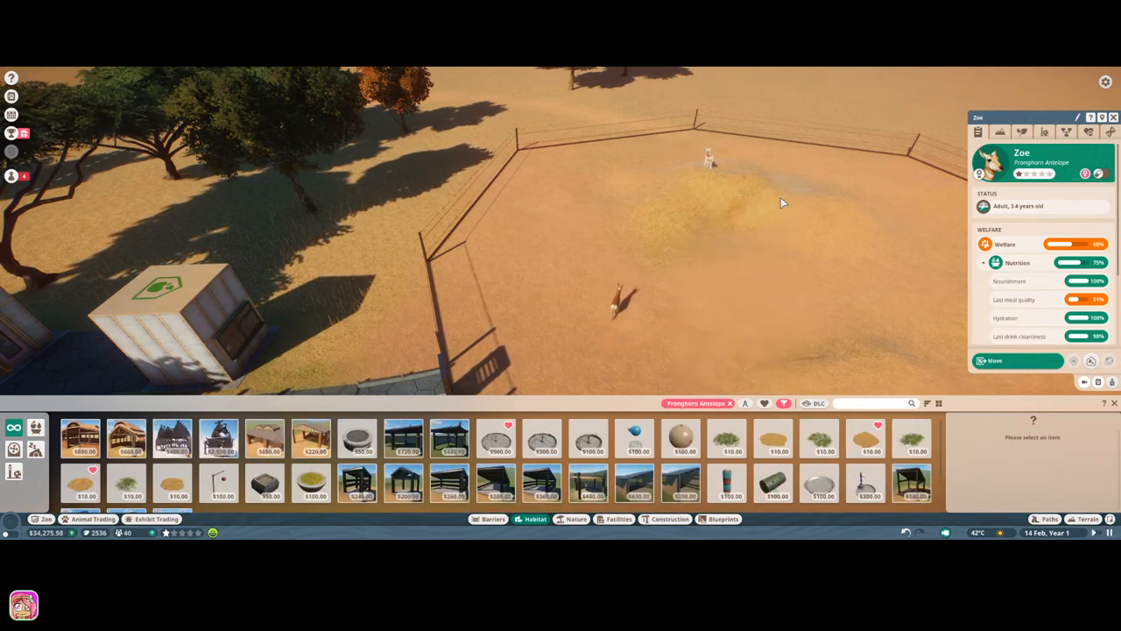
{"action": "mouse_move", "coordinate": [590, 484]}
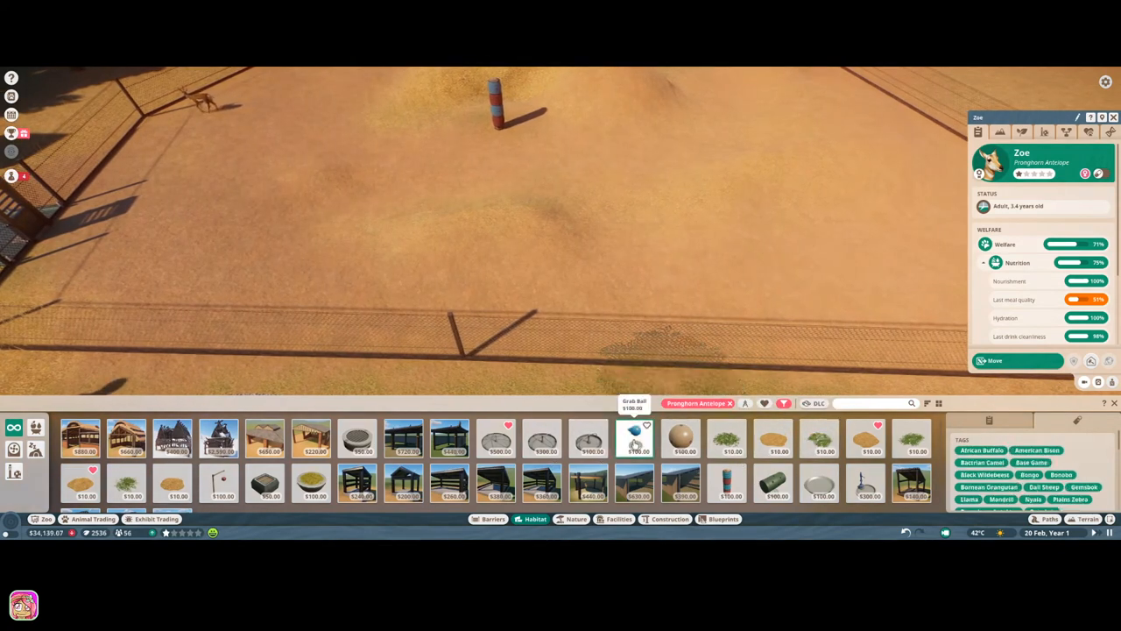
Place the Small Barrel Feeder and a round ground enrichment item inside the enclosure.
{"action": "left_click", "coordinate": [636, 438]}
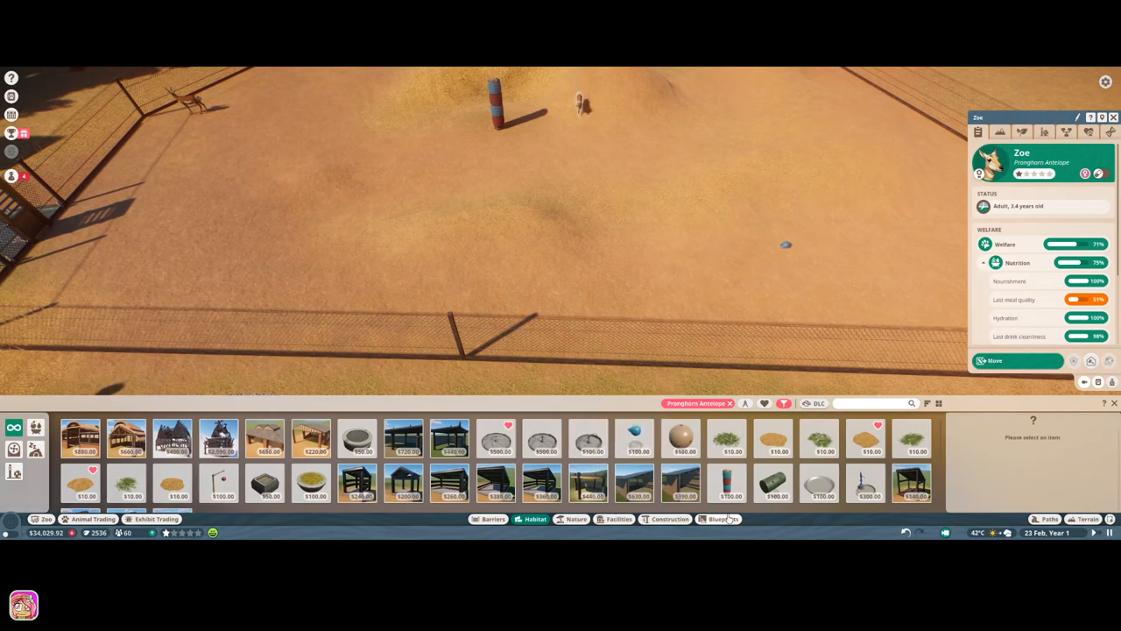
{"action": "left_click", "coordinate": [776, 483]}
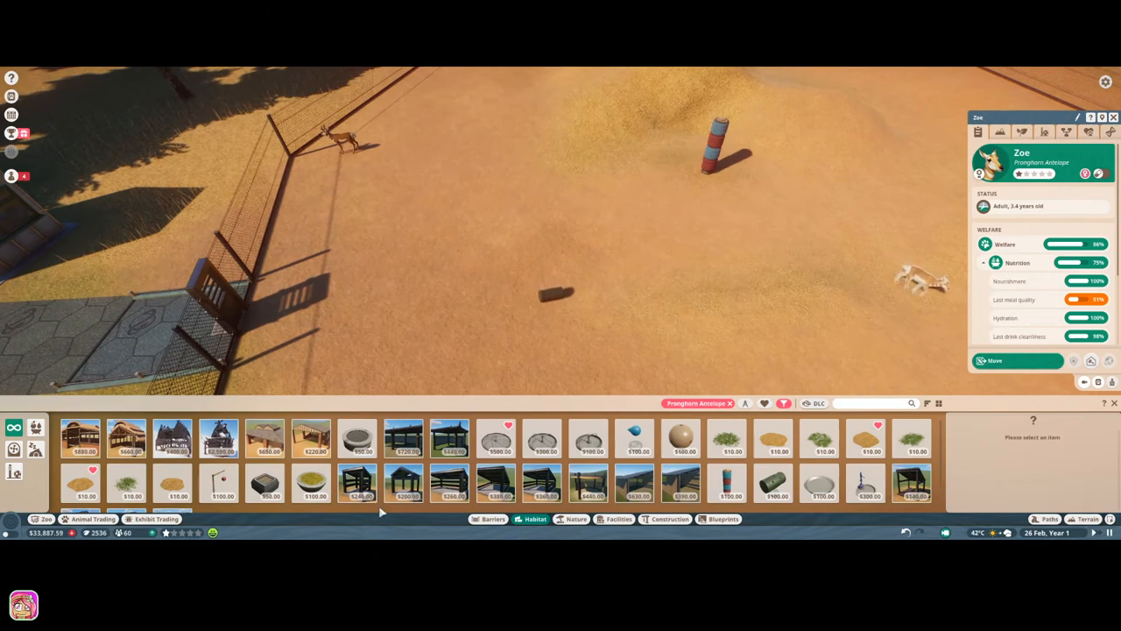
{"action": "left_click", "coordinate": [498, 438]}
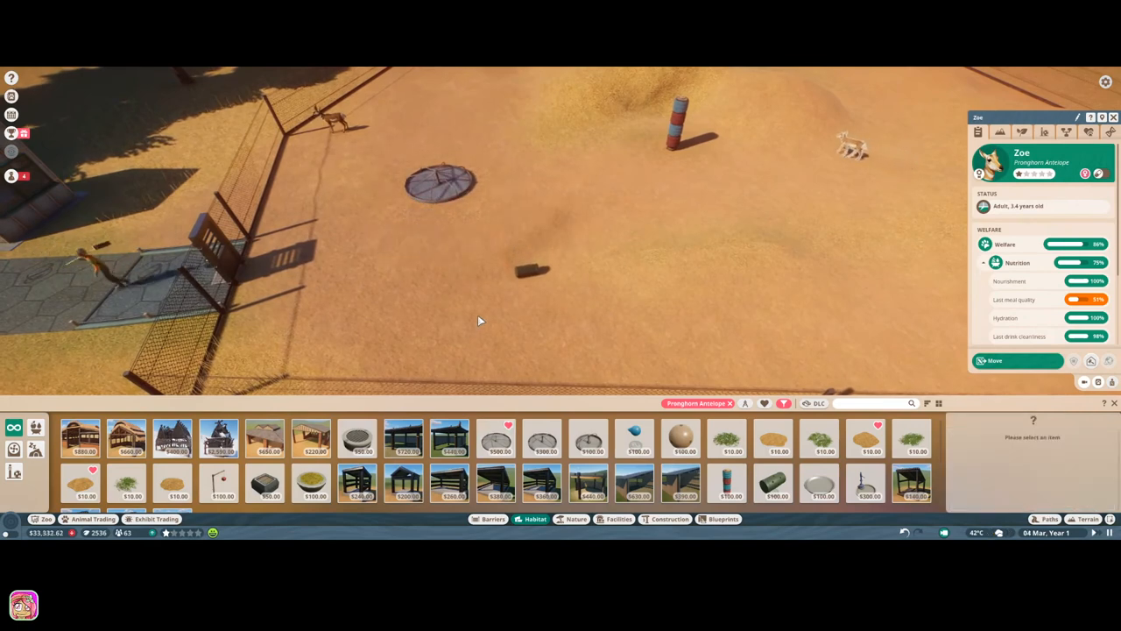
{"action": "left_click", "coordinate": [533, 268]}
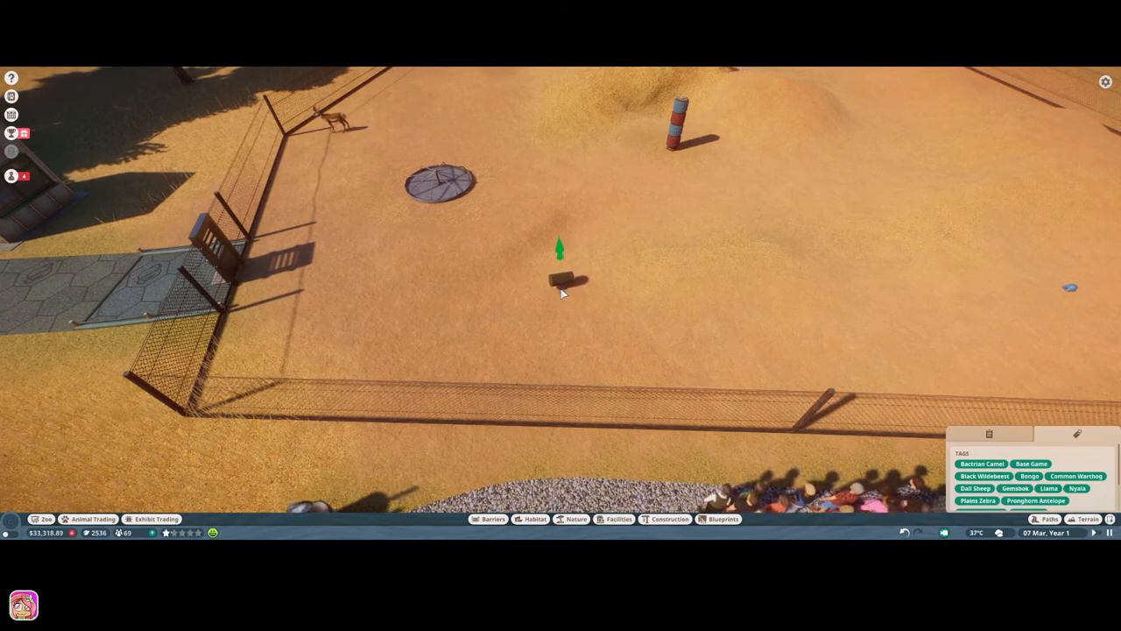
Check the barrel feeder and a pronghorn's details, then open its Zoopedia entry.
{"action": "left_click", "coordinate": [560, 280]}
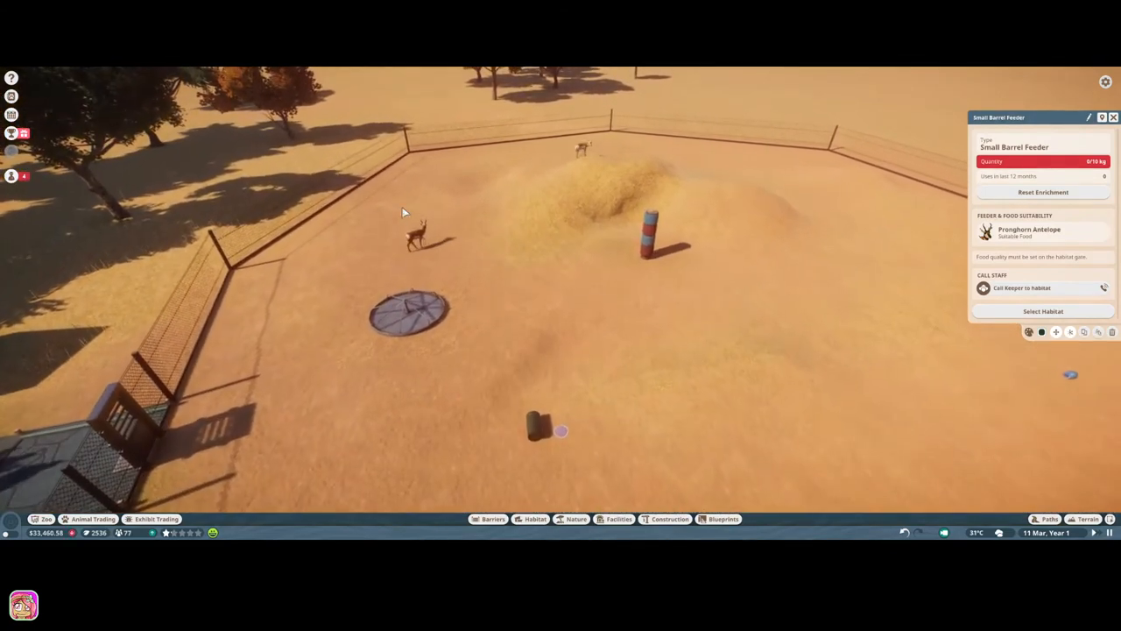
{"action": "left_click", "coordinate": [441, 236]}
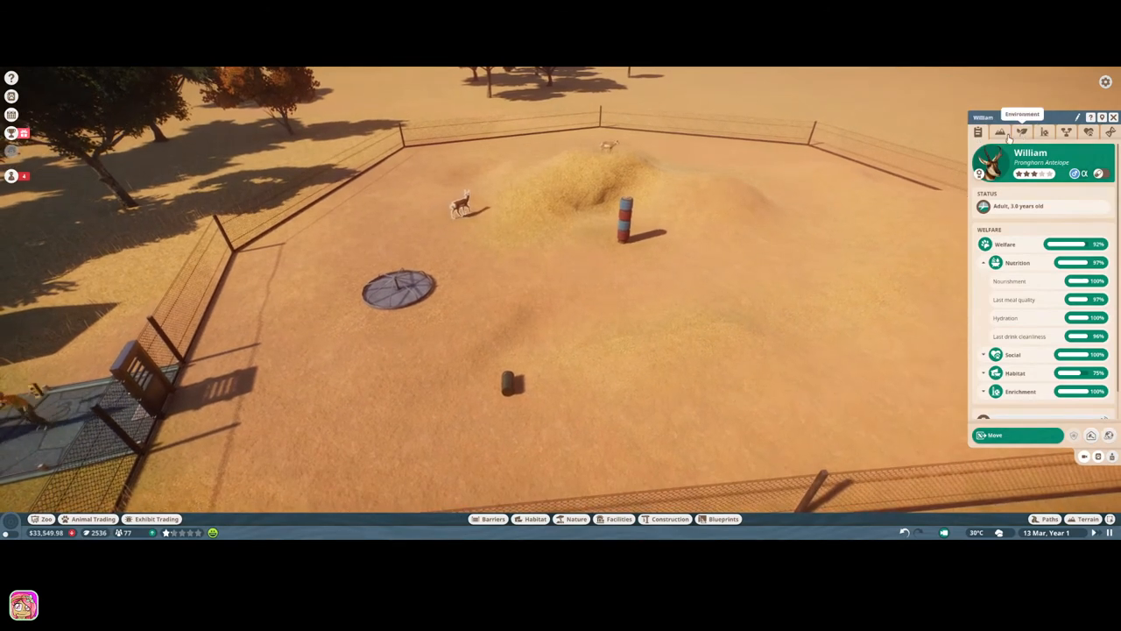
{"action": "left_click", "coordinate": [992, 133]}
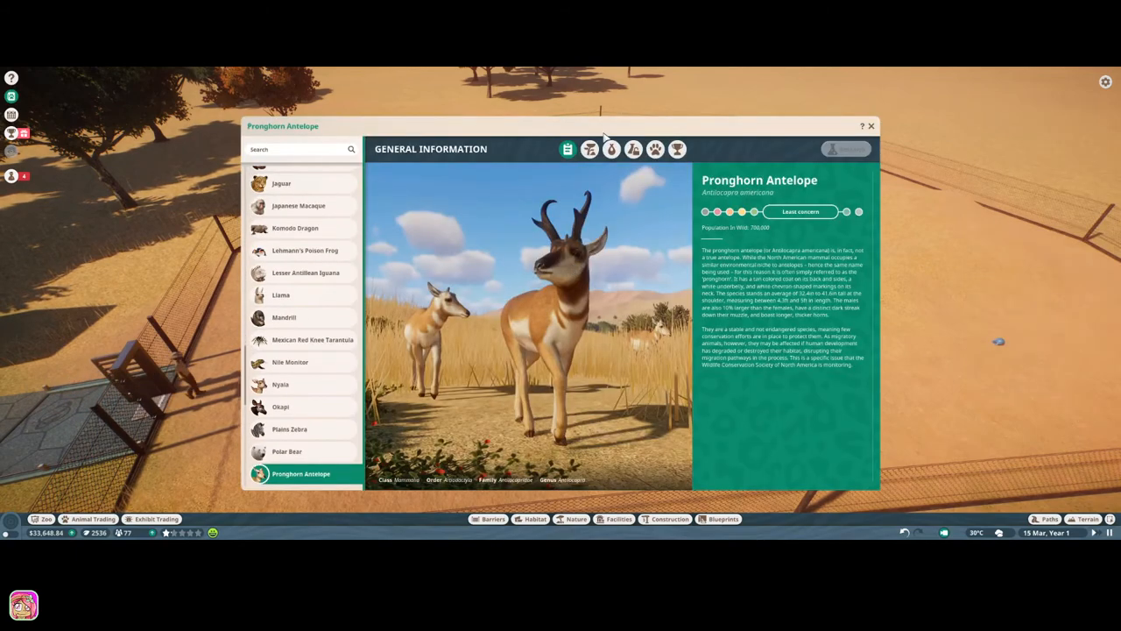
Close the Zoopedia window to return to the habitat view.
{"action": "left_click", "coordinate": [588, 148]}
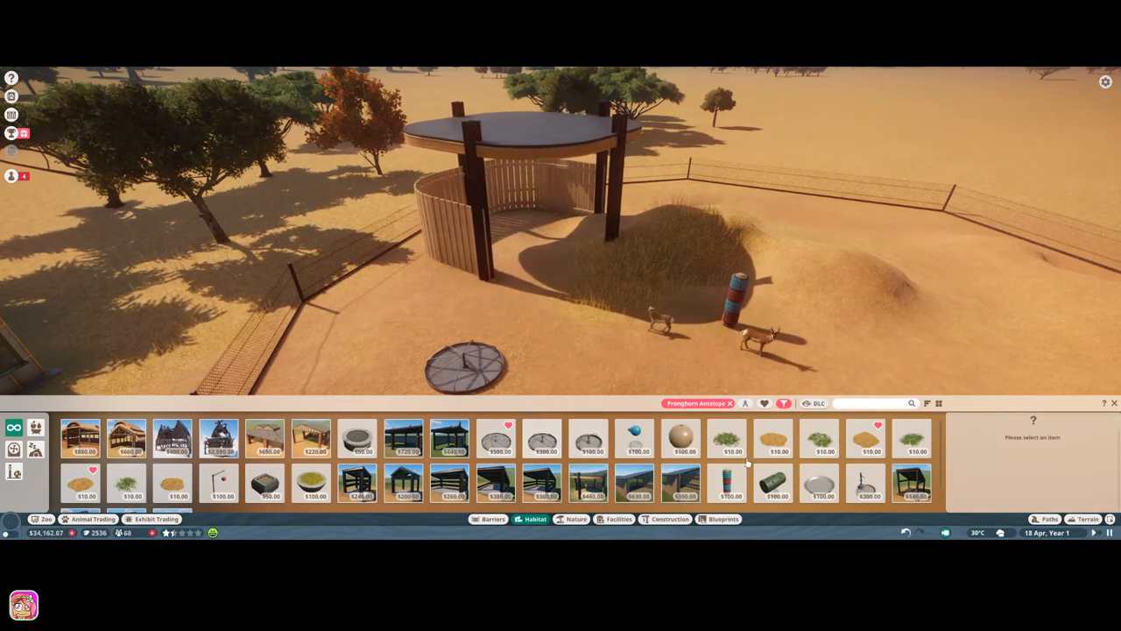
Select the pronghorn William and show its Habitat terrain distribution needs.
{"action": "left_click", "coordinate": [775, 438]}
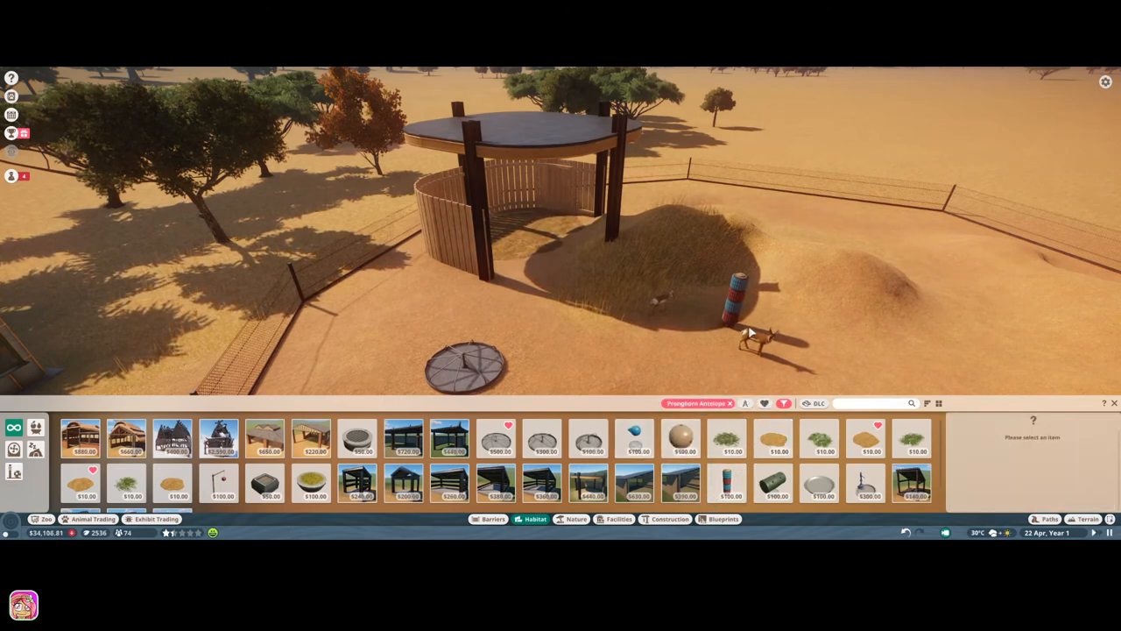
{"action": "left_click", "coordinate": [762, 346]}
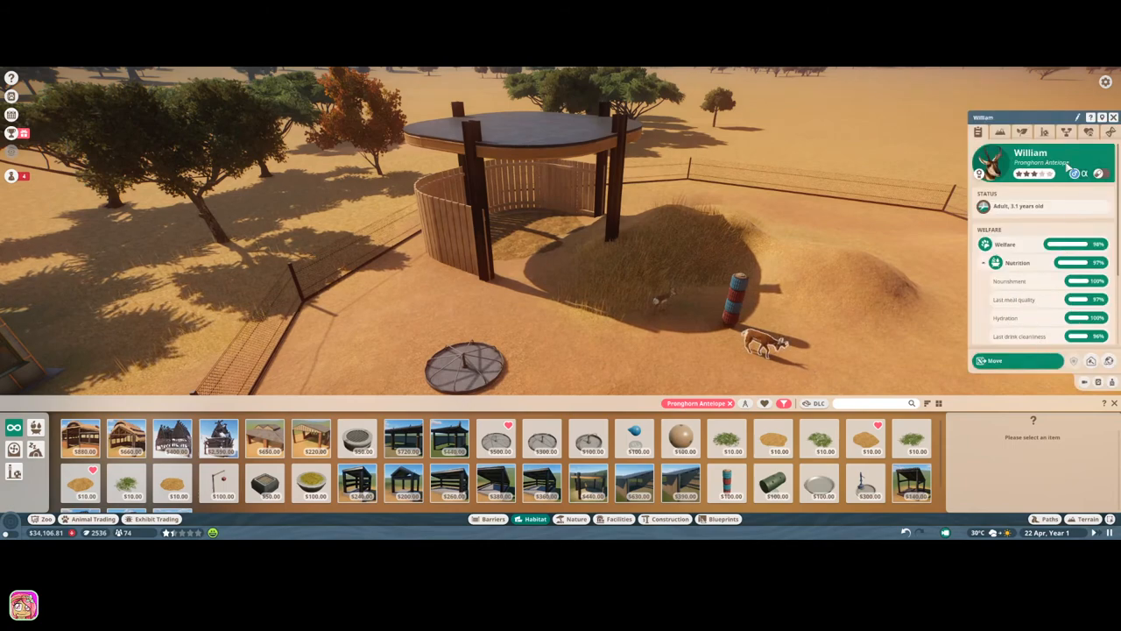
{"action": "left_click", "coordinate": [1021, 133]}
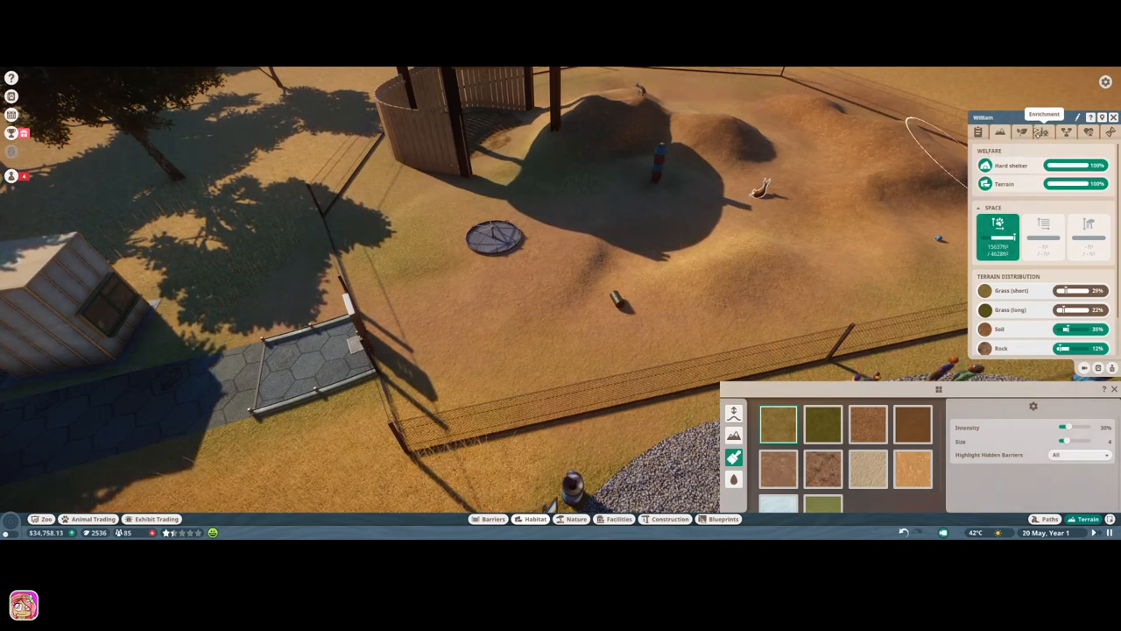
Show William's enrichment levels, then his plant needs listing North American plants.
{"action": "left_click", "coordinate": [1046, 133]}
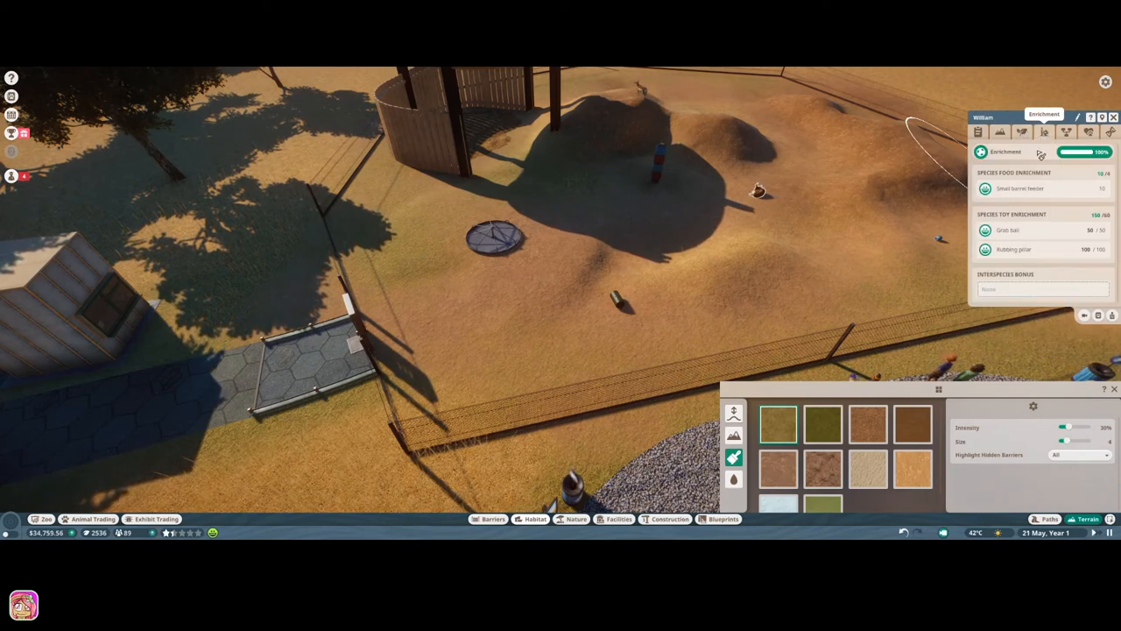
{"action": "left_click", "coordinate": [1002, 133]}
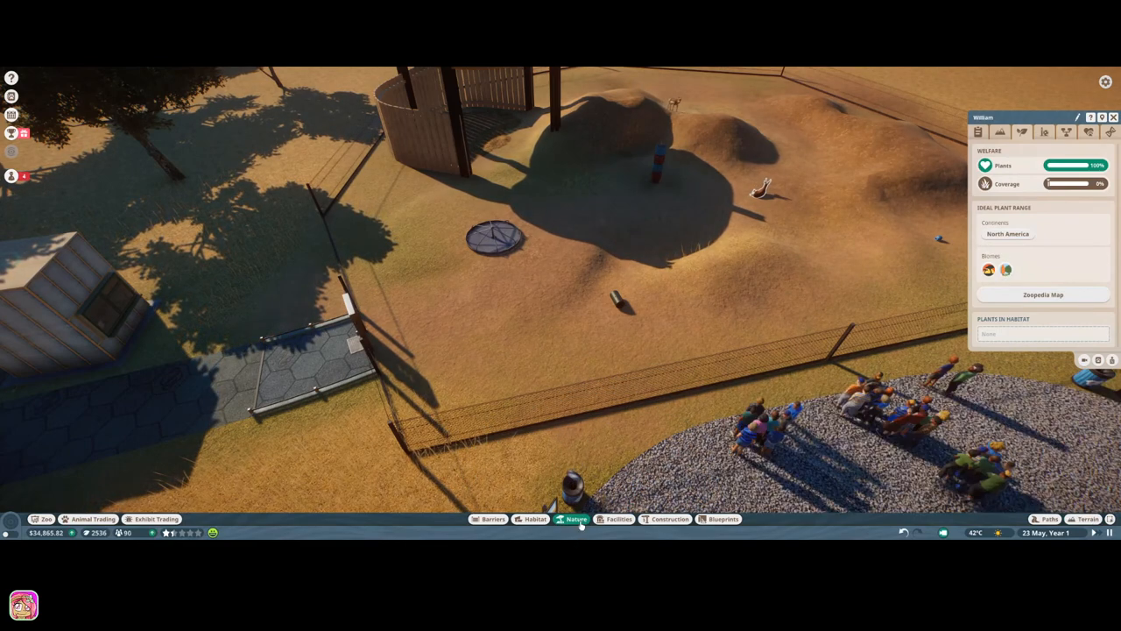
Filter the Nature catalogue to Grassland and Temperate plants.
{"action": "left_click", "coordinate": [573, 519]}
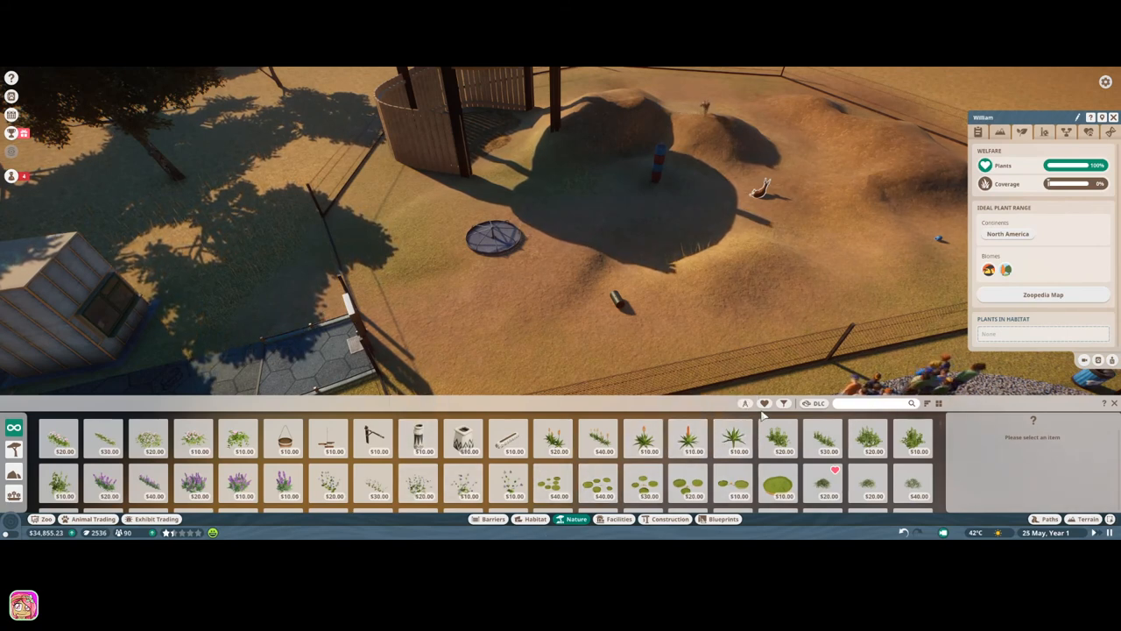
{"action": "left_click", "coordinate": [764, 403]}
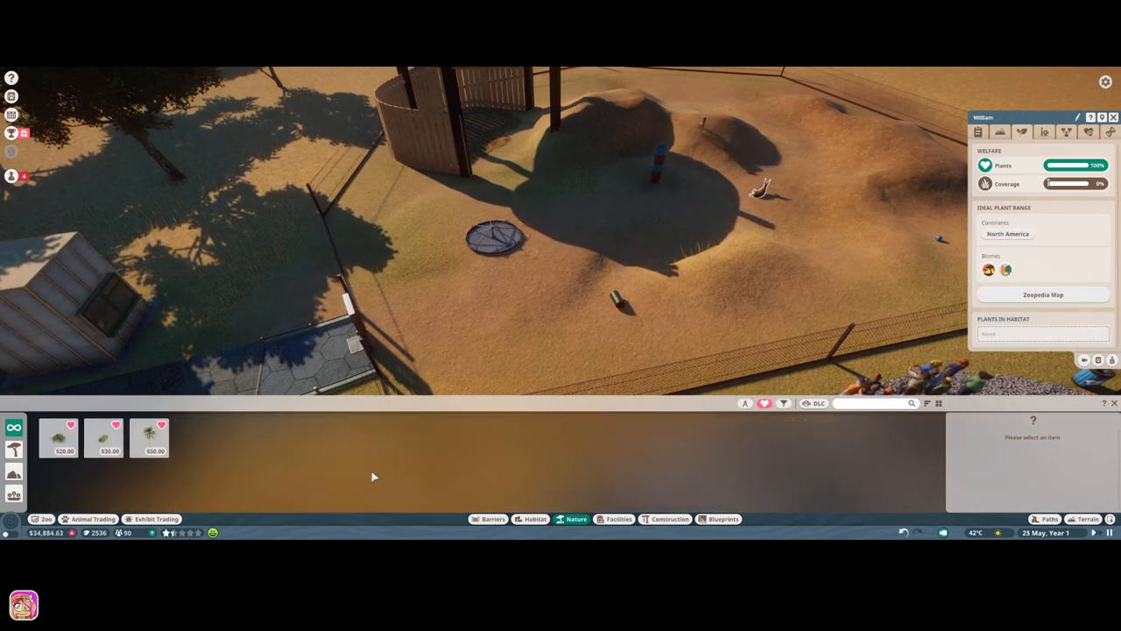
{"action": "left_click", "coordinate": [764, 403]}
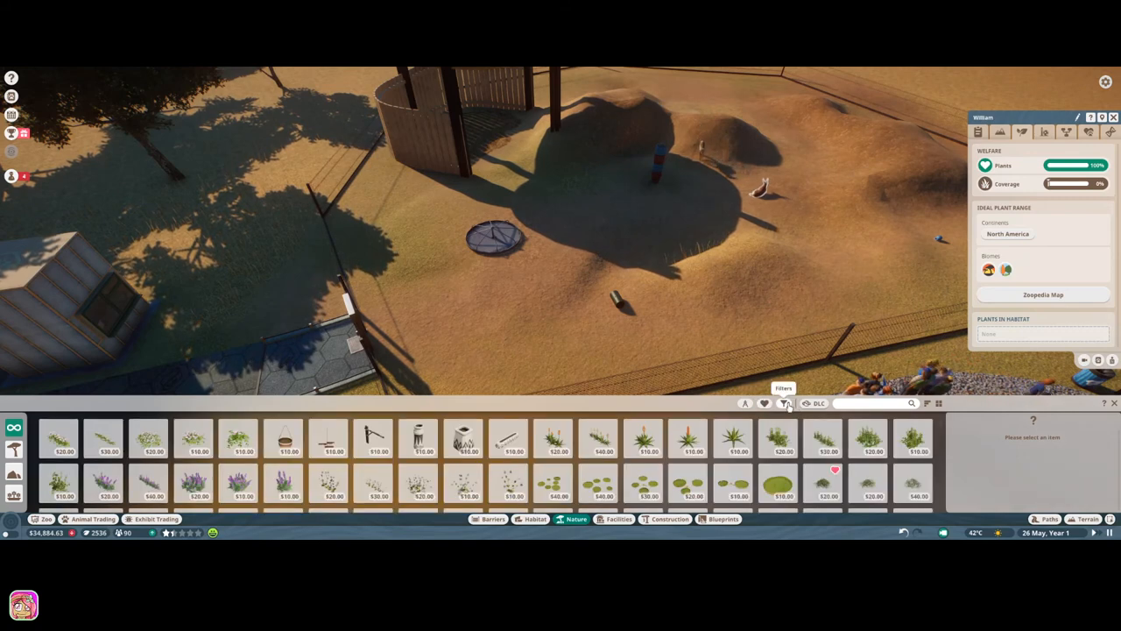
{"action": "left_click", "coordinate": [785, 402]}
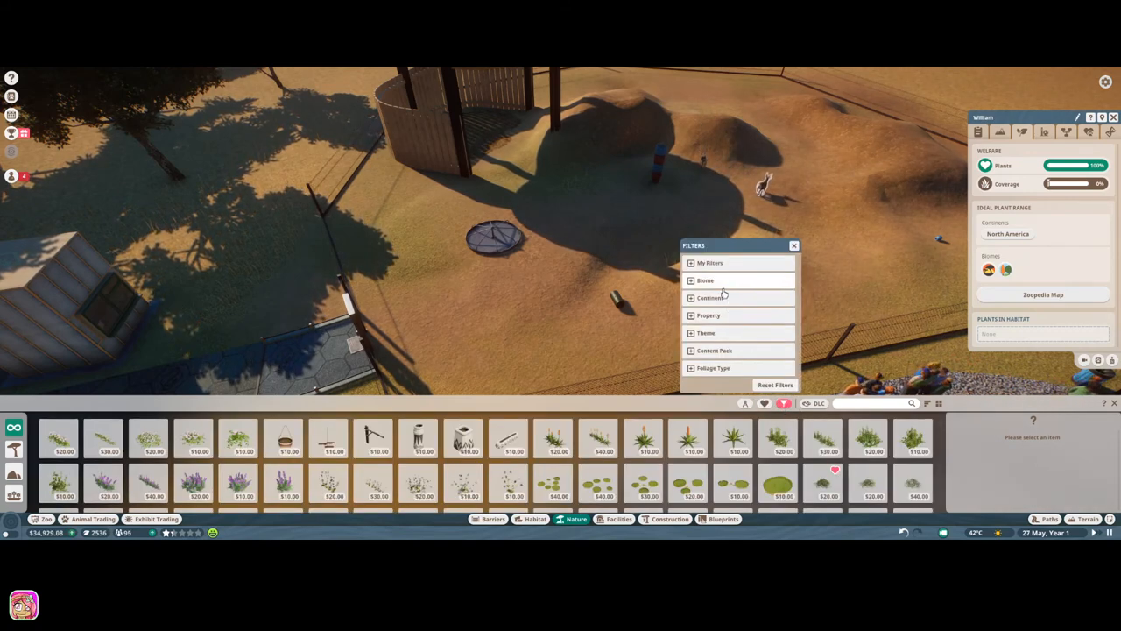
{"action": "left_click", "coordinate": [708, 266]}
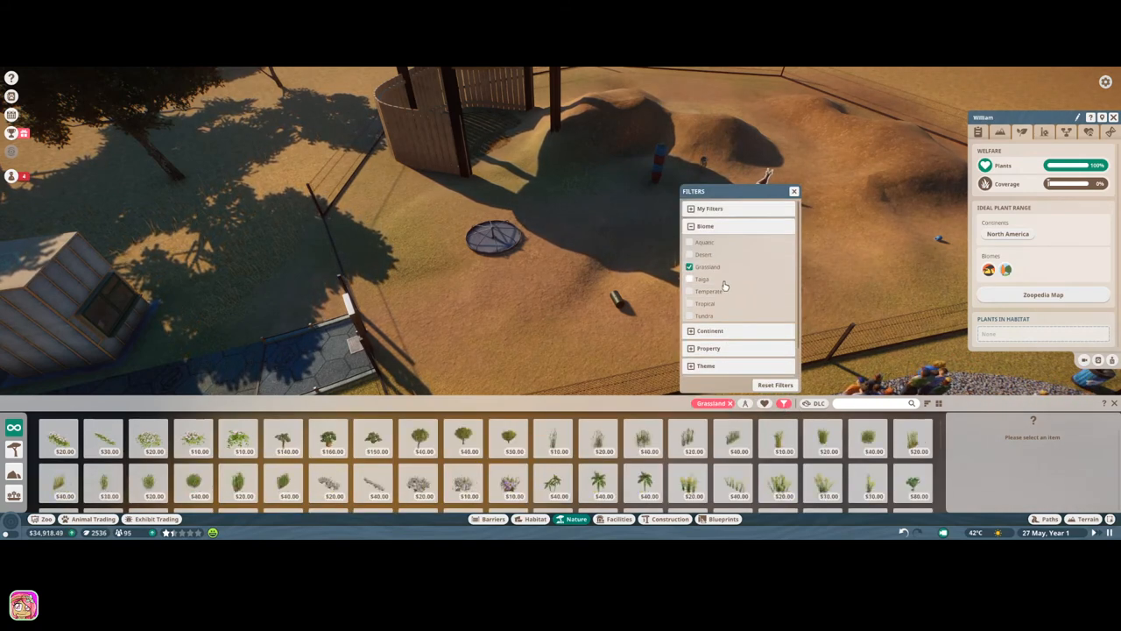
{"action": "left_click", "coordinate": [690, 291]}
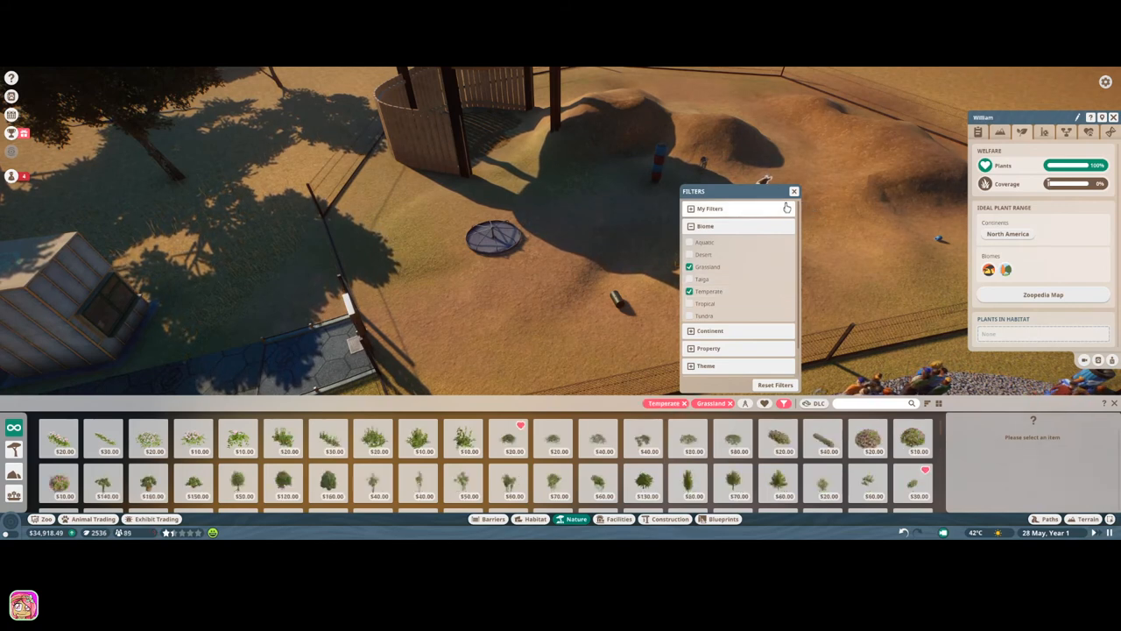
{"action": "left_click", "coordinate": [794, 191]}
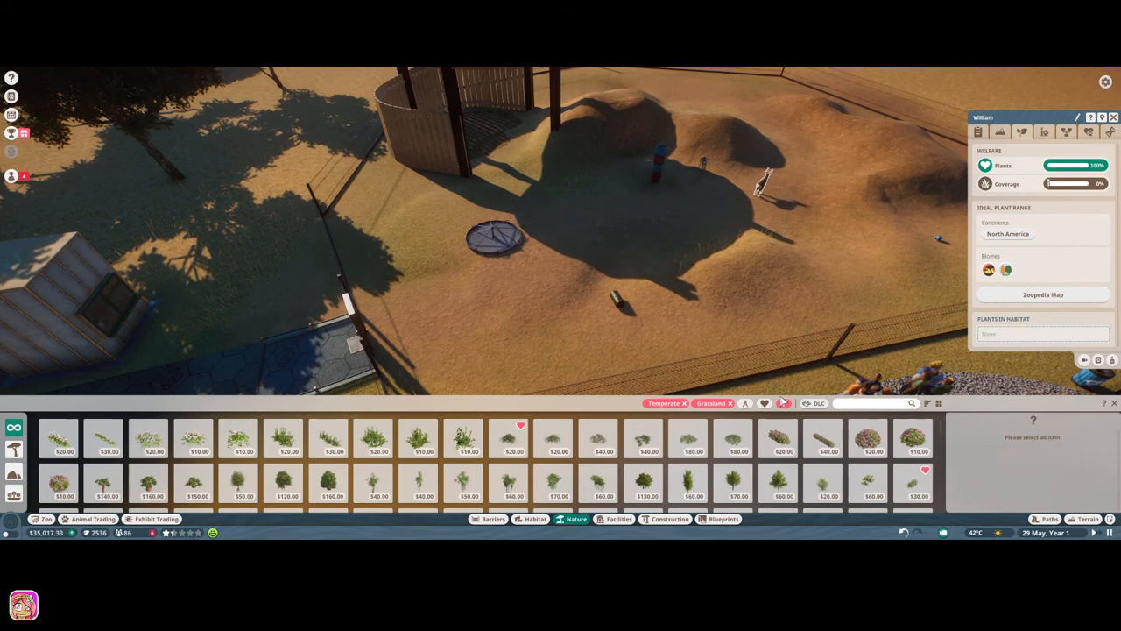
Add the North America continent filter and inspect a native grass plant's tags.
{"action": "left_click", "coordinate": [783, 403]}
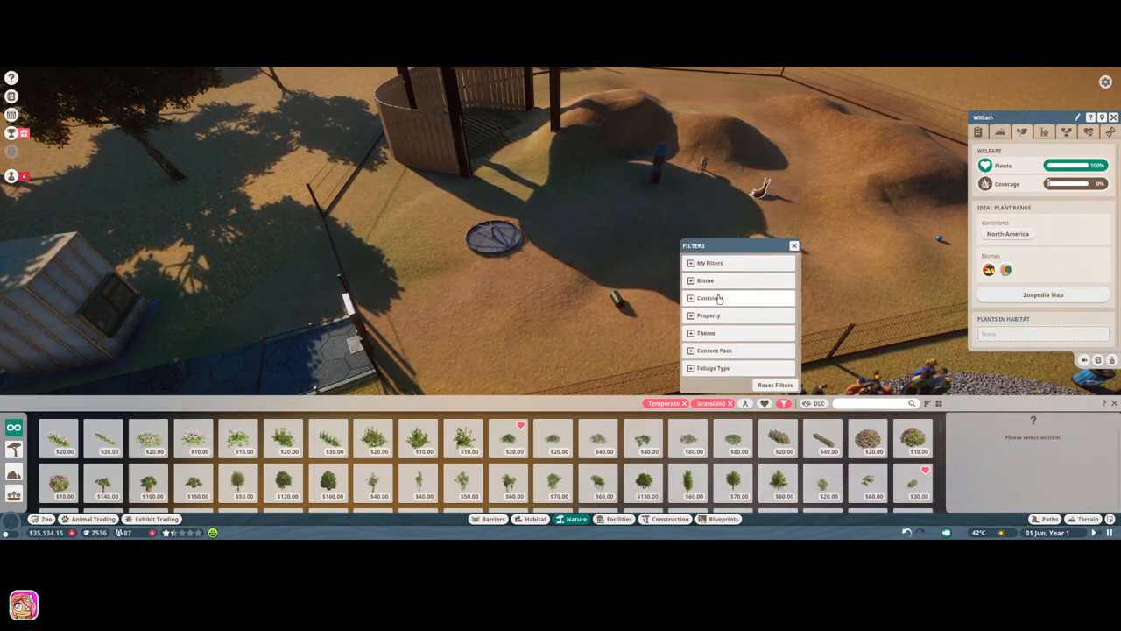
{"action": "left_click", "coordinate": [709, 298]}
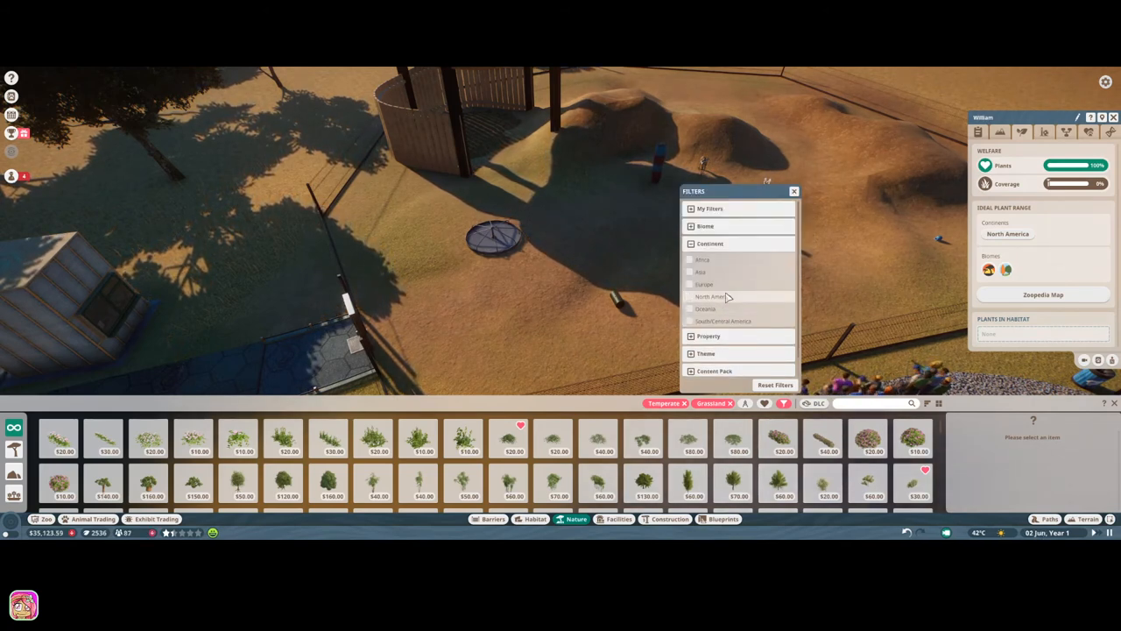
{"action": "left_click", "coordinate": [690, 296]}
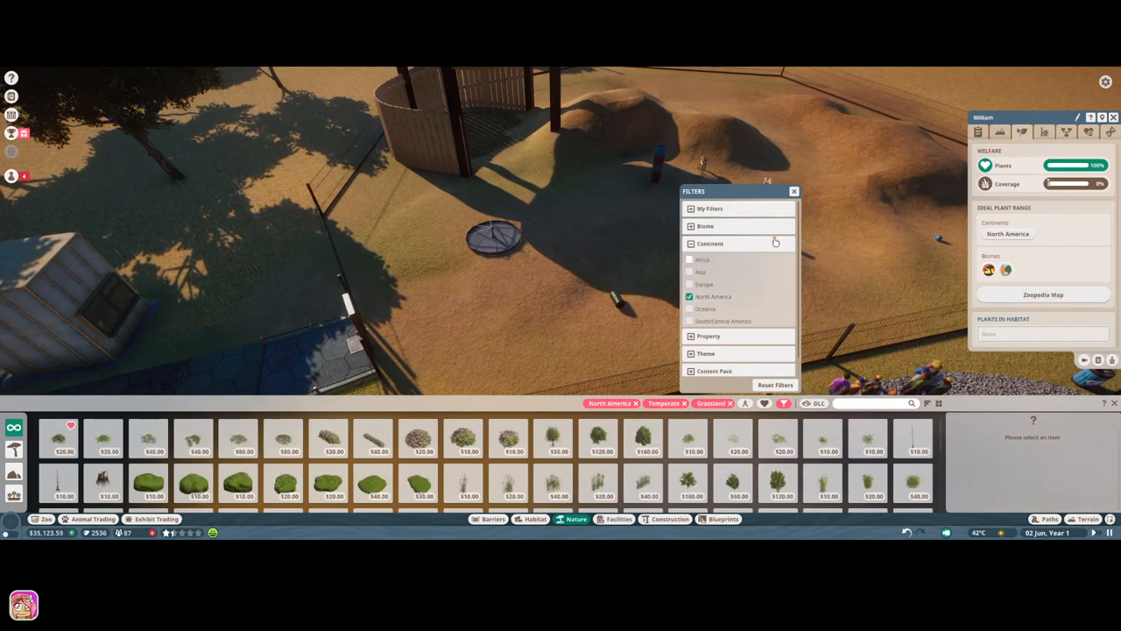
{"action": "left_click", "coordinate": [793, 191]}
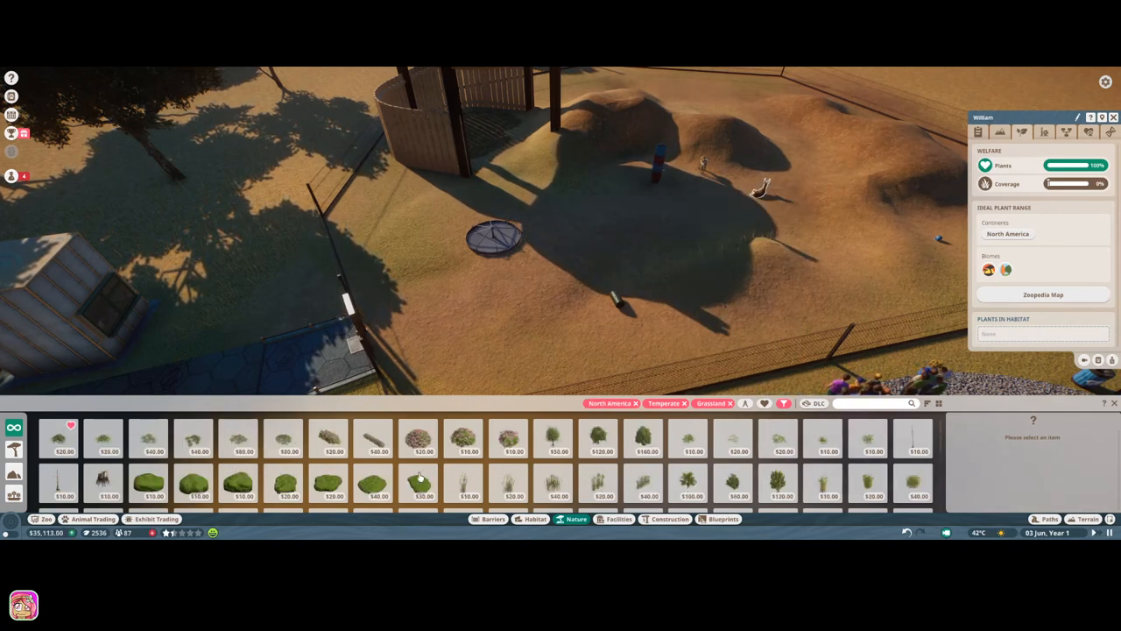
{"action": "left_click", "coordinate": [466, 488]}
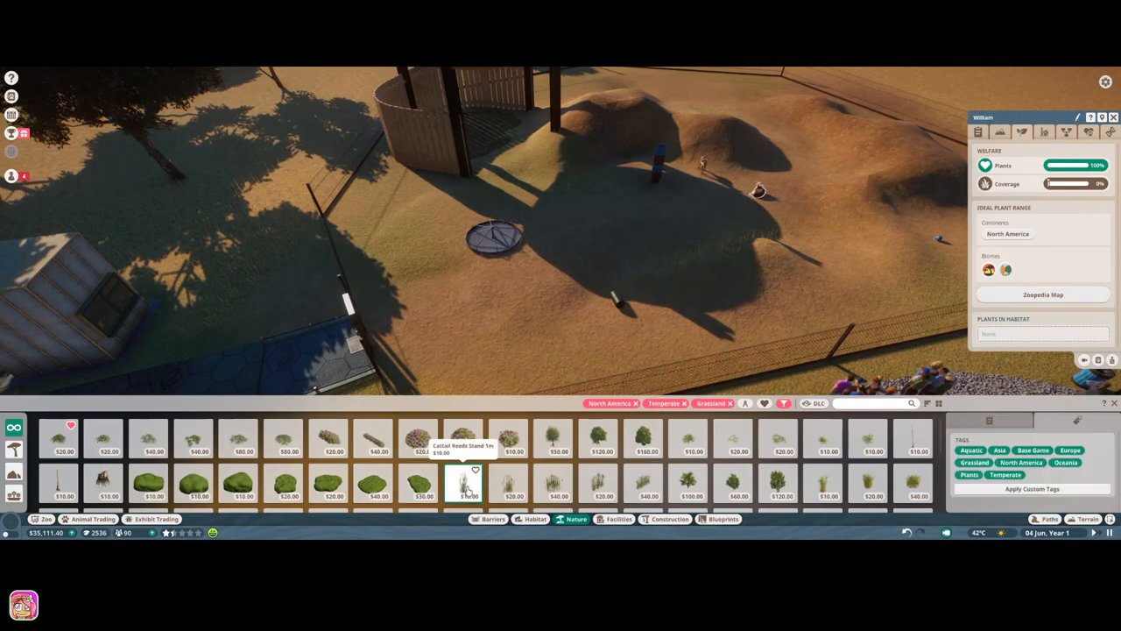
Pick a native North American plant and place it in the habitat.
{"action": "left_click", "coordinate": [690, 484]}
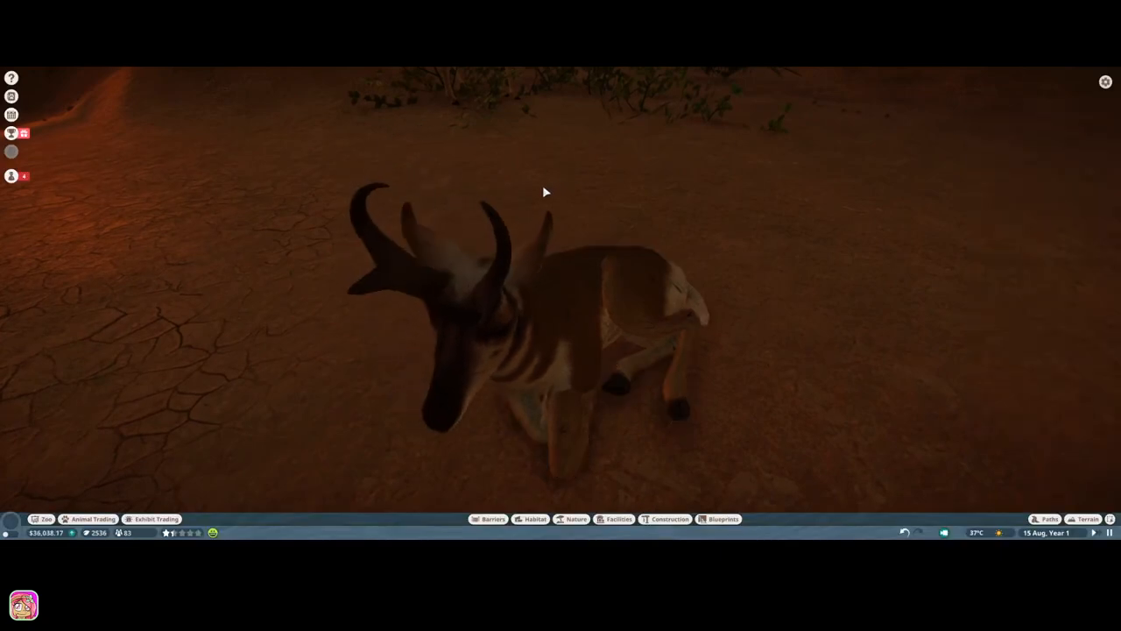
Review the pronghorn's terrain, plants, enrichment and genealogy details.
{"action": "key", "text": "Escape"}
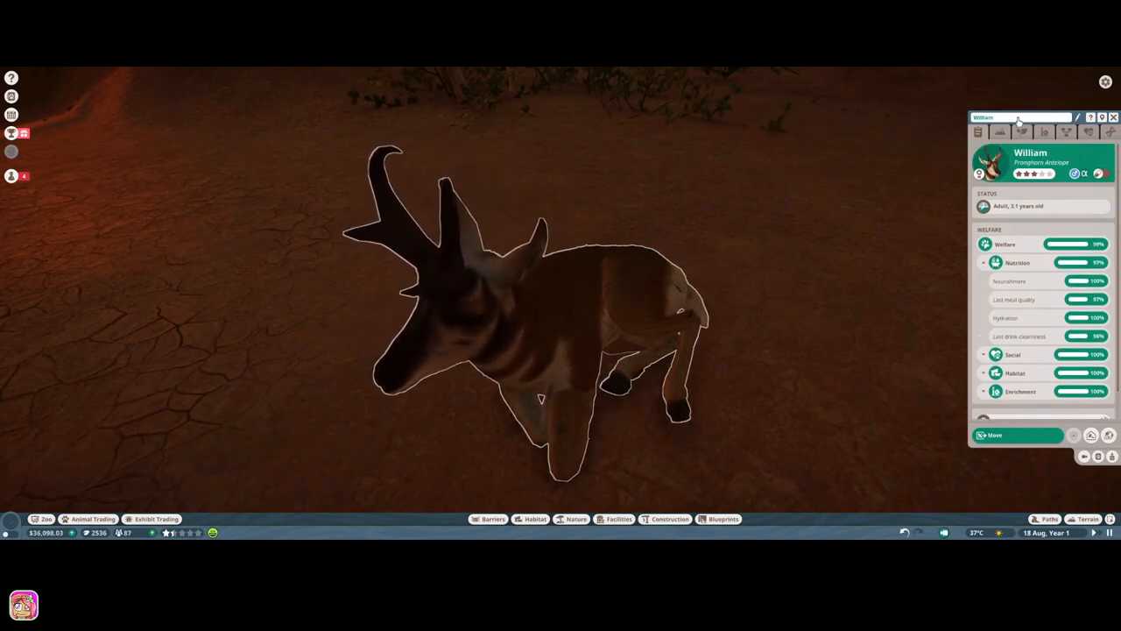
{"action": "left_click", "coordinate": [1001, 134]}
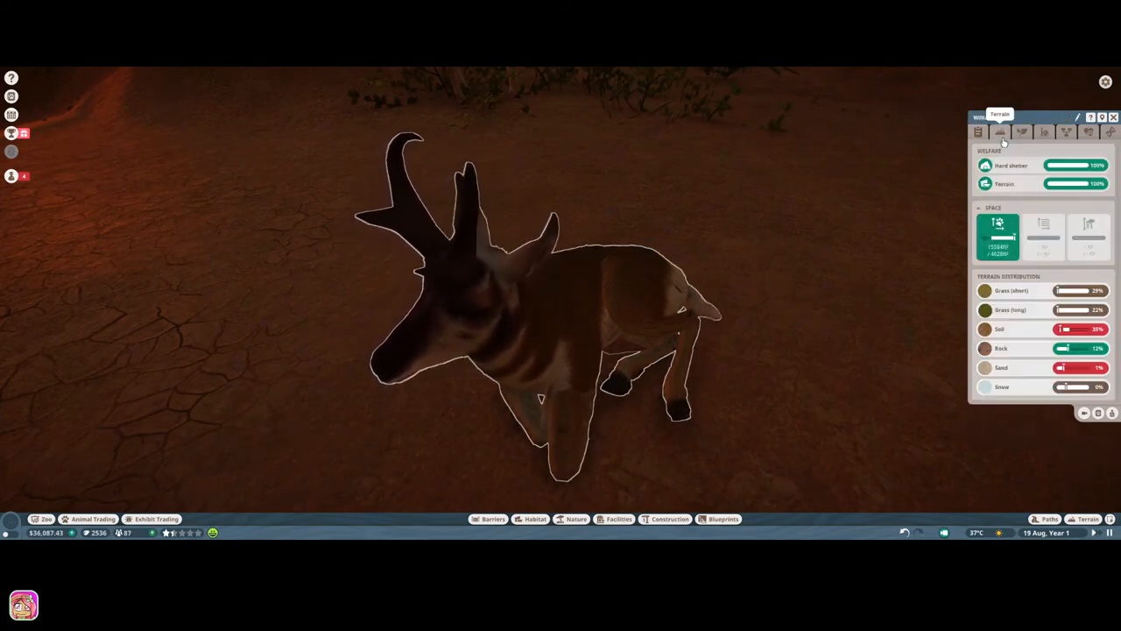
{"action": "left_click", "coordinate": [1034, 133]}
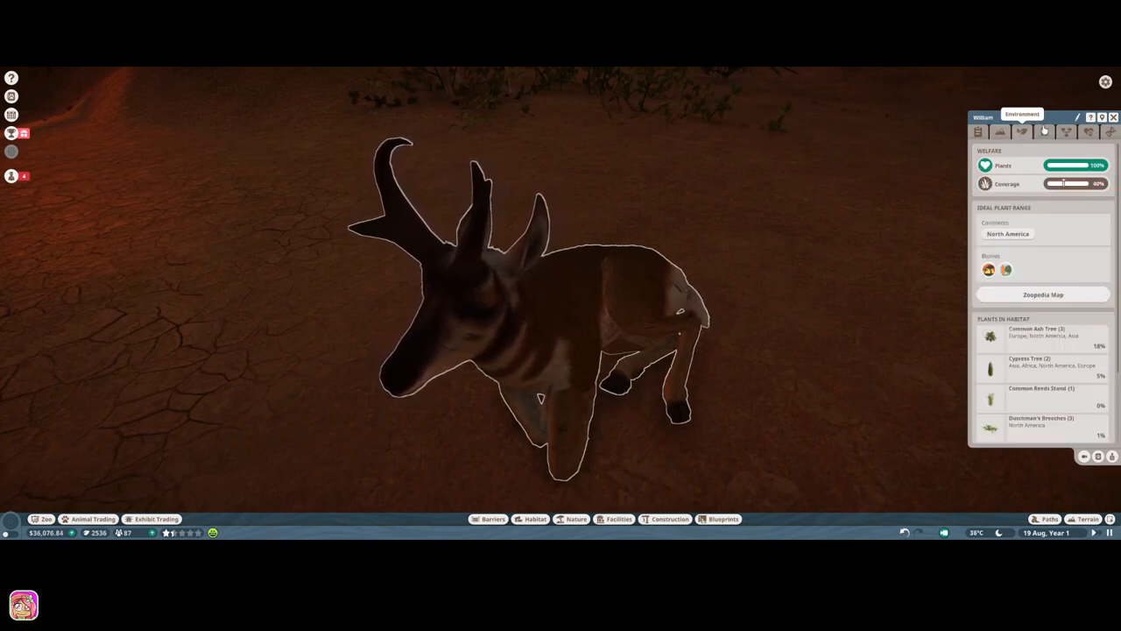
{"action": "left_click", "coordinate": [1067, 131]}
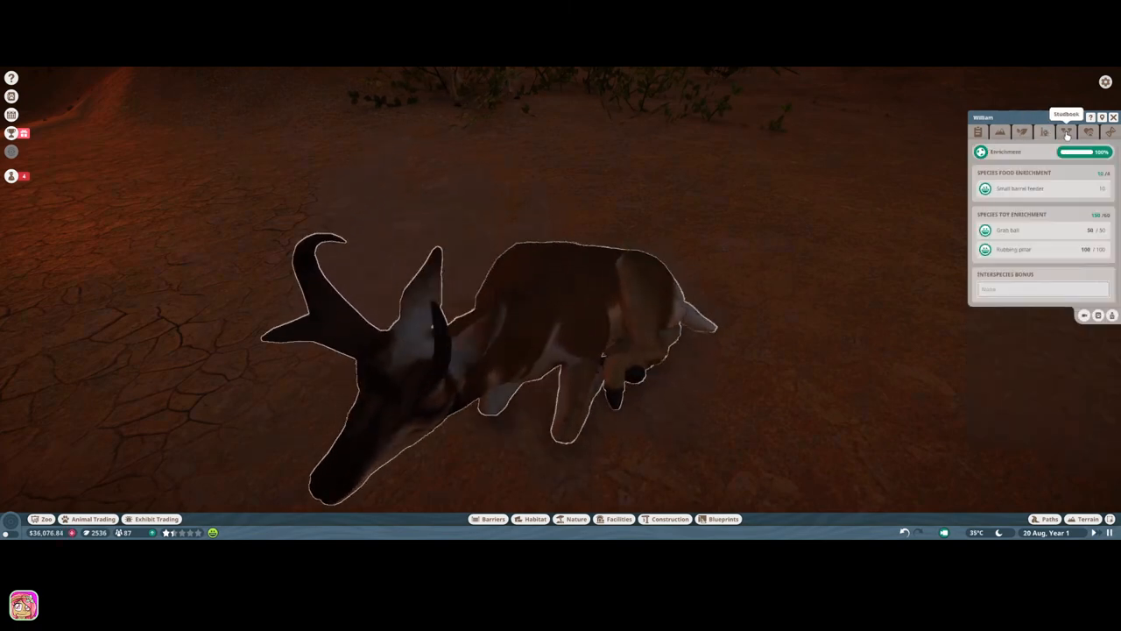
{"action": "left_click", "coordinate": [1096, 133]}
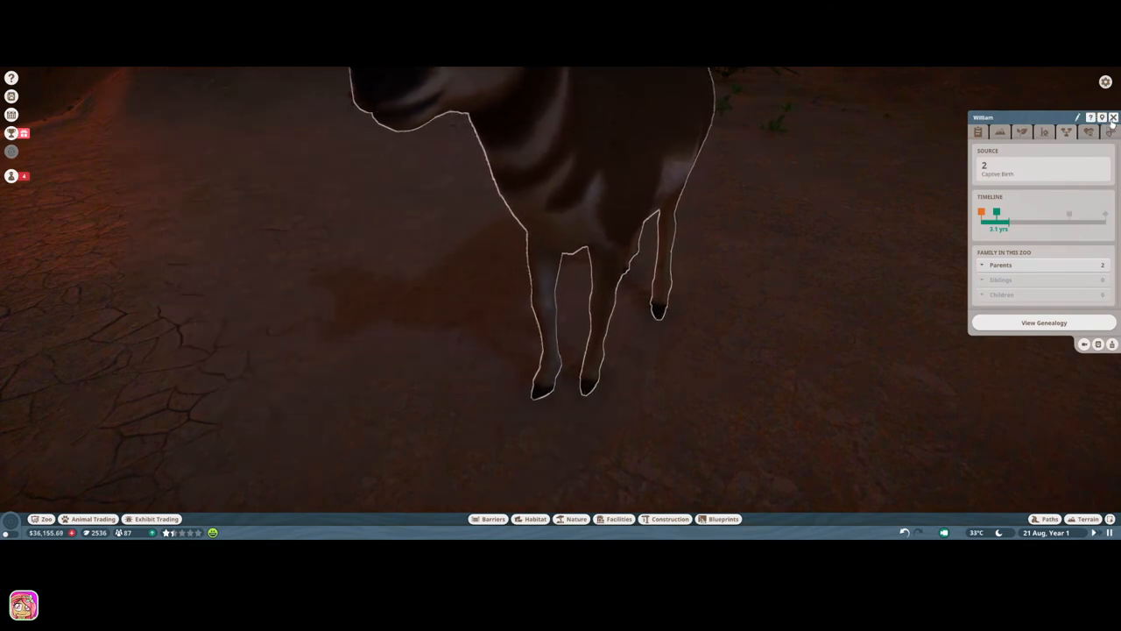
View the pronghorn habitat information and close it to watch from the guest path.
{"action": "left_click", "coordinate": [1114, 116]}
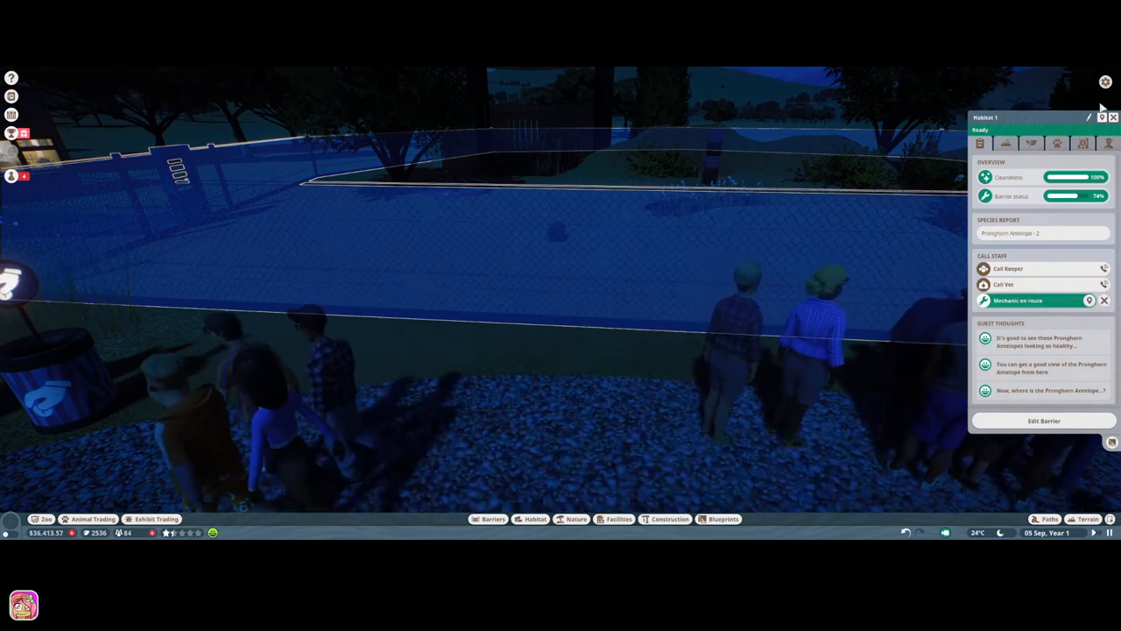
{"action": "left_click", "coordinate": [1111, 115]}
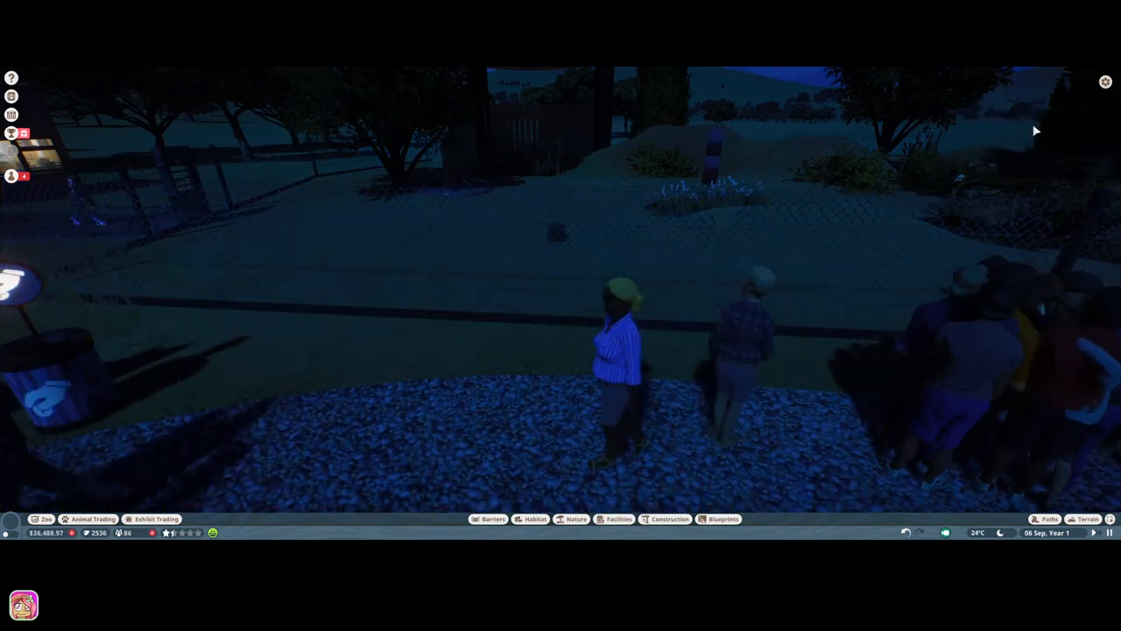